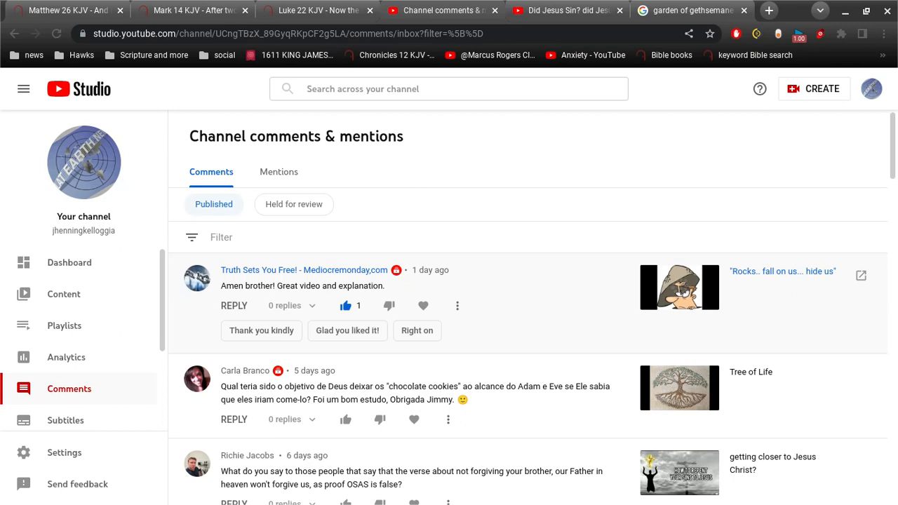
mouse_move(499, 269)
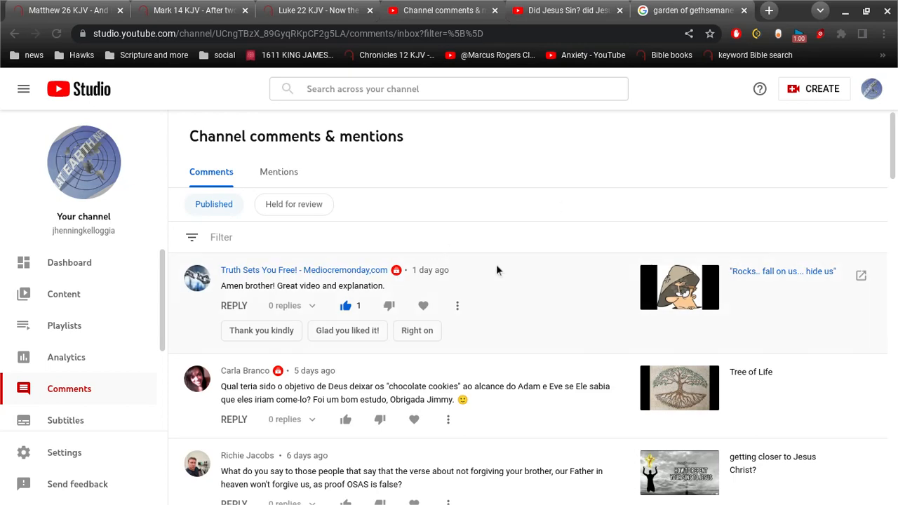
Step: Scroll through the channel comments list, then switch to the Luke 22 KJV BibleGateway tab
scroll("down", 3)
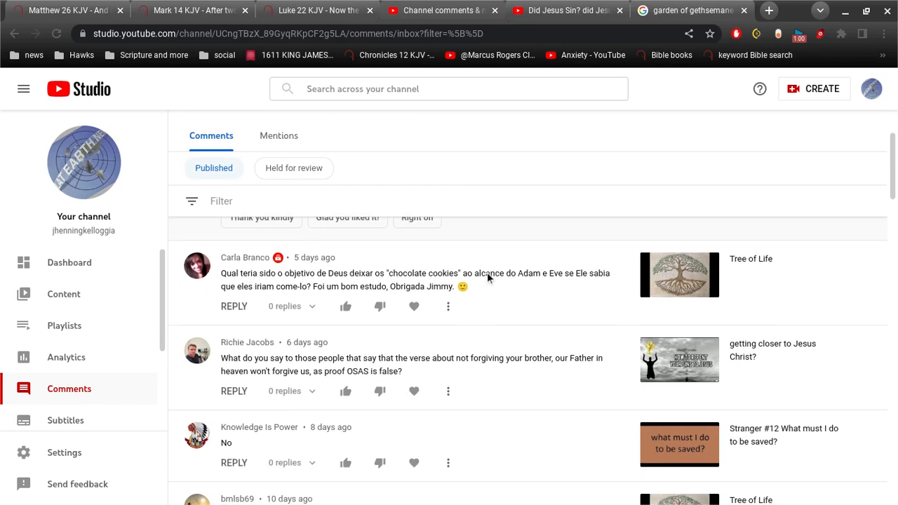
scroll("up", 3)
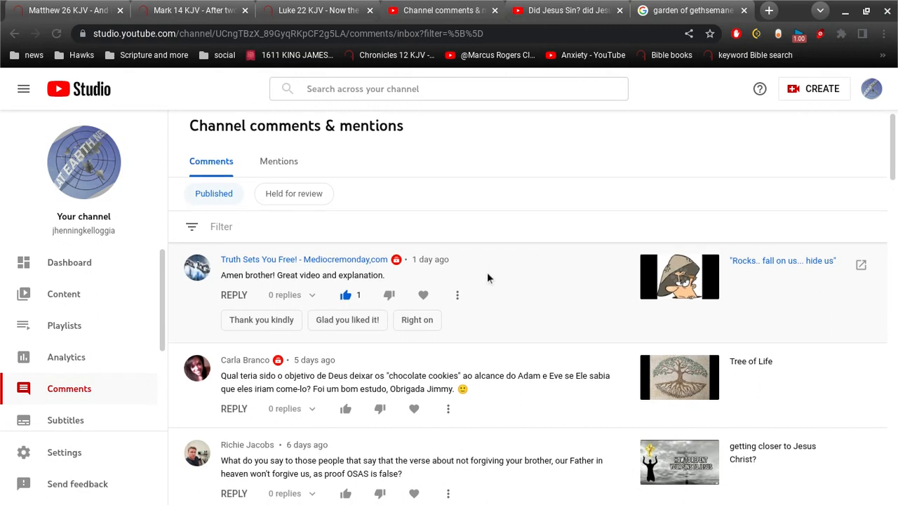
scroll("down", 3)
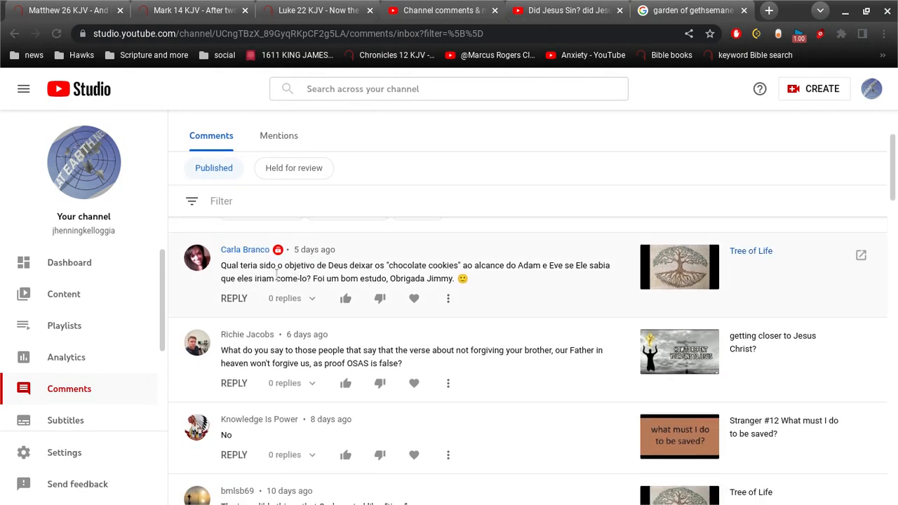
mouse_move(358, 269)
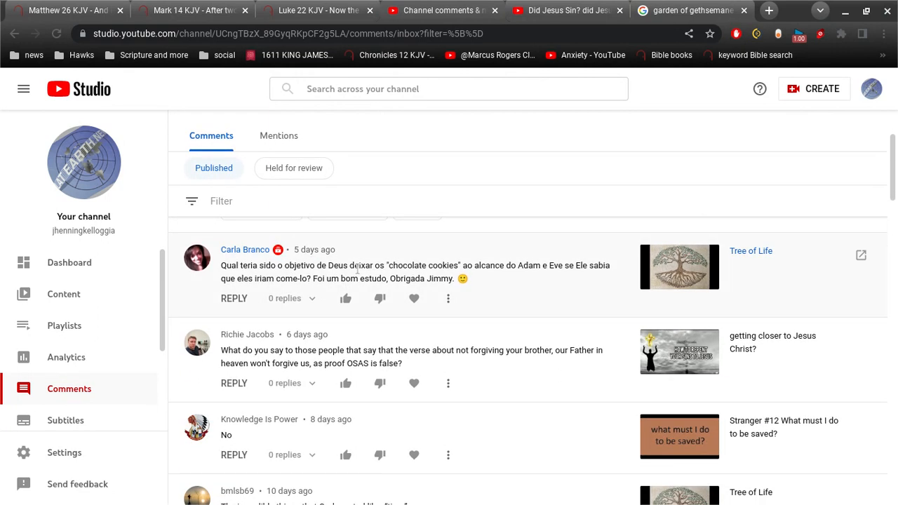
mouse_move(462, 273)
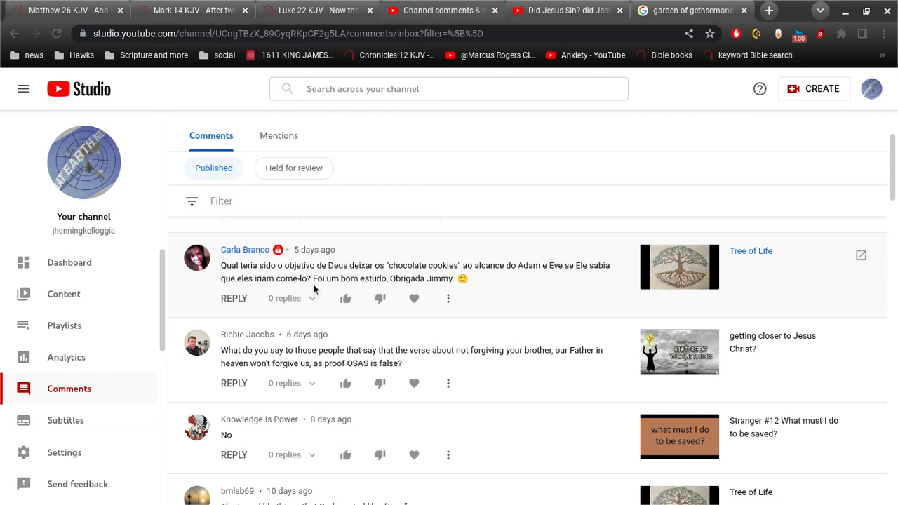
mouse_move(753, 287)
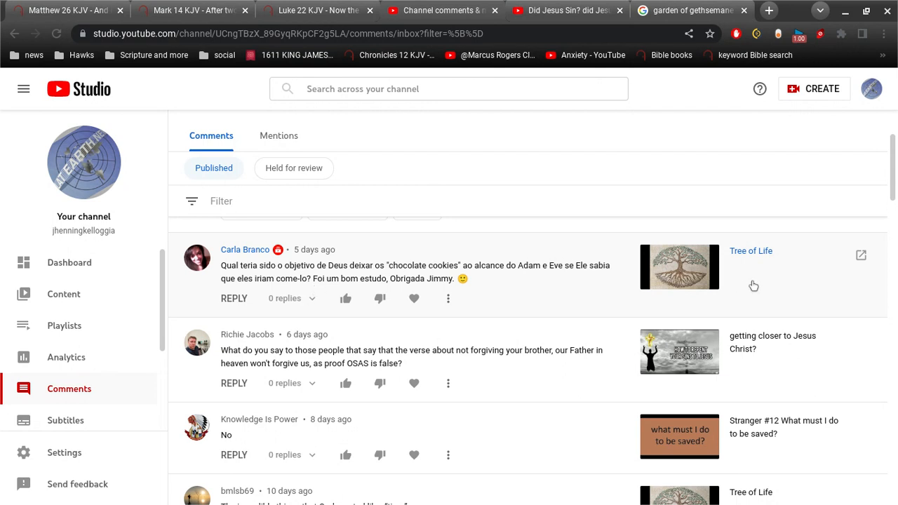
mouse_move(760, 267)
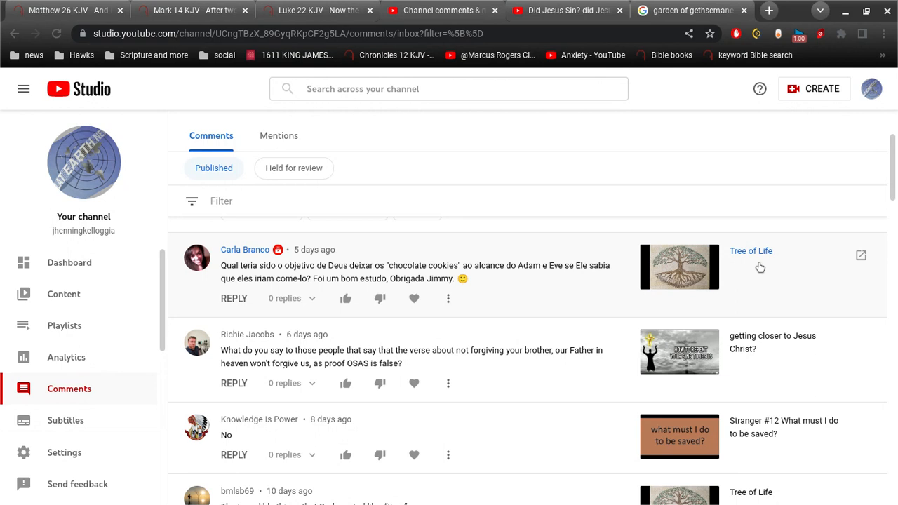
mouse_move(556, 269)
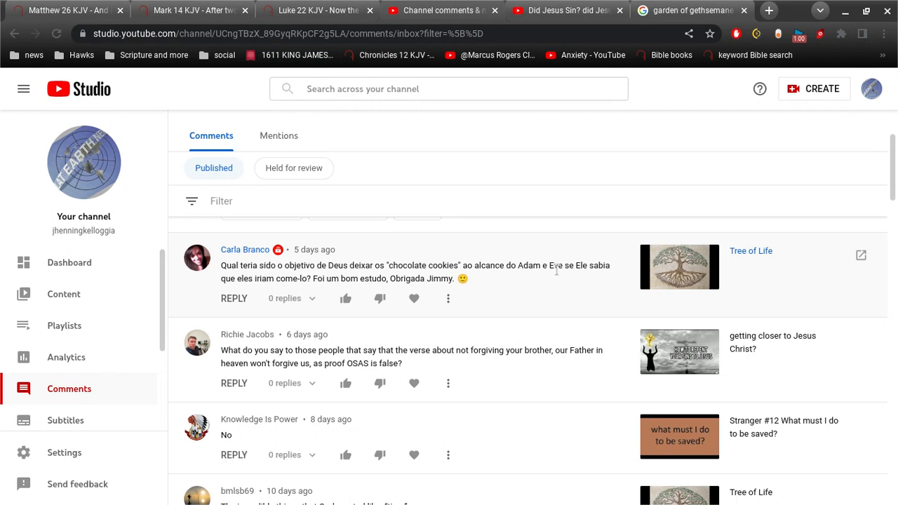
mouse_move(390, 294)
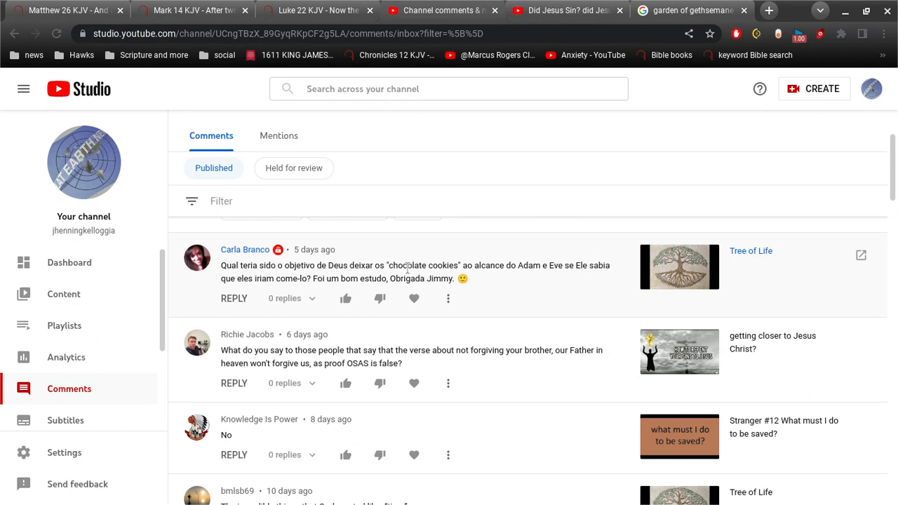
mouse_move(489, 278)
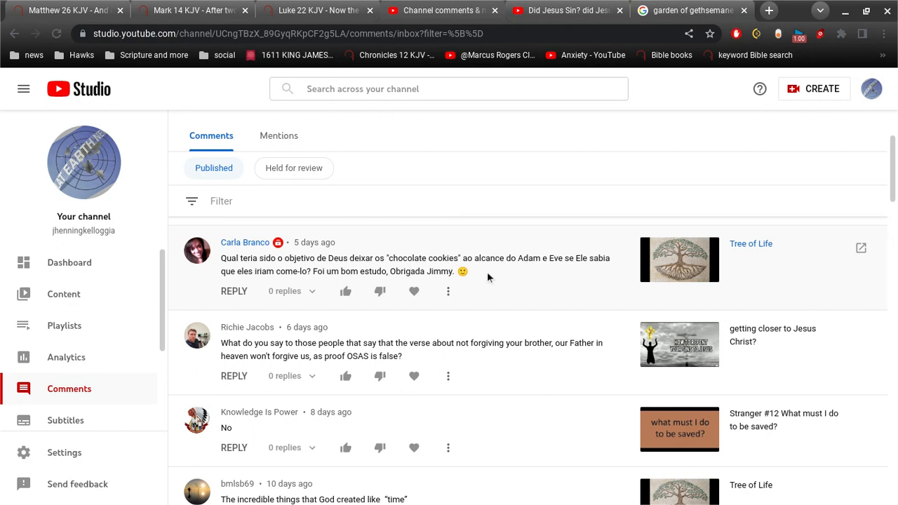
scroll("down", 3)
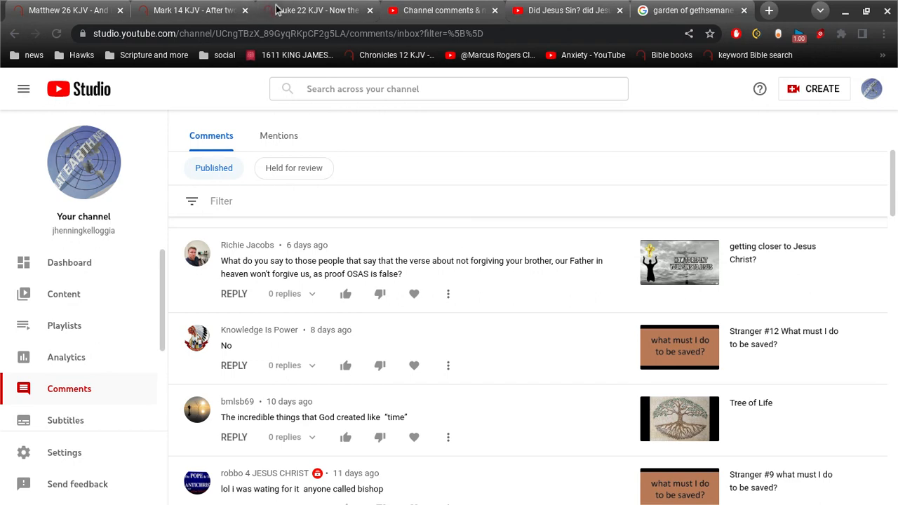
left_click(316, 9)
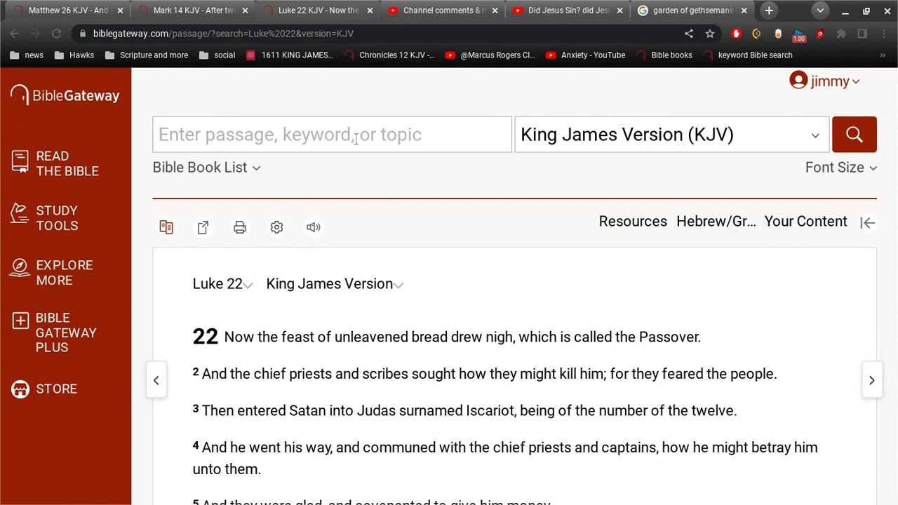
Step: Search the KJV for 'if we forg not', then shorten the query and rerun it to get Matthew 18:35
type("if we for")
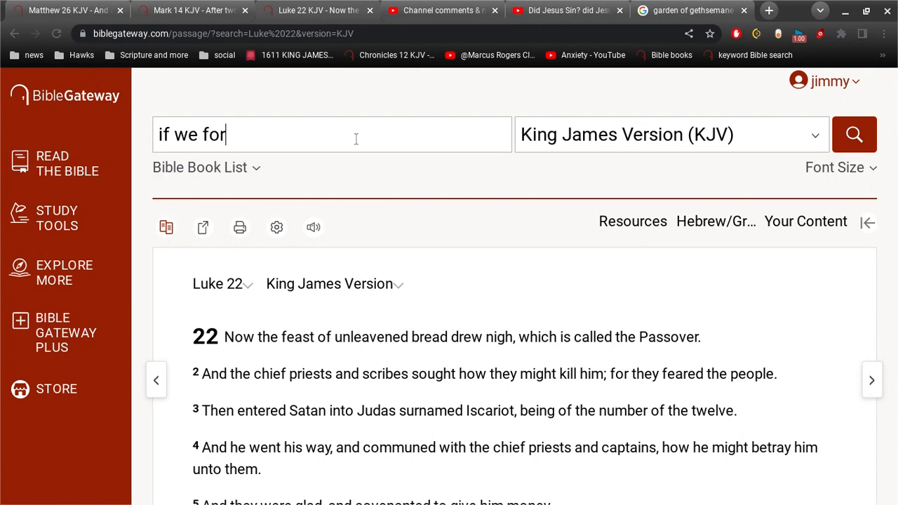
type("g not")
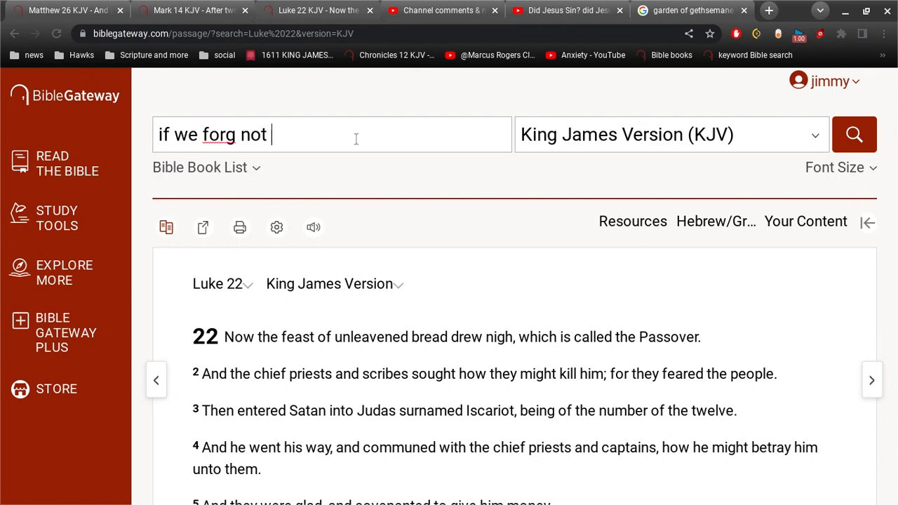
left_click(853, 135)
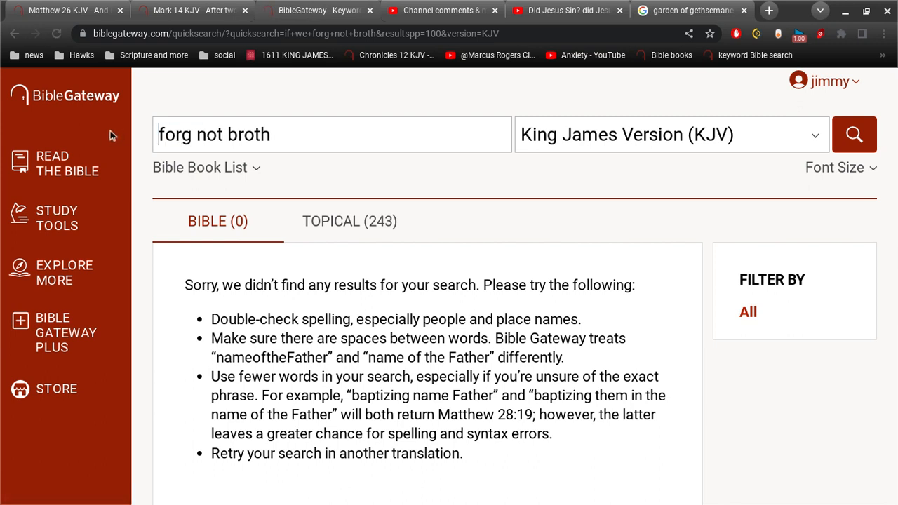
left_click(853, 134)
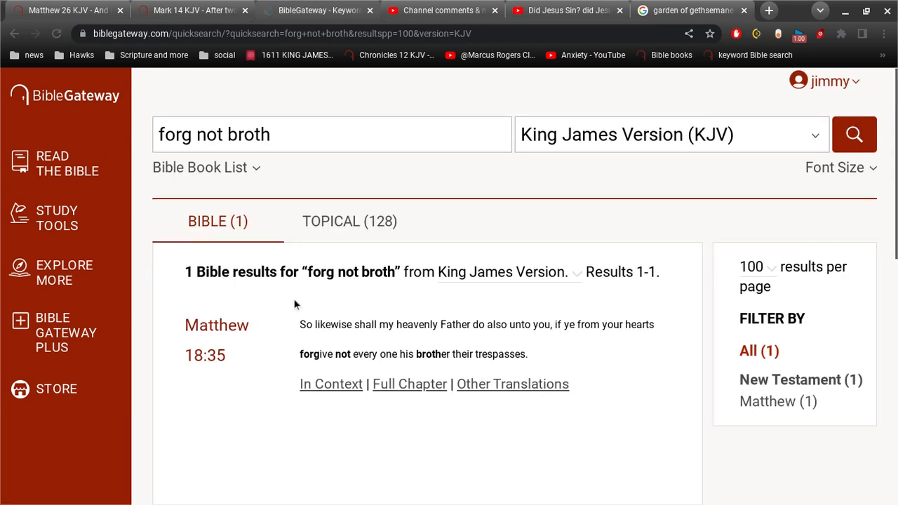
mouse_move(554, 362)
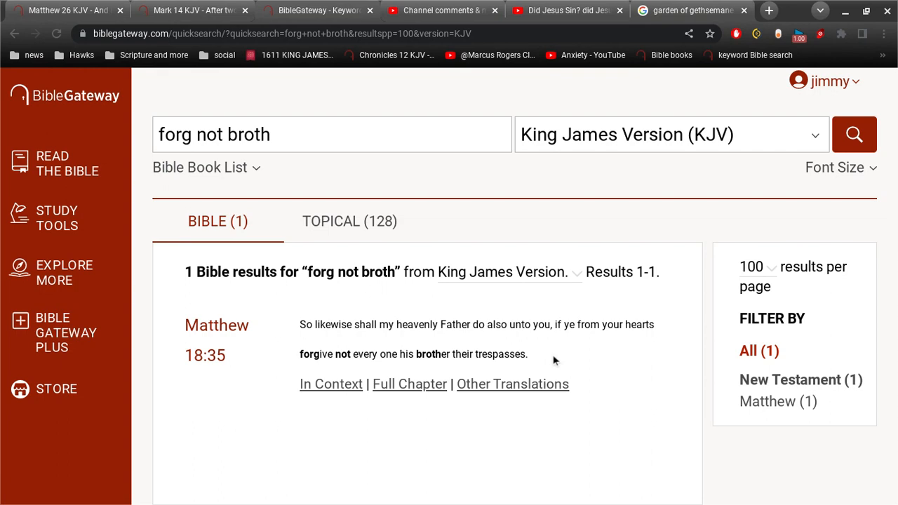
mouse_move(410, 366)
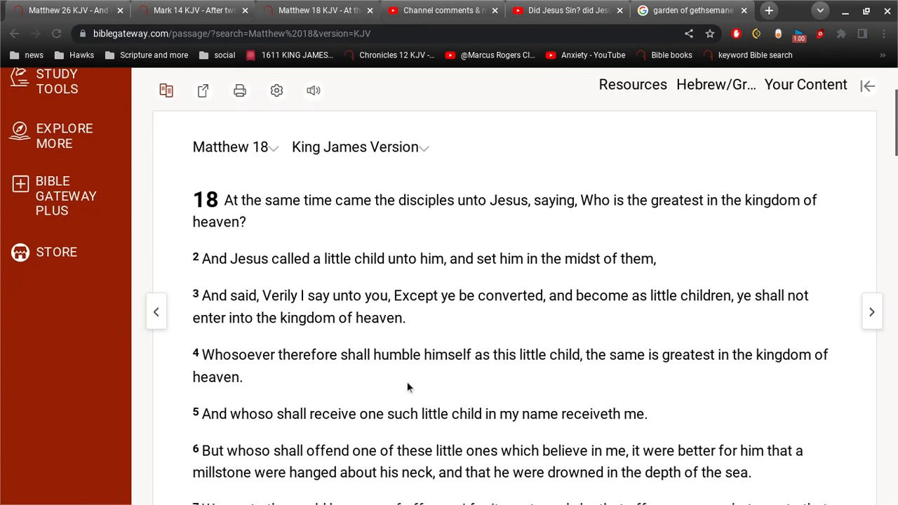
Step: Scroll down through Matthew 18, following the 'broth' matches to verse 35
scroll("down", 3)
type("broth")
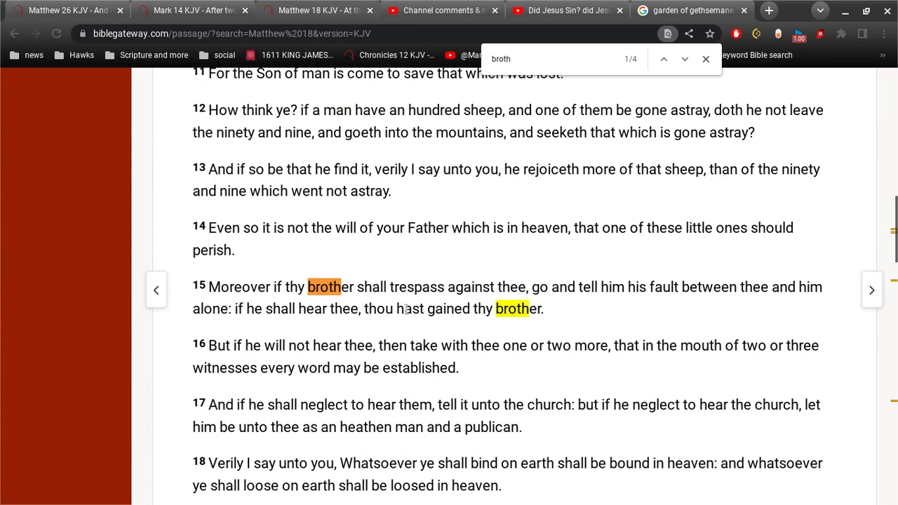
mouse_move(551, 317)
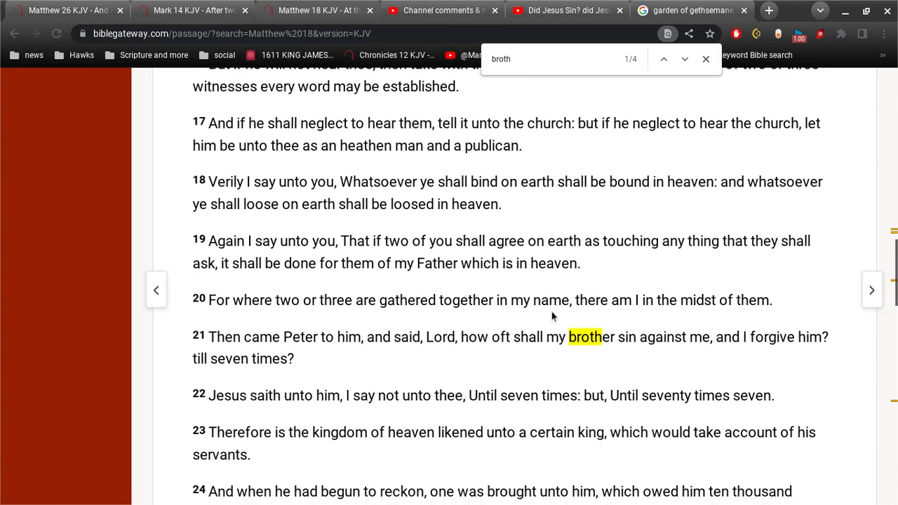
scroll("down", 3)
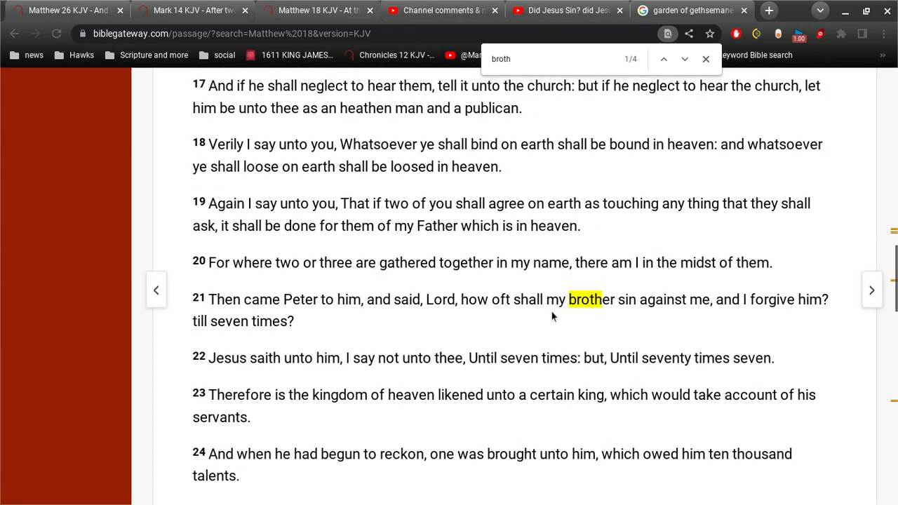
scroll("down", 3)
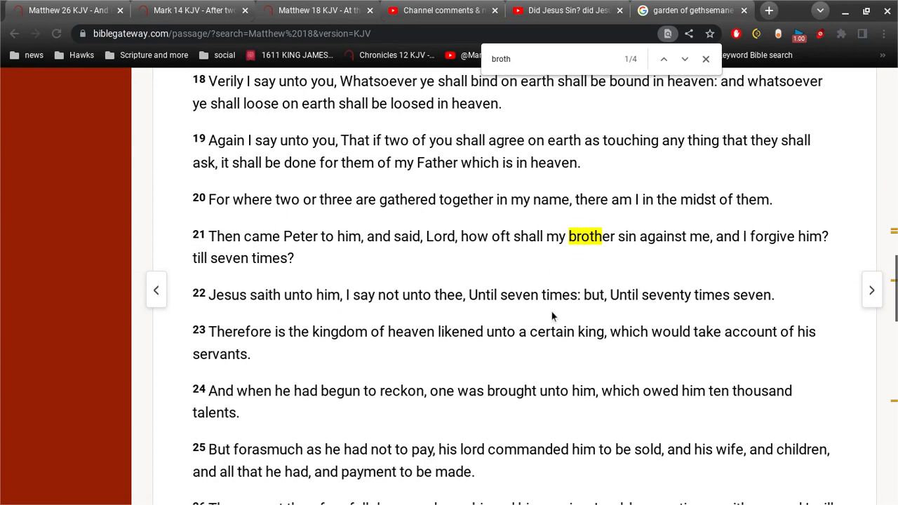
scroll("down", 3)
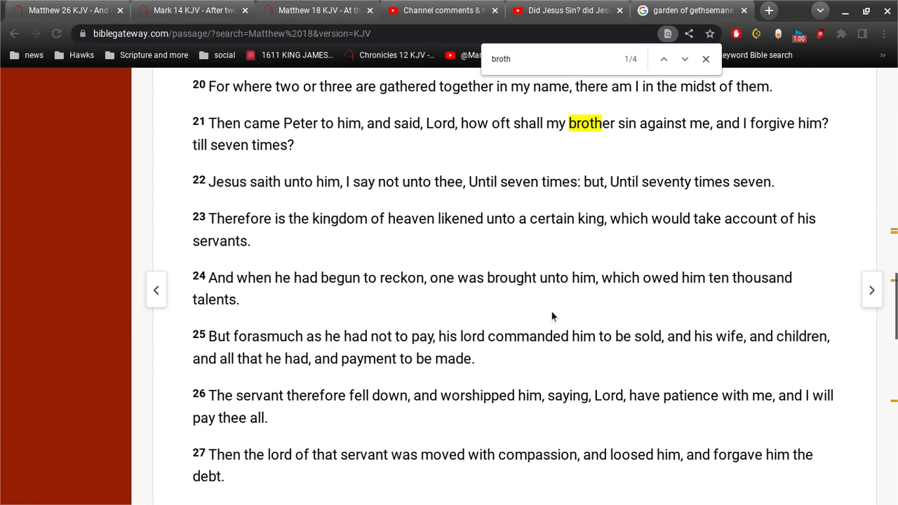
scroll("down", 3)
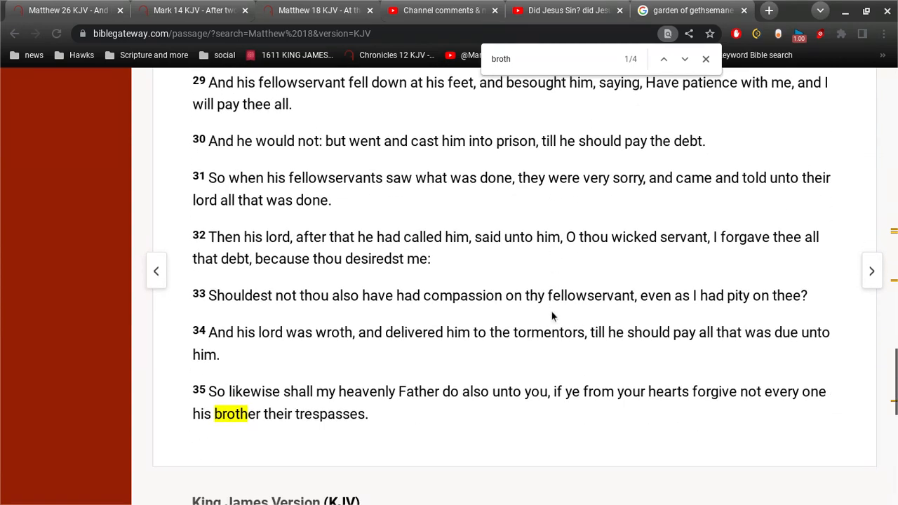
scroll("down", 3)
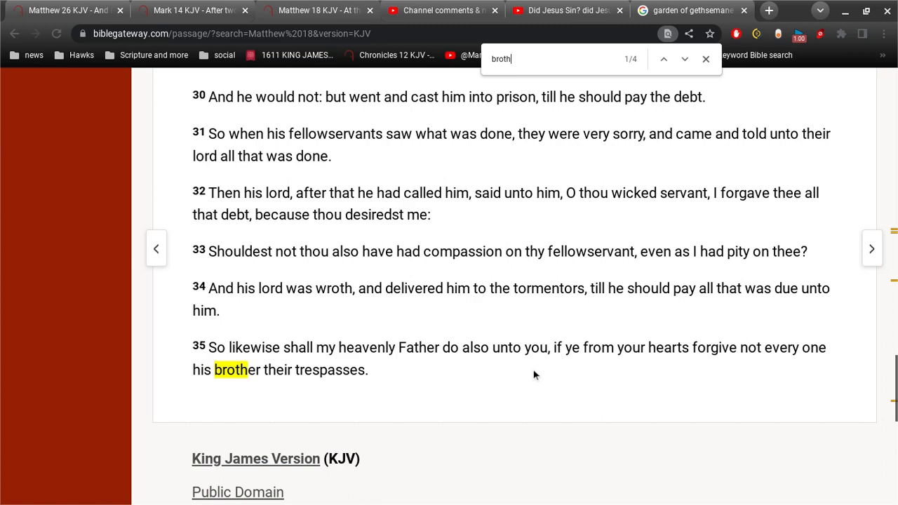
Step: Scroll back and forth over Matthew 18 verses 28–35 to finish reading them
scroll("up", 3)
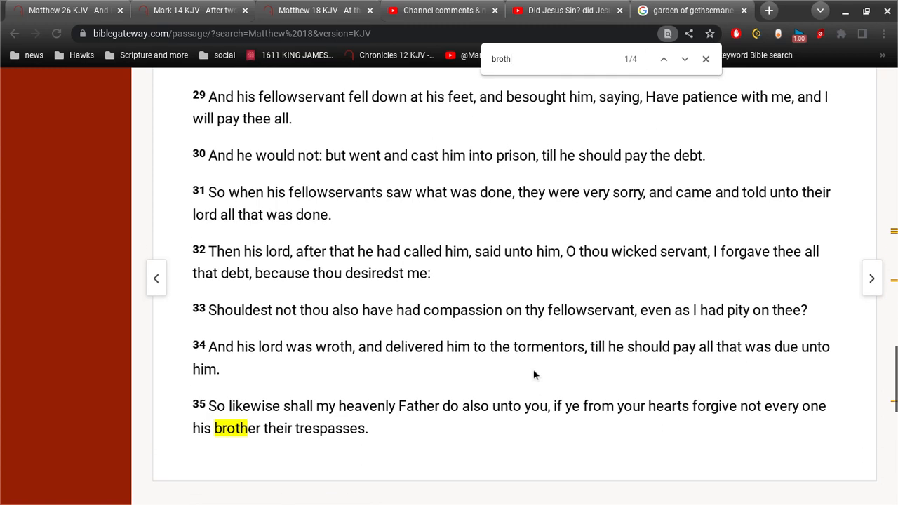
scroll("up", 3)
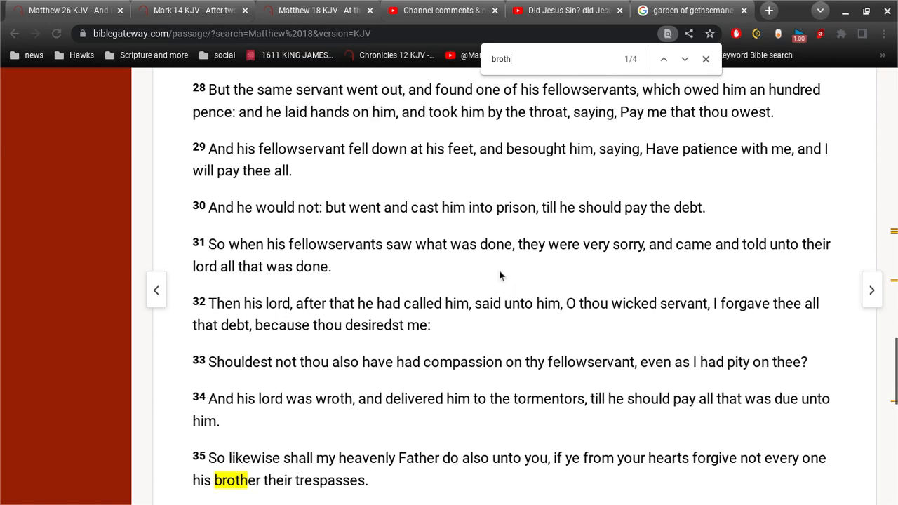
scroll("down", 3)
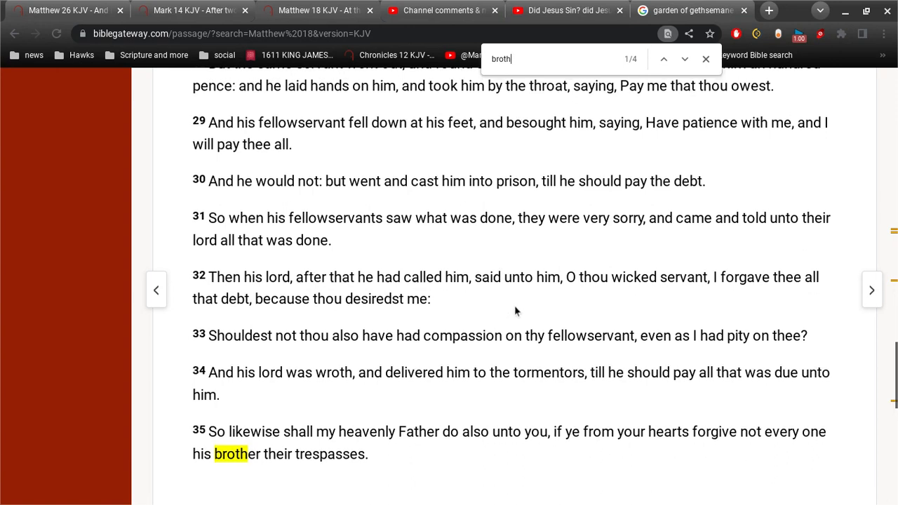
scroll("up", 3)
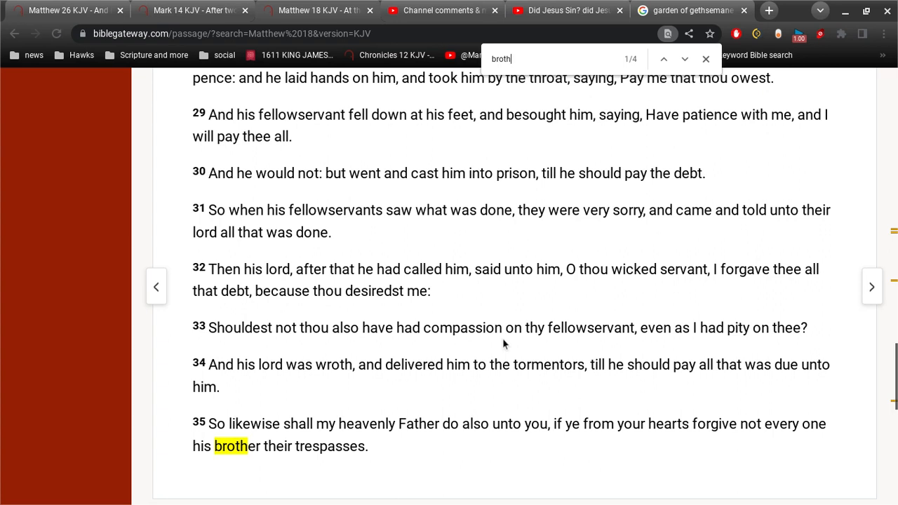
scroll("down", 3)
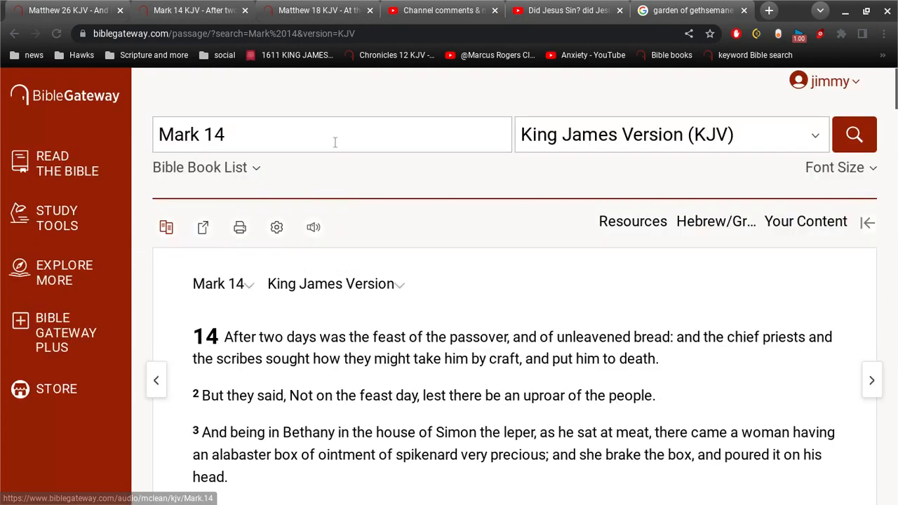
Step: Replace the search query with 'Lord chas sco son' and run the KJV keyword search for Hebrews 12:6
triple_click(191, 135)
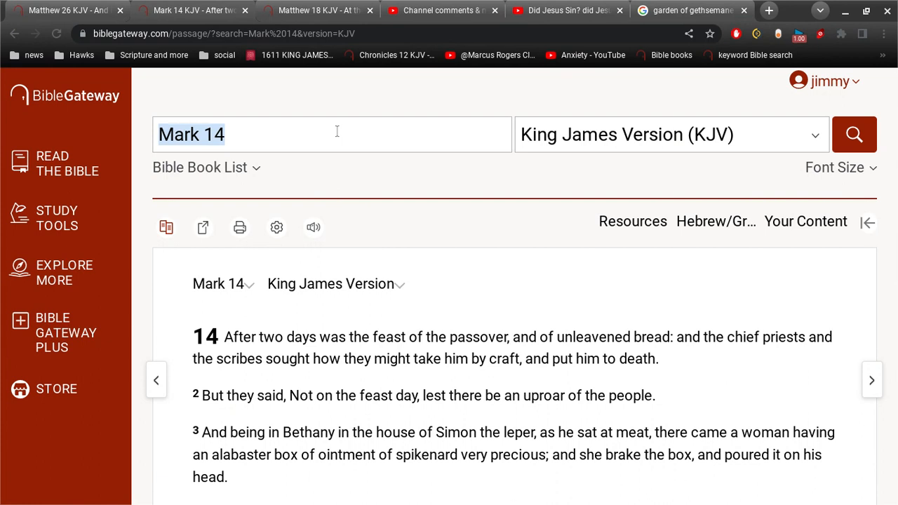
type("Lord")
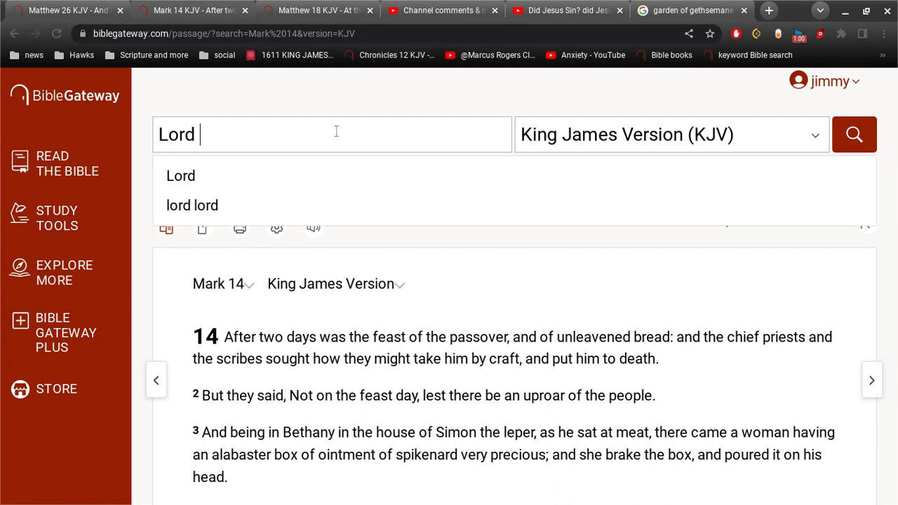
type("chas")
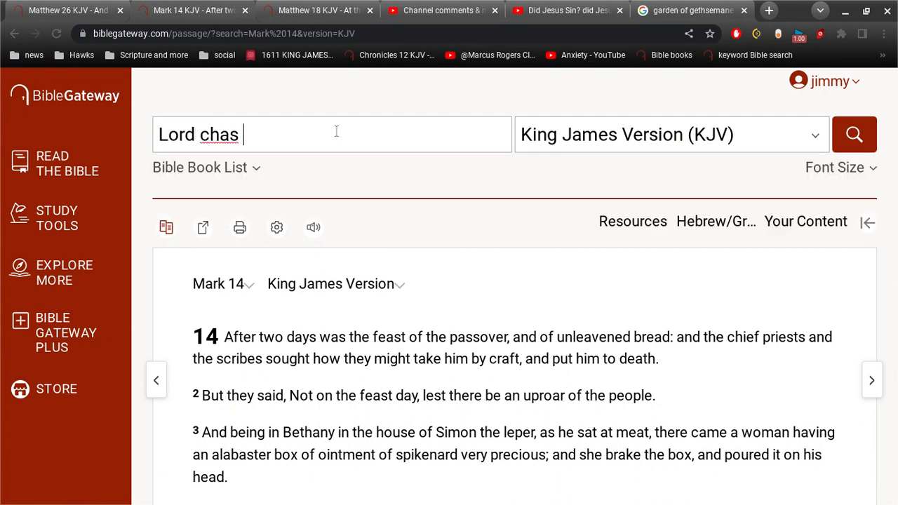
type("sco son")
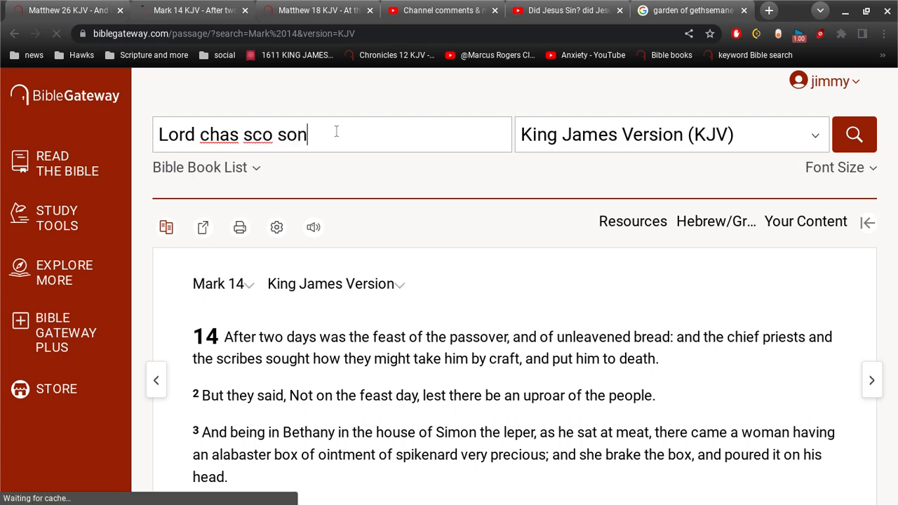
left_click(853, 135)
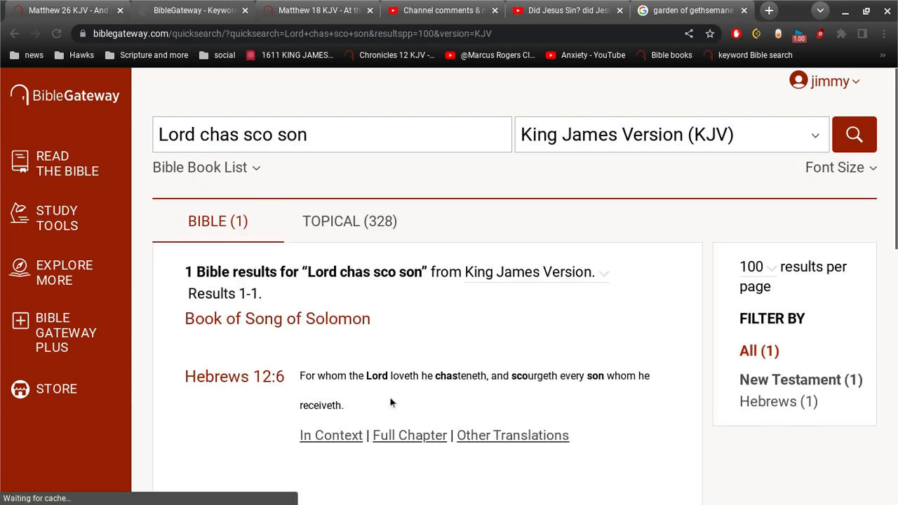
mouse_move(415, 407)
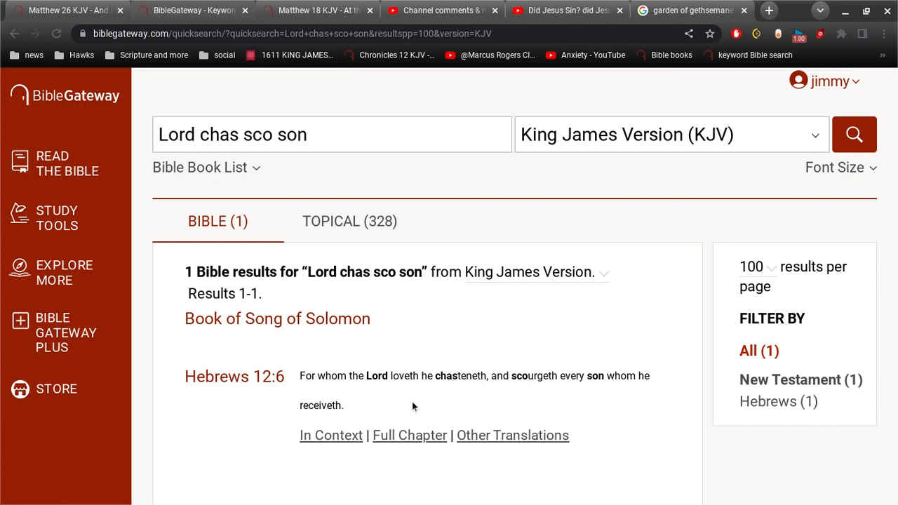
mouse_move(567, 10)
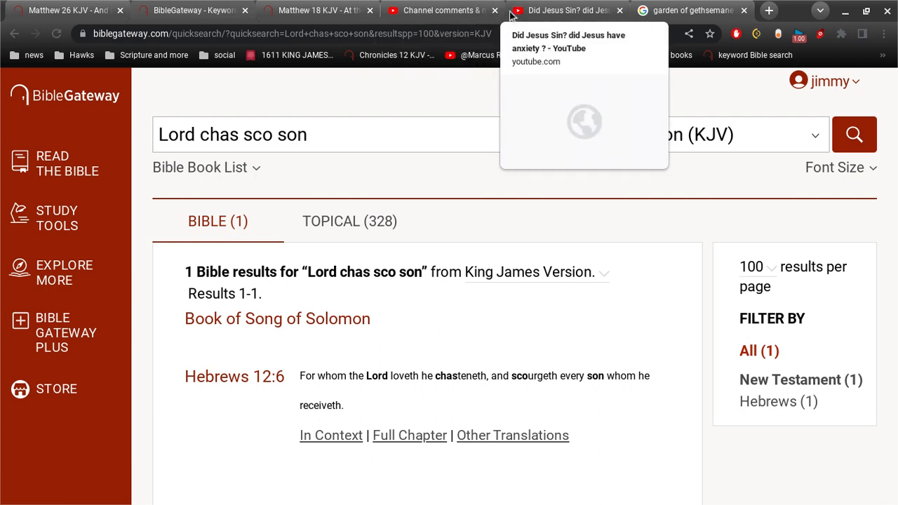
Step: Switch back to the Matthew 18 KJV tab showing verse 35
left_click(317, 10)
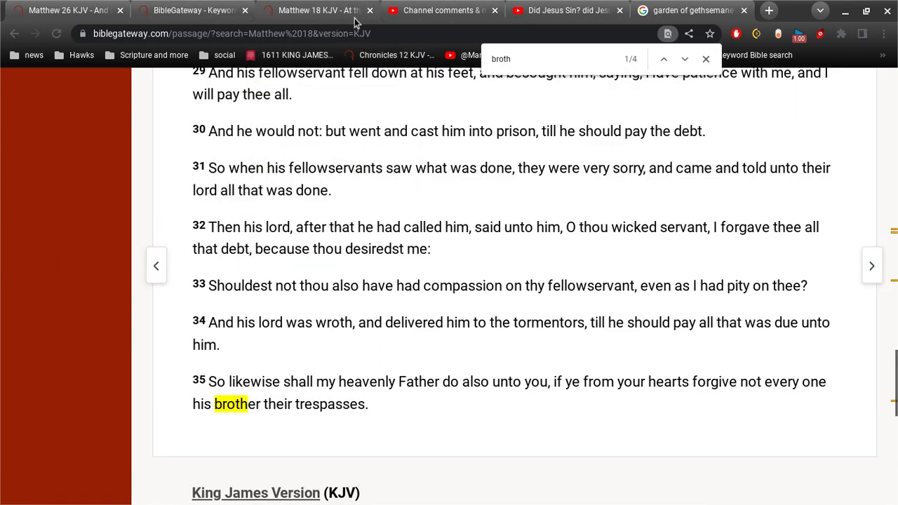
mouse_move(470, 420)
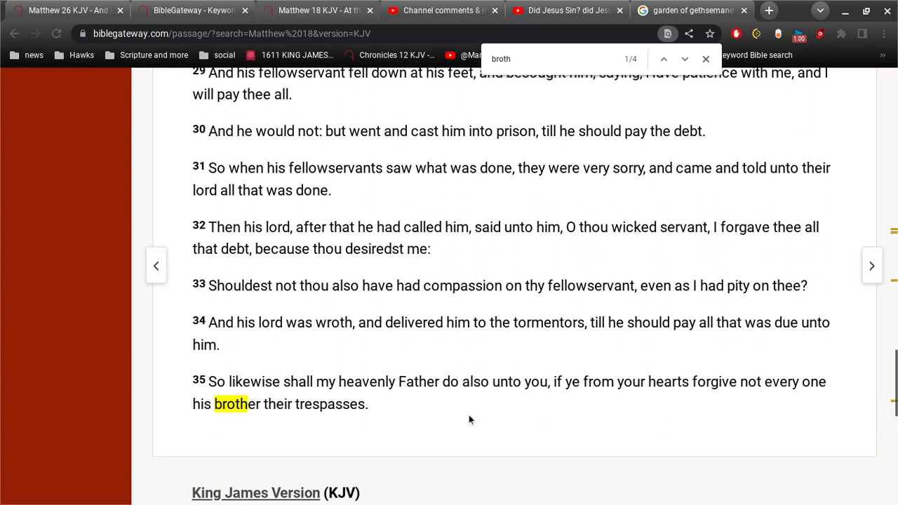
mouse_move(441, 414)
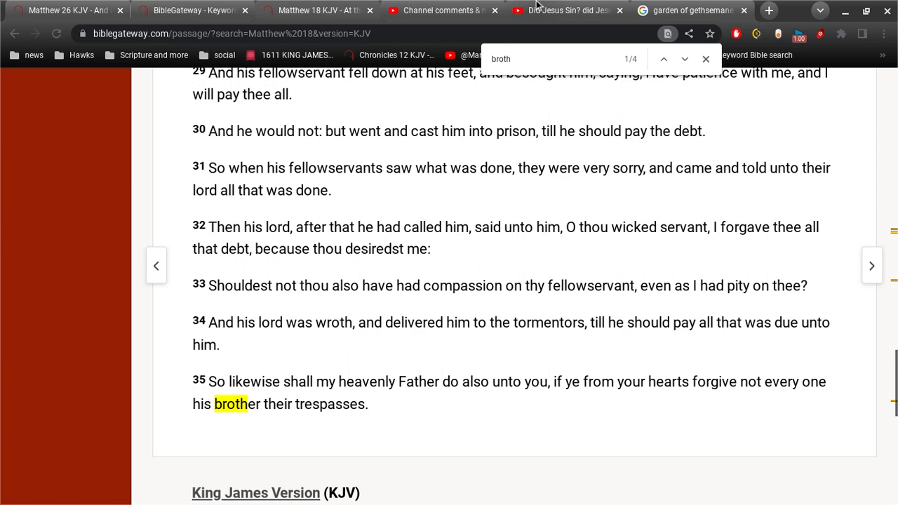
Step: Switch to the YouTube Studio Channel comments tab with the published comments list
left_click(441, 9)
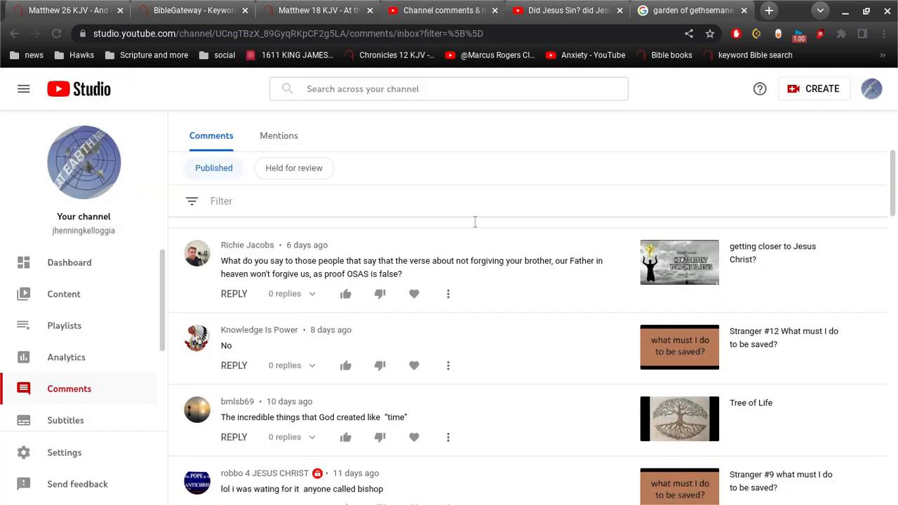
mouse_move(548, 154)
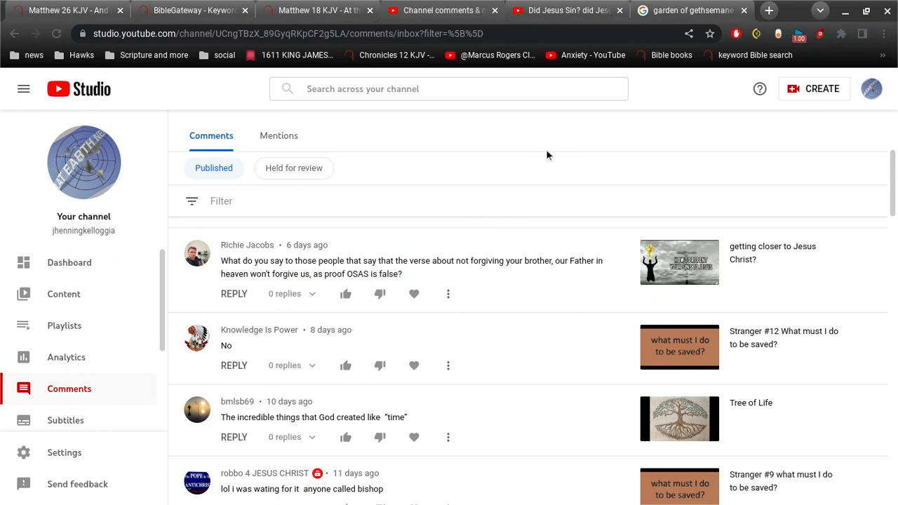
mouse_move(522, 278)
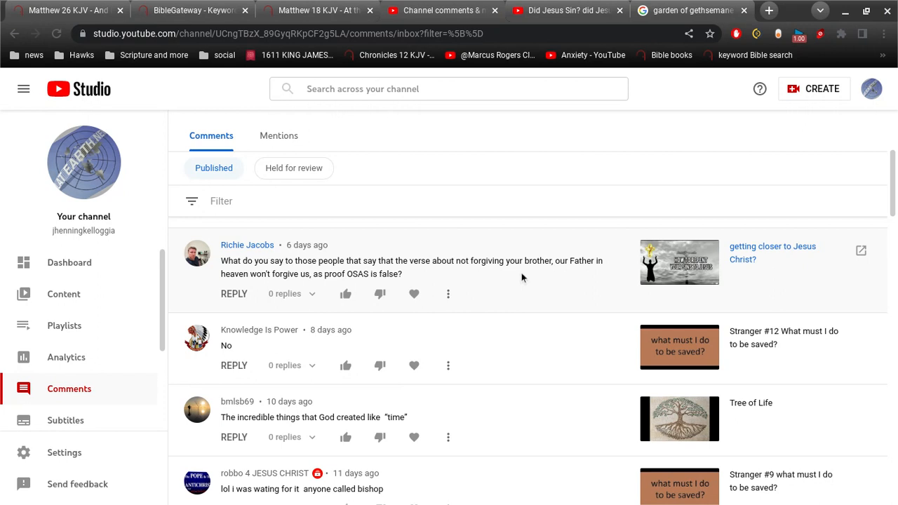
scroll("down", 3)
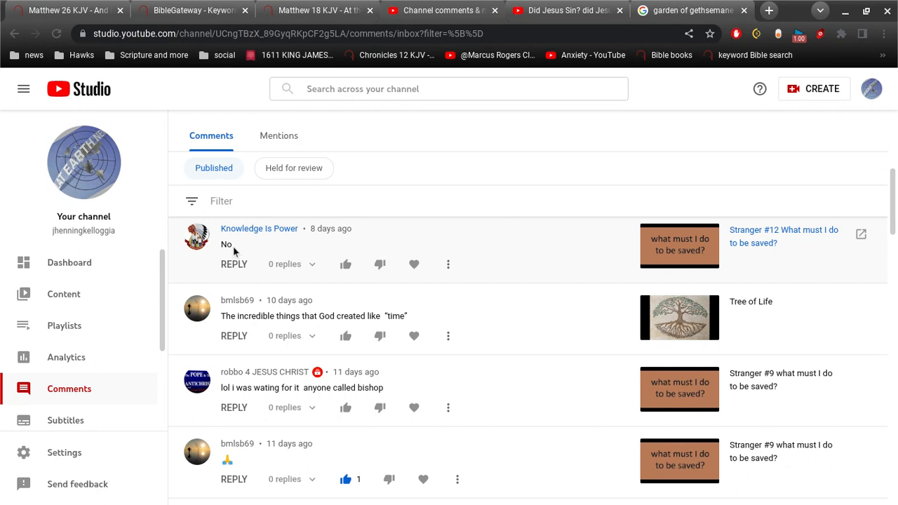
mouse_move(582, 252)
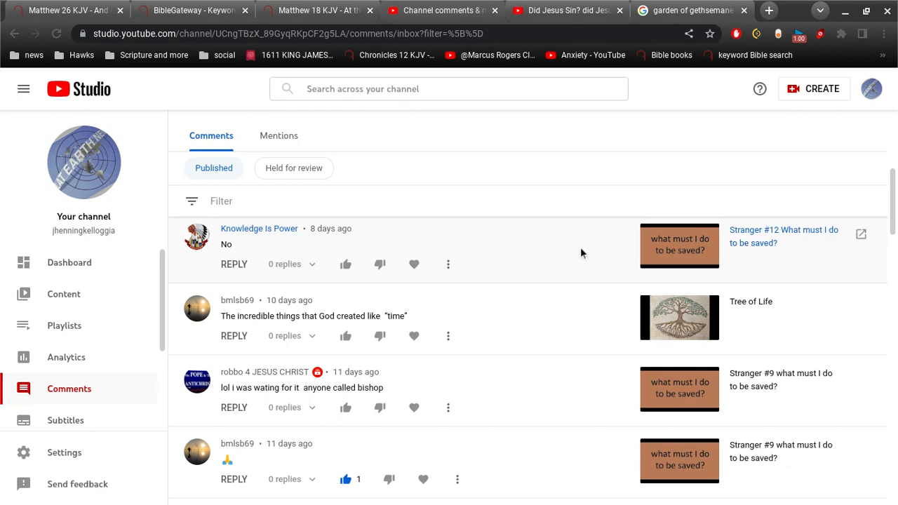
mouse_move(569, 265)
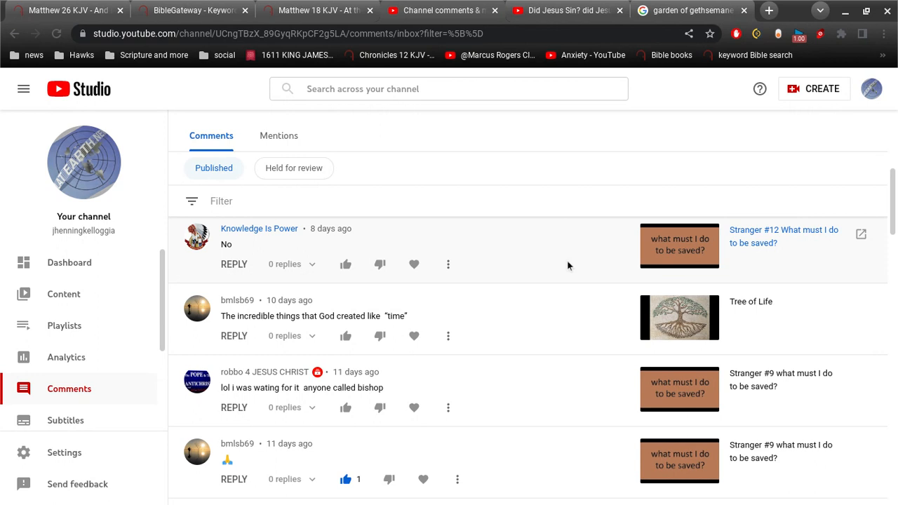
mouse_move(741, 241)
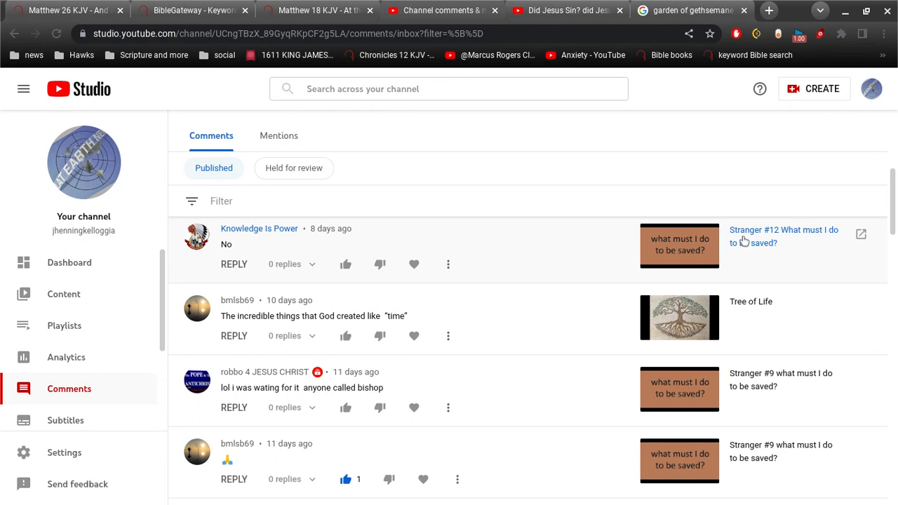
mouse_move(568, 255)
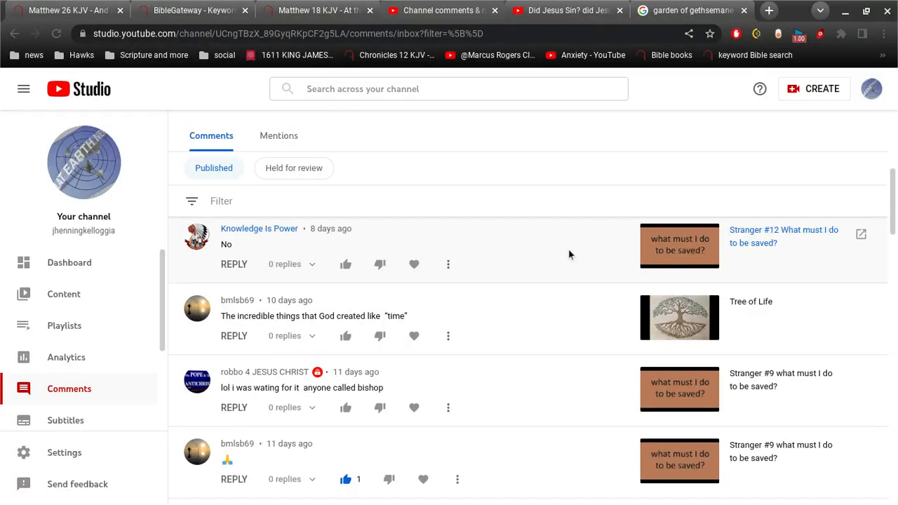
scroll("down", 3)
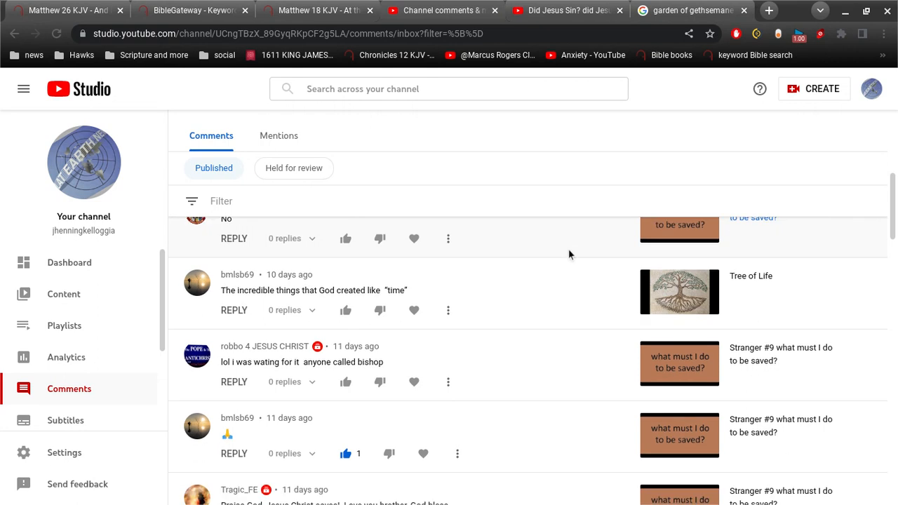
scroll("up", 3)
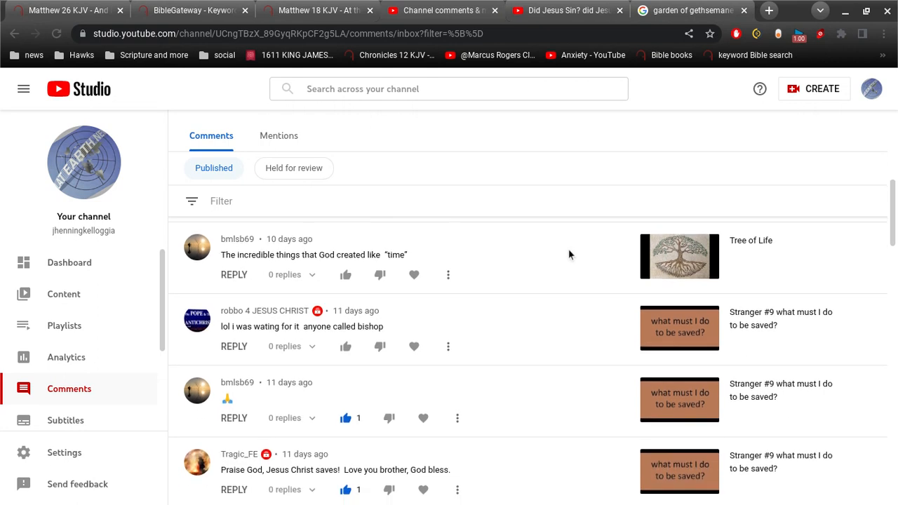
scroll("up", 3)
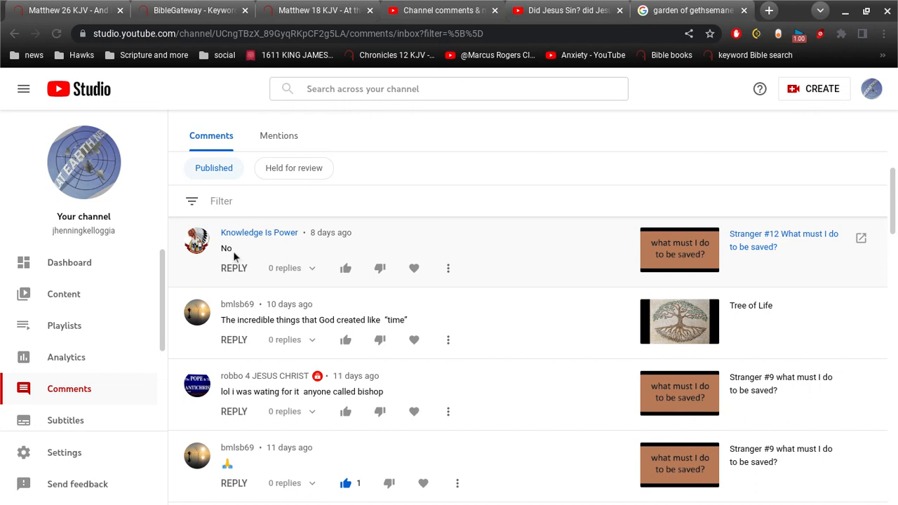
scroll("down", 3)
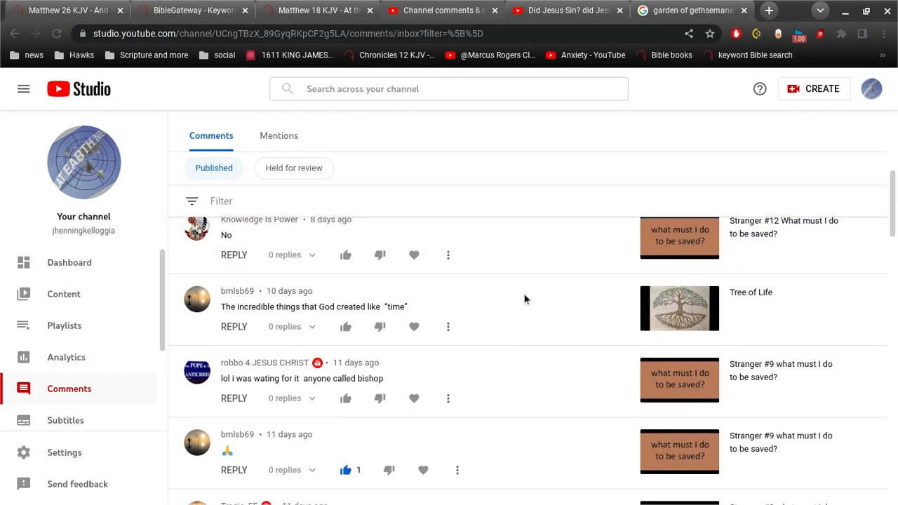
scroll("down", 3)
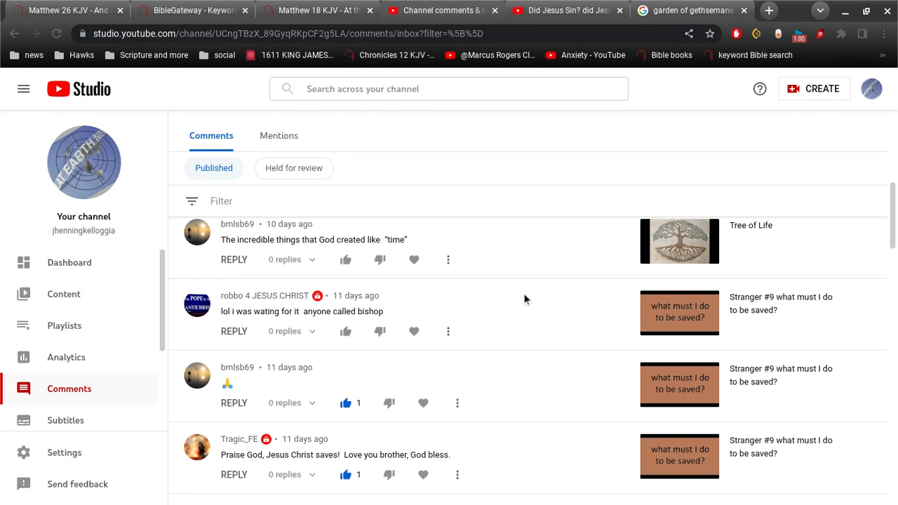
mouse_move(503, 259)
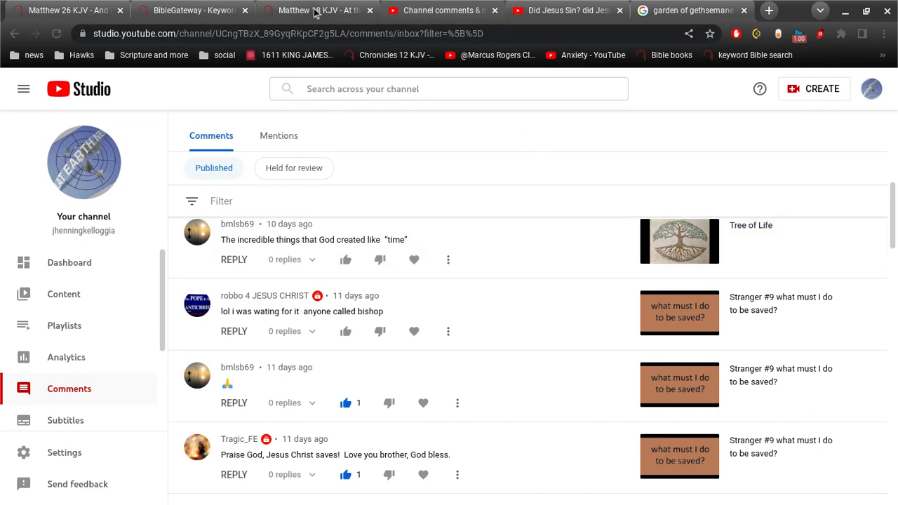
left_click(315, 10)
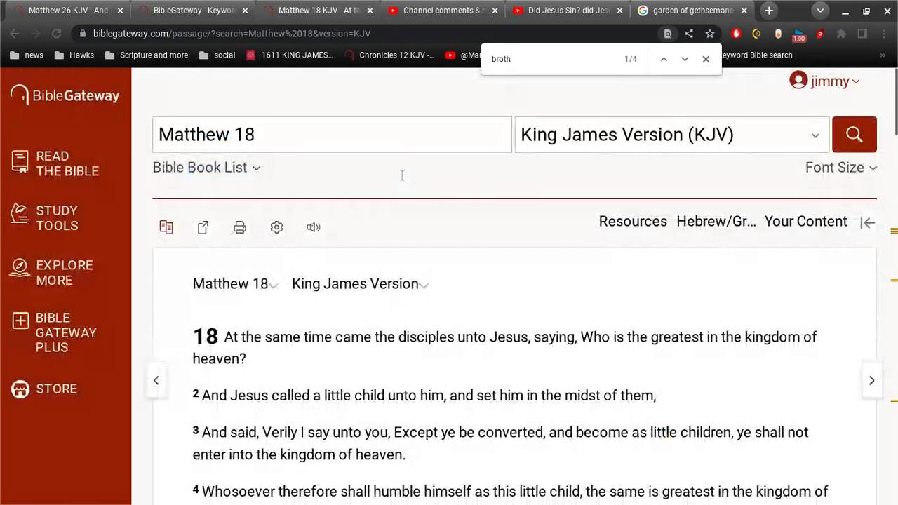
triple_click(206, 135)
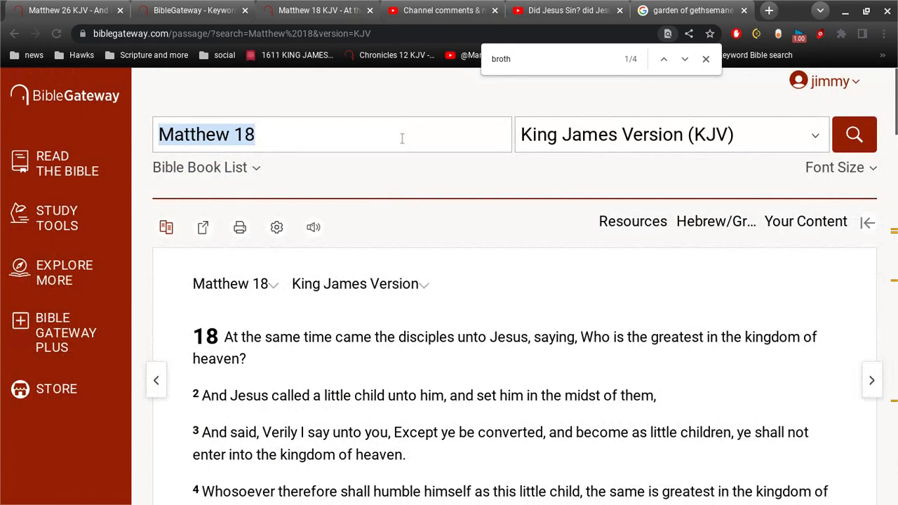
type("t")
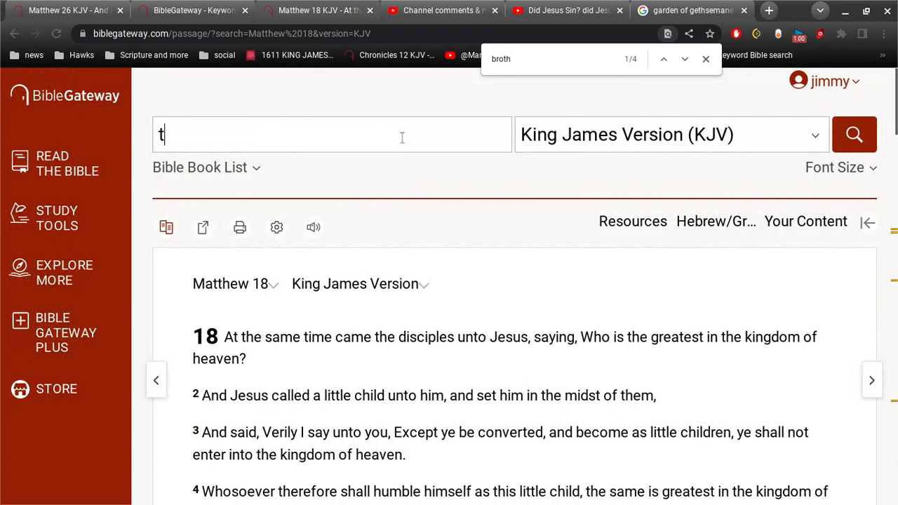
type("ime no more")
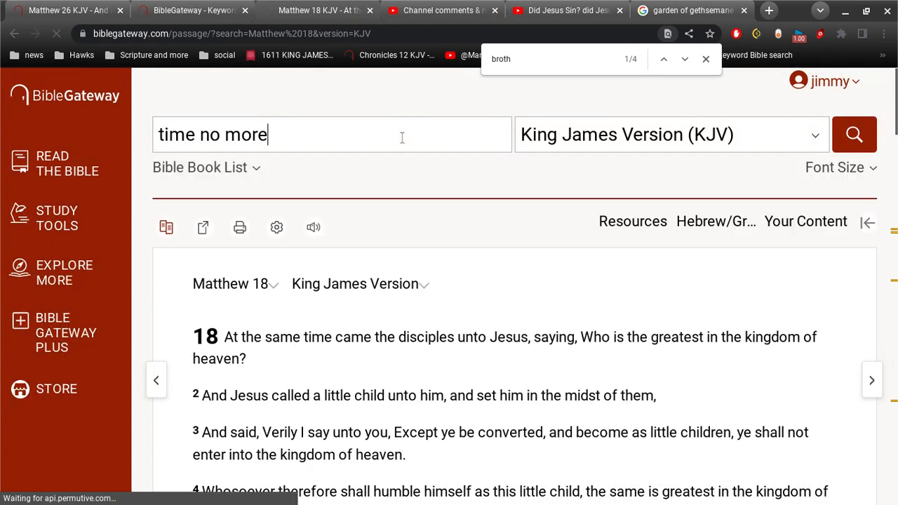
left_click(853, 135)
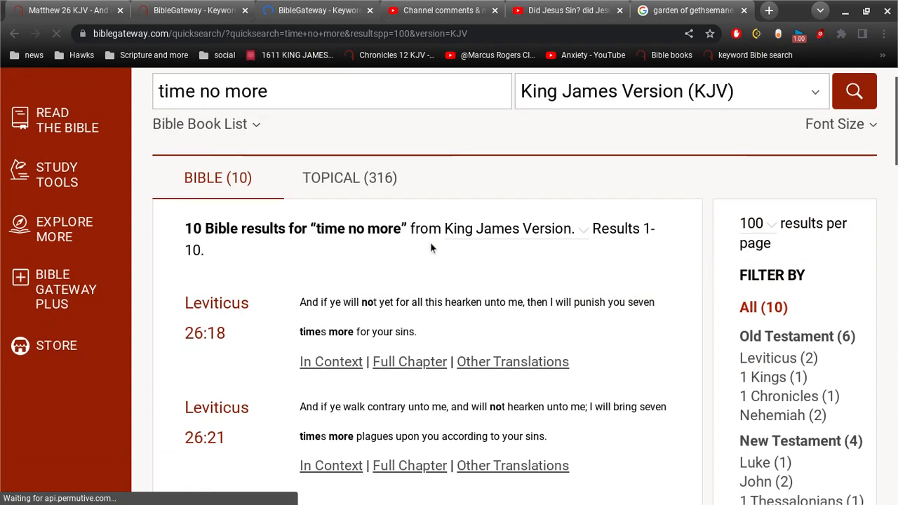
scroll("down", 3)
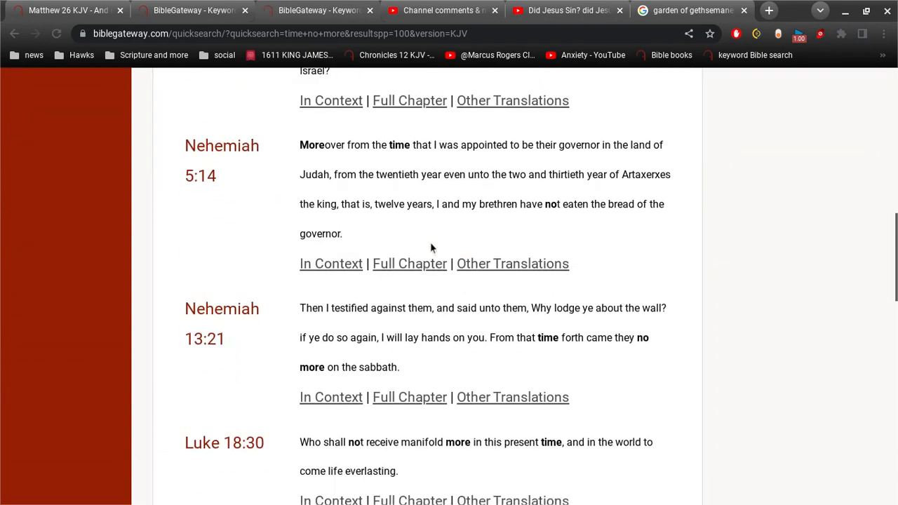
scroll("down", 3)
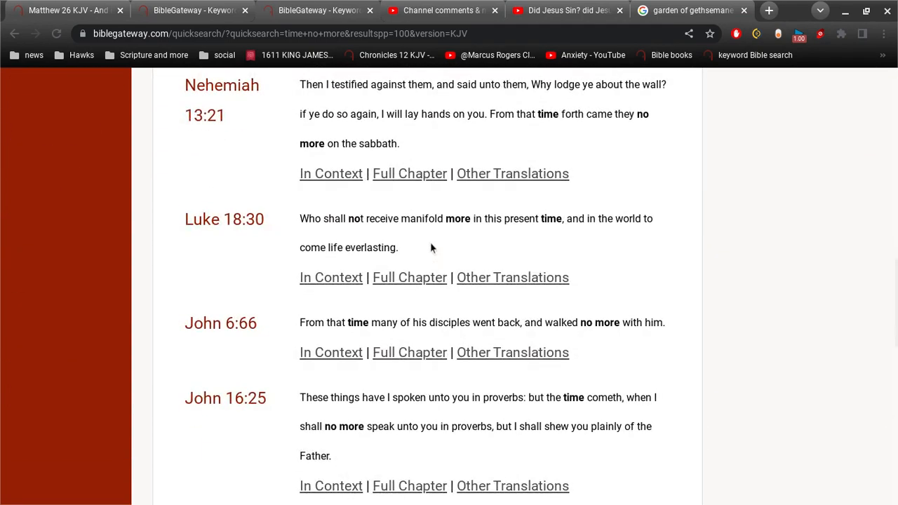
scroll("down", 3)
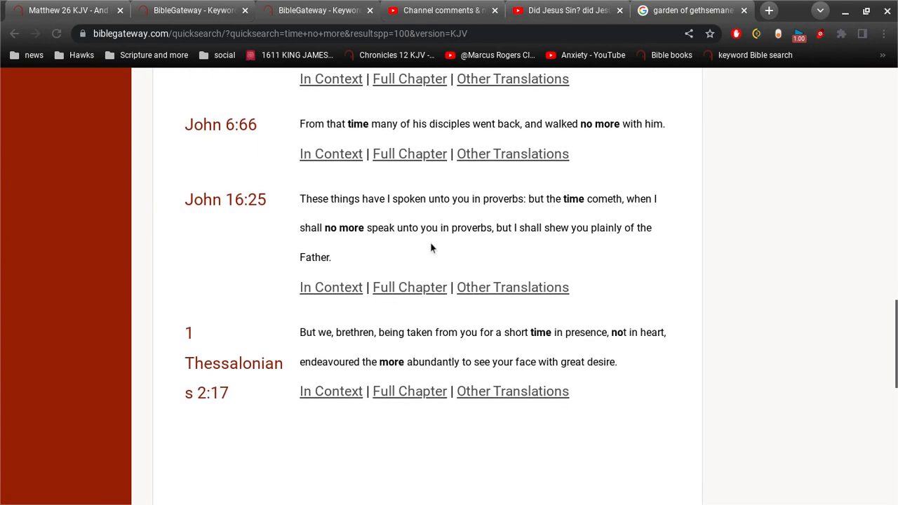
scroll("down", 3)
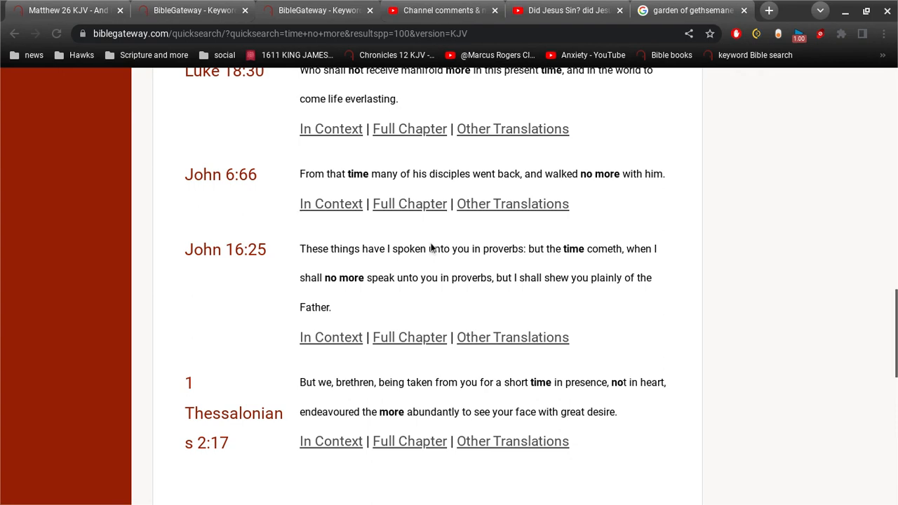
scroll("up", 3)
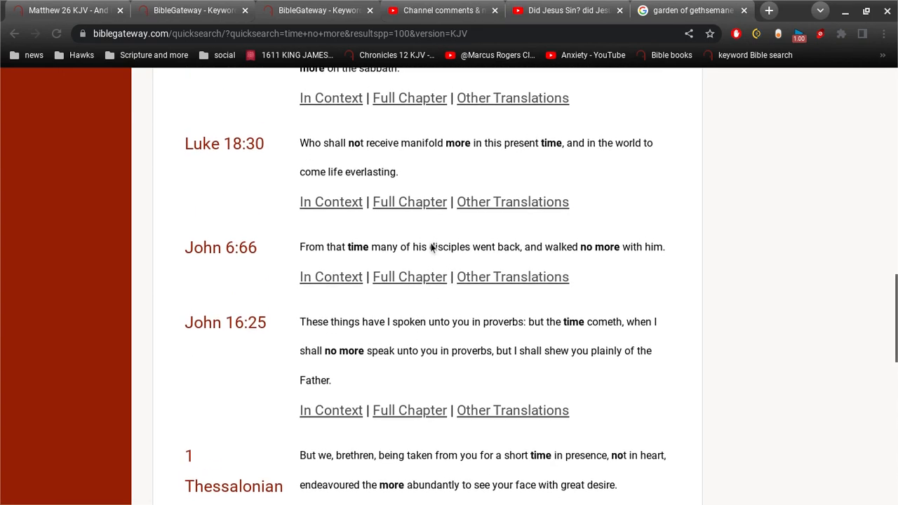
scroll("down", 3)
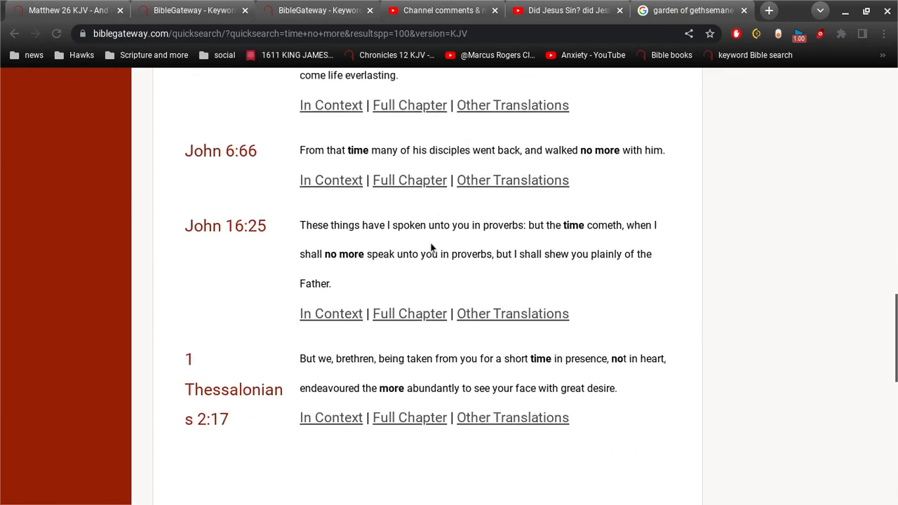
scroll("up", 3)
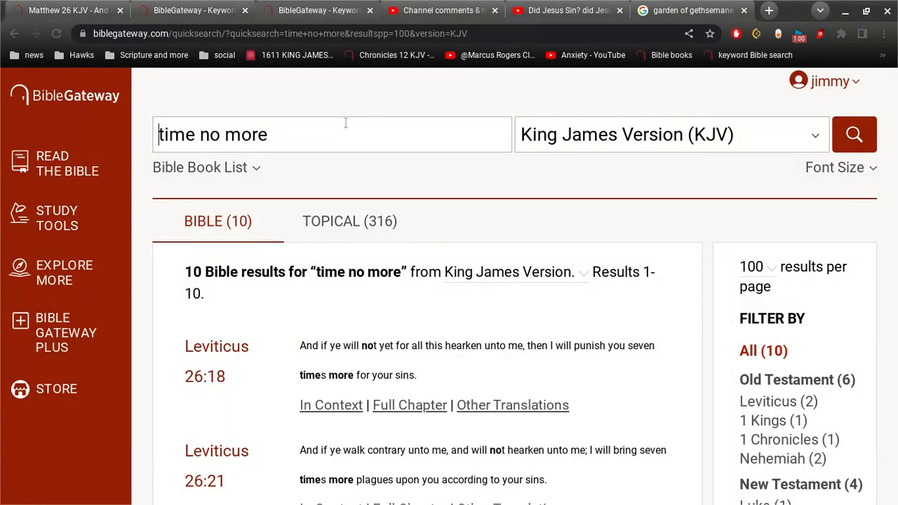
Step: Revise the query to the quoted phrase "time no", rerun it and scroll the four results to Revelation 10:6
type("\"")
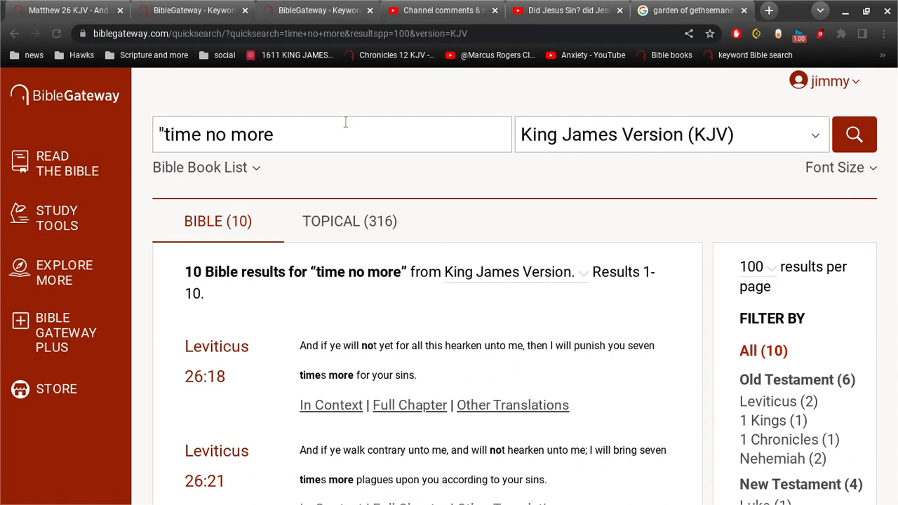
key("Backspace")
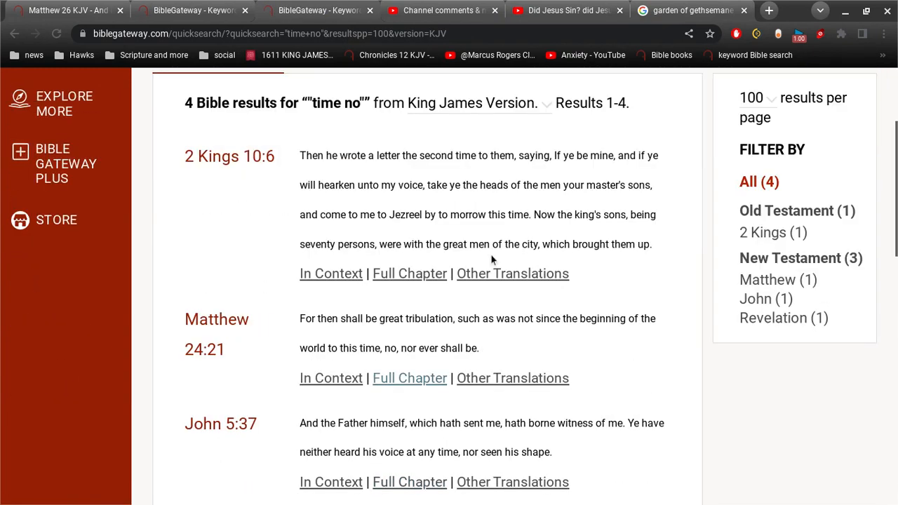
scroll("down", 3)
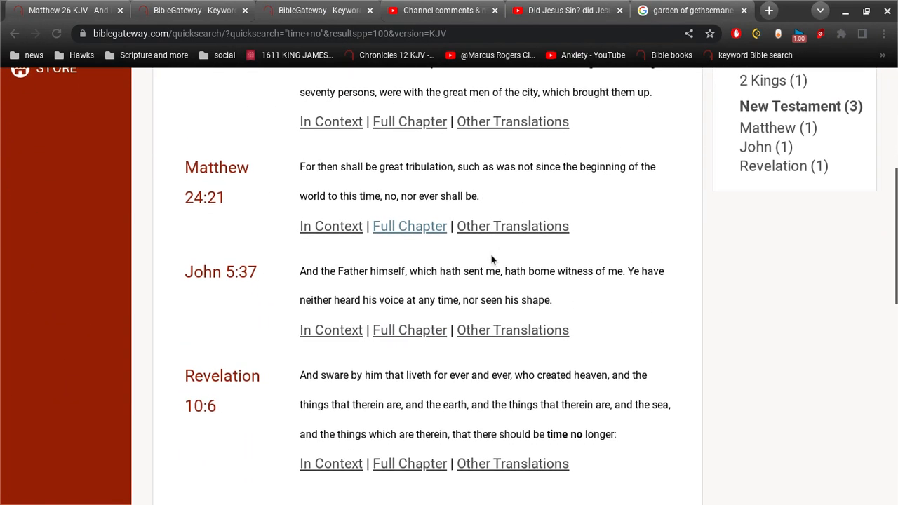
scroll("down", 3)
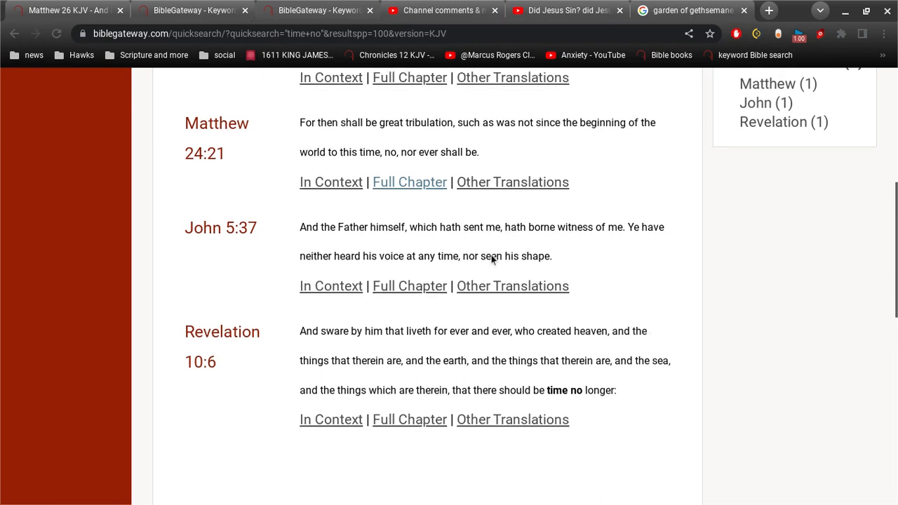
scroll("down", 3)
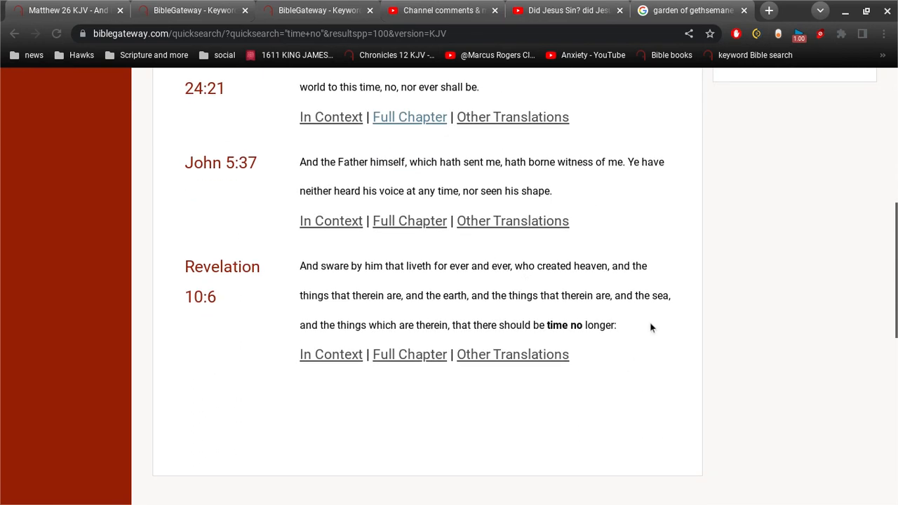
mouse_move(632, 330)
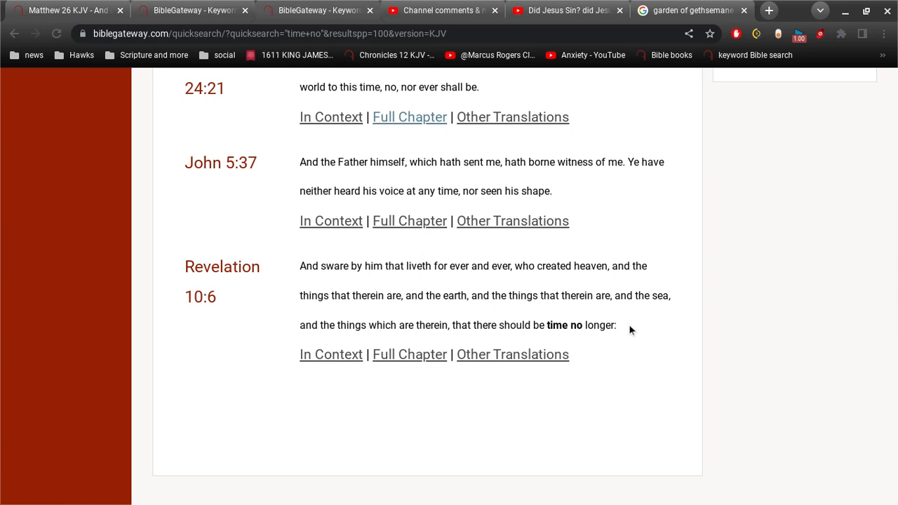
Step: Highlight 'that there should be time no longer' in the Revelation 10:6 result
left_click_drag(632, 330, 516, 309)
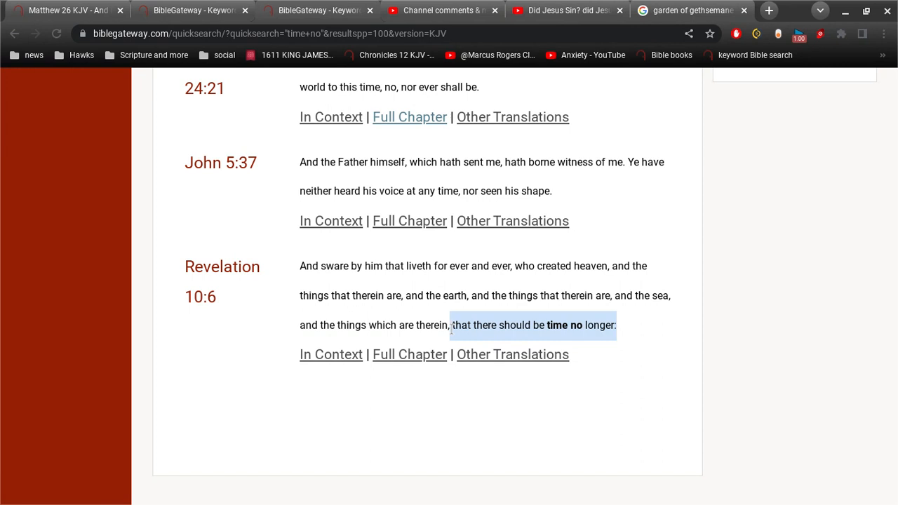
mouse_move(424, 344)
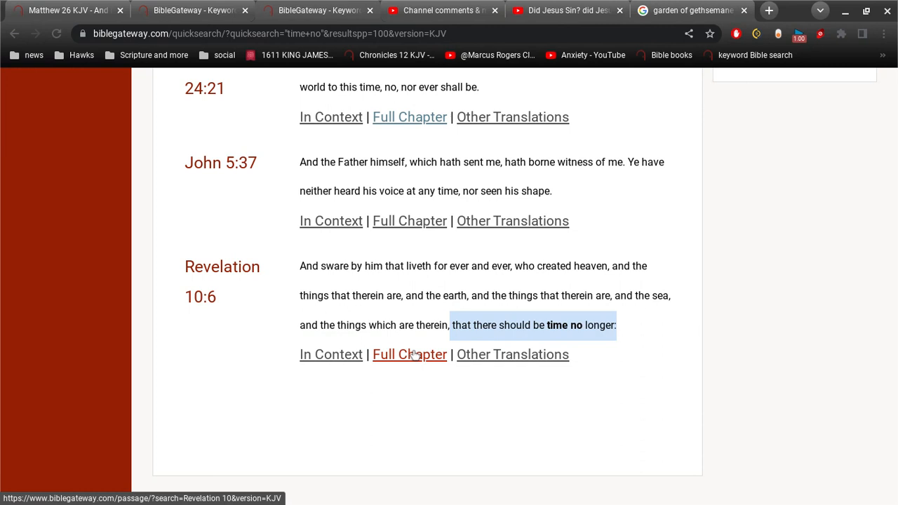
mouse_move(537, 320)
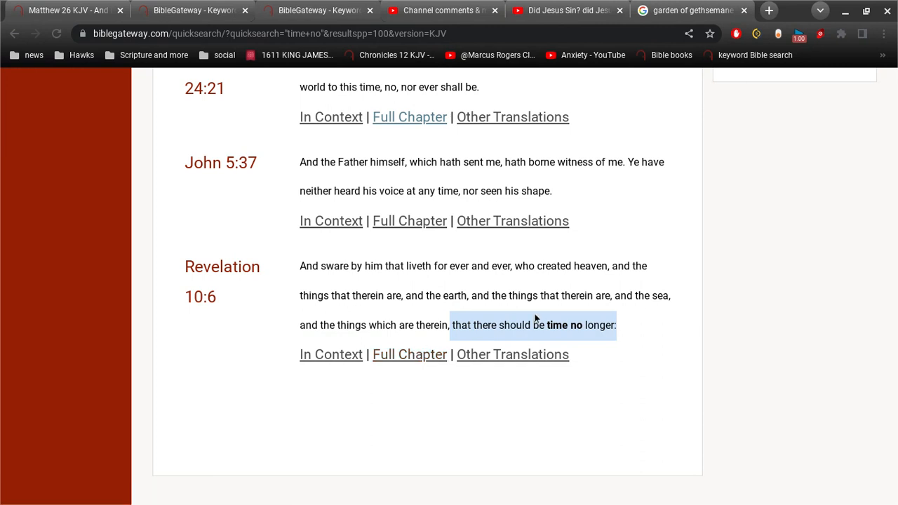
mouse_move(578, 286)
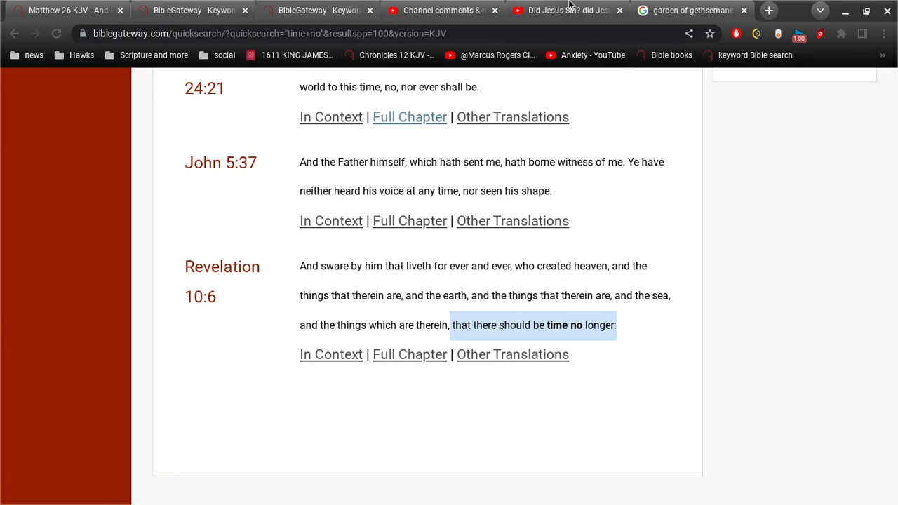
mouse_move(463, 338)
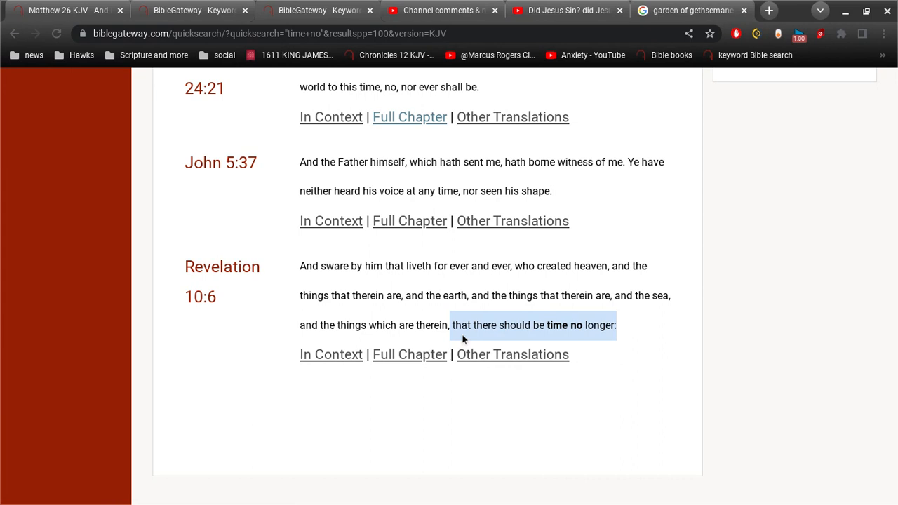
mouse_move(406, 321)
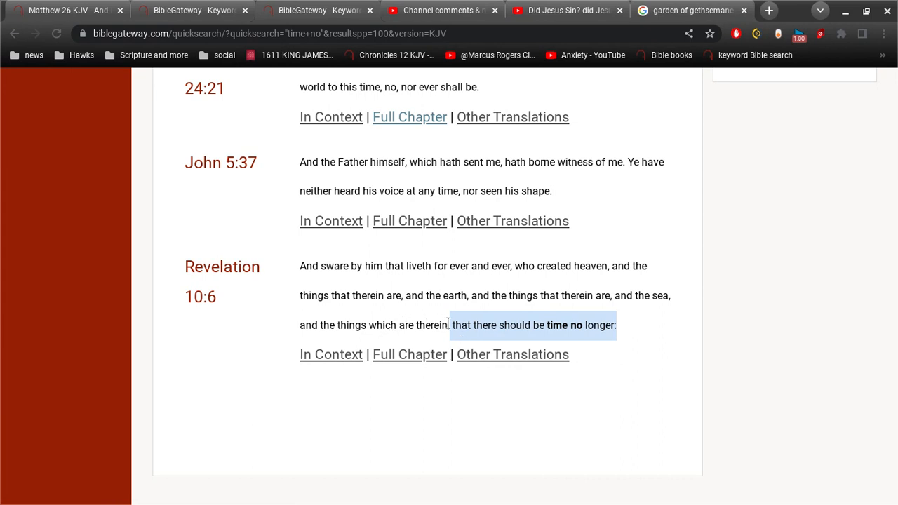
mouse_move(492, 272)
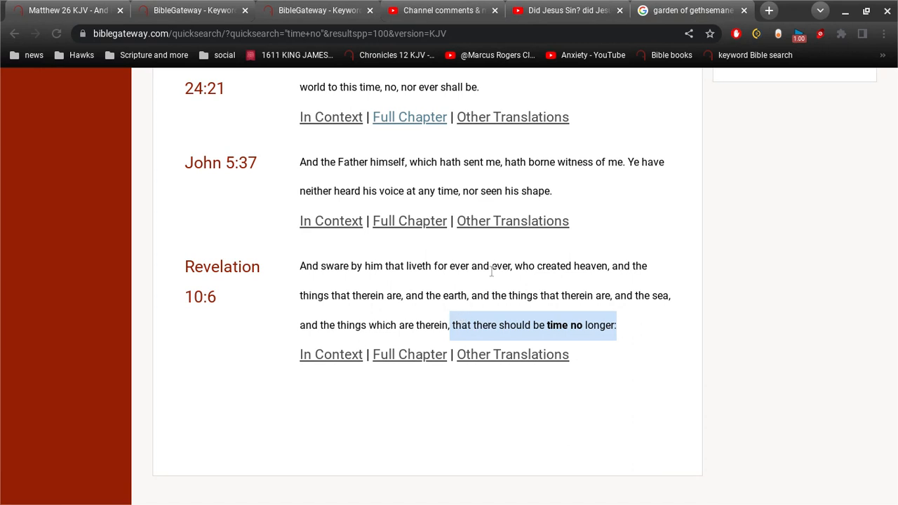
mouse_move(455, 199)
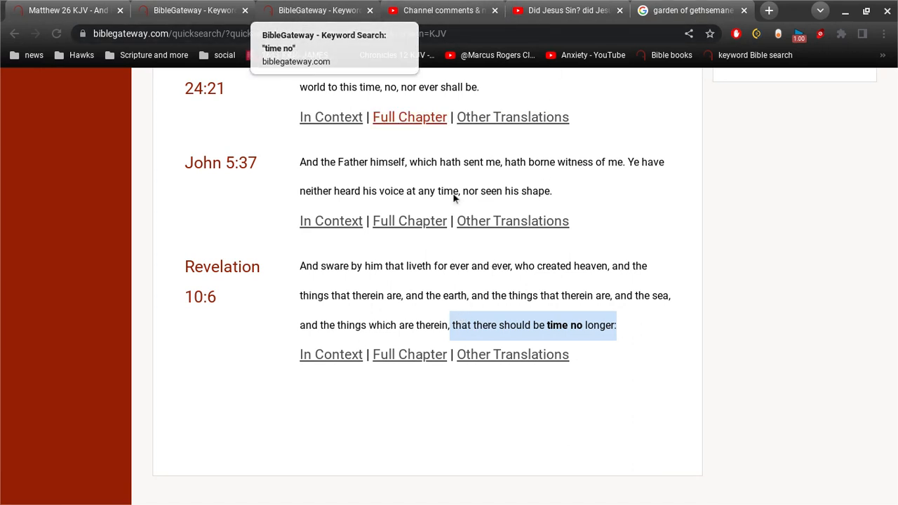
mouse_move(516, 11)
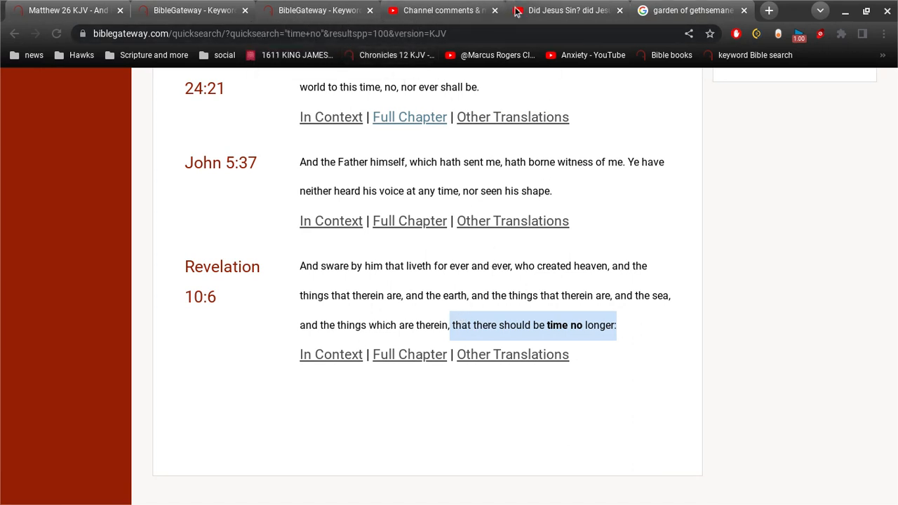
Step: Switch back to the YouTube Studio Channel comments tab
left_click(443, 10)
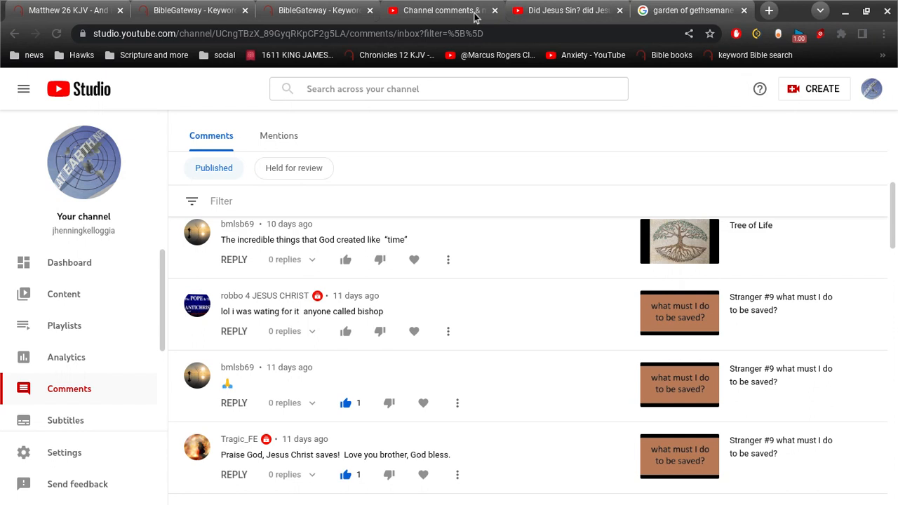
mouse_move(527, 146)
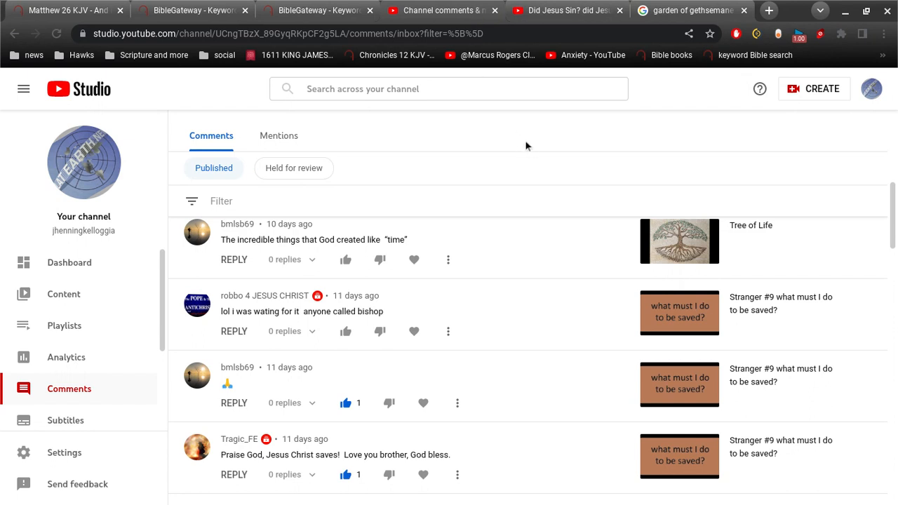
mouse_move(541, 162)
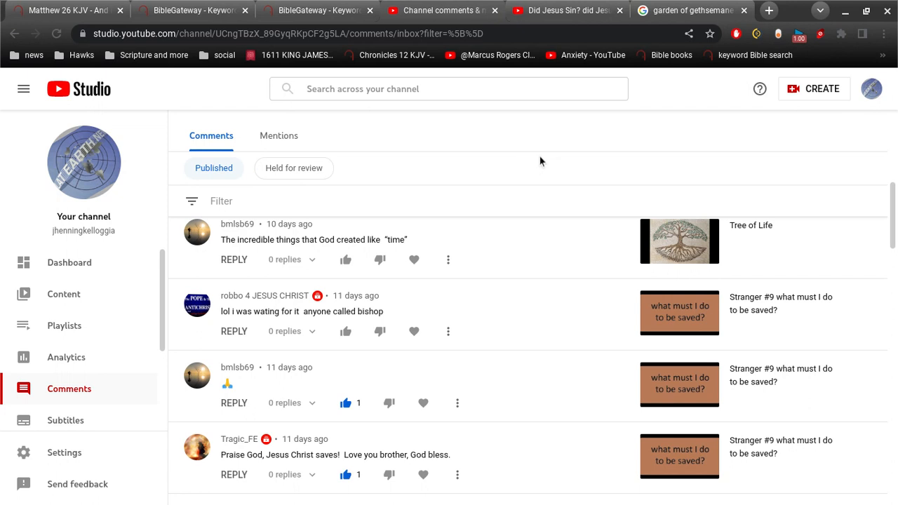
scroll("down", 3)
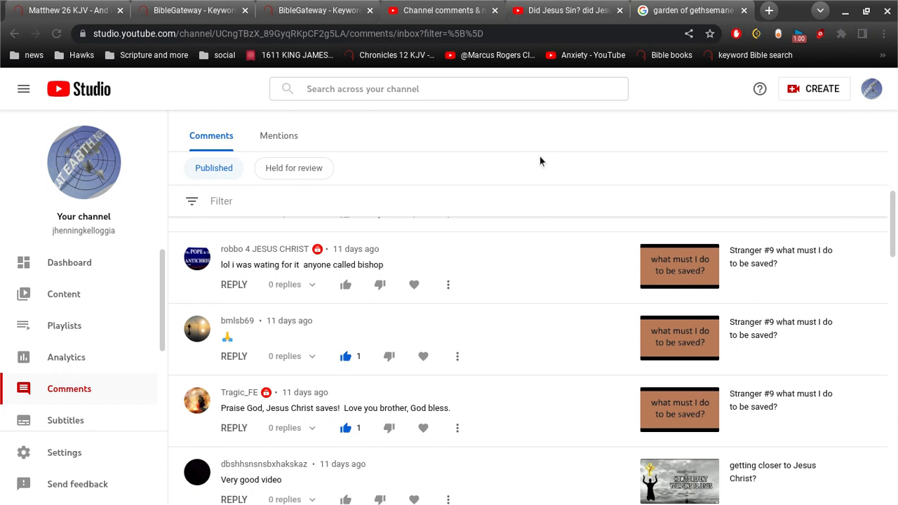
scroll("up", 3)
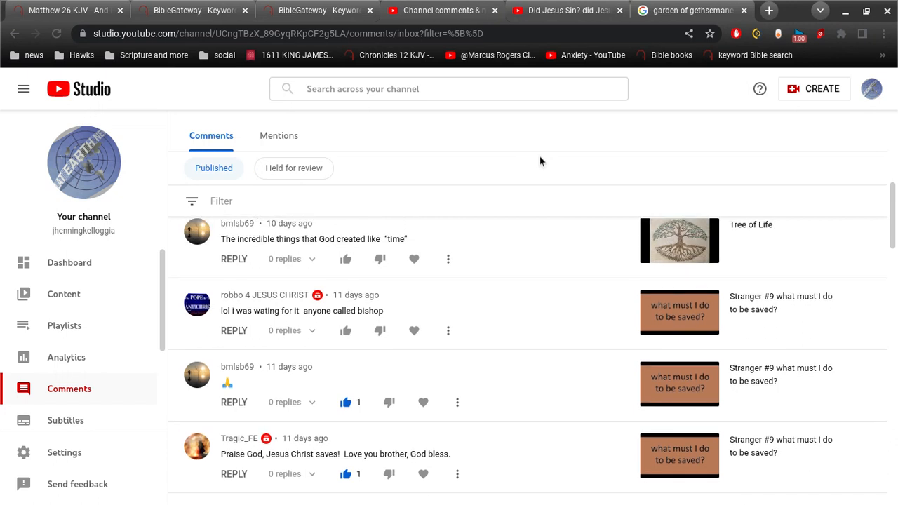
mouse_move(530, 304)
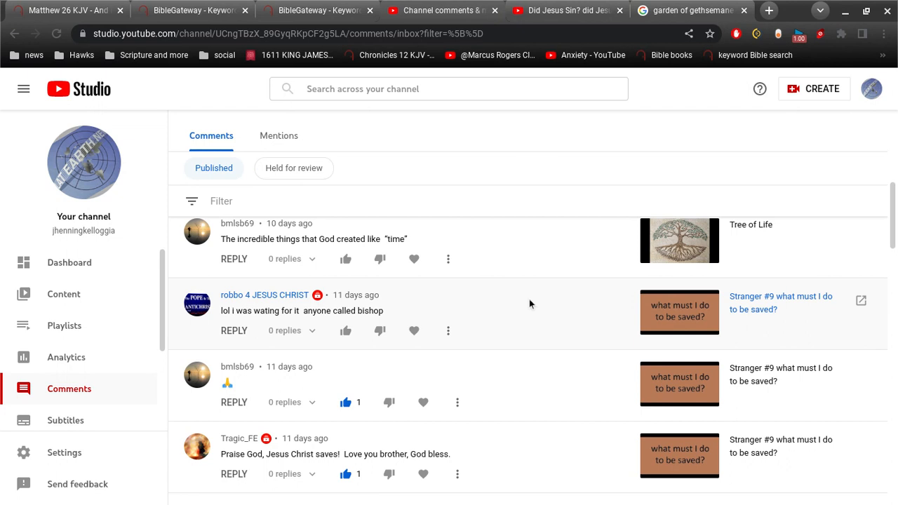
scroll("down", 3)
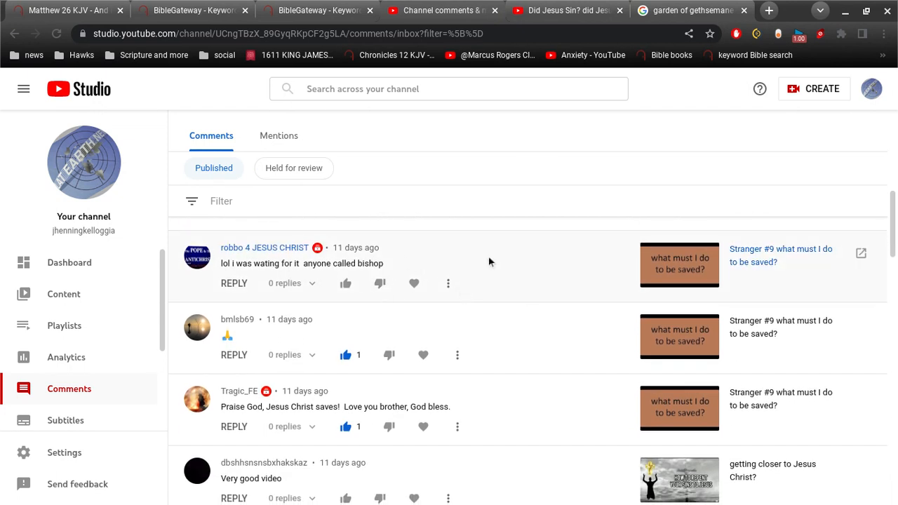
mouse_move(772, 262)
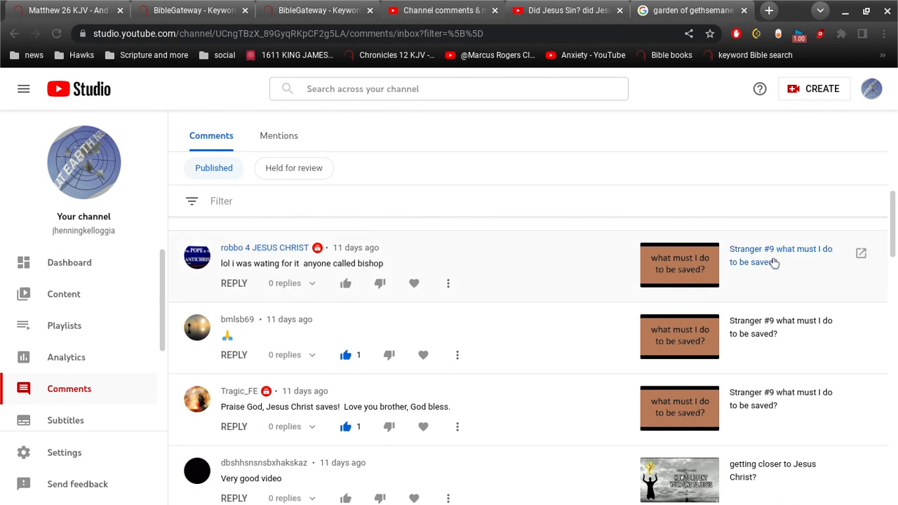
mouse_move(527, 264)
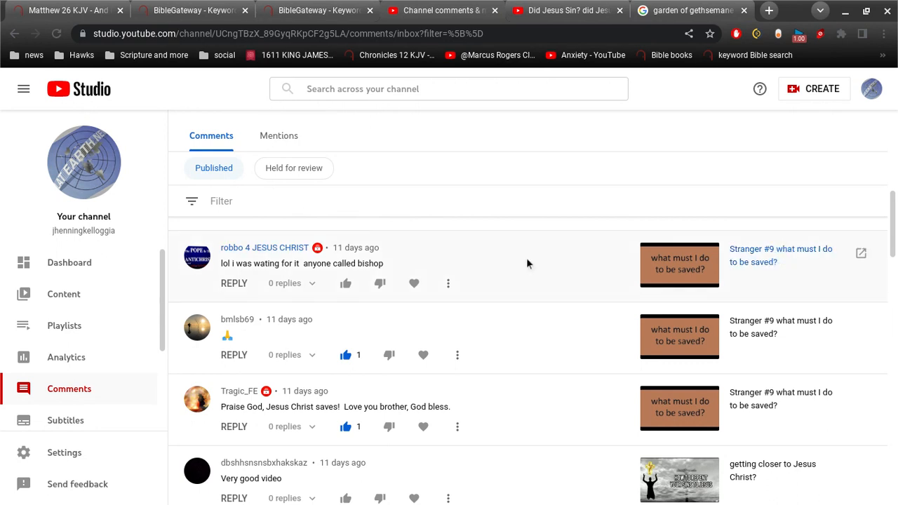
mouse_move(567, 138)
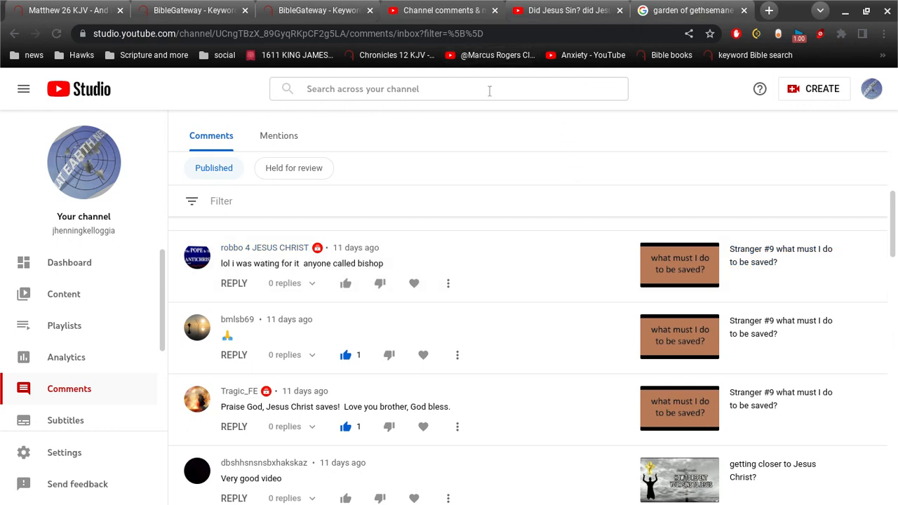
mouse_move(540, 278)
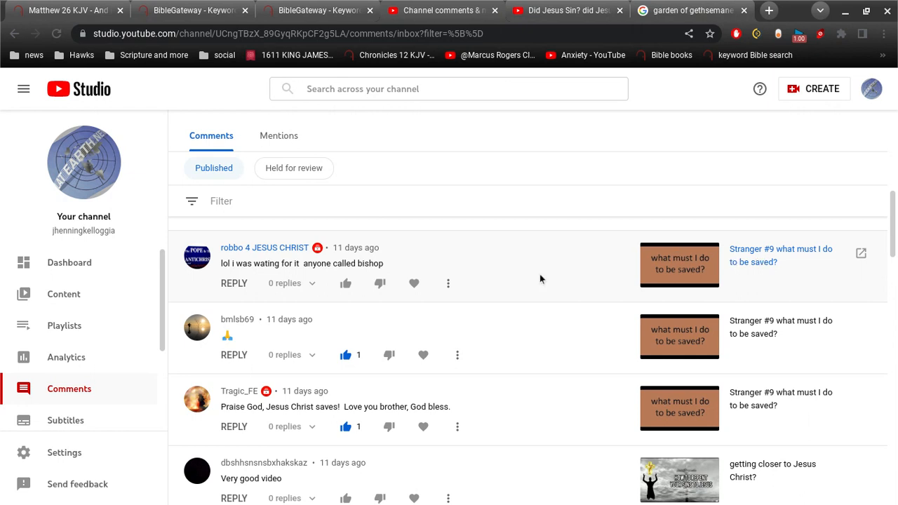
mouse_move(565, 256)
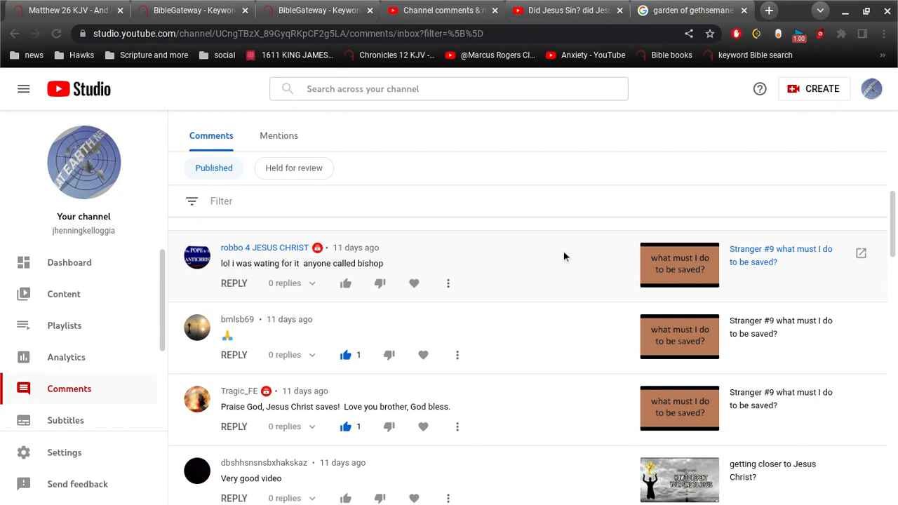
mouse_move(587, 137)
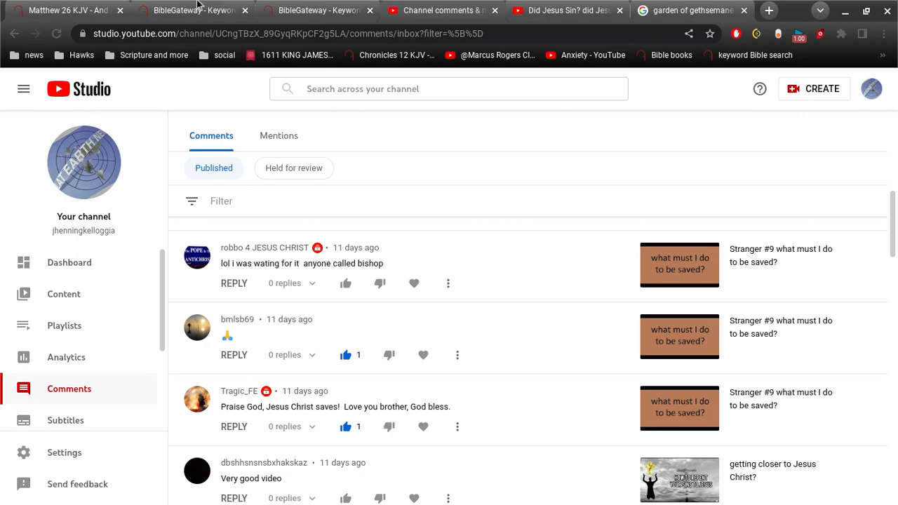
Step: Run the KJV keyword search for 'bishop' and scroll down through the six results to 1 Peter 2:25
left_click(189, 10)
type("bishop")
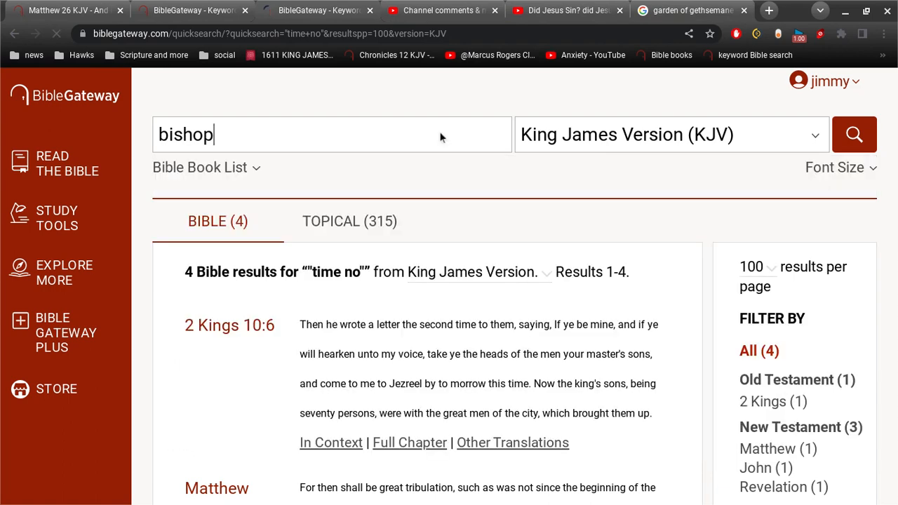
left_click(854, 135)
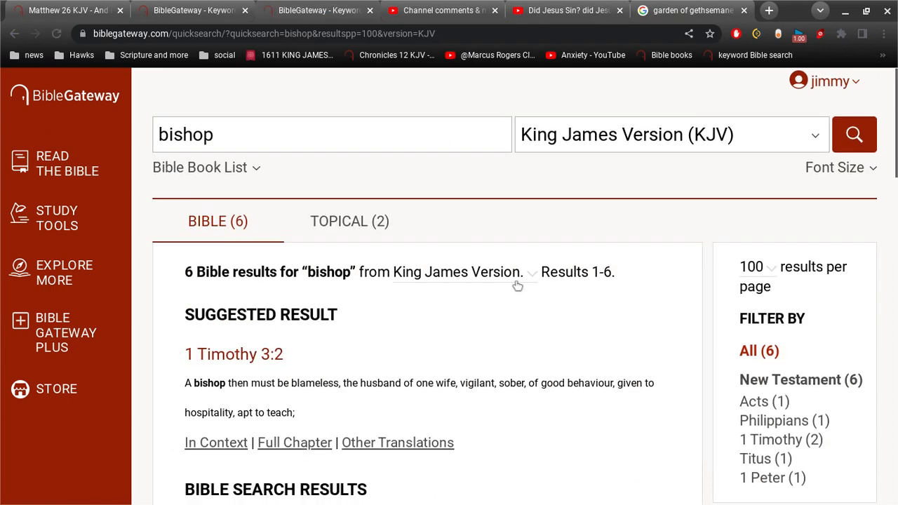
scroll("down", 3)
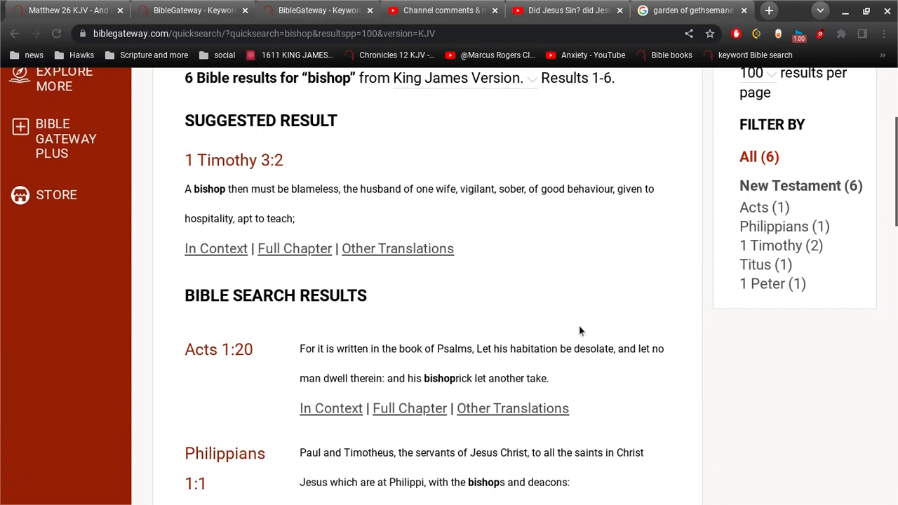
scroll("down", 3)
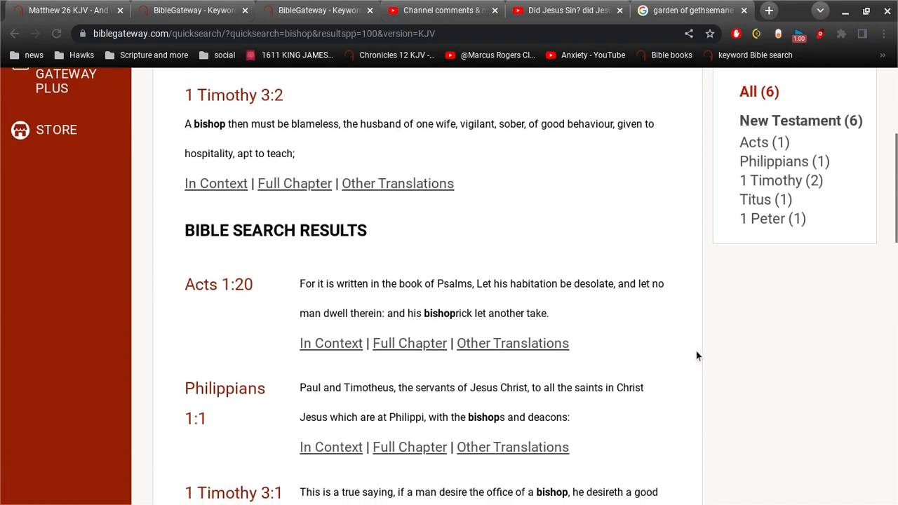
scroll("down", 3)
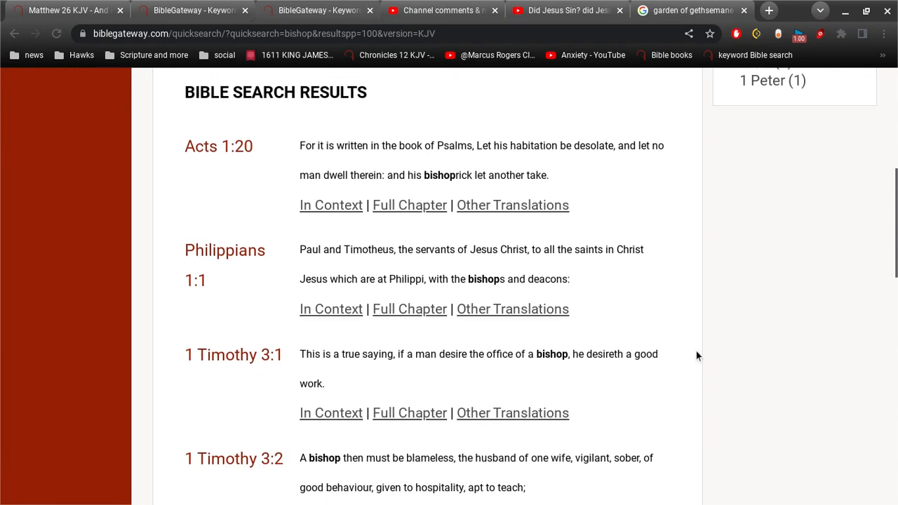
scroll("down", 3)
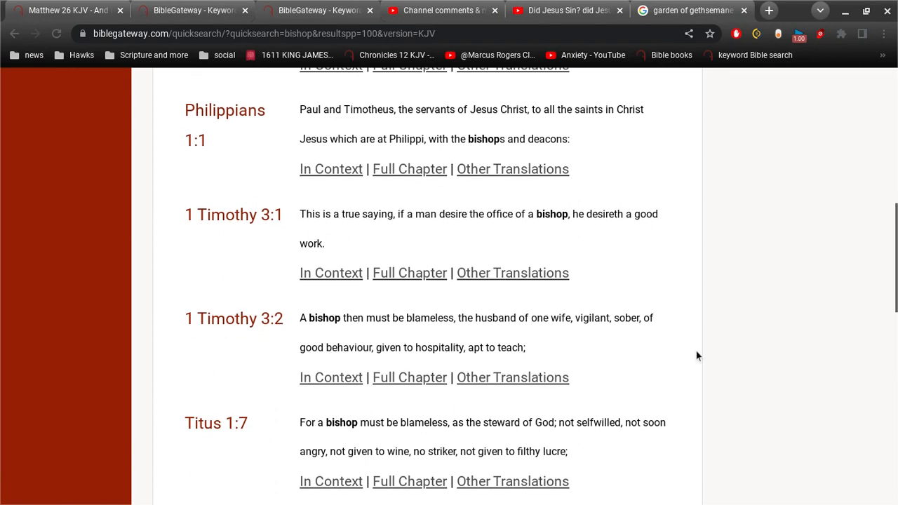
scroll("down", 3)
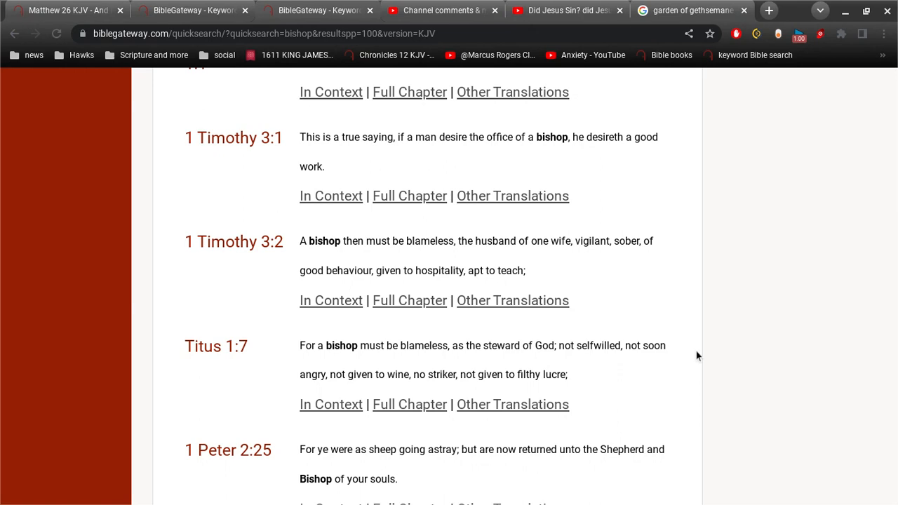
scroll("down", 3)
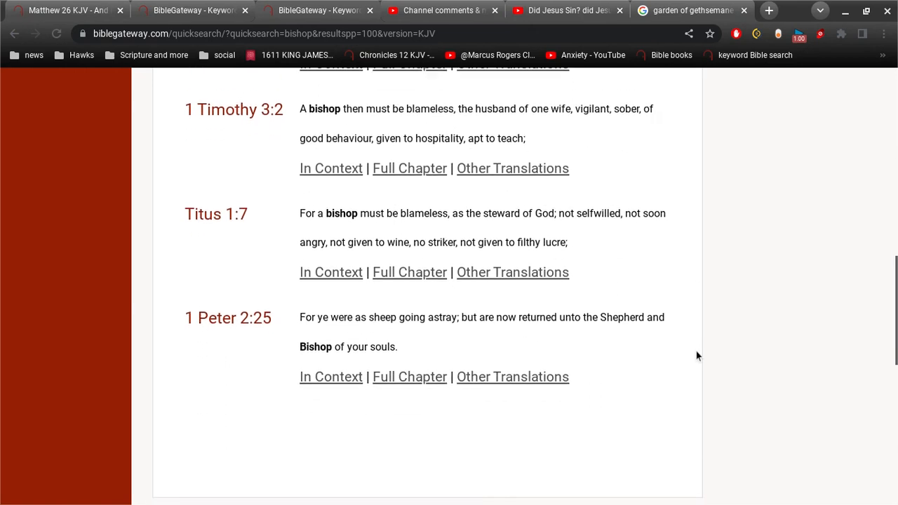
Step: Scroll back up through the bishop verses toward Acts 1:20 to reread them
scroll("up", 3)
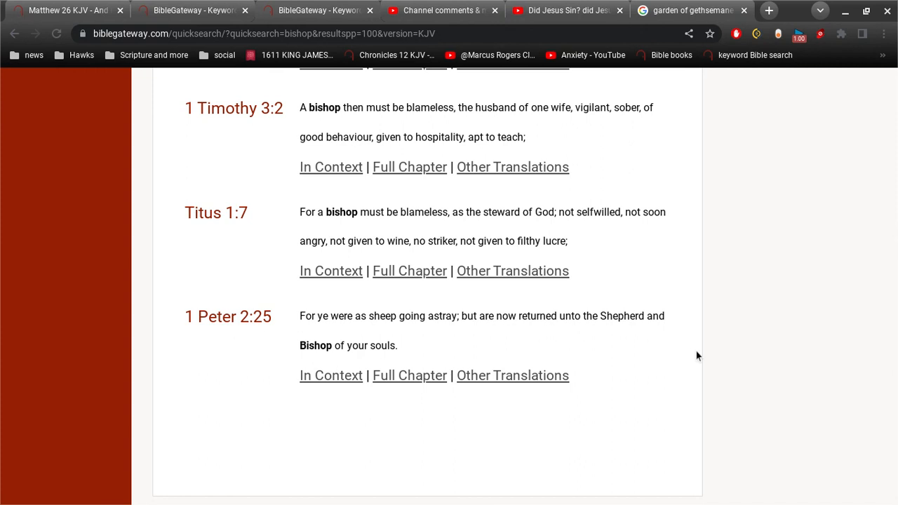
scroll("up", 3)
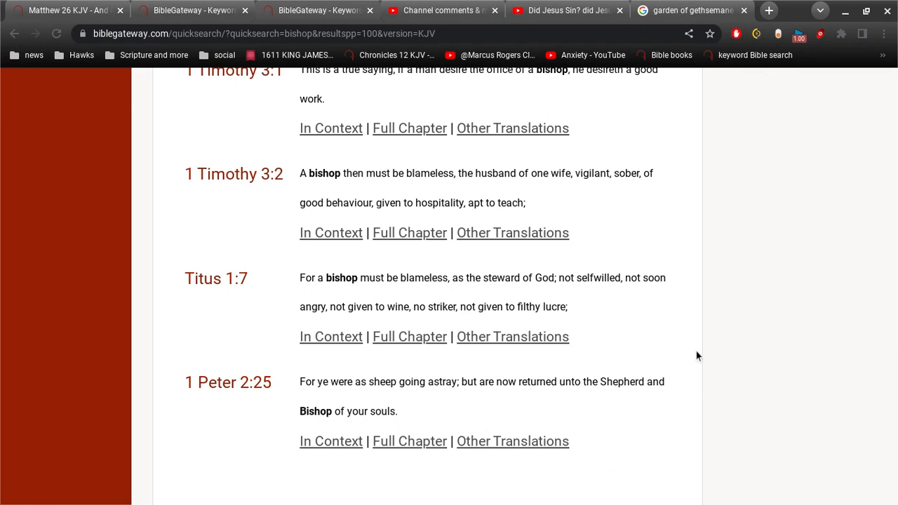
scroll("up", 3)
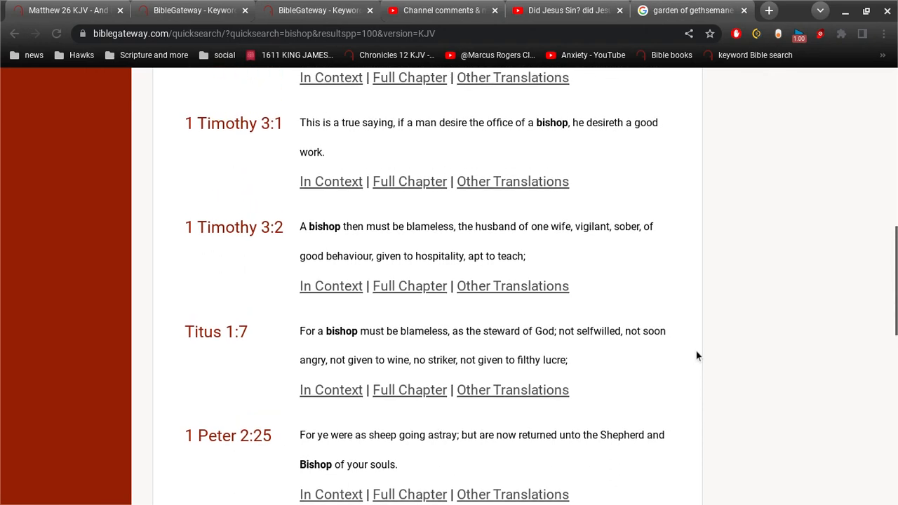
scroll("down", 3)
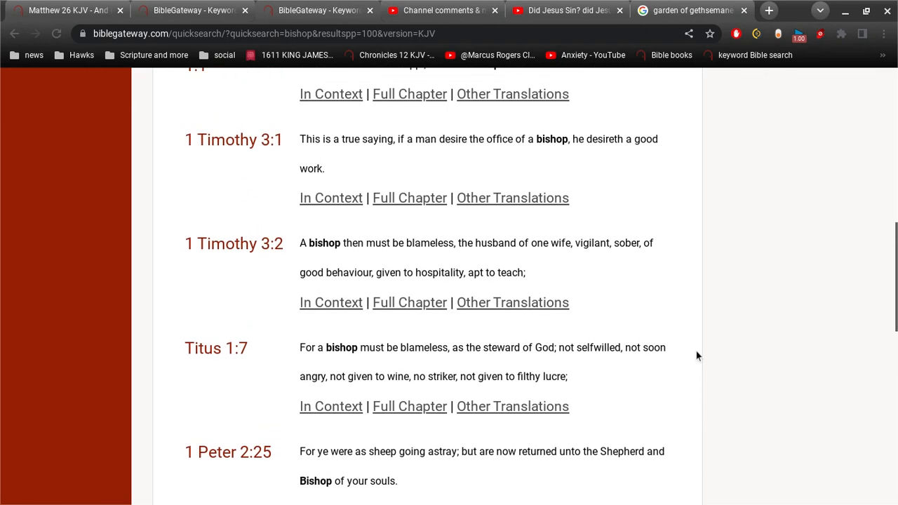
scroll("up", 3)
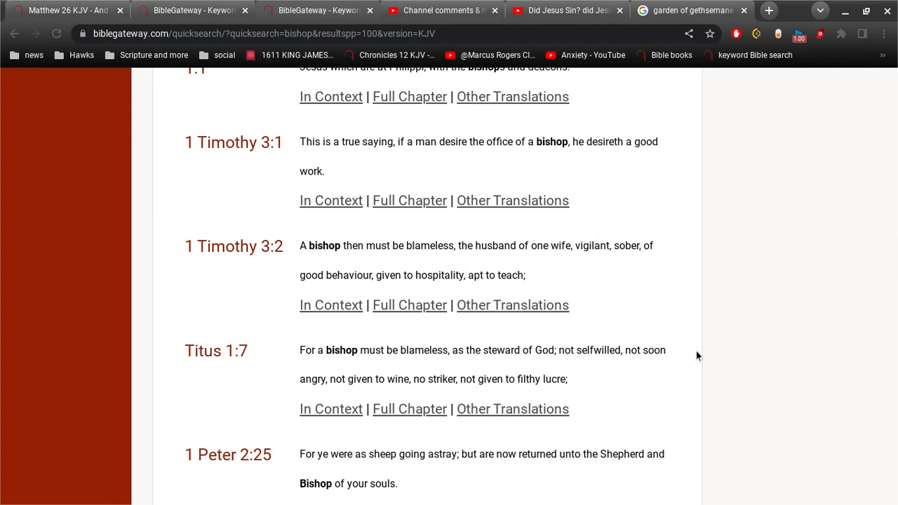
scroll("up", 3)
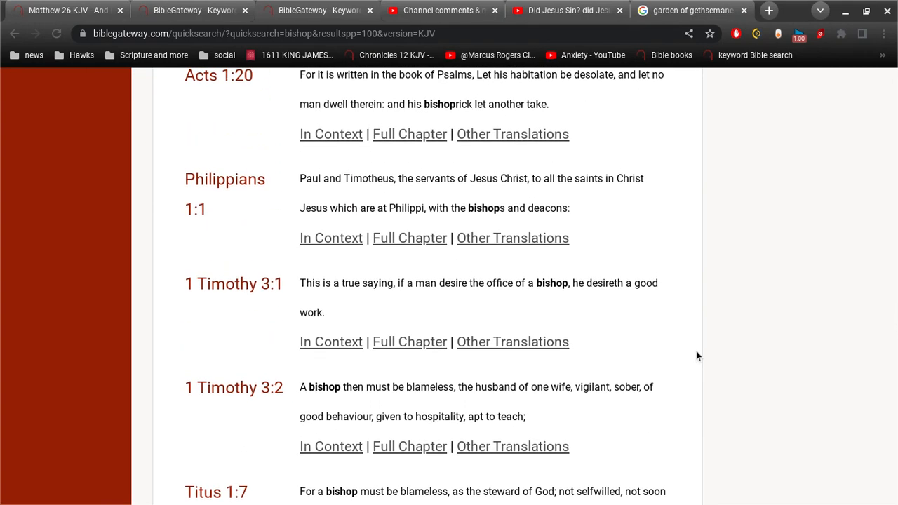
mouse_move(556, 39)
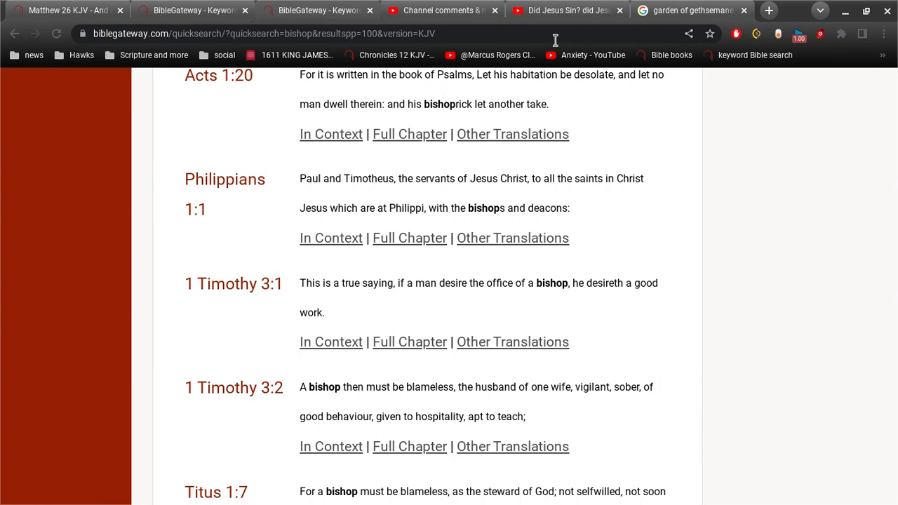
Step: Return to the Published comments and scroll past the bishop comment to the older Sun Flat reply thread
left_click(442, 10)
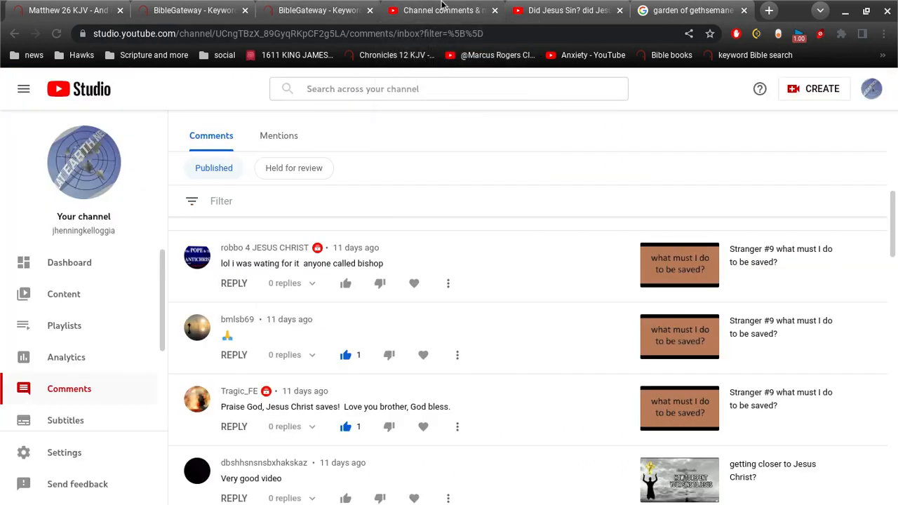
mouse_move(551, 136)
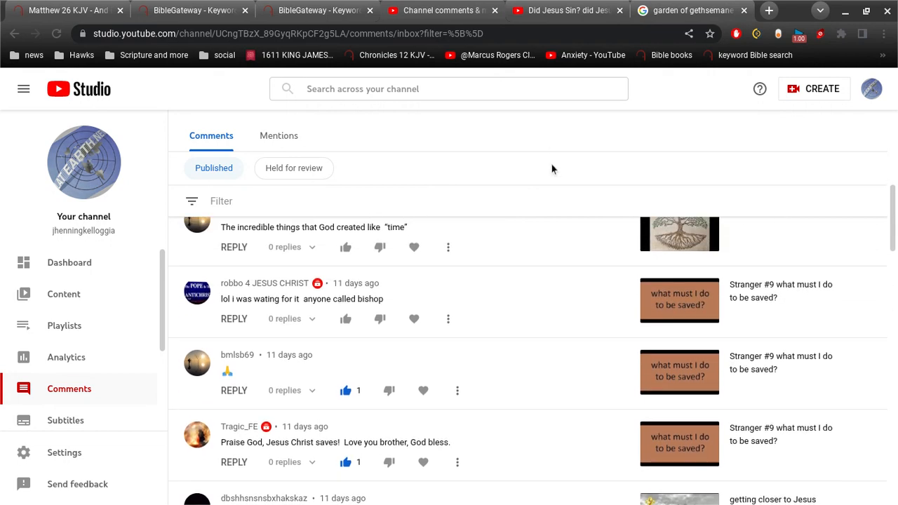
scroll("down", 3)
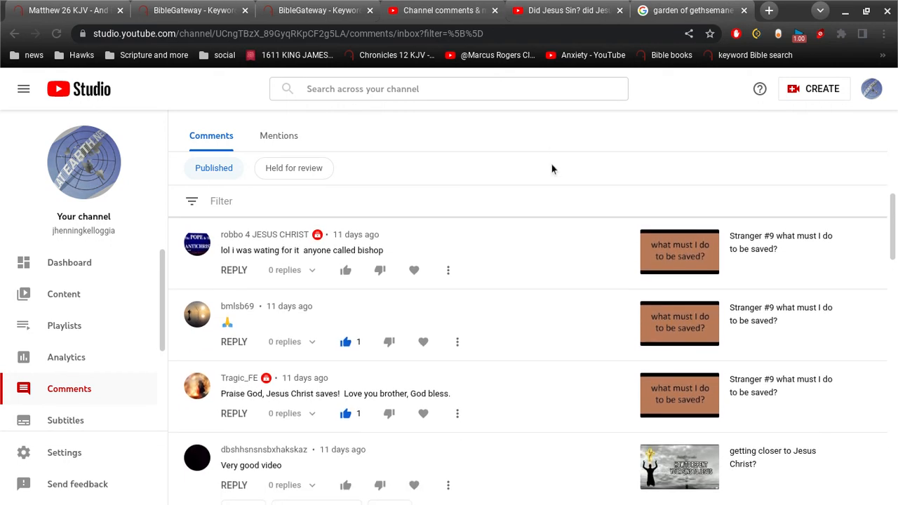
mouse_move(575, 245)
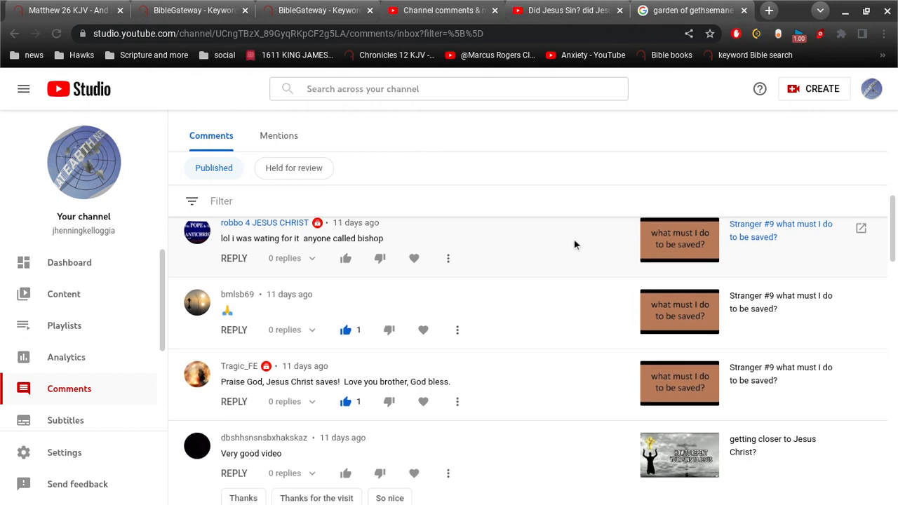
scroll("down", 3)
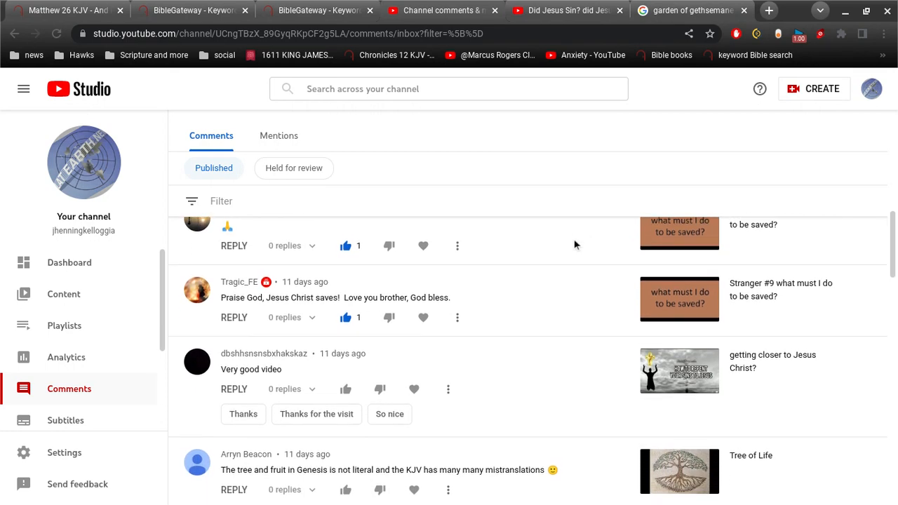
scroll("down", 3)
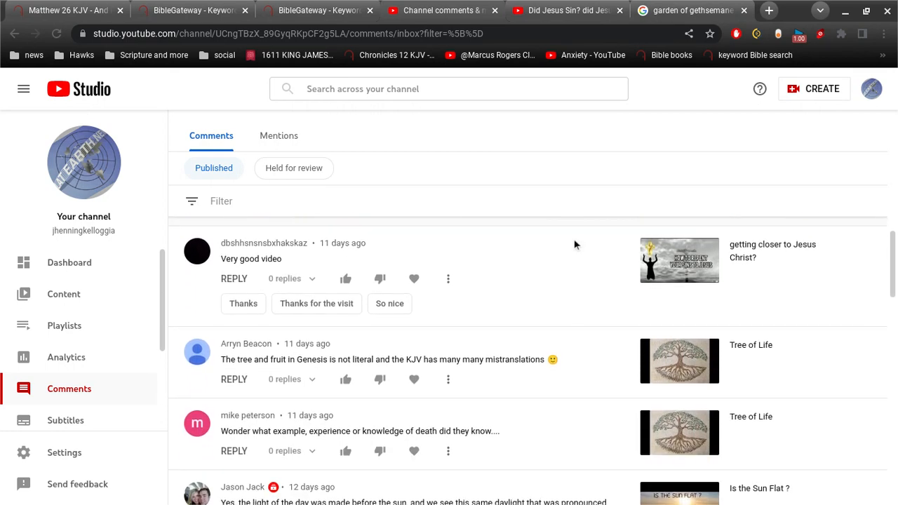
scroll("down", 3)
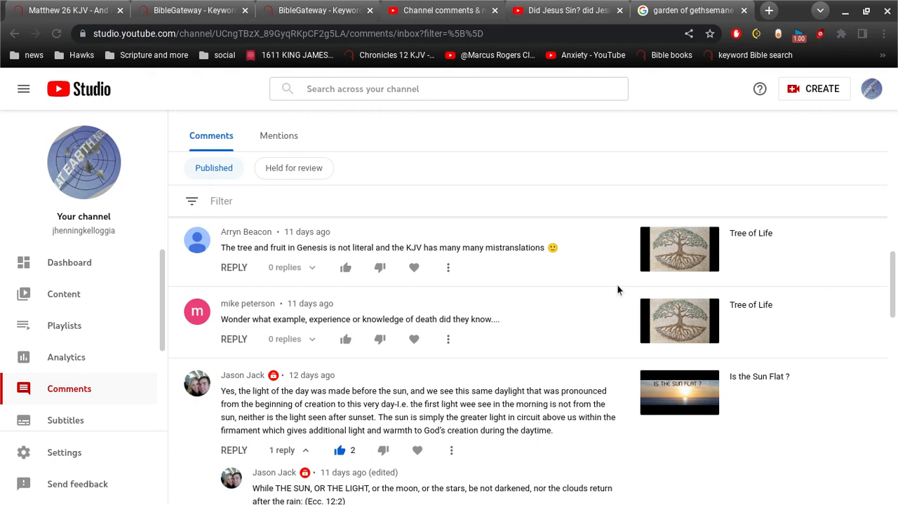
mouse_move(279, 241)
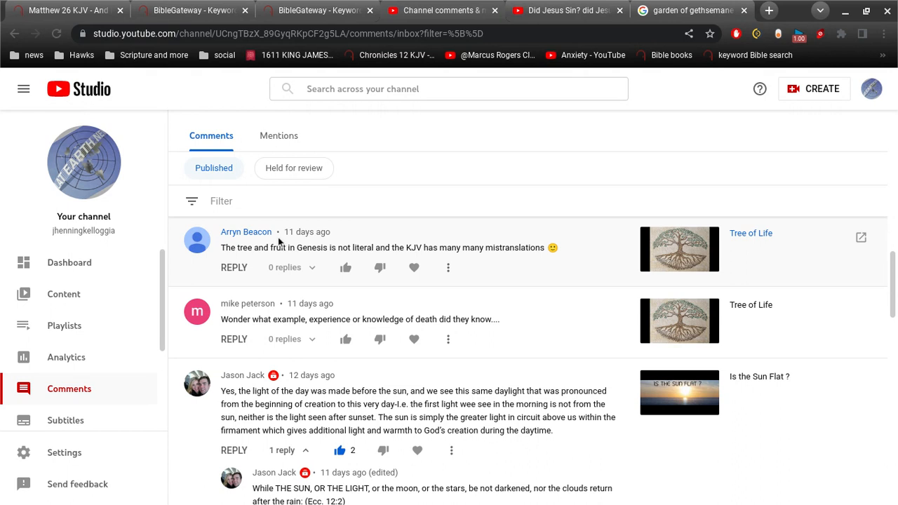
mouse_move(474, 264)
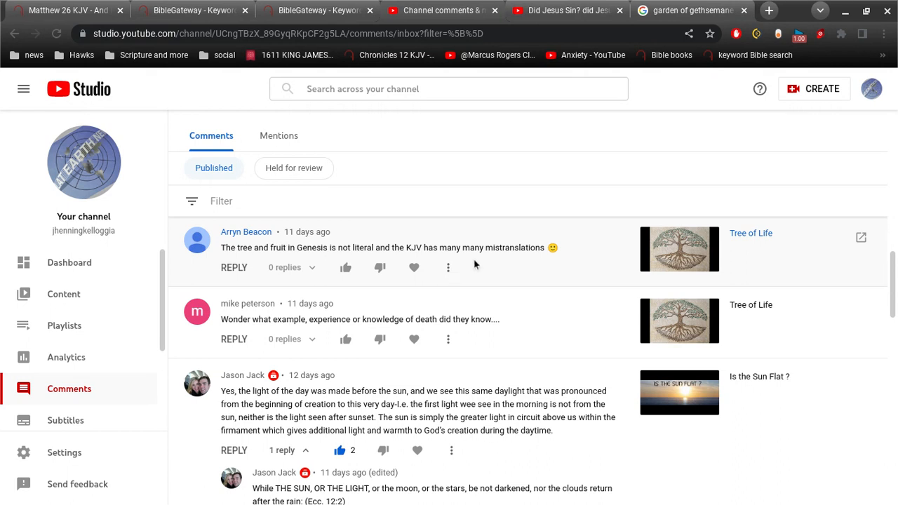
mouse_move(489, 247)
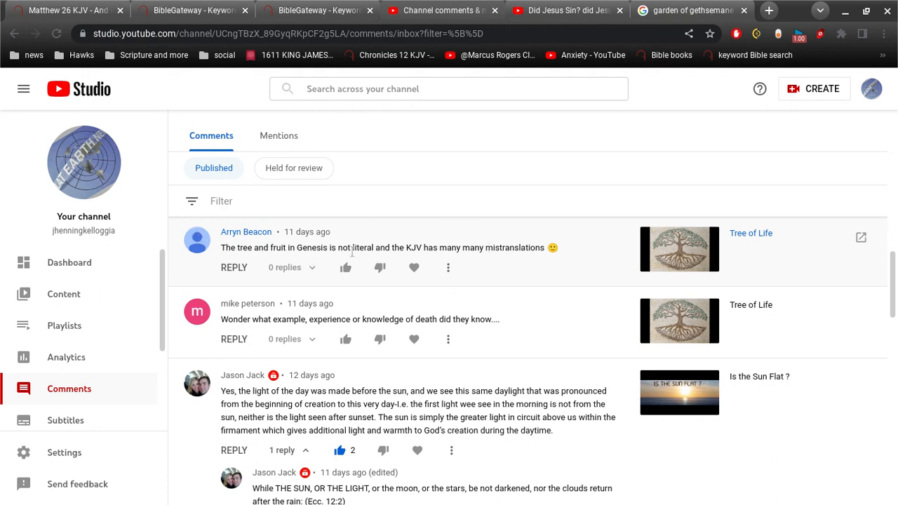
mouse_move(553, 255)
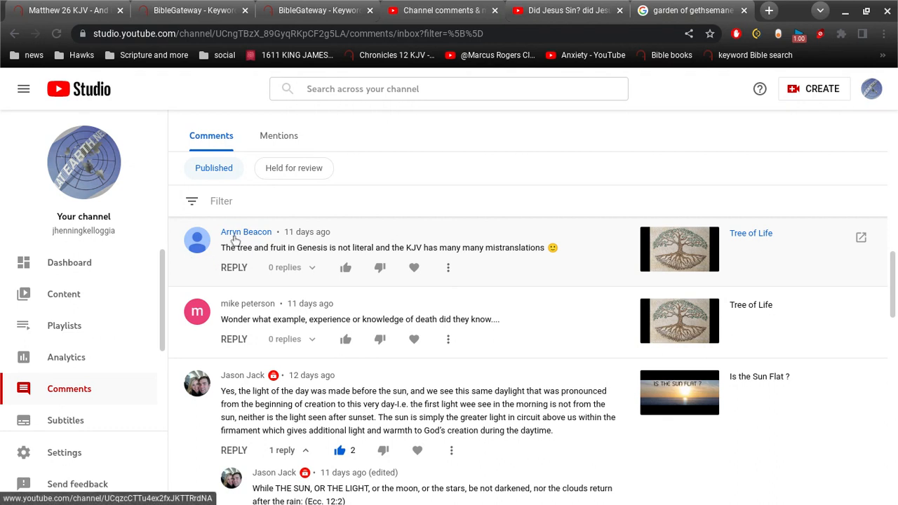
mouse_move(260, 246)
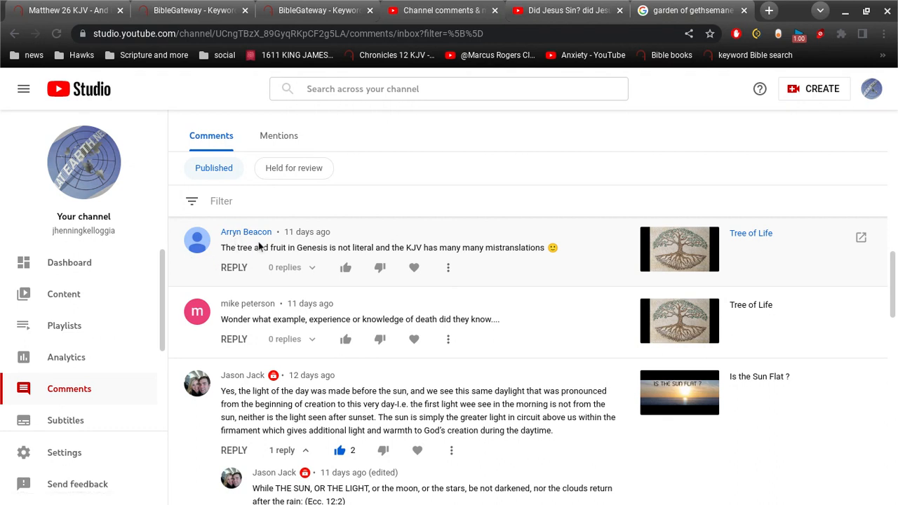
mouse_move(260, 245)
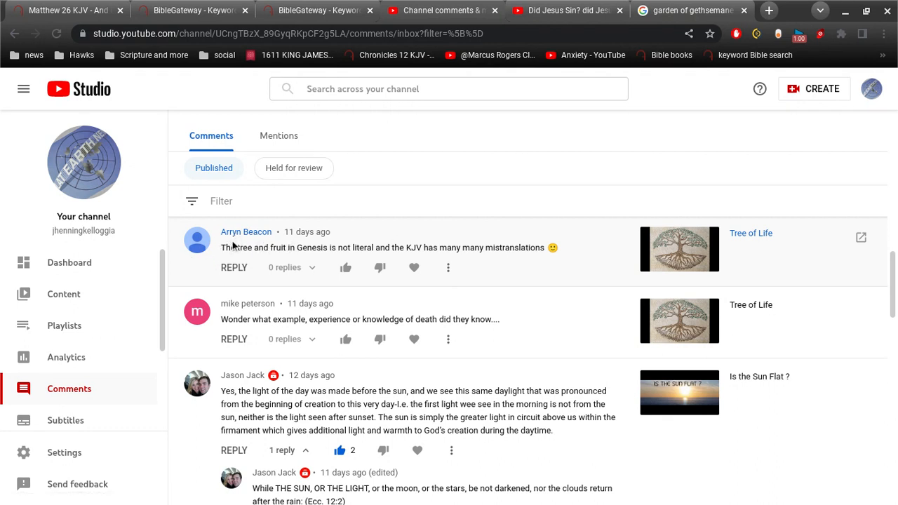
mouse_move(498, 254)
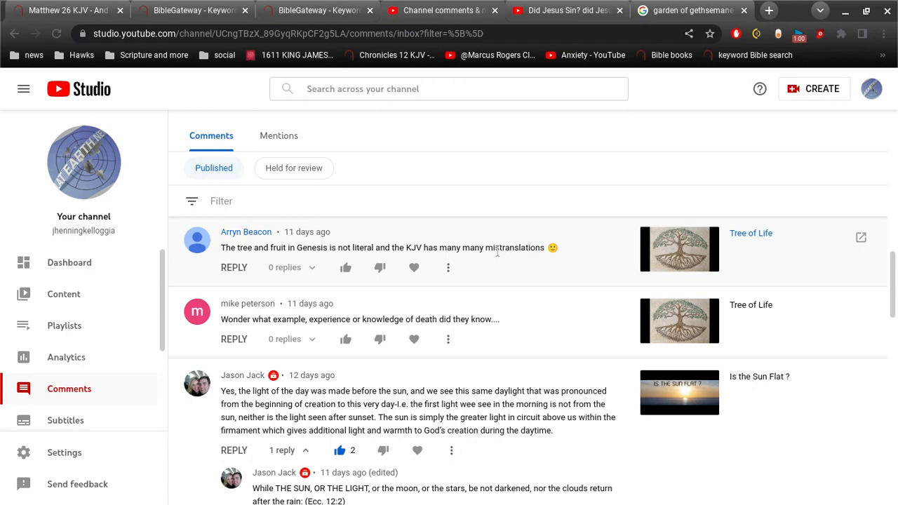
scroll("down", 3)
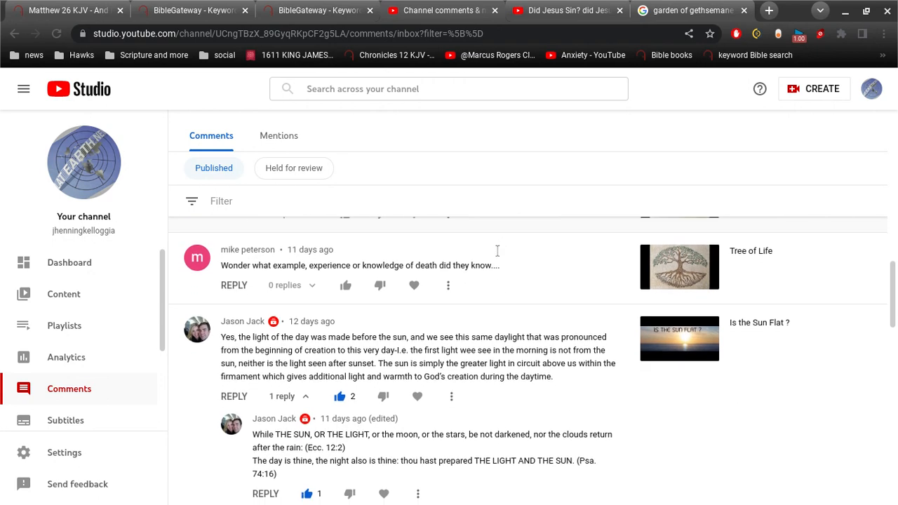
scroll("up", 3)
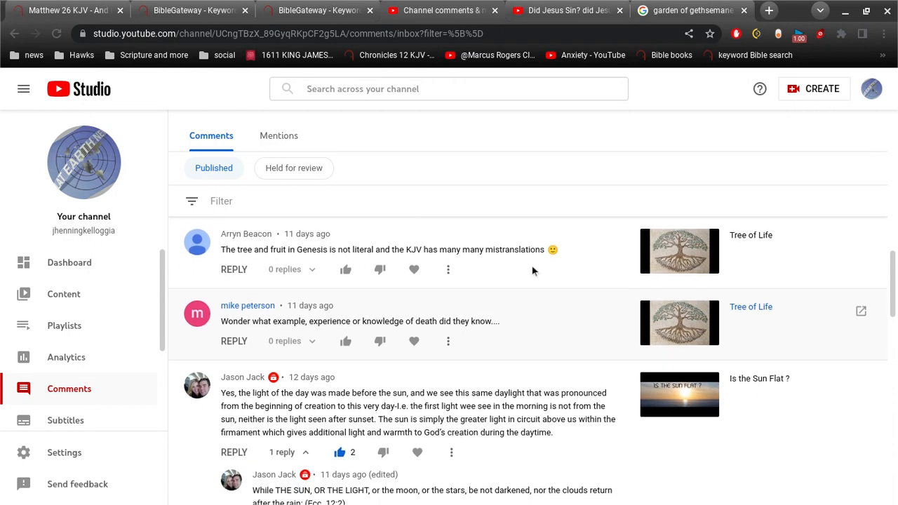
scroll("down", 3)
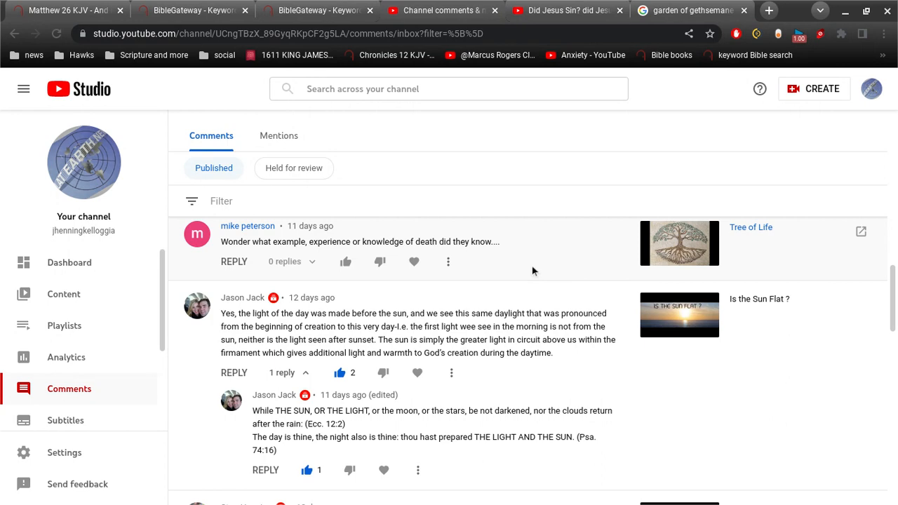
scroll("down", 3)
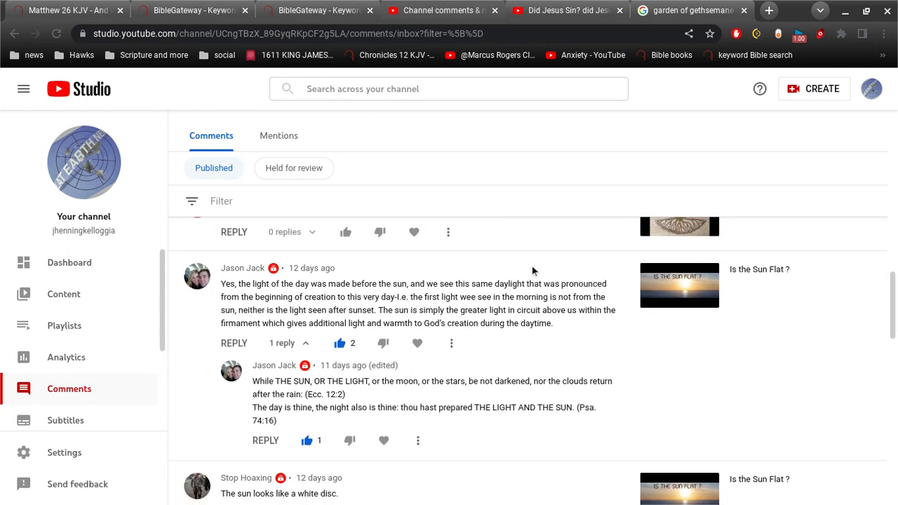
scroll("up", 3)
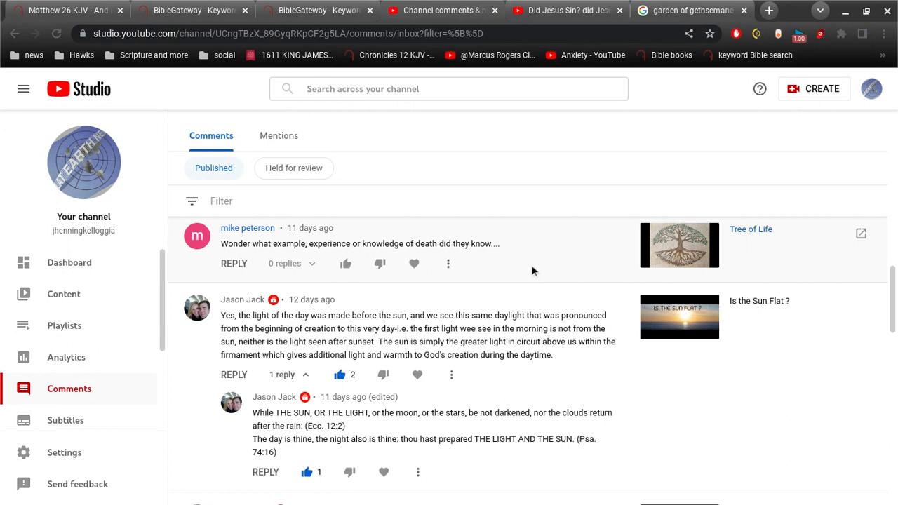
scroll("down", 3)
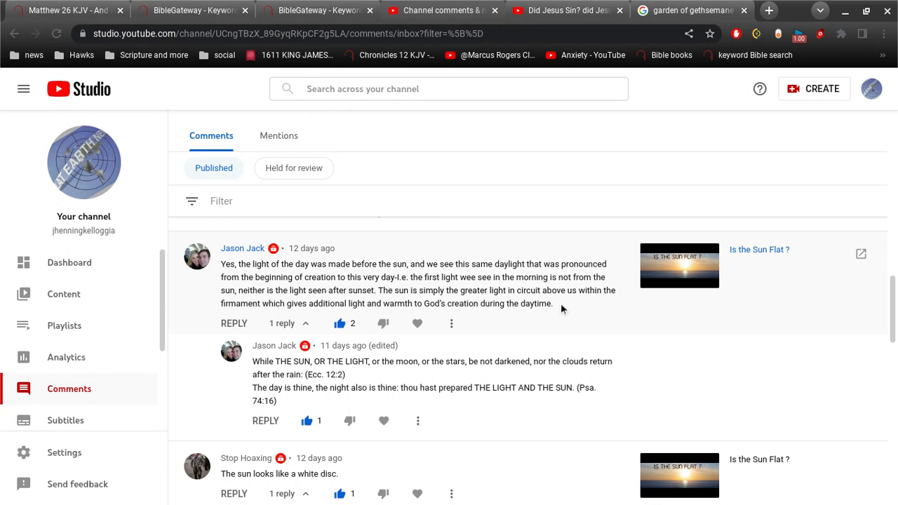
scroll("down", 3)
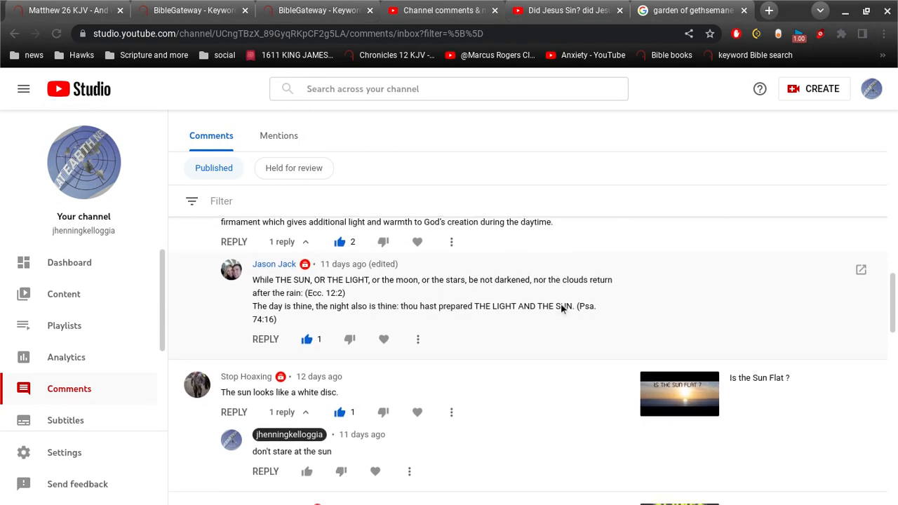
scroll("down", 3)
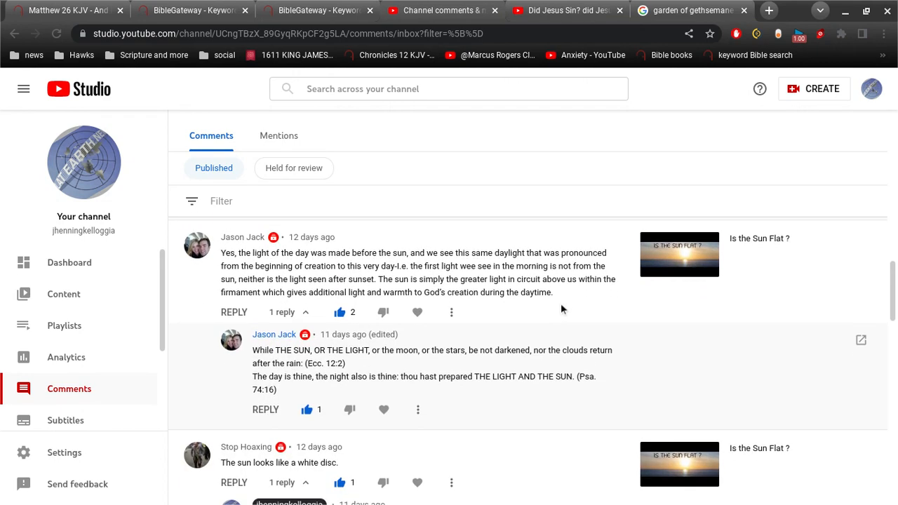
scroll("down", 3)
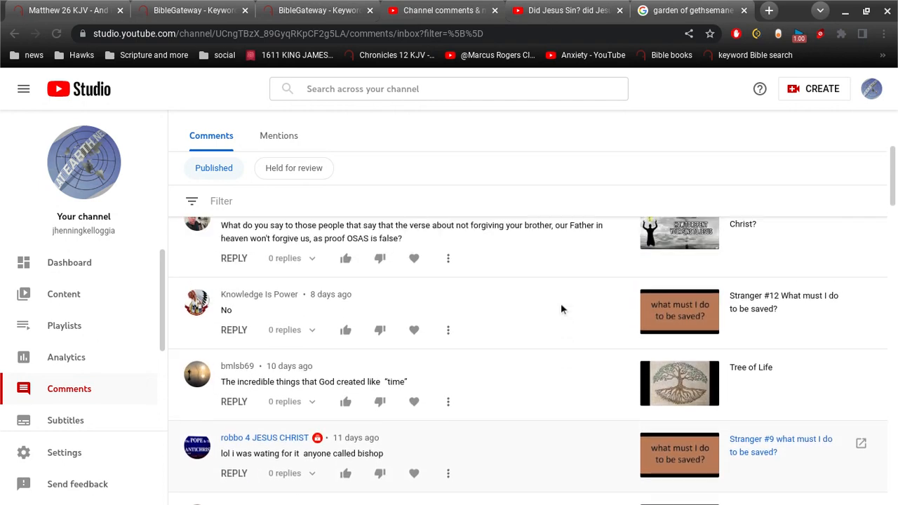
scroll("up", 3)
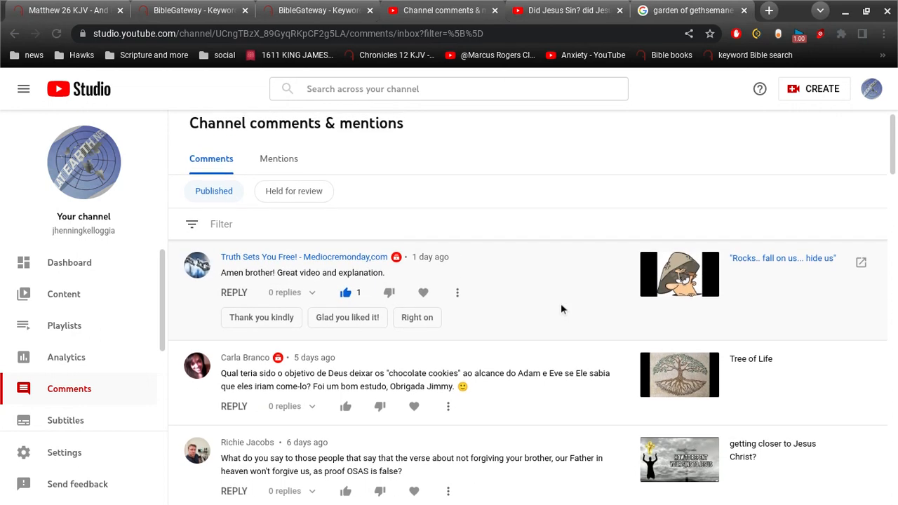
scroll("down", 3)
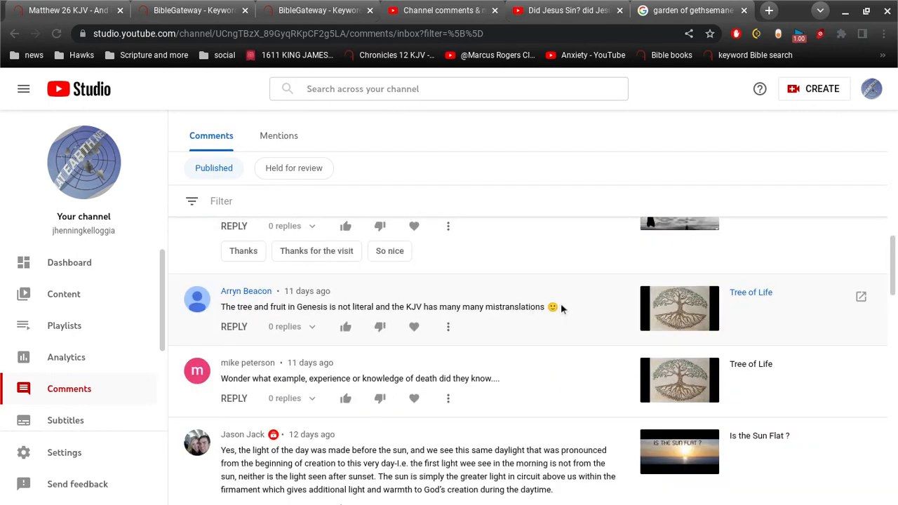
scroll("down", 3)
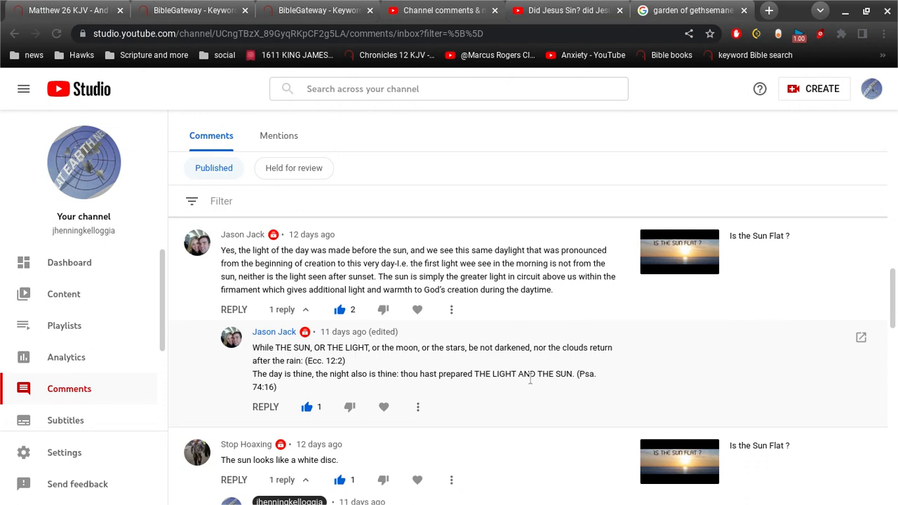
scroll("down", 3)
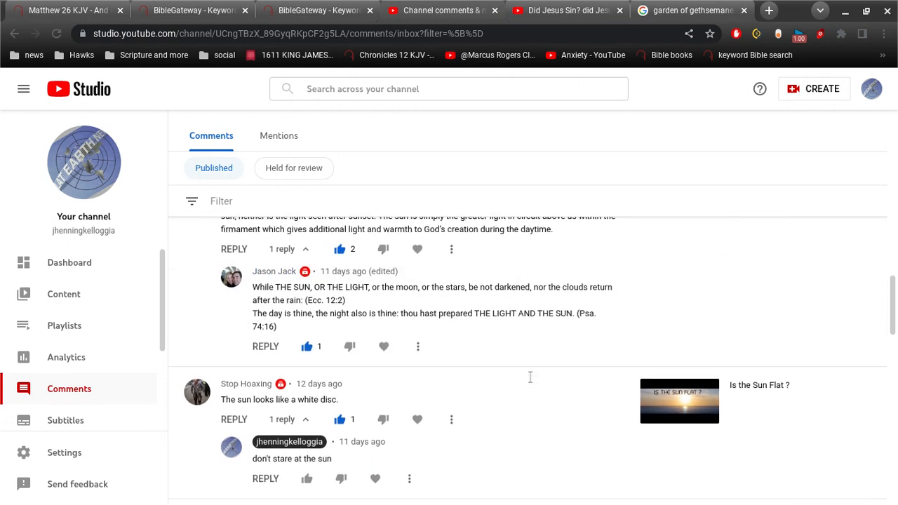
scroll("down", 3)
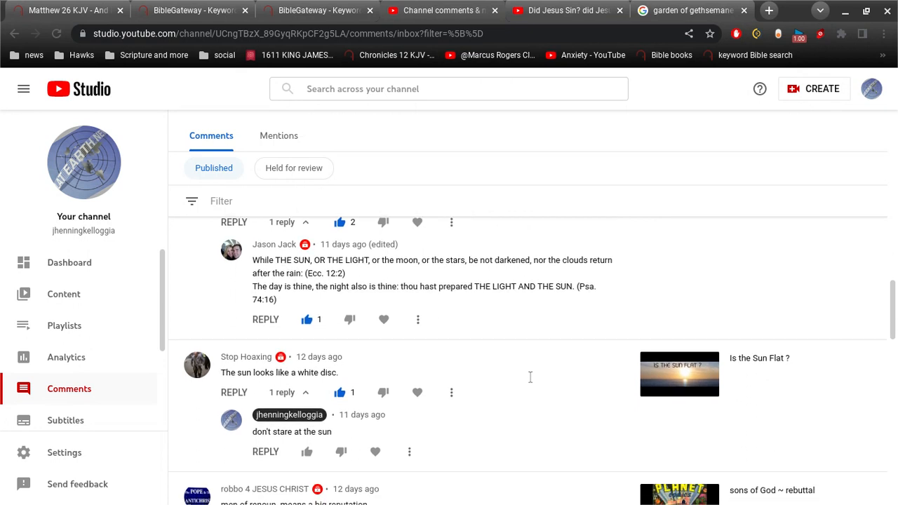
scroll("down", 3)
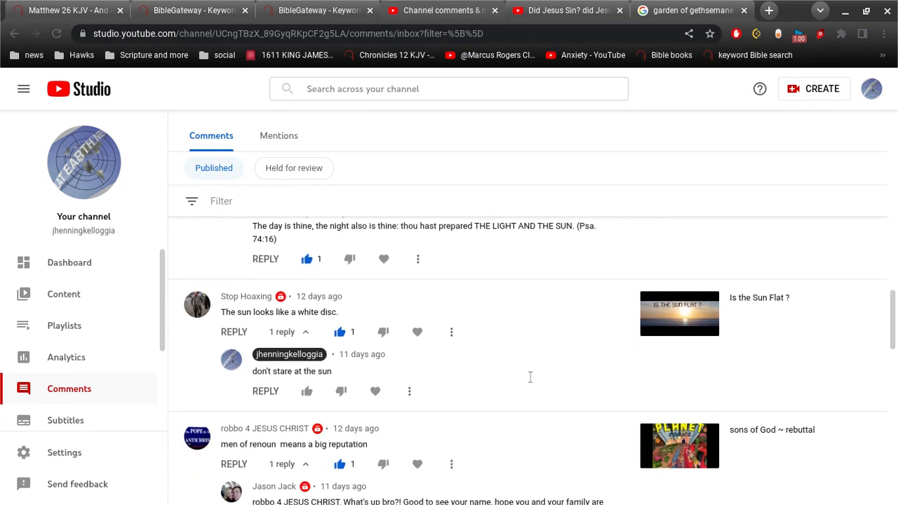
scroll("down", 3)
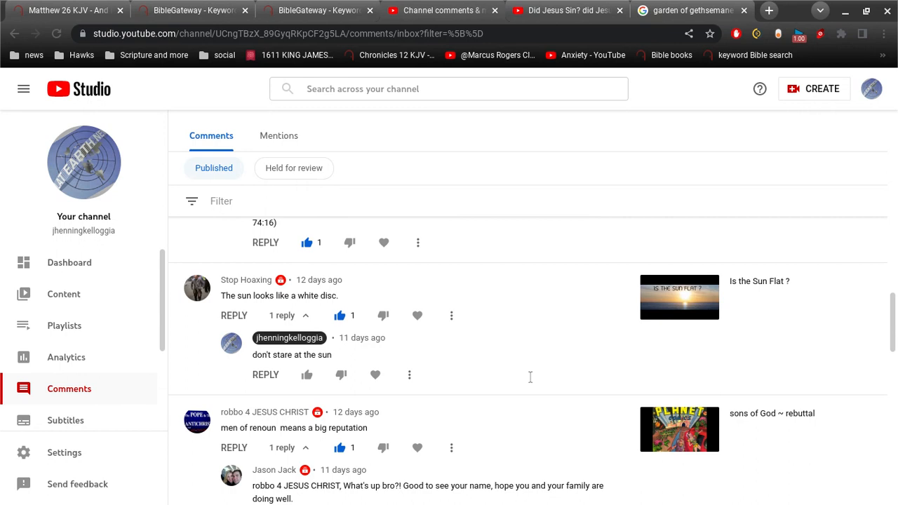
scroll("down", 3)
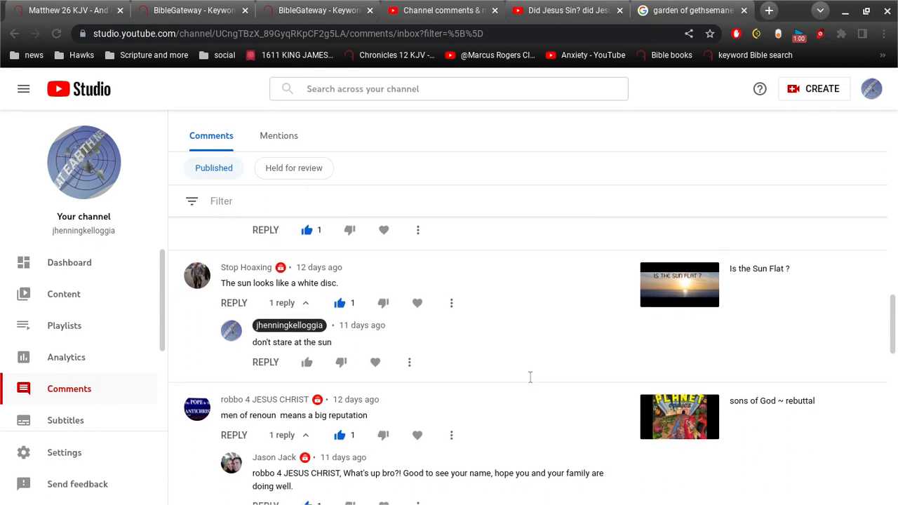
scroll("down", 3)
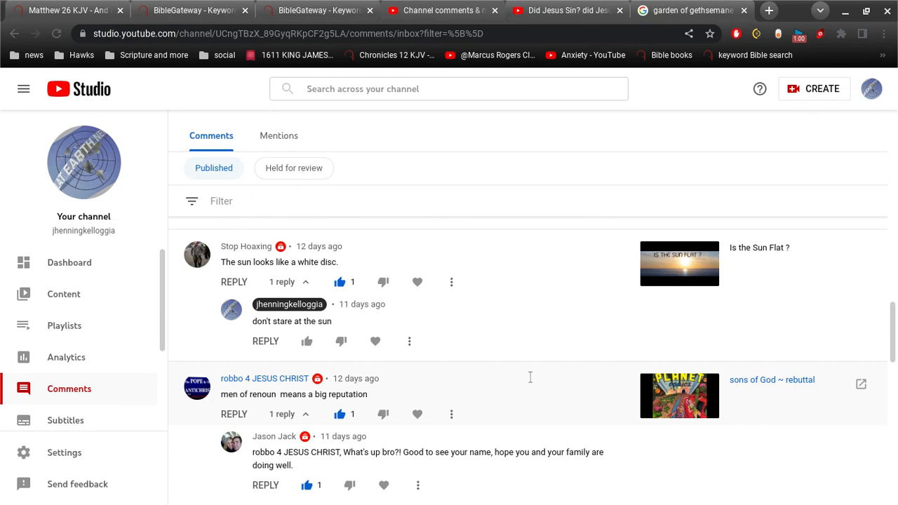
mouse_move(778, 280)
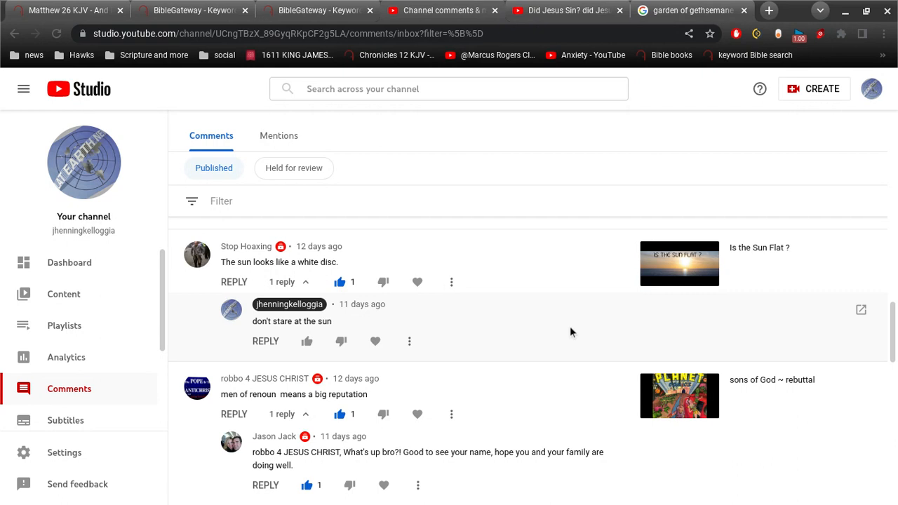
scroll("down", 3)
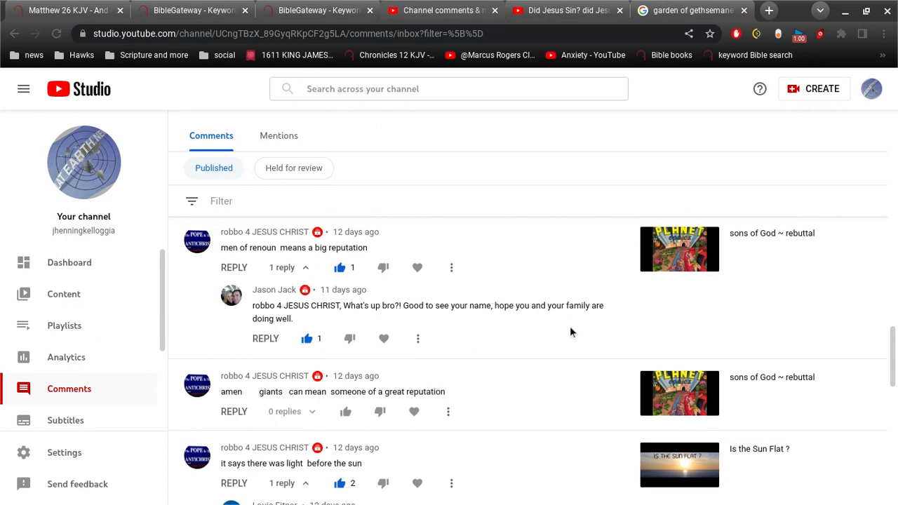
scroll("up", 3)
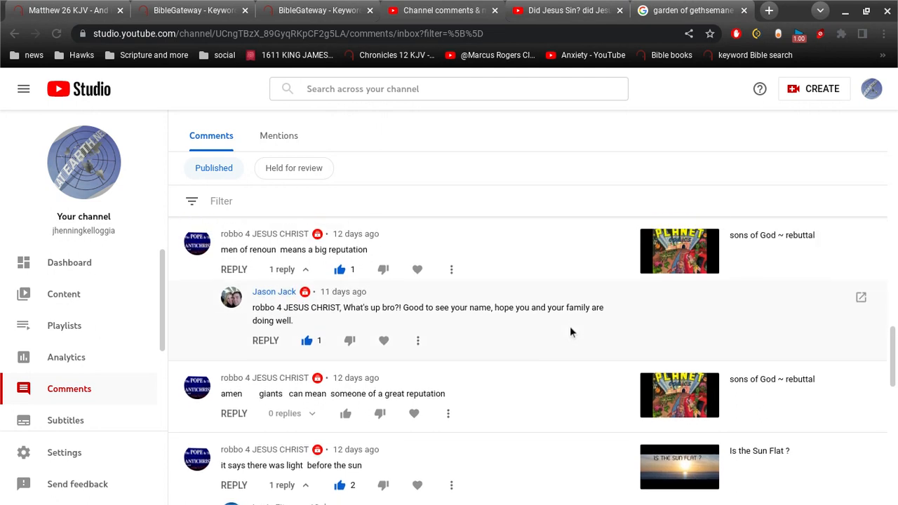
scroll("down", 3)
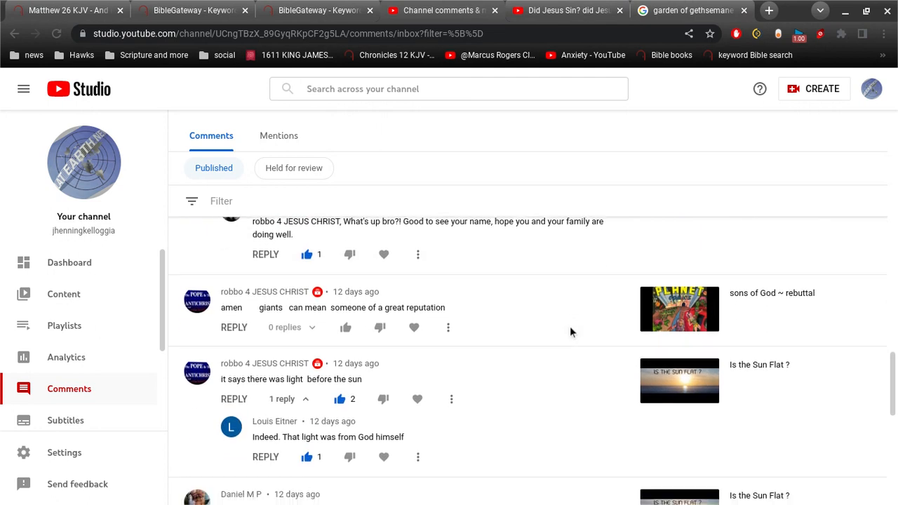
scroll("down", 3)
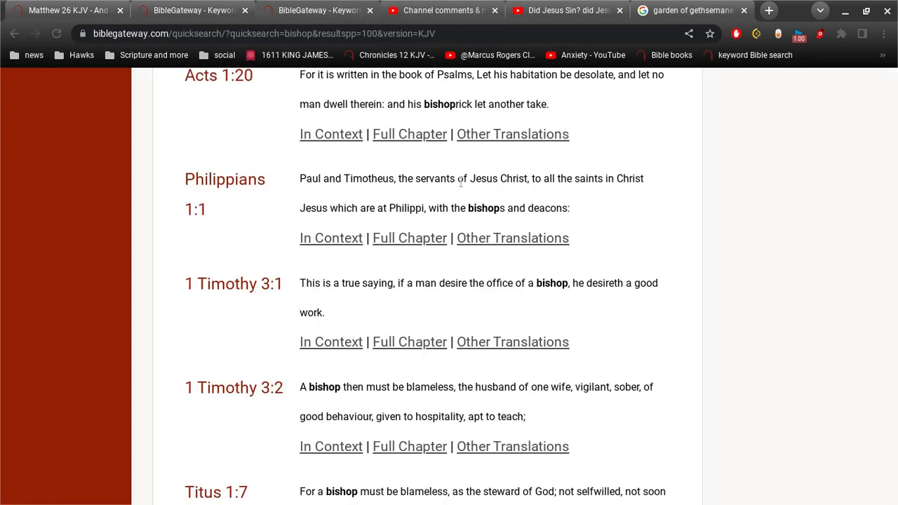
Step: Shorten the search phrase from 'tall men' to 'tall' and run the KJV search for six results
scroll("up", 3)
type("tall men")
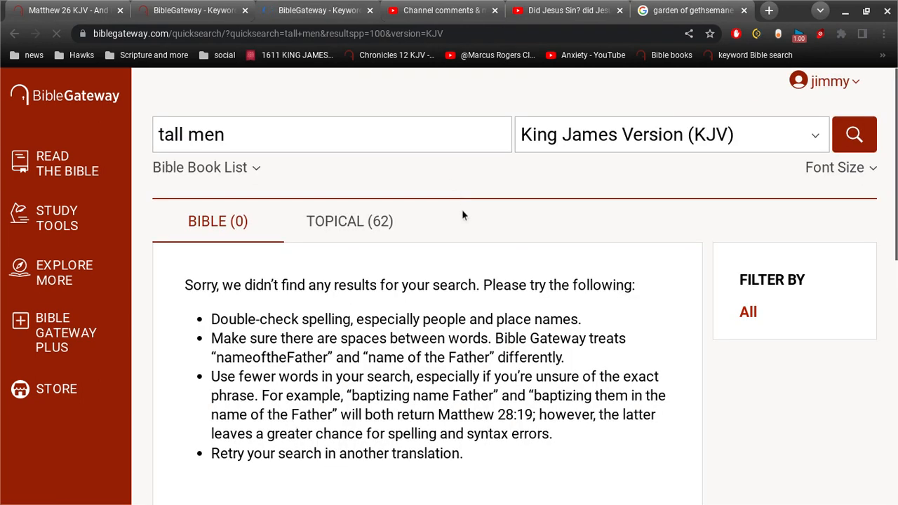
key("Backspace")
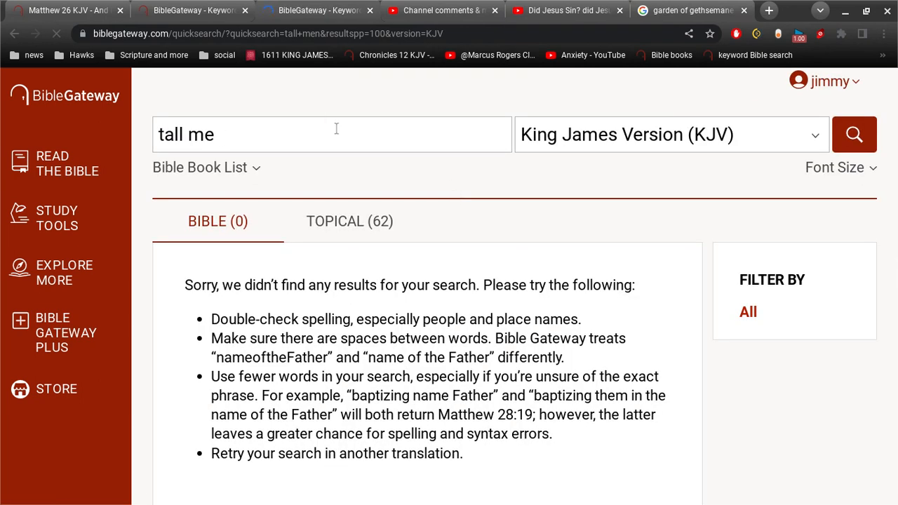
left_click(853, 135)
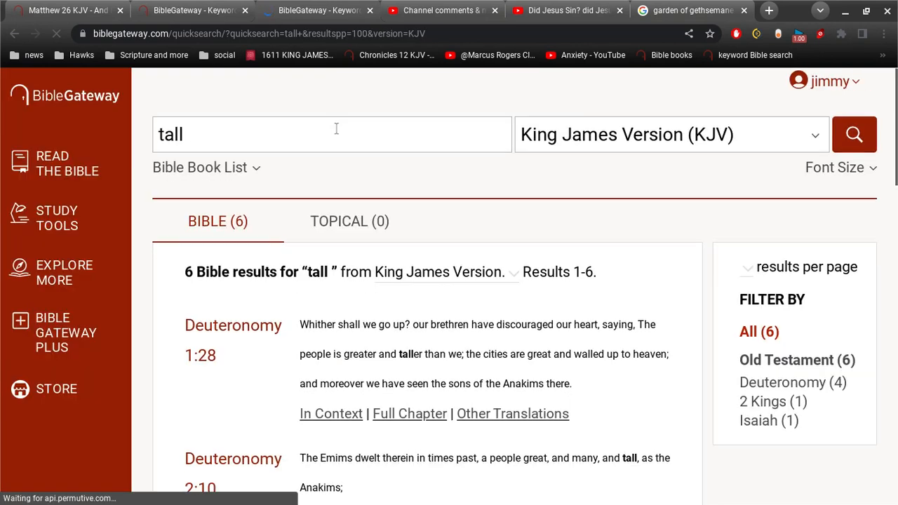
Step: Read the Deuteronomy 2:10 and 2:21 verses about a tall people, then switch to the 'Did Jesus Sin?' video
scroll("down", 3)
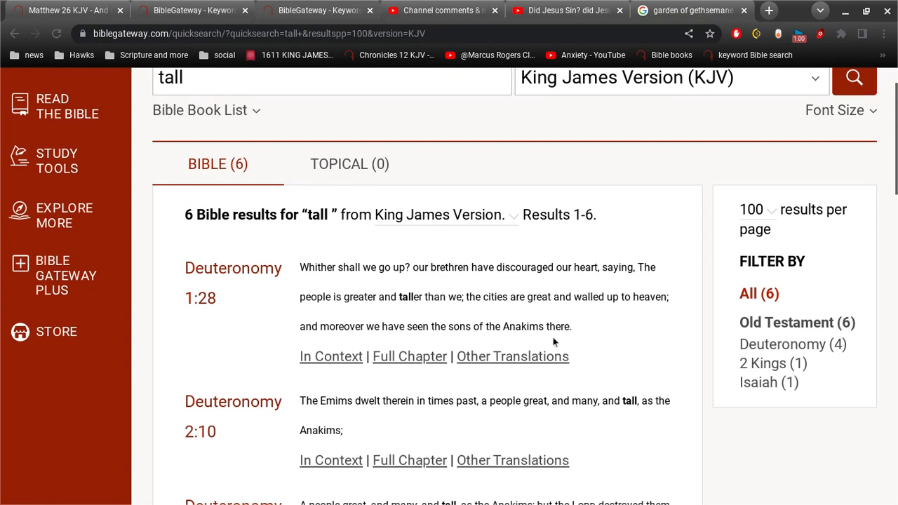
mouse_move(427, 309)
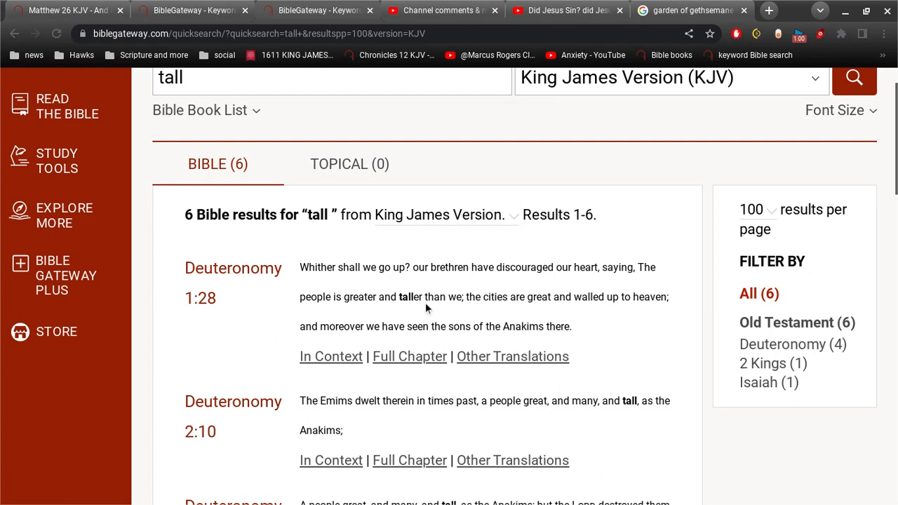
scroll("down", 3)
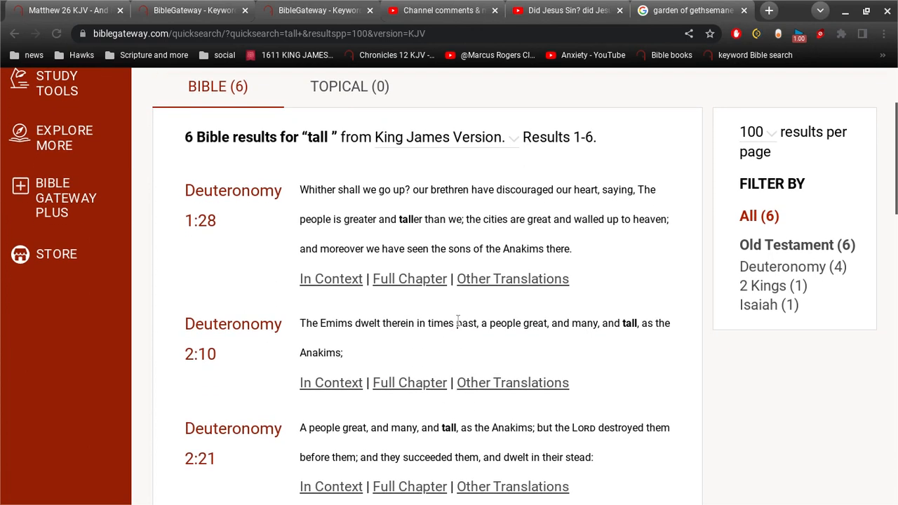
mouse_move(370, 358)
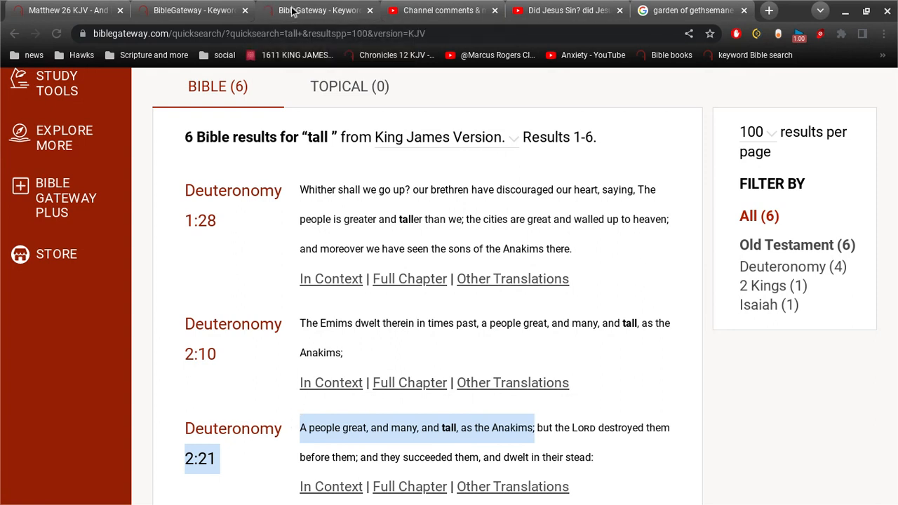
mouse_move(309, 22)
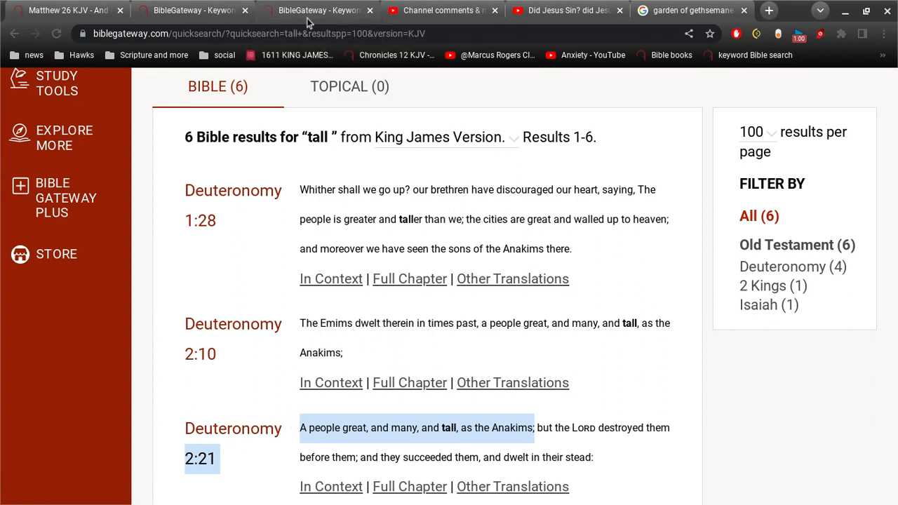
mouse_move(601, 325)
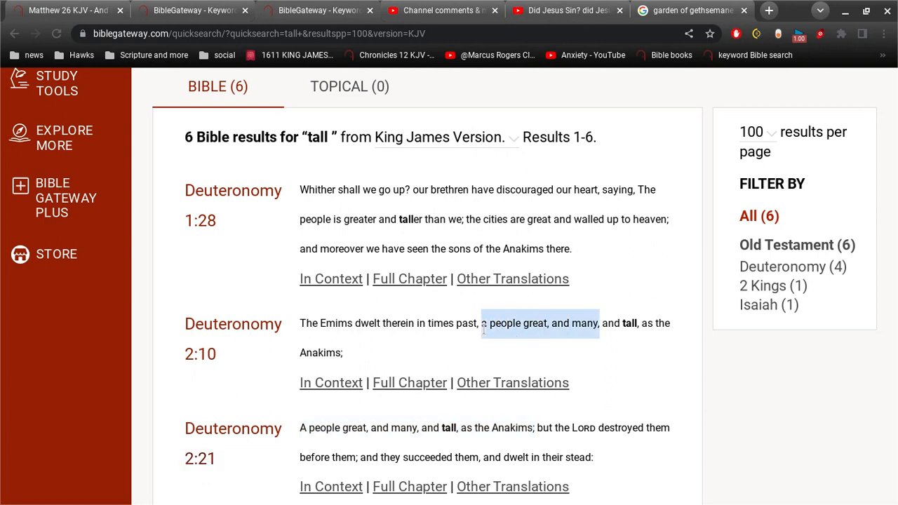
mouse_move(565, 10)
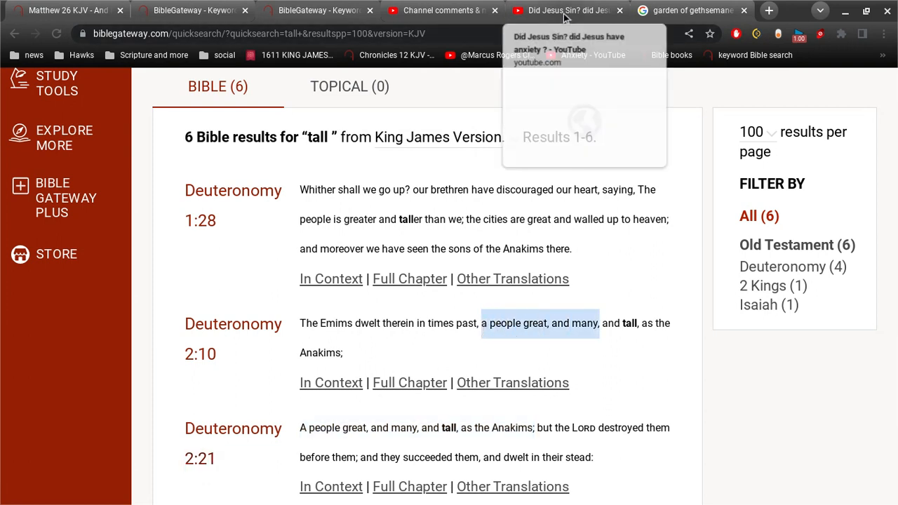
mouse_move(564, 11)
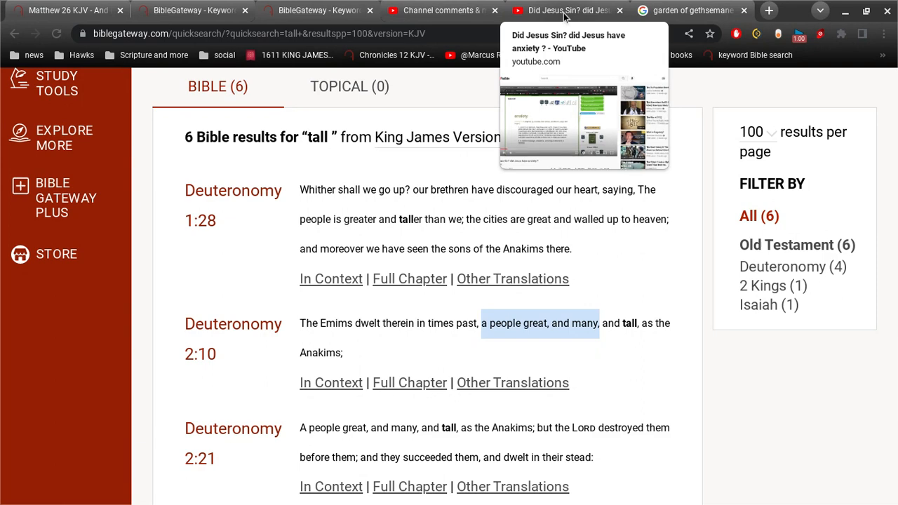
left_click(564, 10)
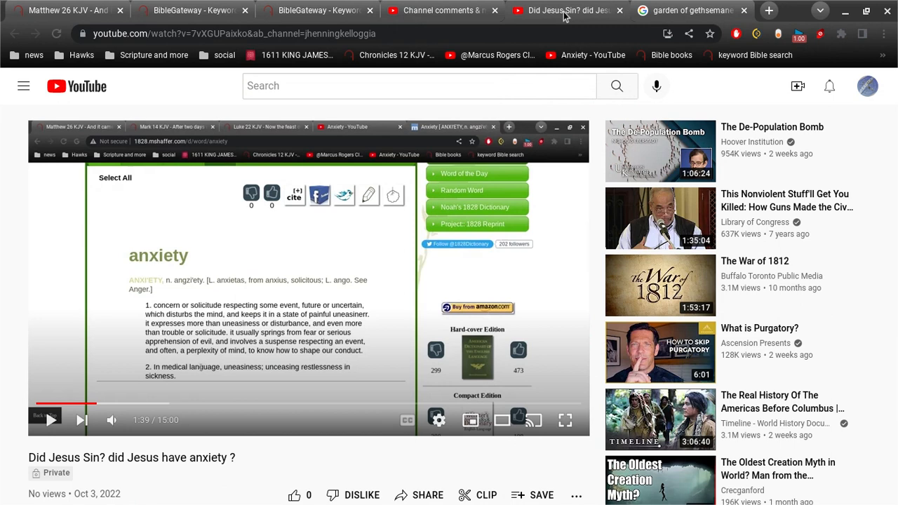
Step: Return from the video to the BibleGateway KJV 'tall' results listing Deuteronomy 1:28 through 2:21
left_click(316, 10)
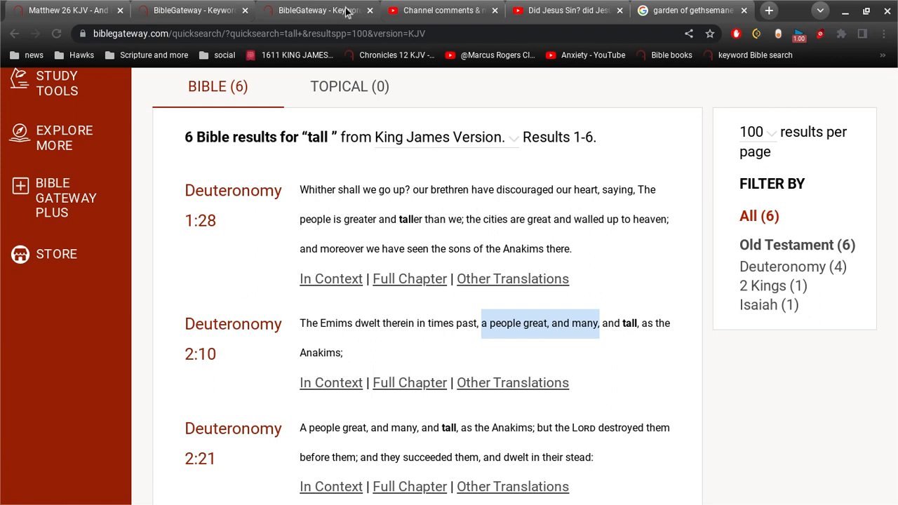
mouse_move(442, 10)
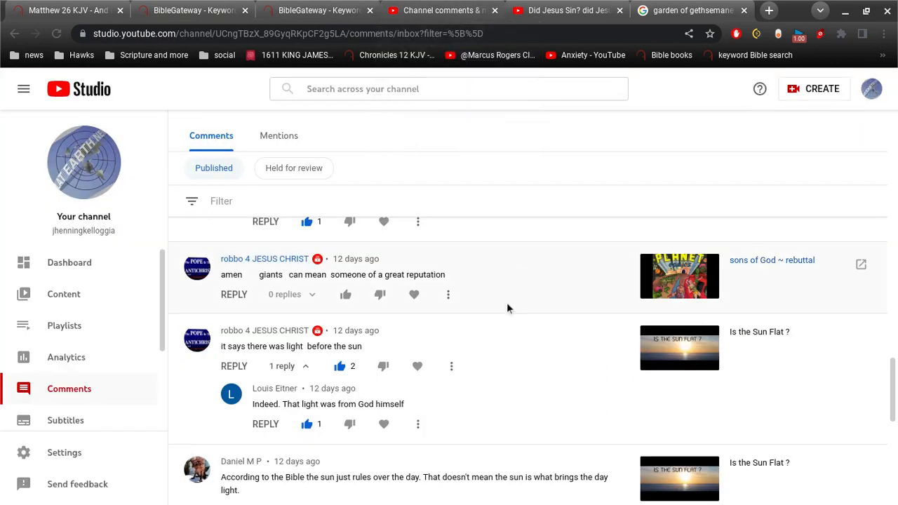
Step: Scroll the Published comments down to the Braille Reading Literacy Gen. 6:4 giants thread with its two replies
scroll("up", 3)
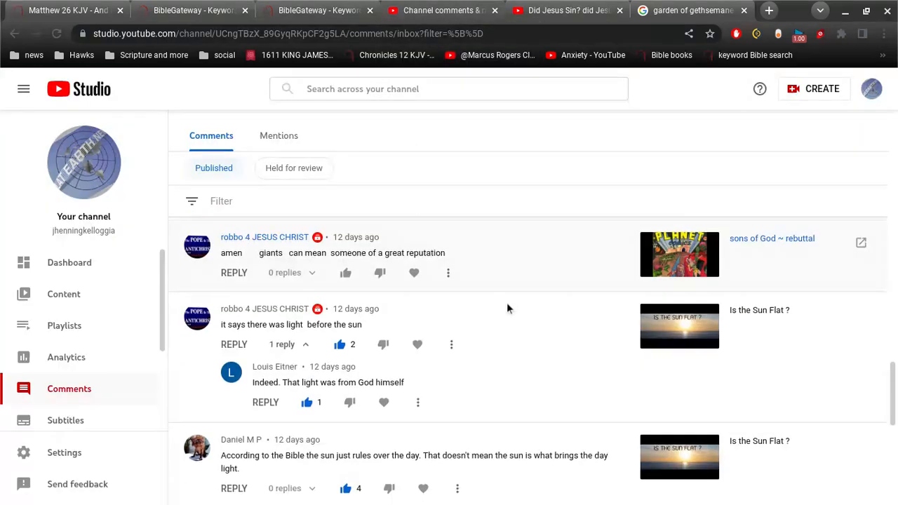
scroll("down", 3)
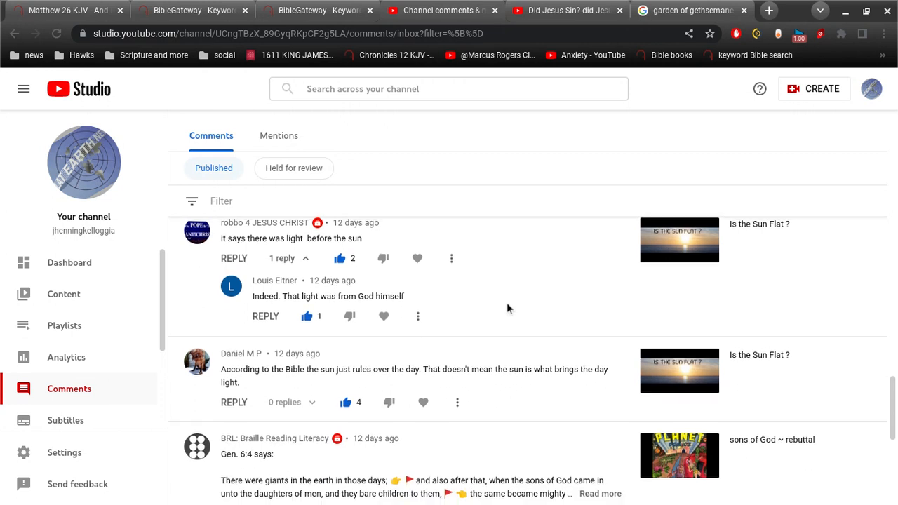
scroll("down", 3)
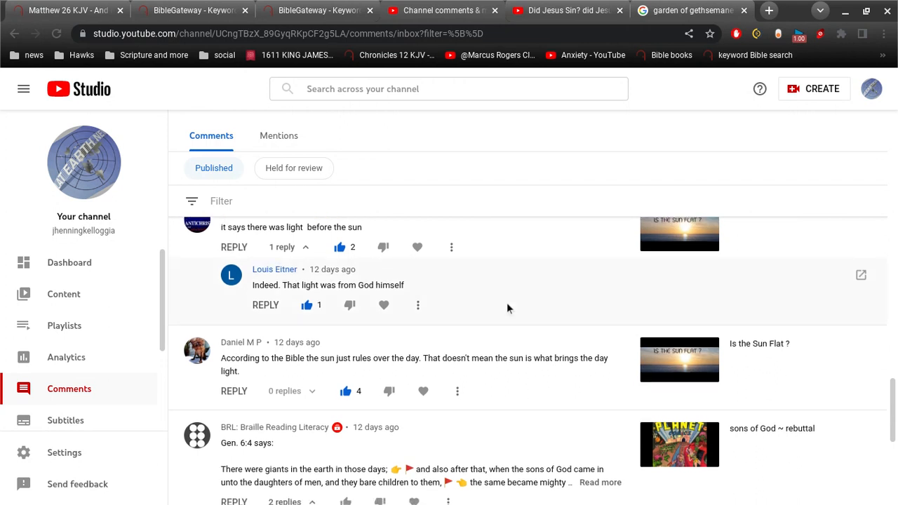
scroll("down", 3)
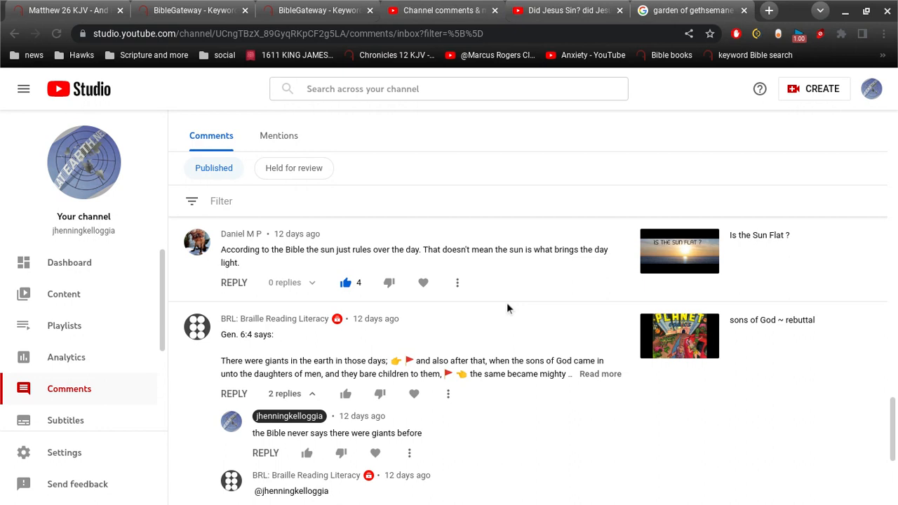
scroll("down", 3)
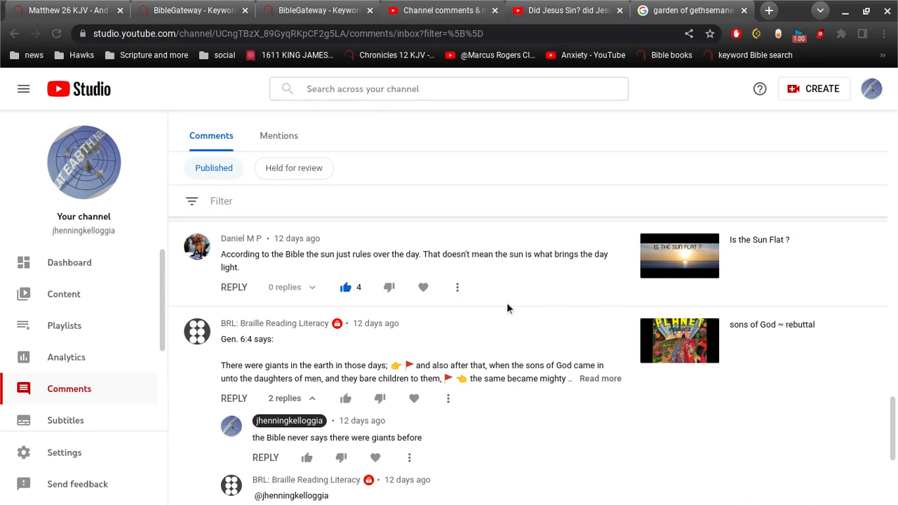
scroll("down", 3)
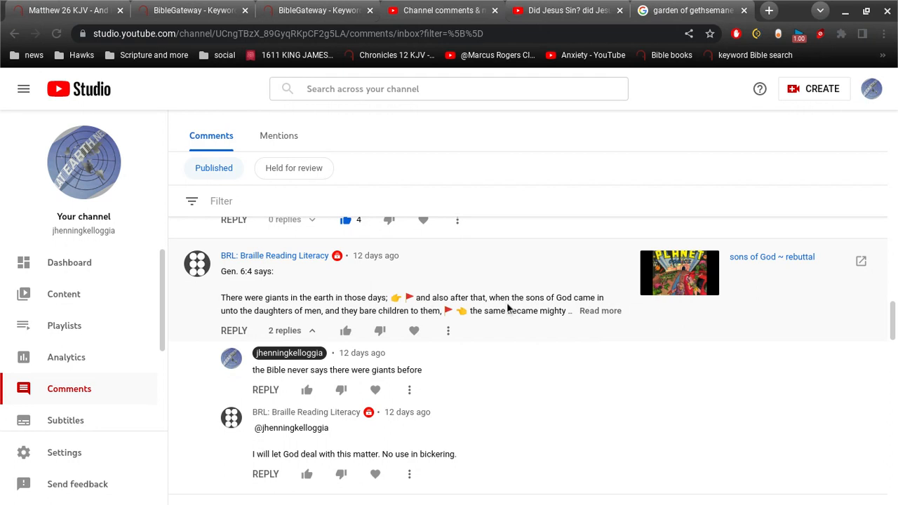
mouse_move(621, 320)
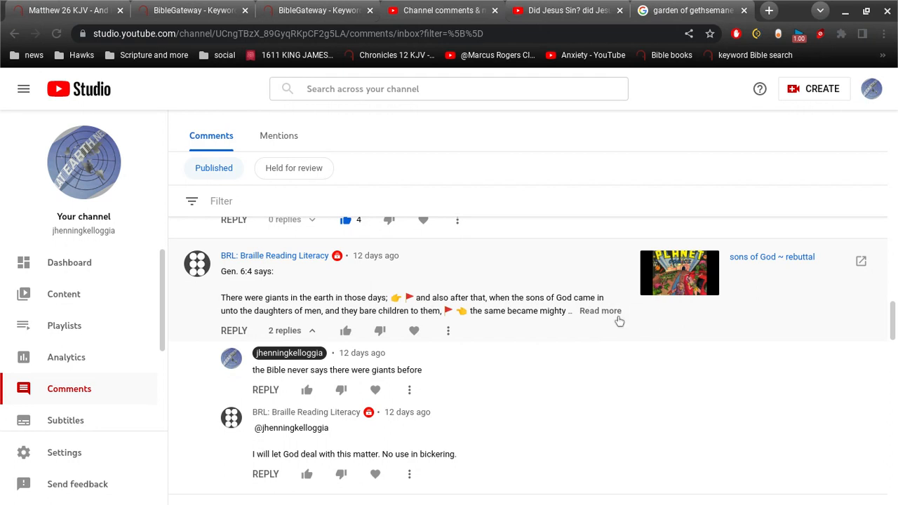
Step: Expand the Gen. 6:4 comment with Read more to show the line about giants being there before
left_click(601, 311)
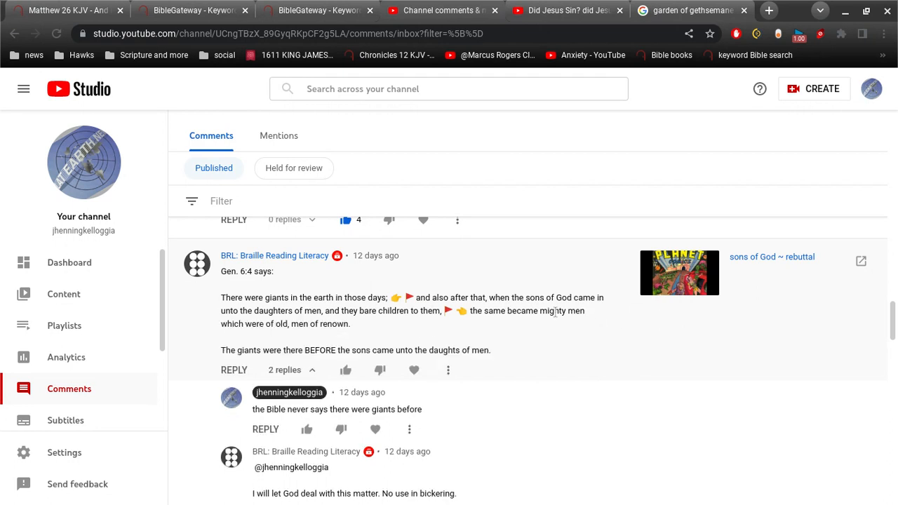
mouse_move(545, 334)
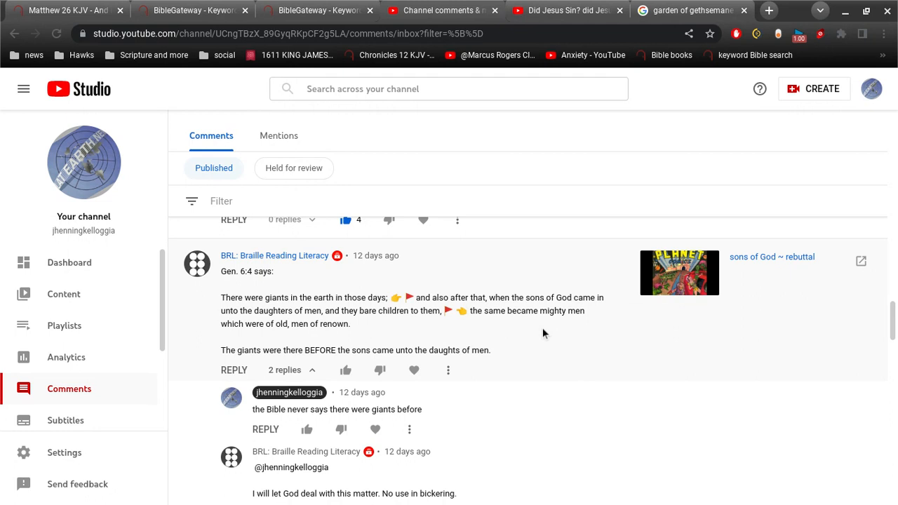
mouse_move(312, 362)
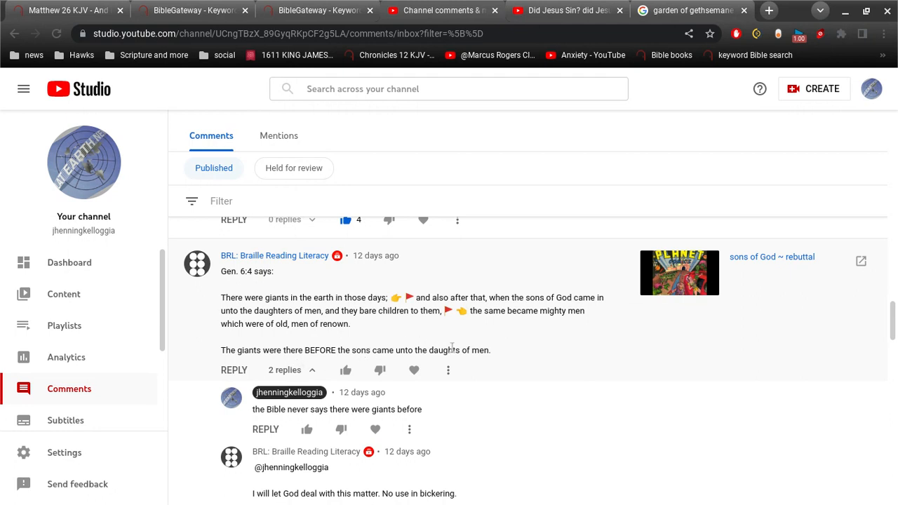
mouse_move(436, 333)
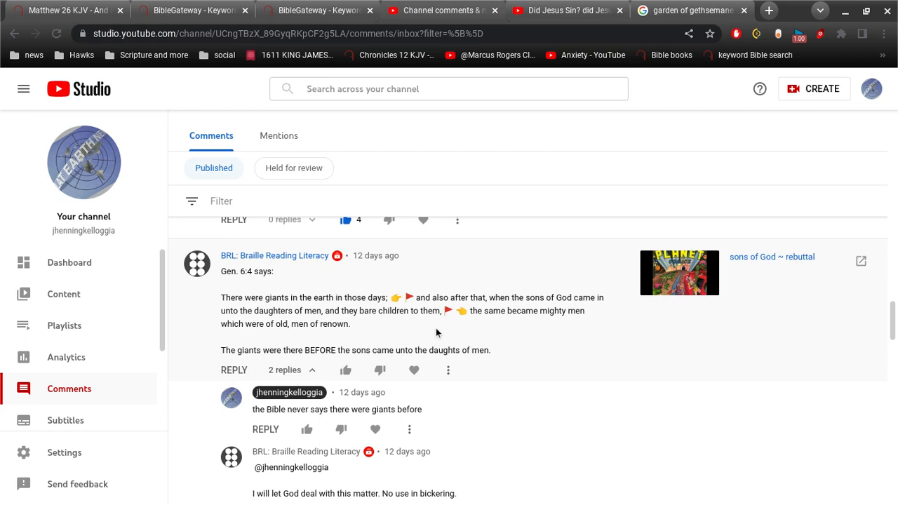
mouse_move(717, 258)
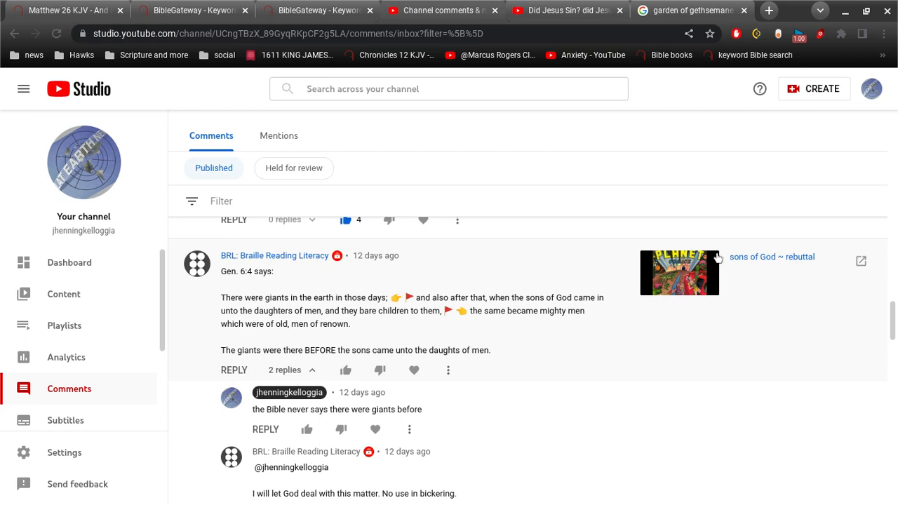
mouse_move(682, 275)
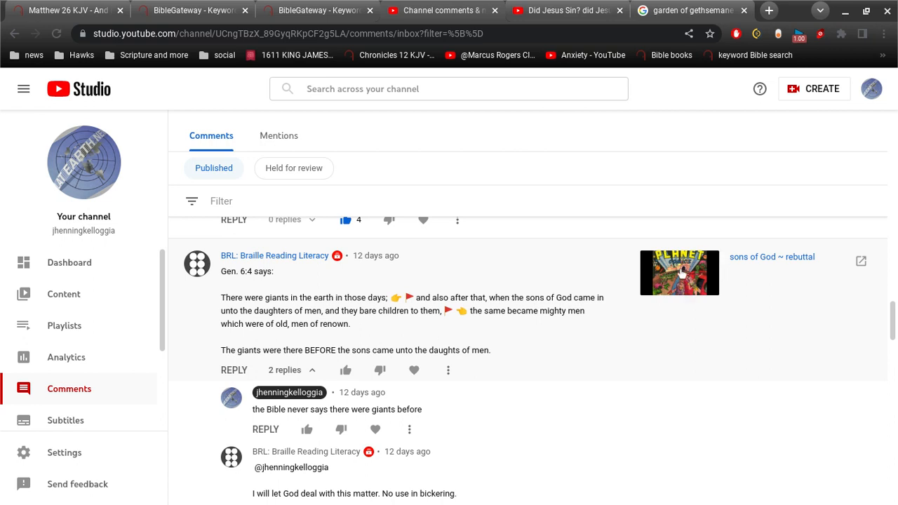
mouse_move(542, 329)
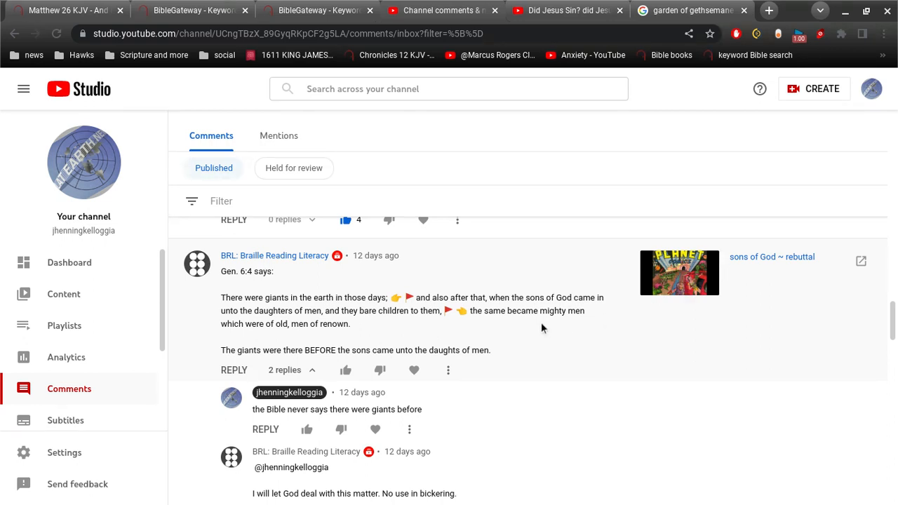
mouse_move(424, 322)
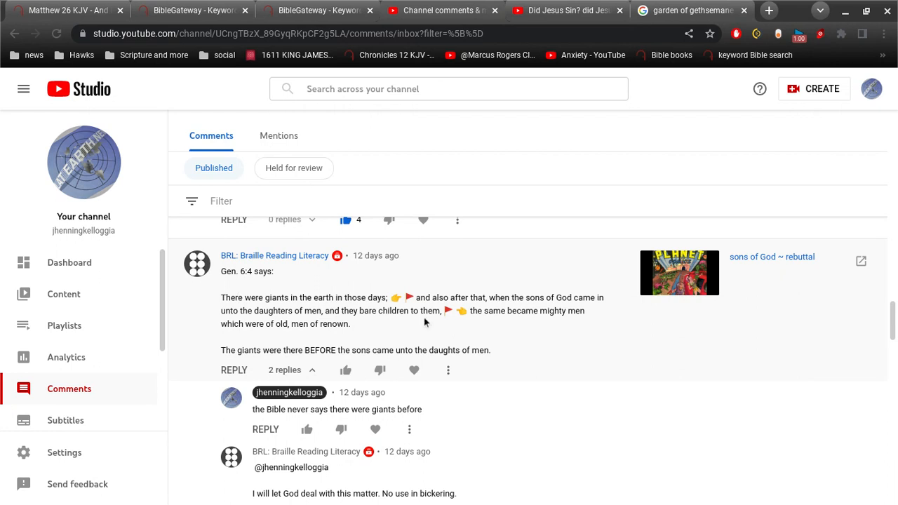
mouse_move(502, 331)
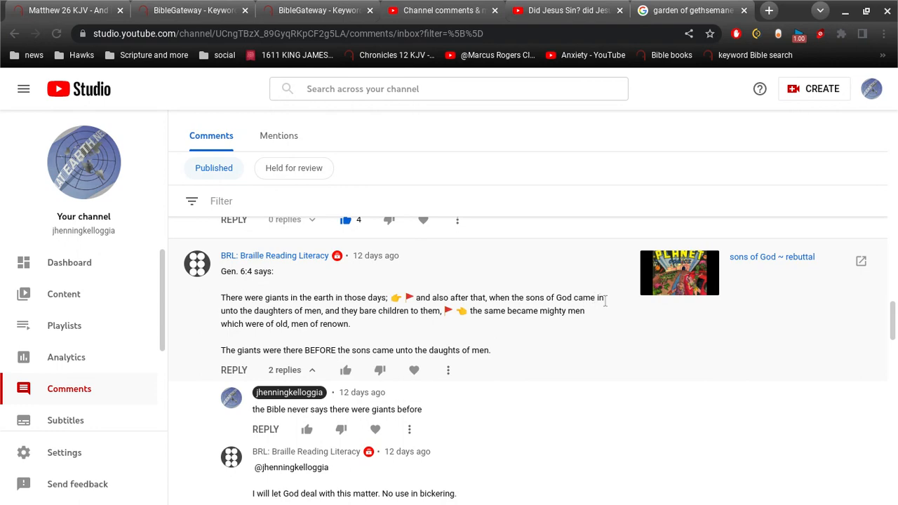
Step: Read the reply about letting God deal with the matter, then go back to the BibleGateway 'tall' results
scroll("down", 3)
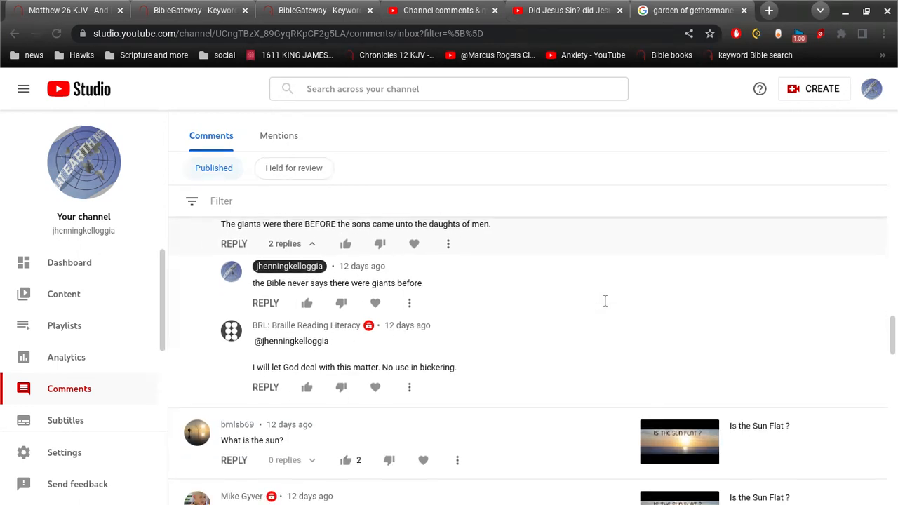
scroll("down", 3)
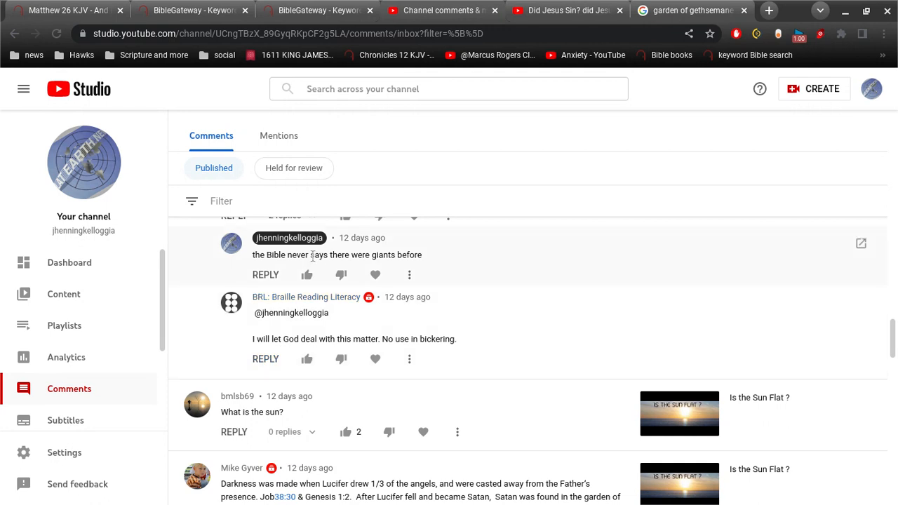
mouse_move(429, 267)
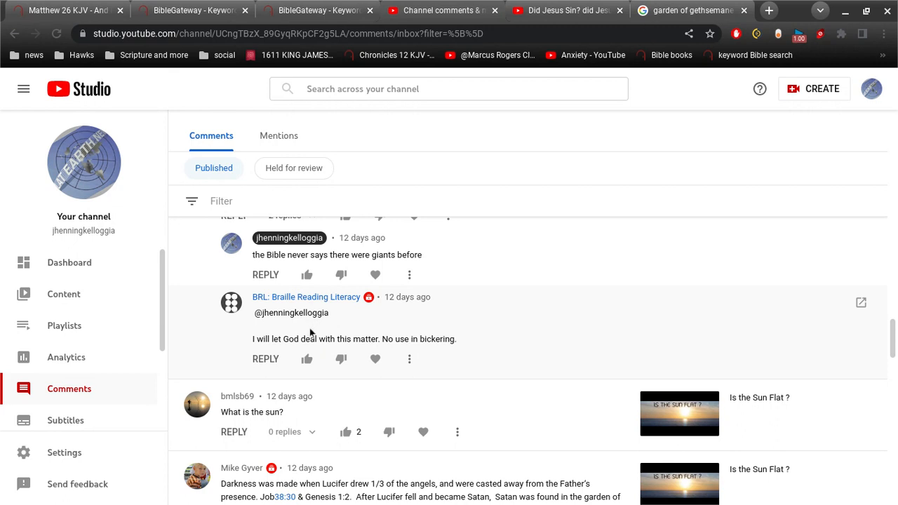
mouse_move(295, 342)
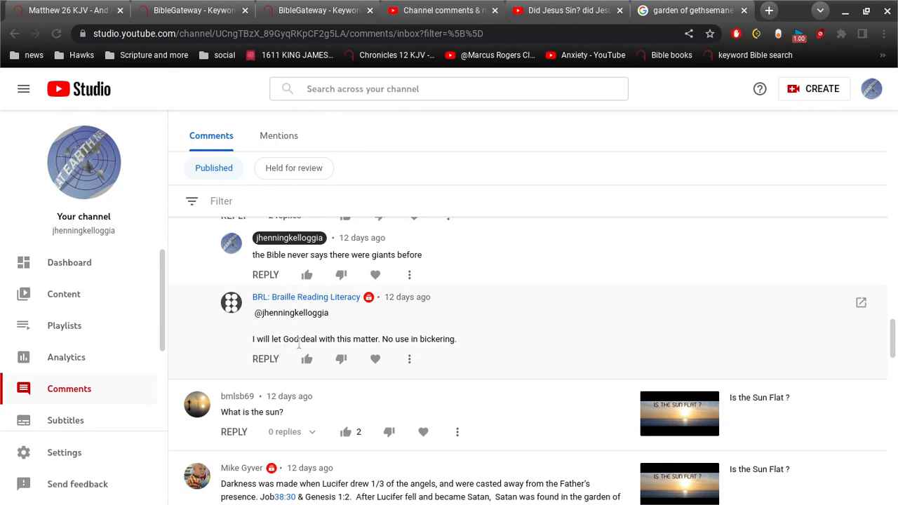
mouse_move(455, 339)
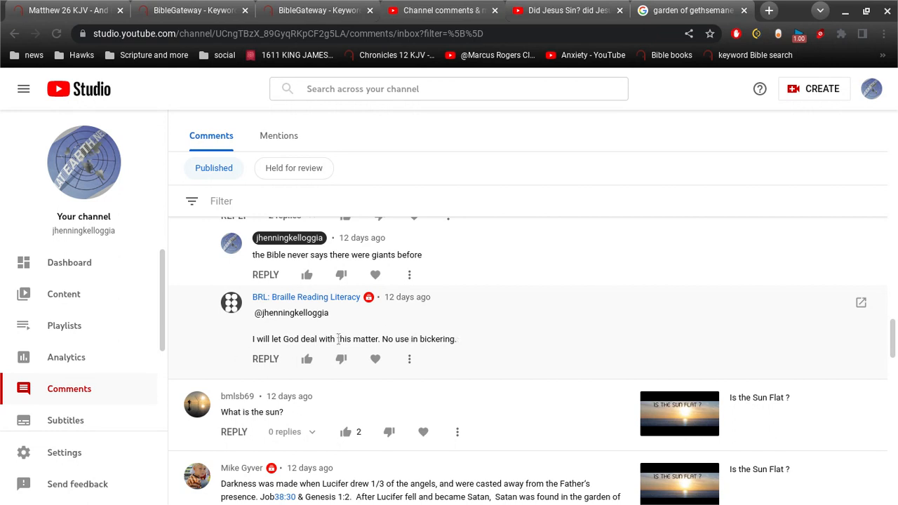
mouse_move(483, 345)
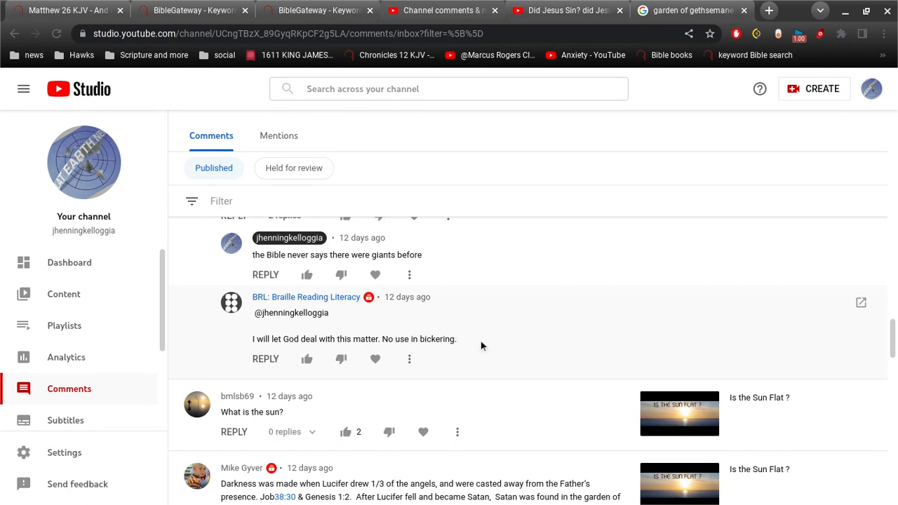
scroll("up", 3)
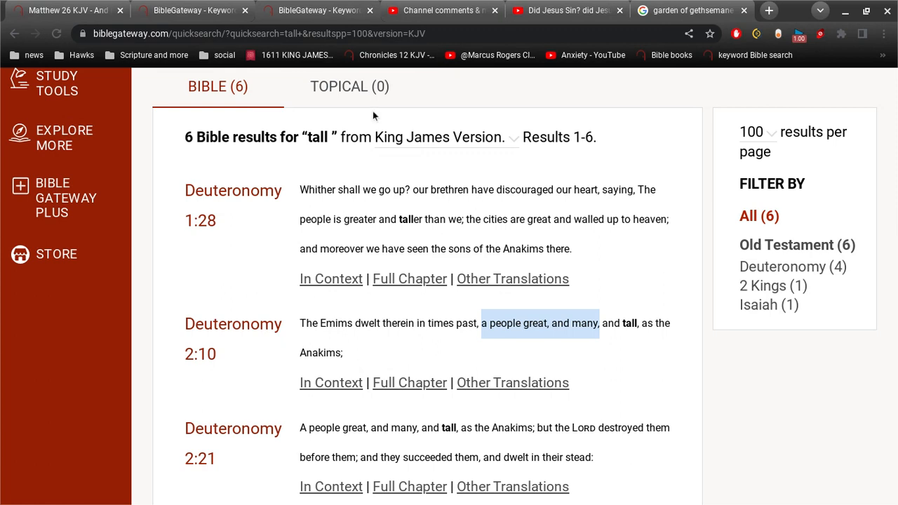
Step: Search the KJV for 'conclu matter' to find Ecclesiastes 12:13, then return to the Gen. 6:4 comment thread
scroll("up", 3)
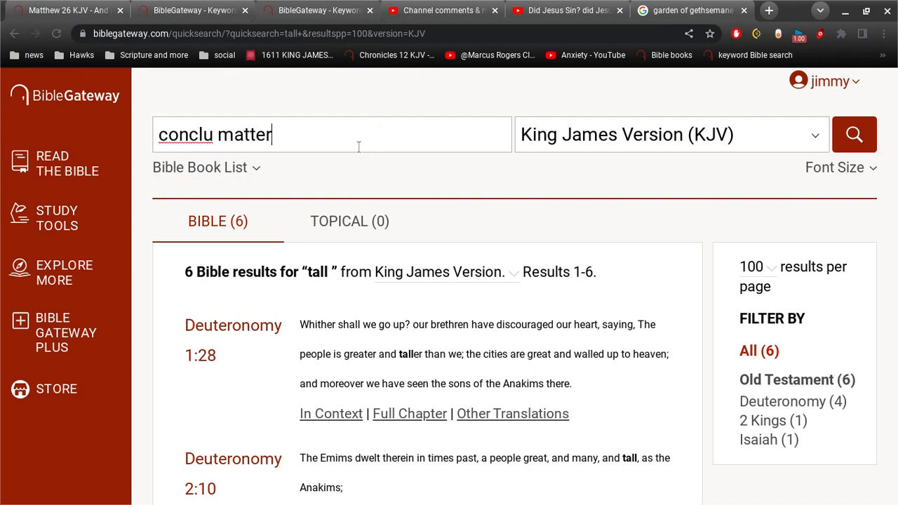
left_click(853, 135)
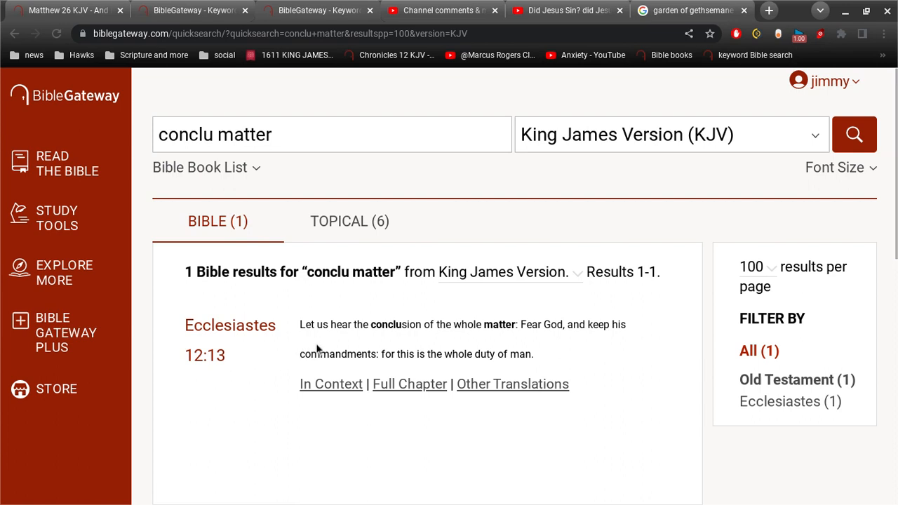
mouse_move(371, 343)
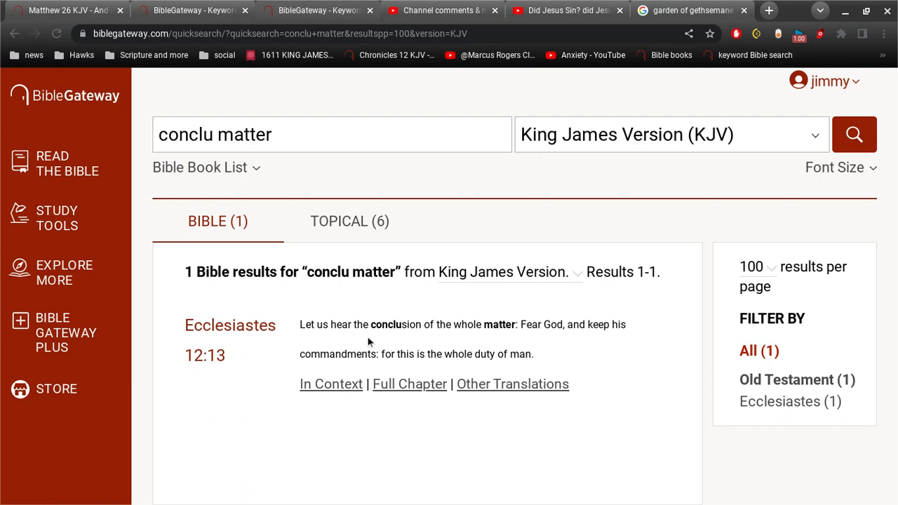
mouse_move(579, 6)
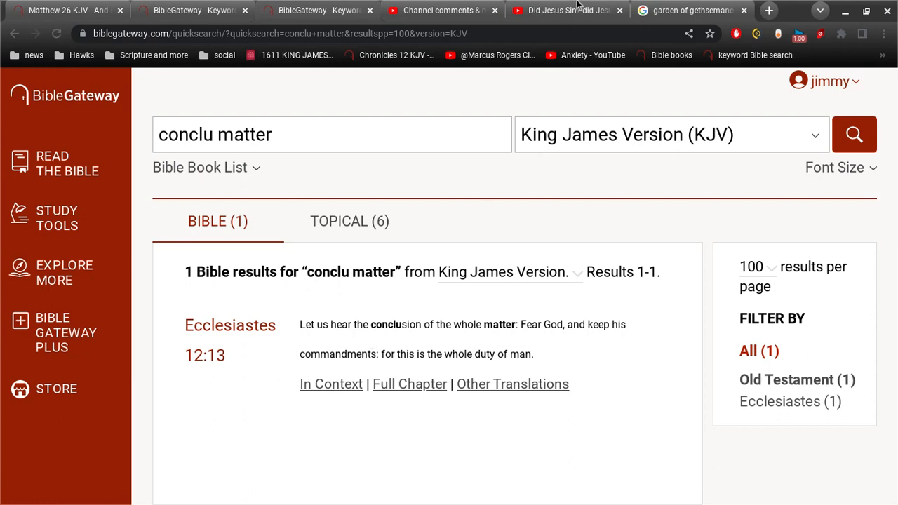
left_click(438, 10)
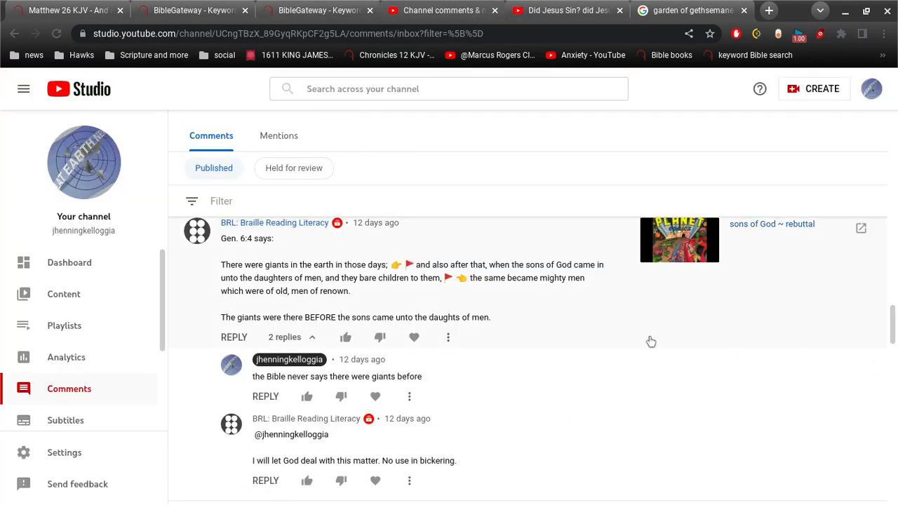
scroll("down", 3)
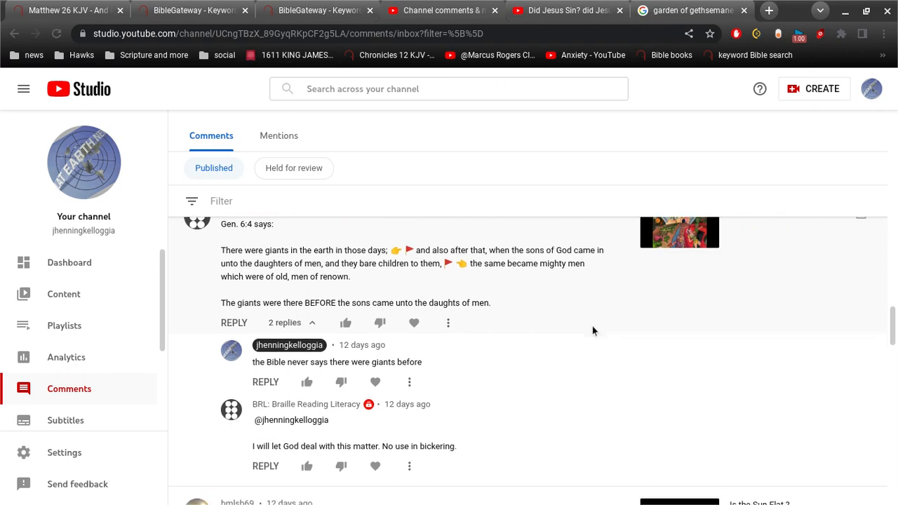
scroll("up", 3)
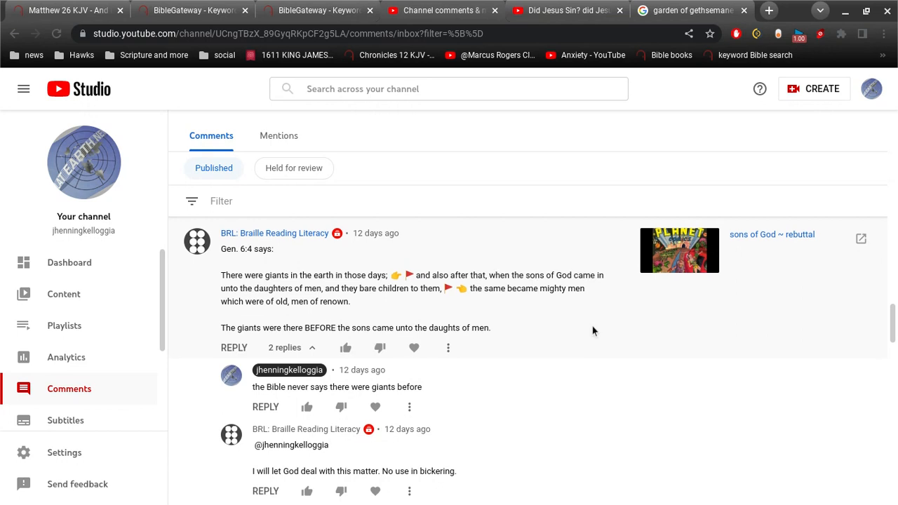
scroll("up", 3)
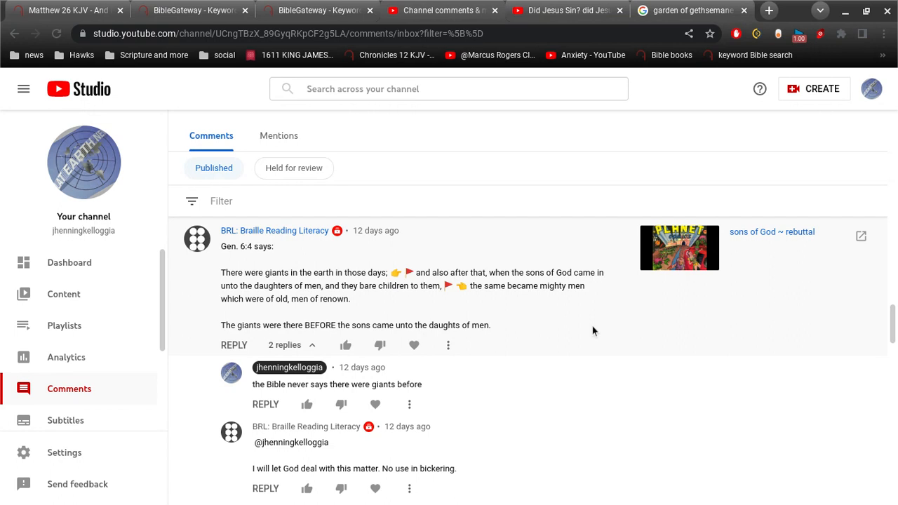
scroll("down", 3)
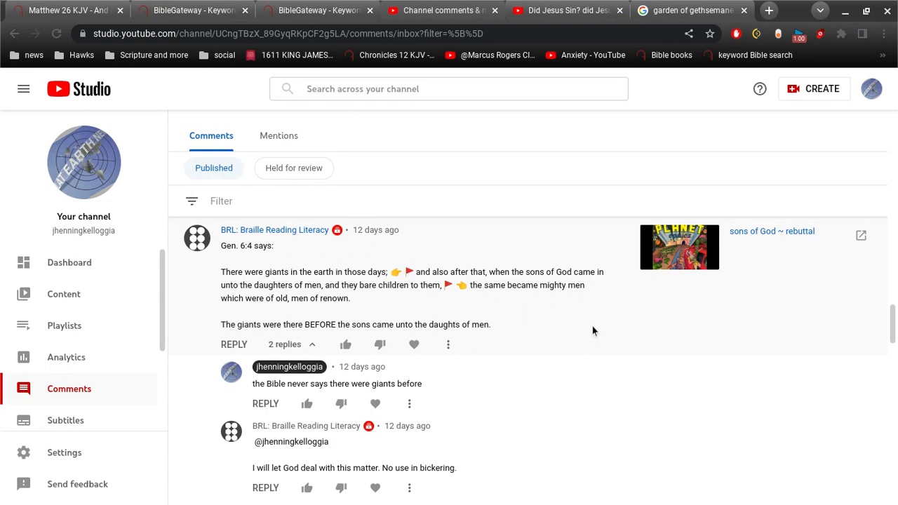
scroll("down", 3)
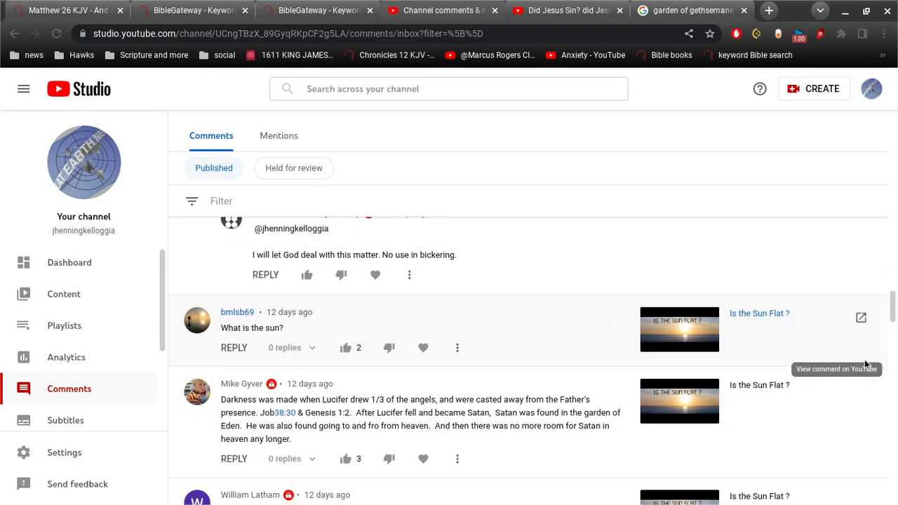
scroll("down", 3)
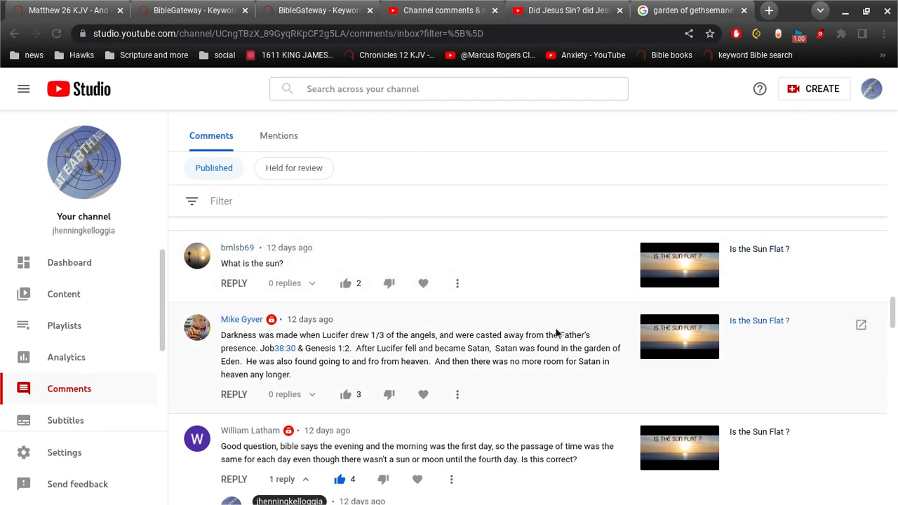
mouse_move(540, 345)
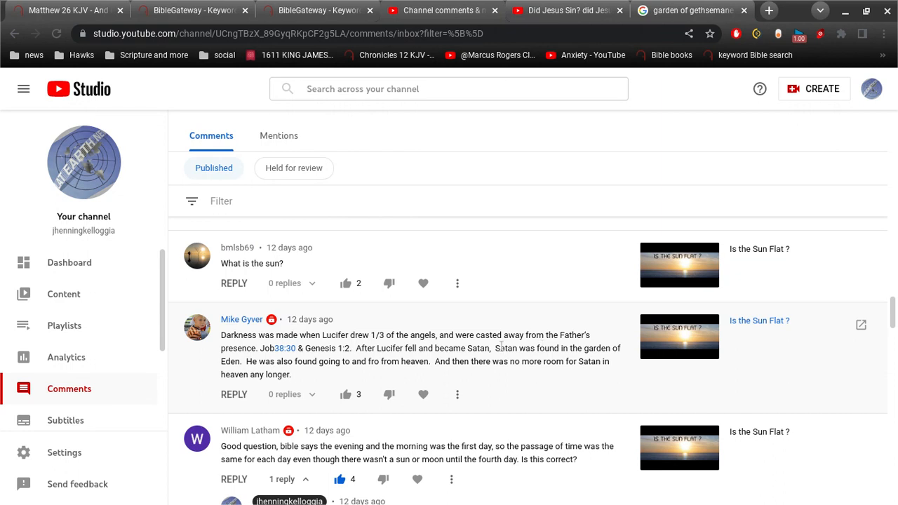
mouse_move(518, 337)
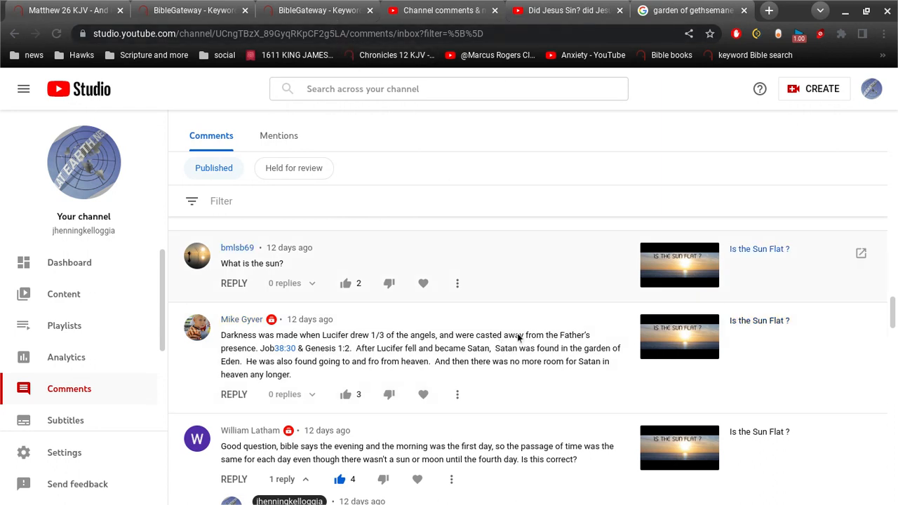
mouse_move(519, 359)
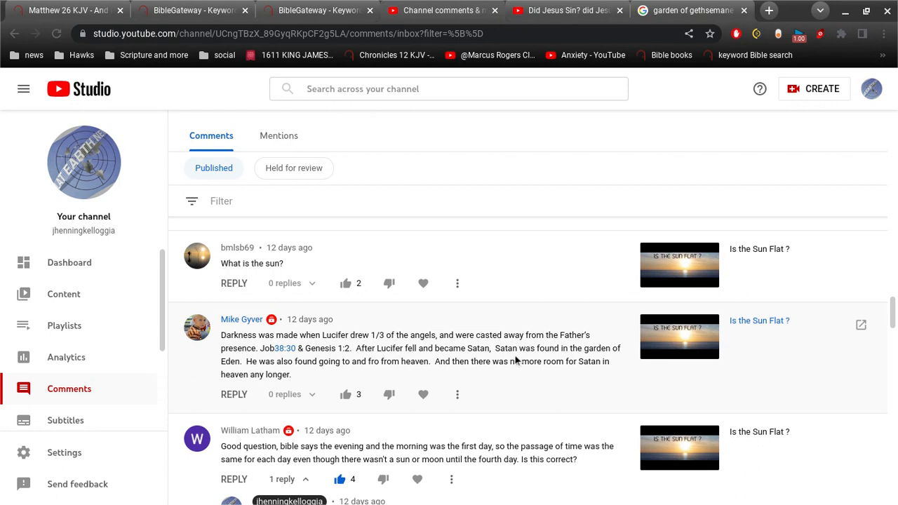
scroll("down", 3)
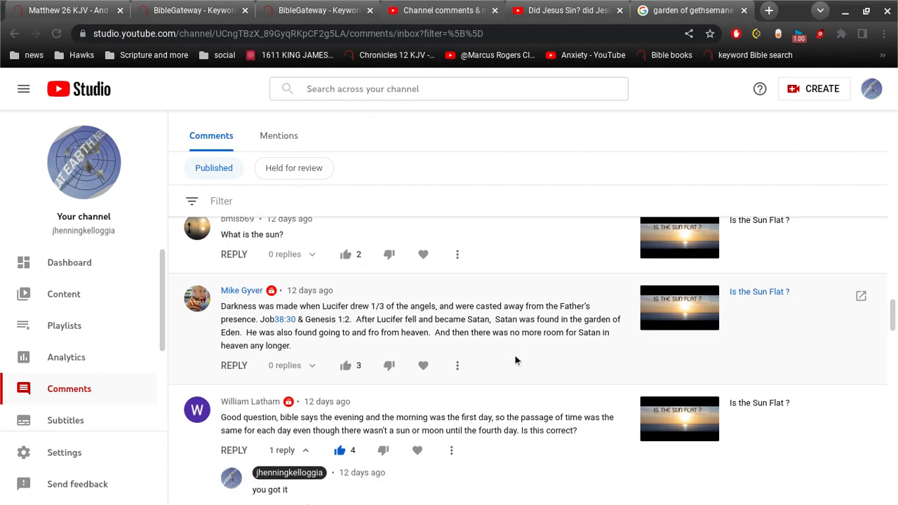
mouse_move(326, 349)
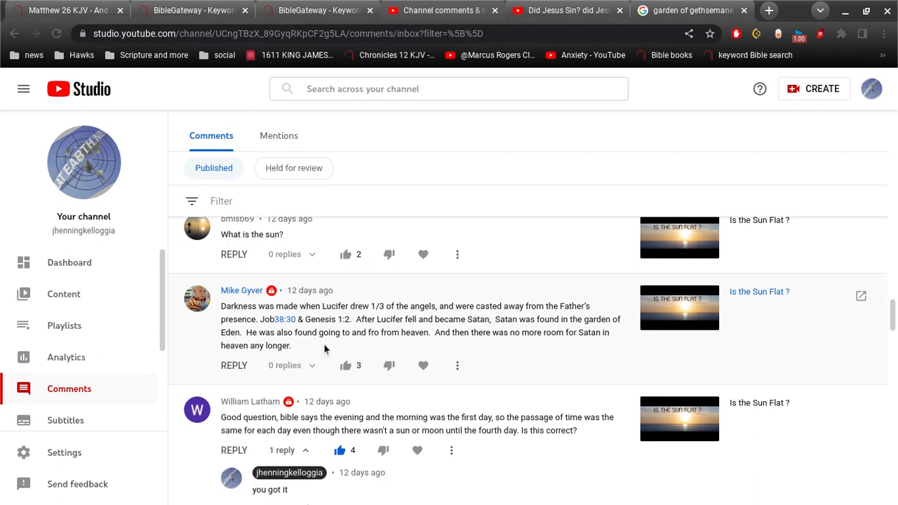
mouse_move(343, 318)
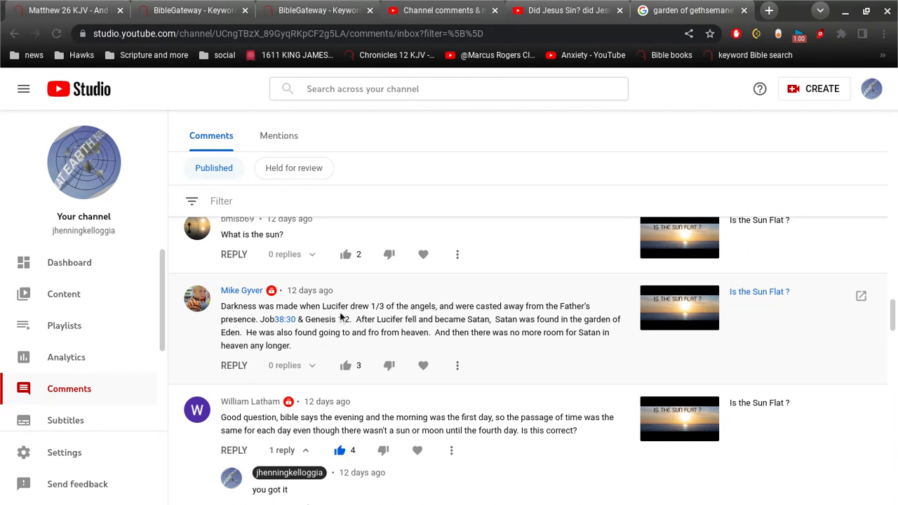
mouse_move(344, 308)
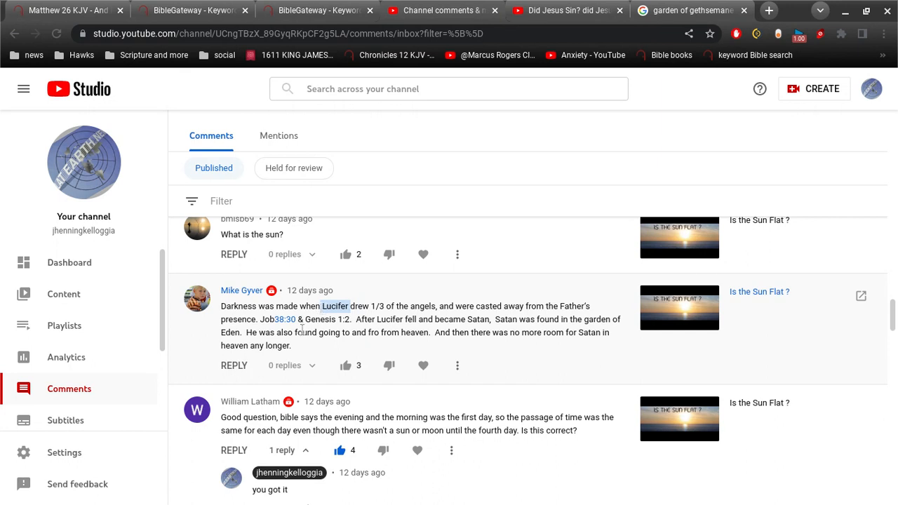
mouse_move(308, 349)
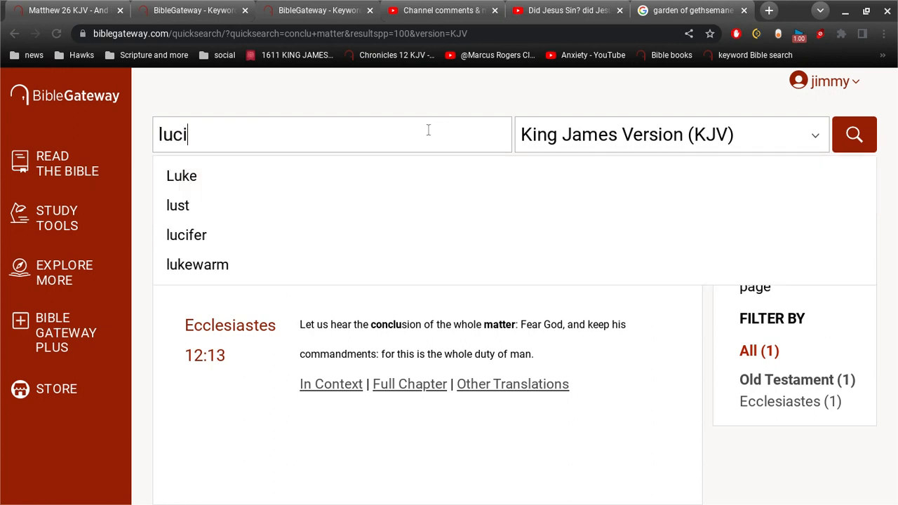
left_click(186, 236)
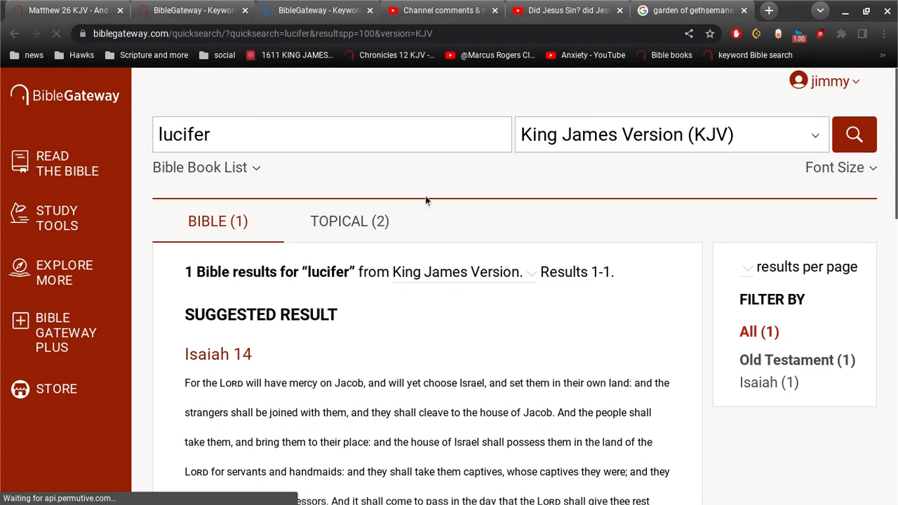
scroll("down", 3)
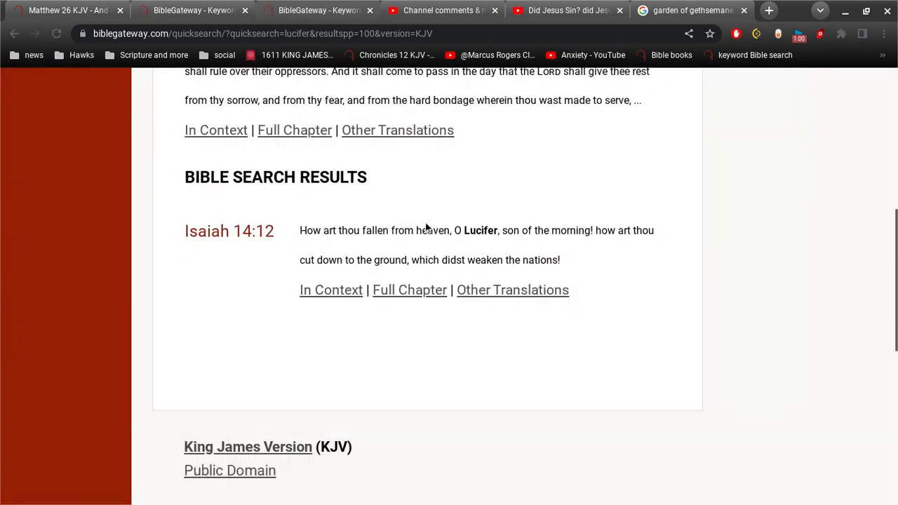
mouse_move(420, 334)
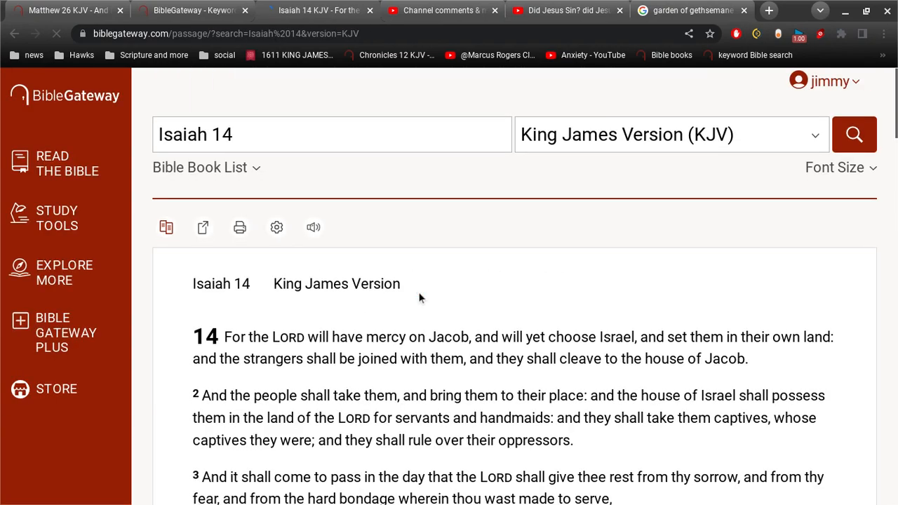
Step: Scroll up through Isaiah 14 KJV to read the opening verses and the proverb against Babylon's king
scroll("down", 3)
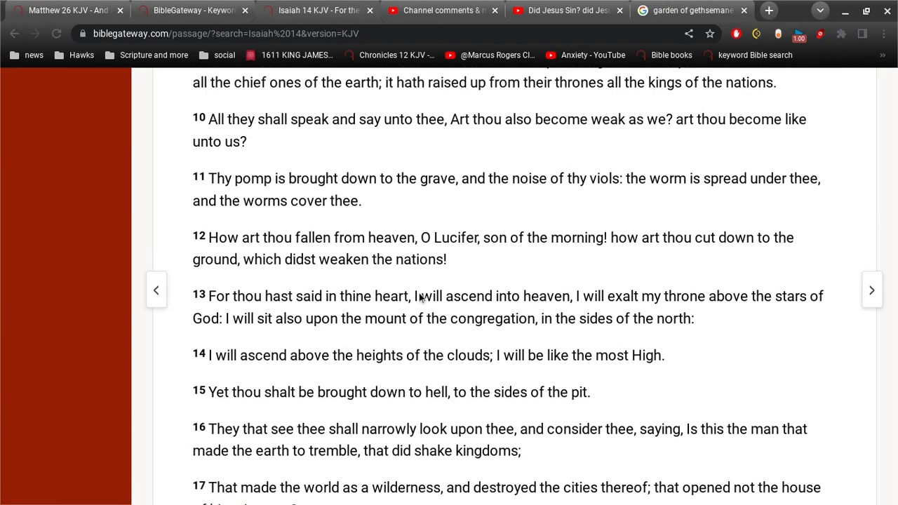
scroll("up", 3)
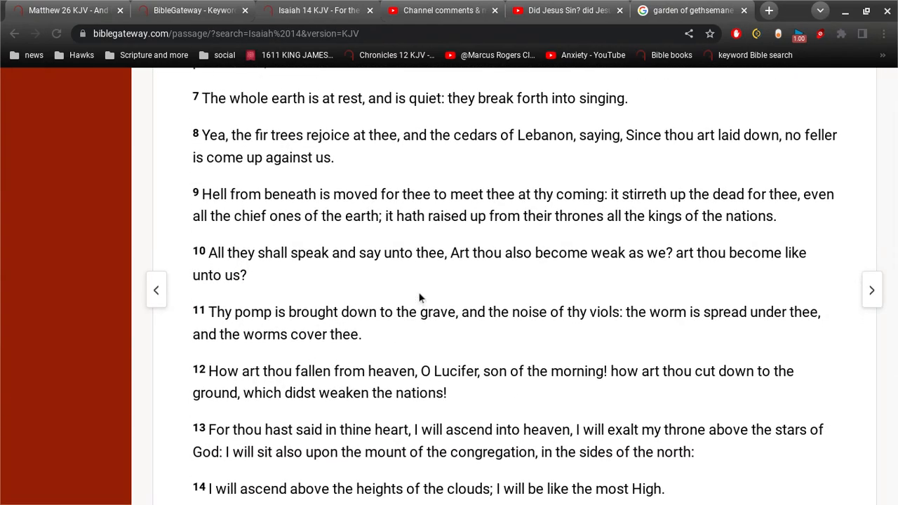
scroll("up", 3)
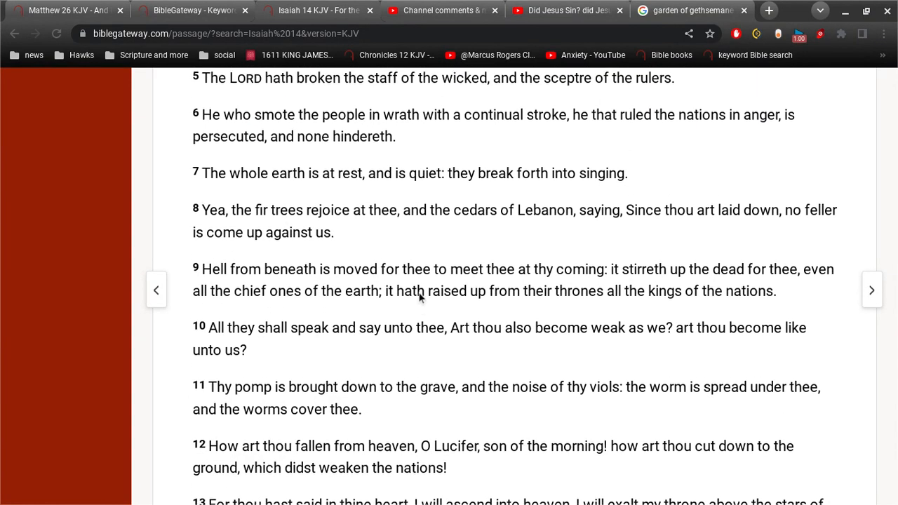
scroll("up", 3)
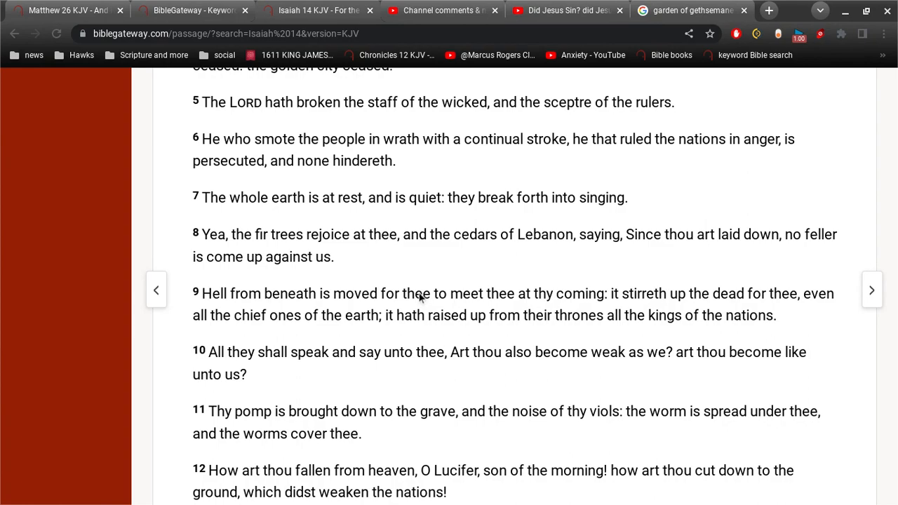
scroll("up", 3)
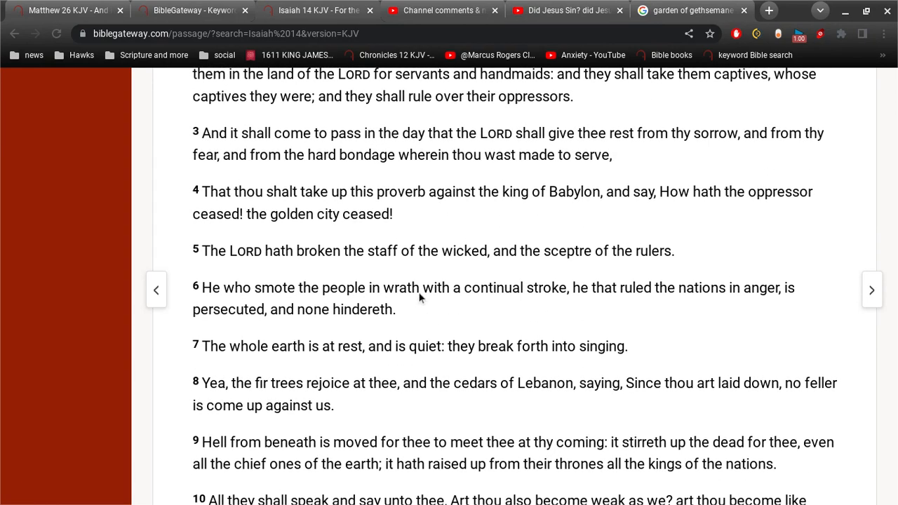
scroll("down", 3)
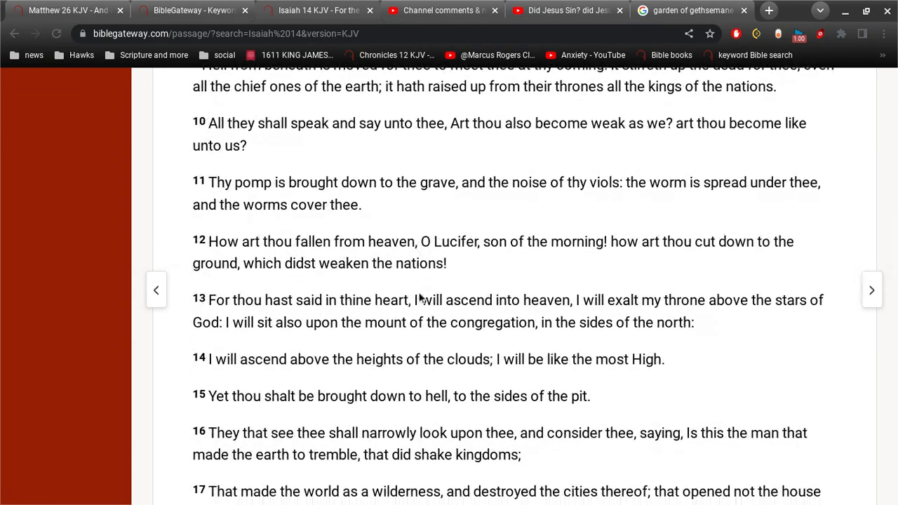
scroll("up", 3)
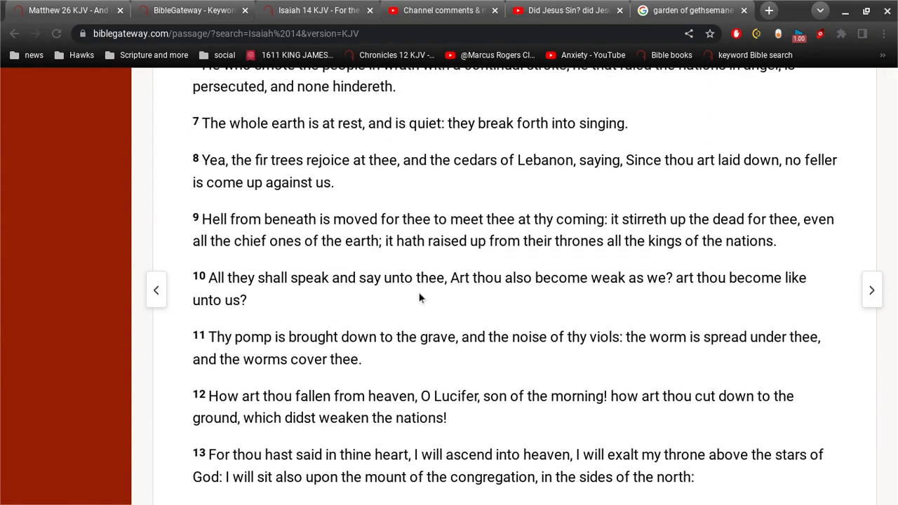
scroll("up", 3)
type("prov")
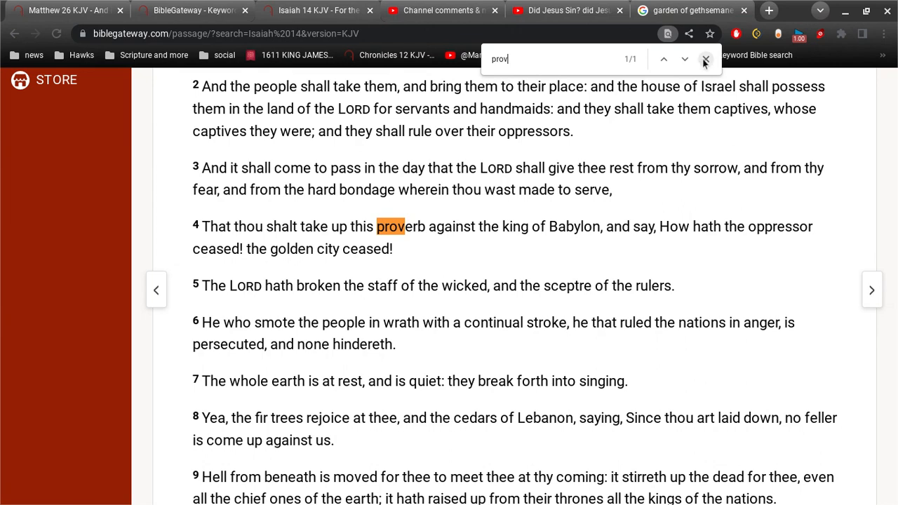
Step: Dismiss the in-page search and scroll Isaiah 14 to verses 9–16 with verse 12's 'O Lucifer, son of the morning'
left_click(706, 59)
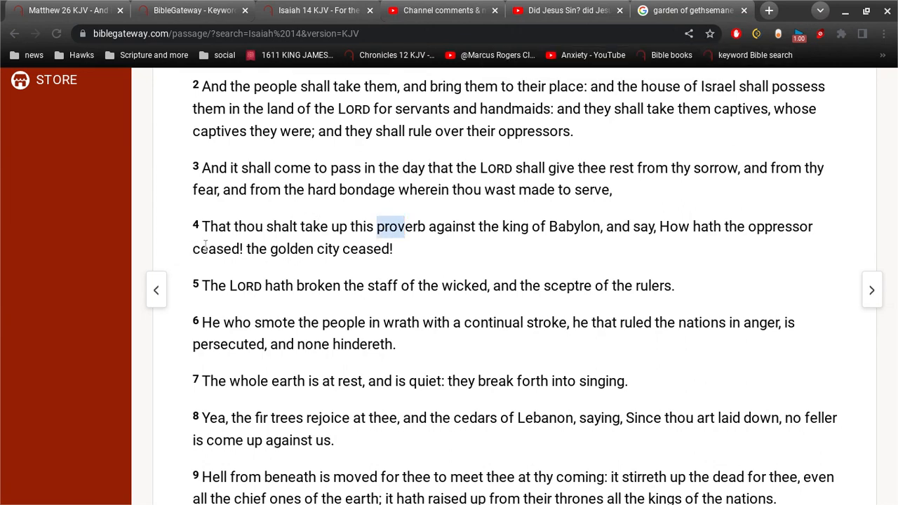
scroll("up", 3)
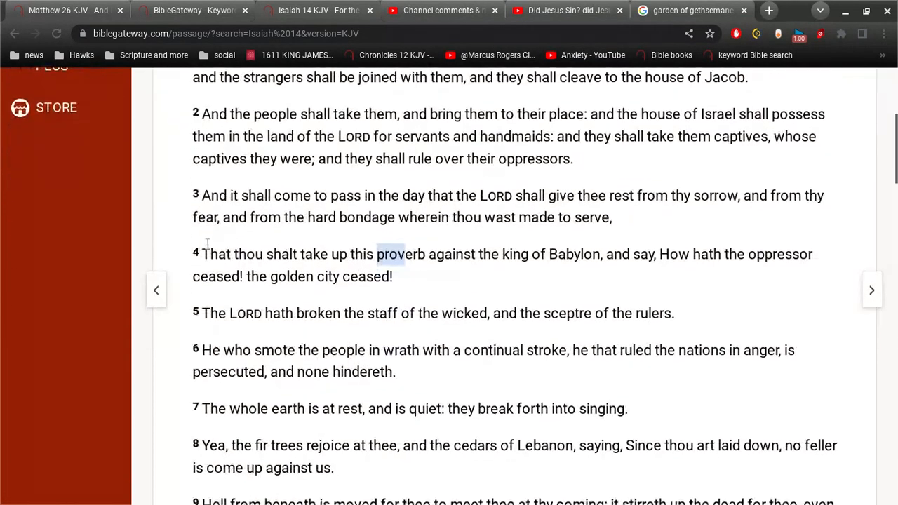
scroll("up", 3)
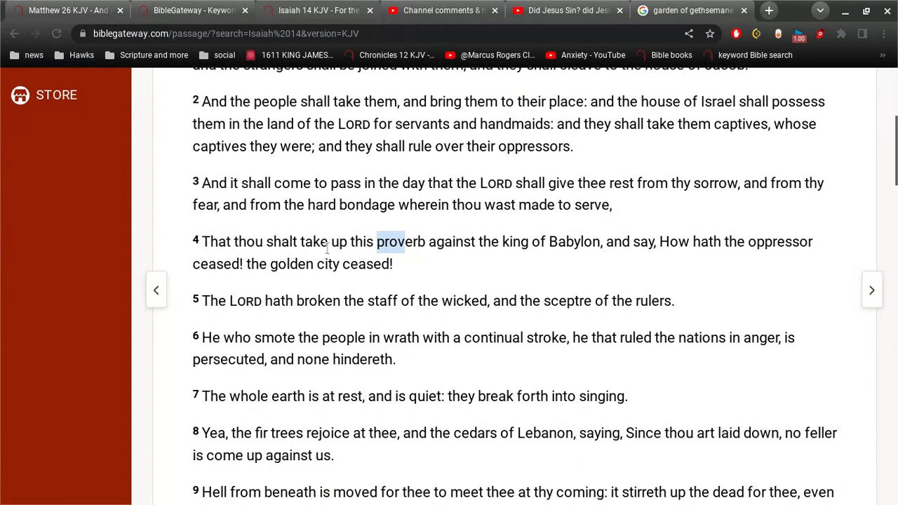
mouse_move(486, 247)
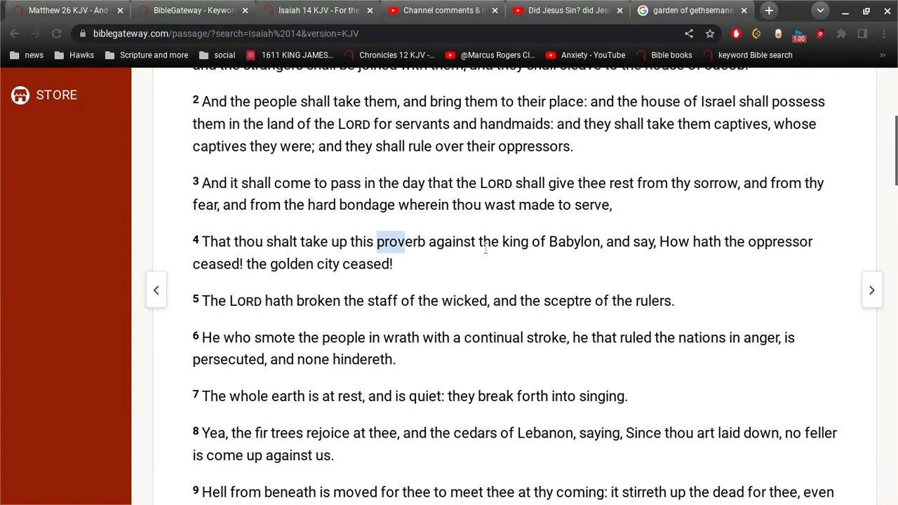
mouse_move(581, 264)
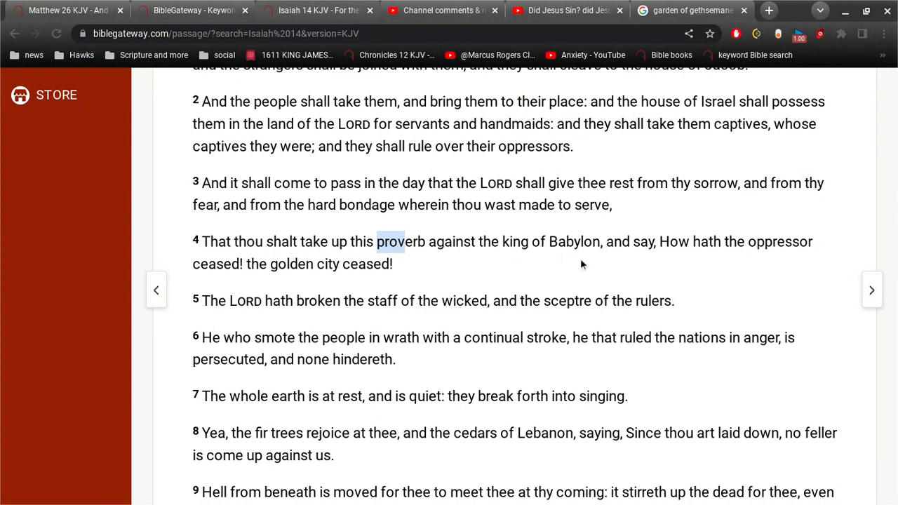
scroll("down", 3)
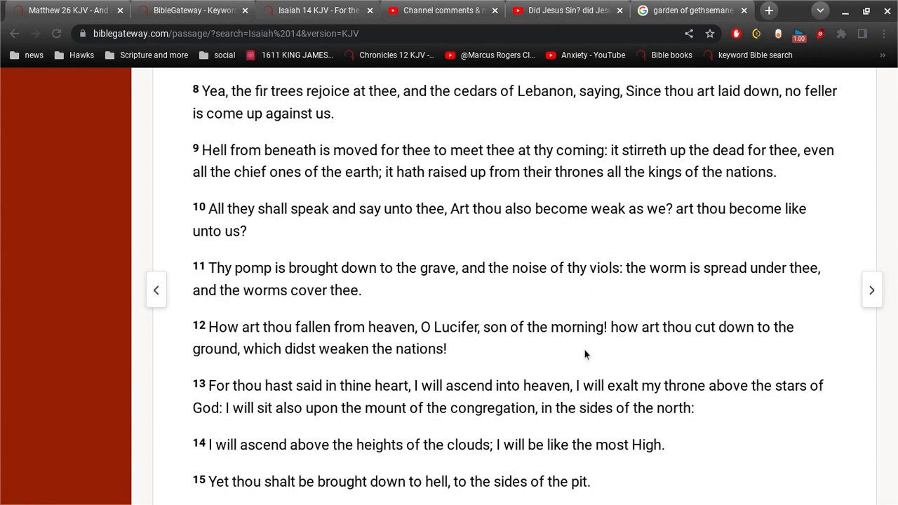
scroll("up", 3)
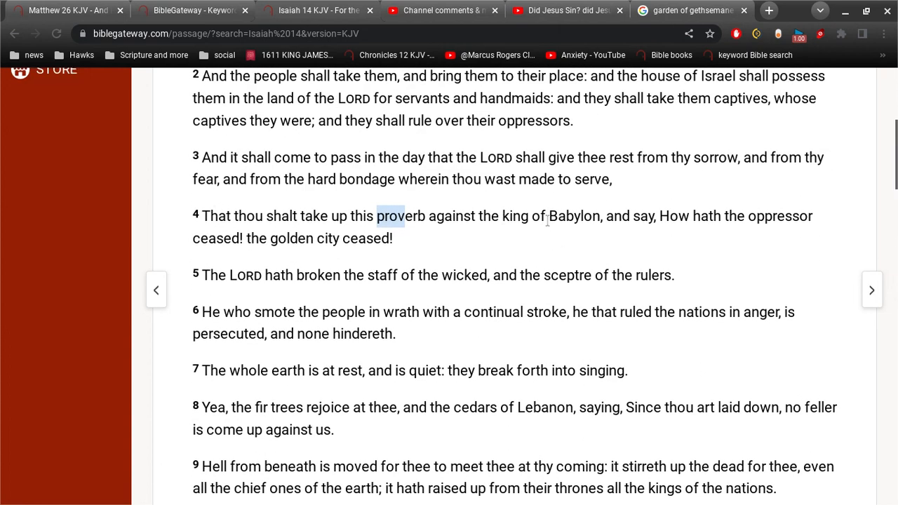
scroll("down", 3)
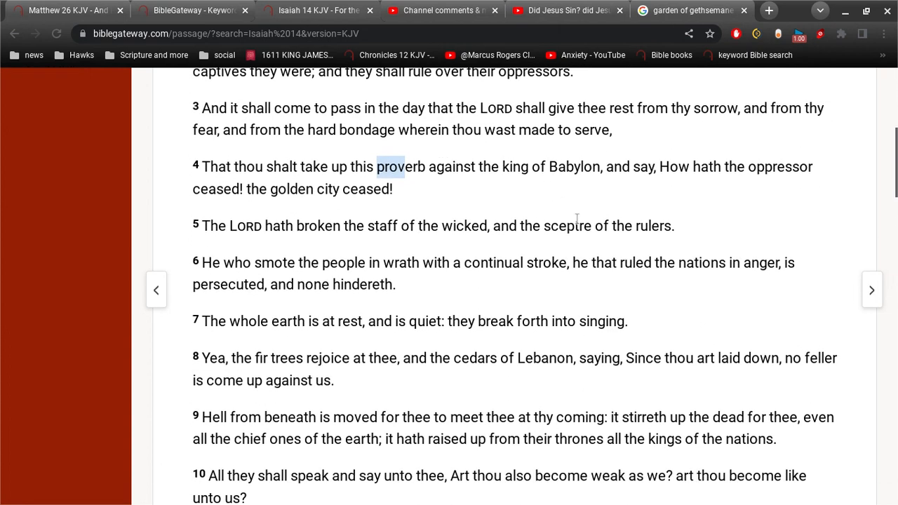
scroll("down", 3)
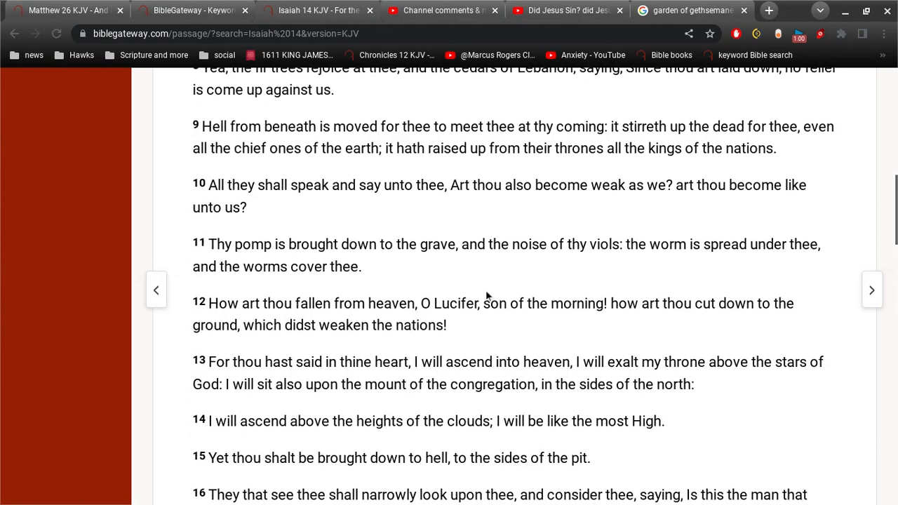
mouse_move(463, 317)
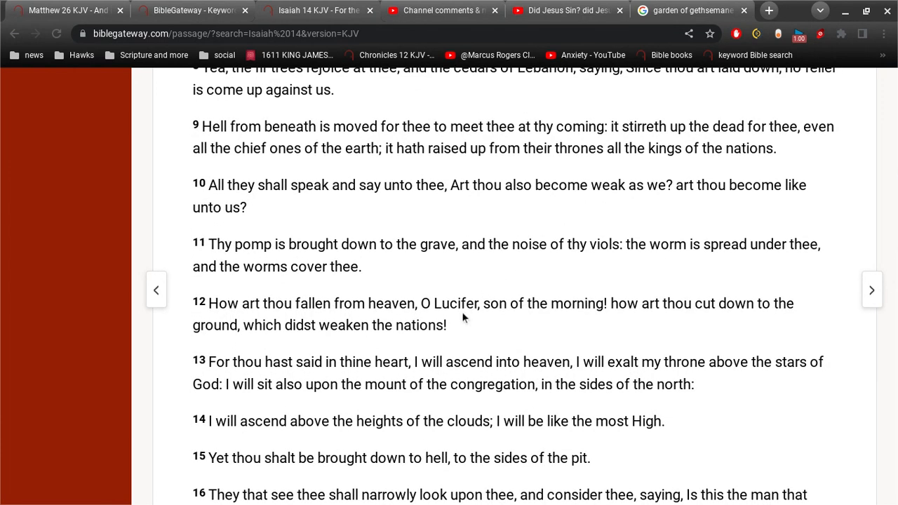
double_click(457, 303)
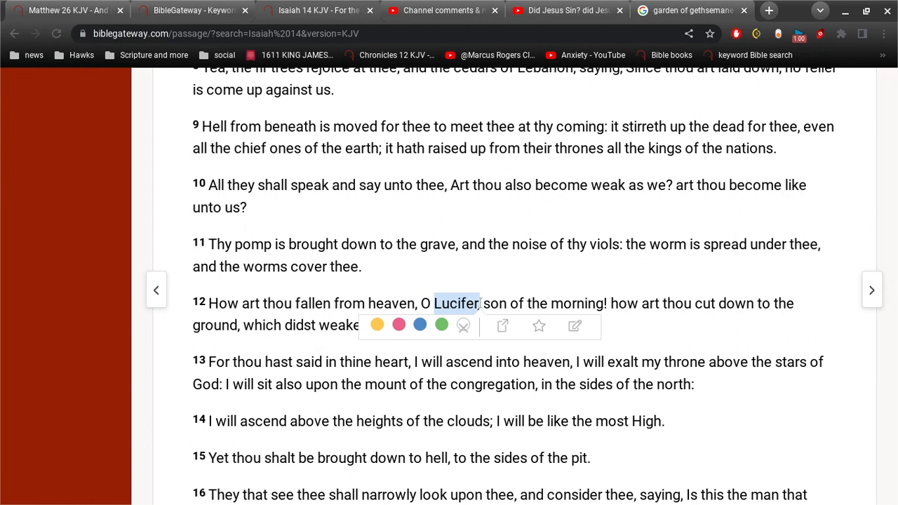
mouse_move(486, 179)
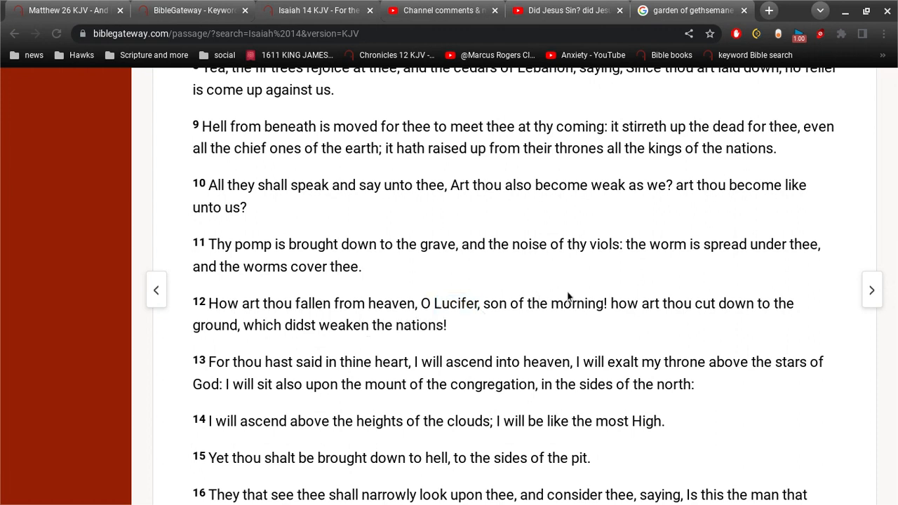
mouse_move(478, 317)
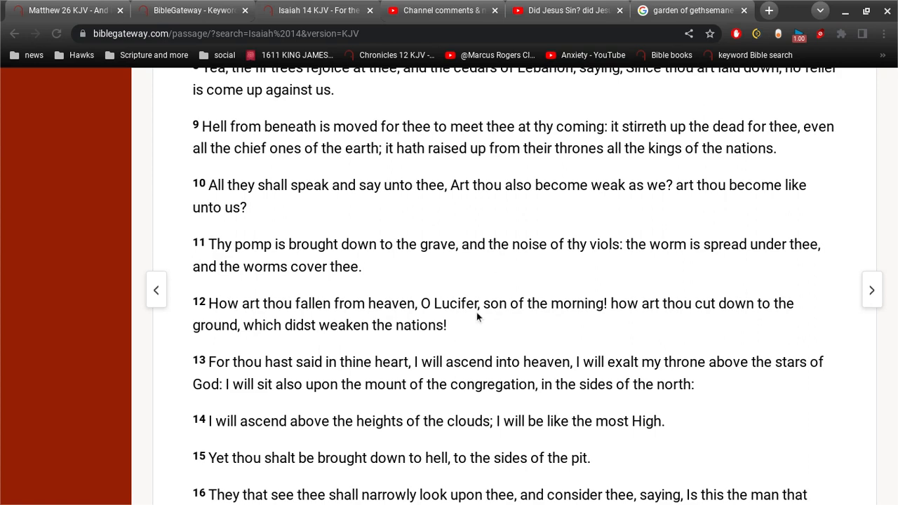
mouse_move(522, 237)
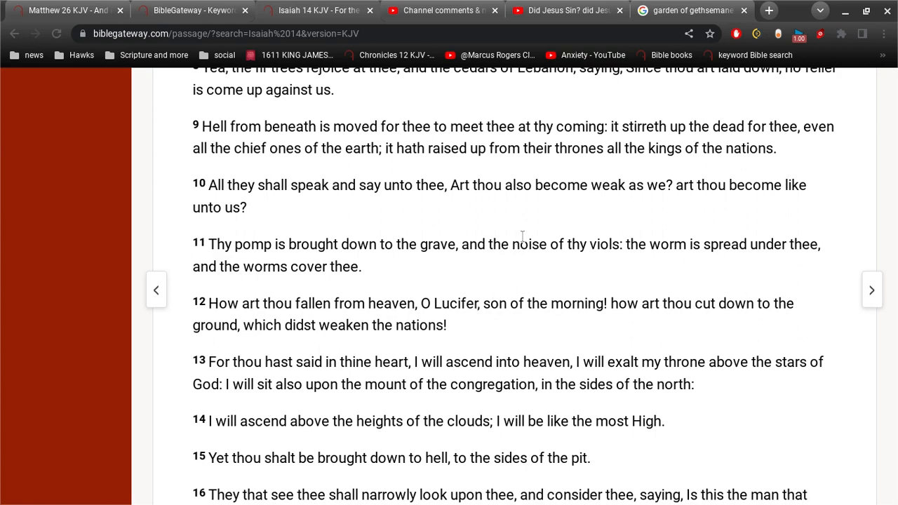
scroll("up", 3)
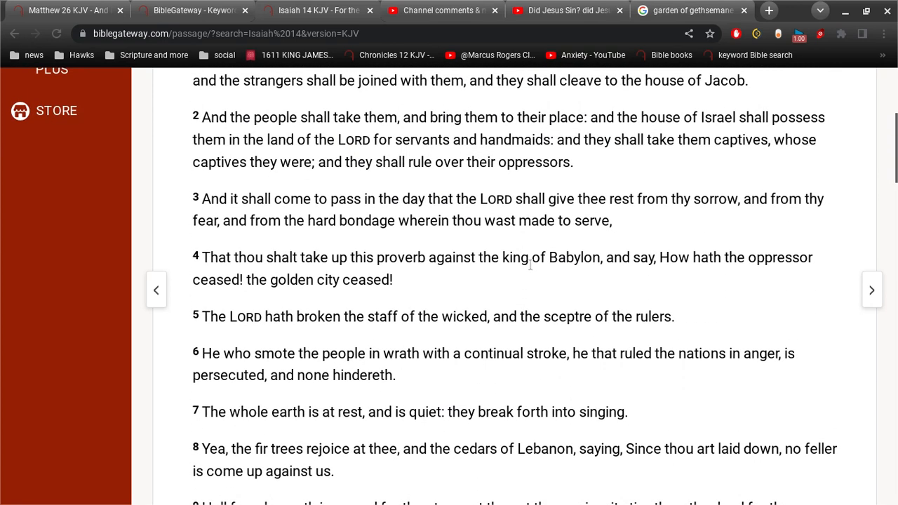
mouse_move(539, 263)
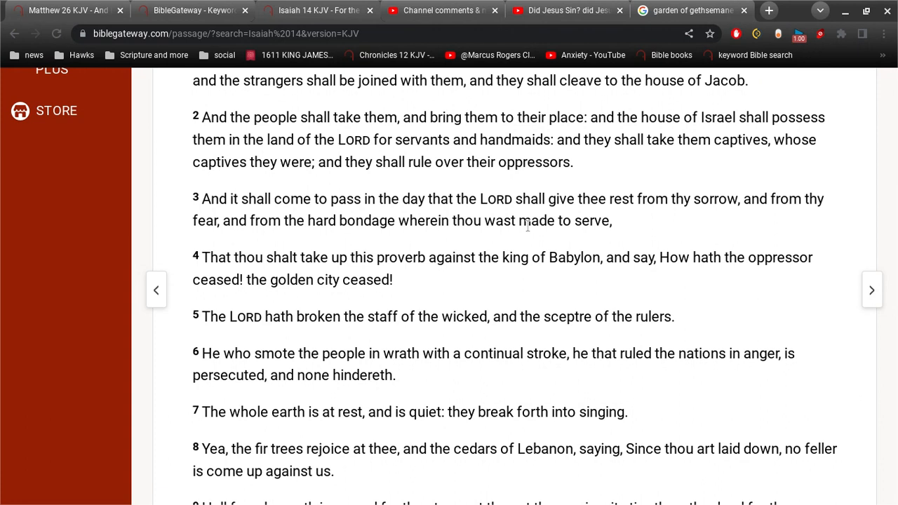
mouse_move(484, 193)
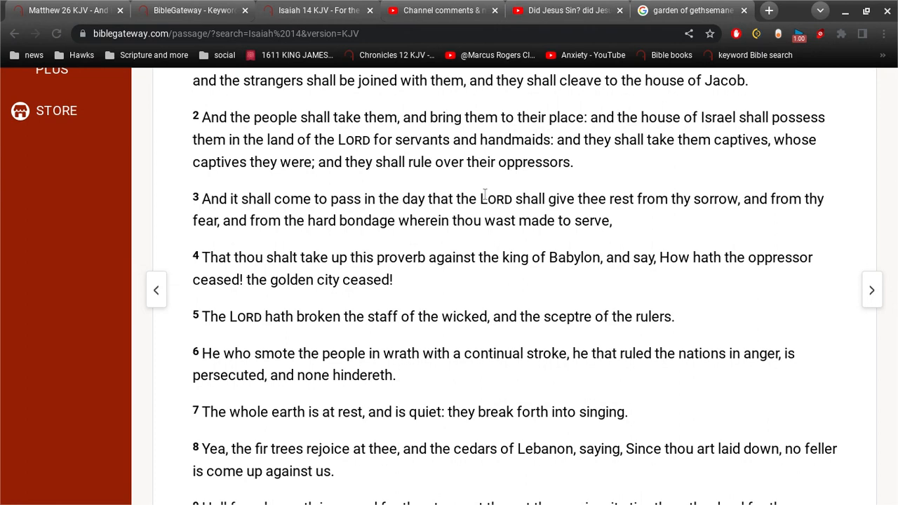
mouse_move(340, 6)
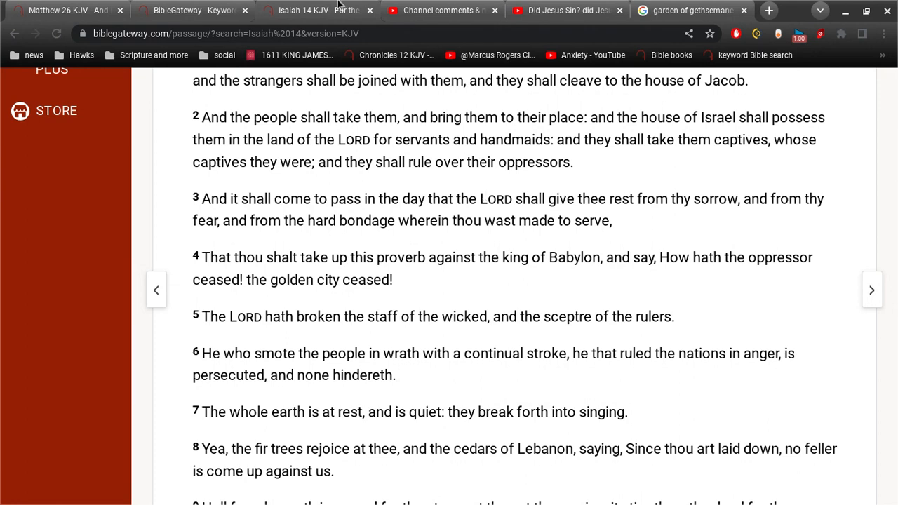
left_click(442, 10)
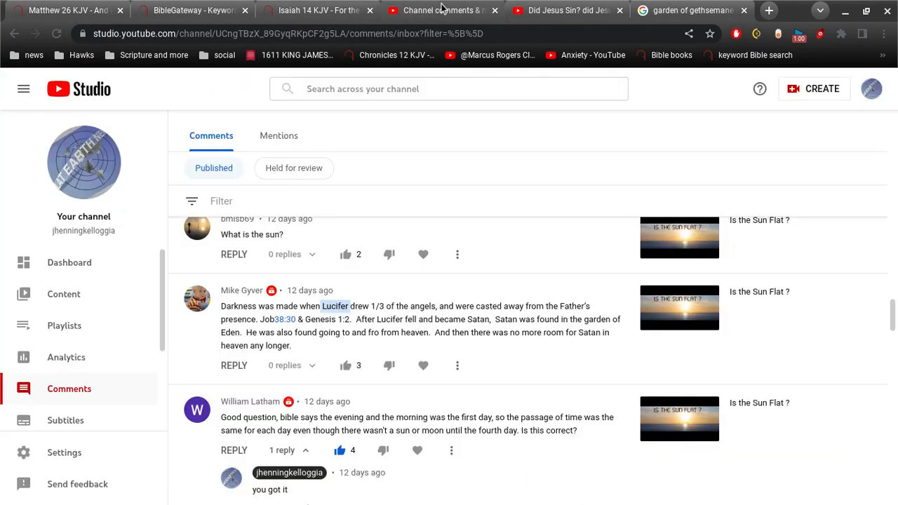
scroll("down", 3)
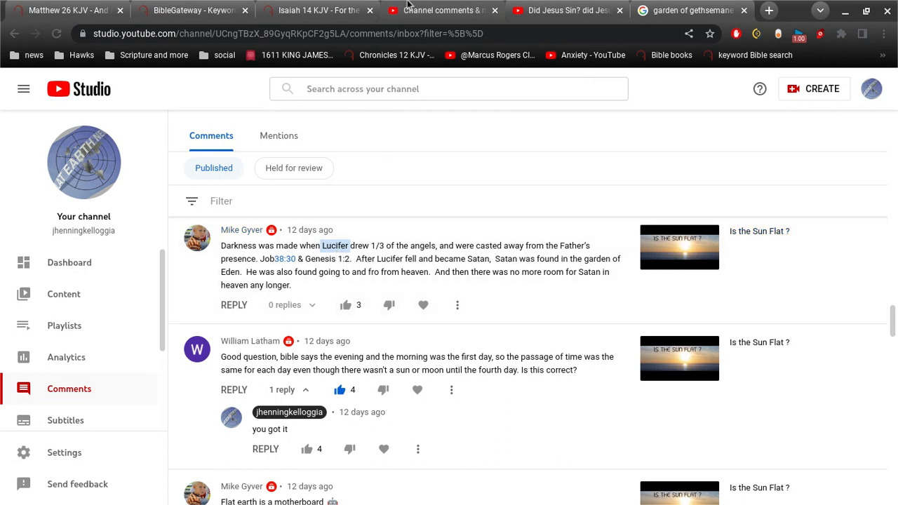
left_click(316, 10)
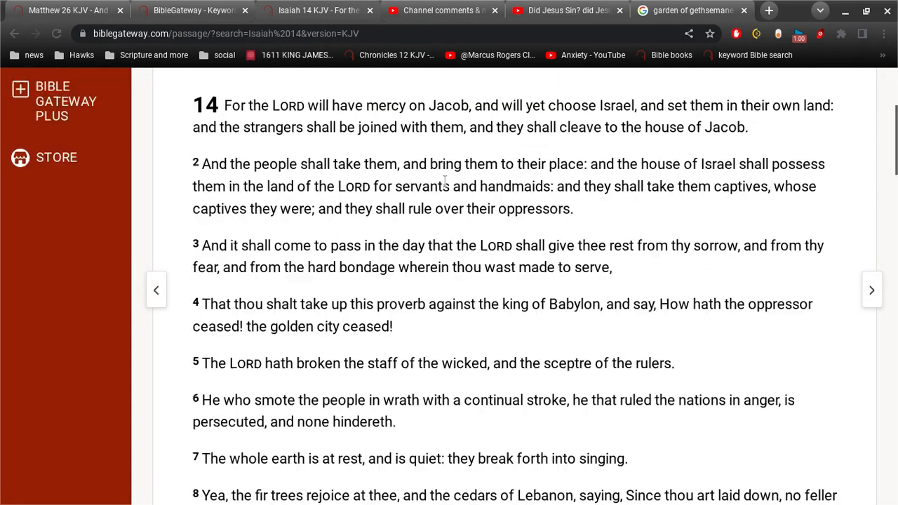
Step: Search the KJV for 'third angel' and scroll down the 7 Revelation results
scroll("up", 3)
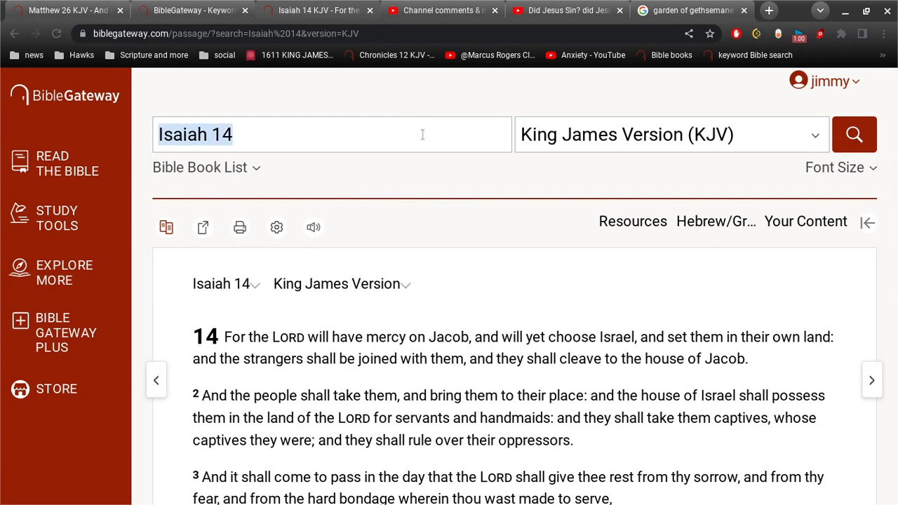
type("third")
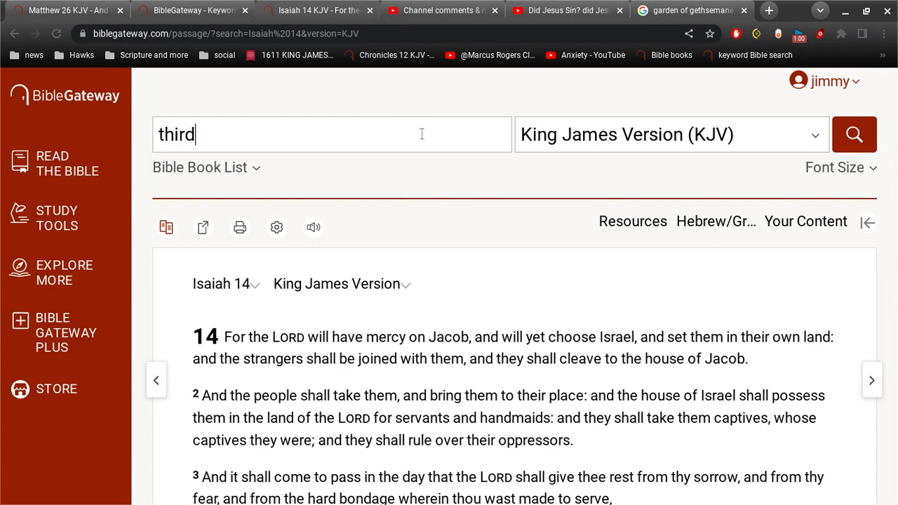
left_click(853, 135)
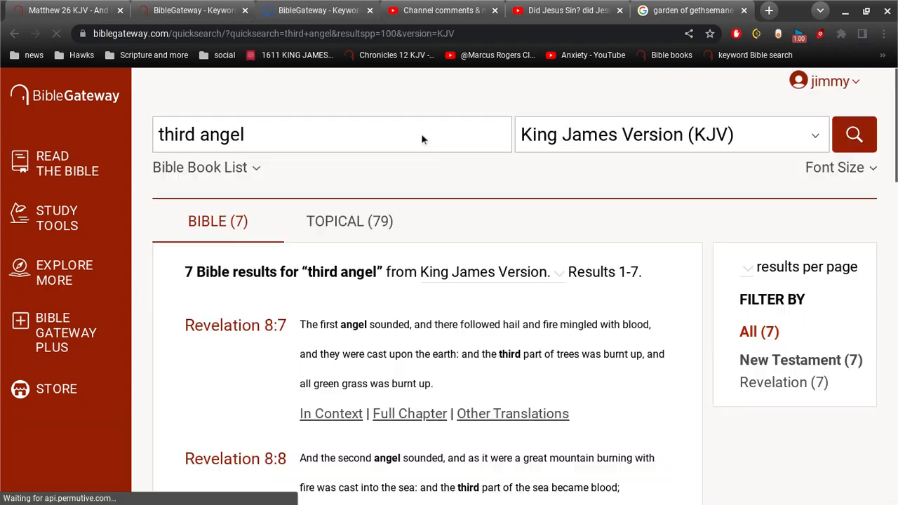
scroll("down", 3)
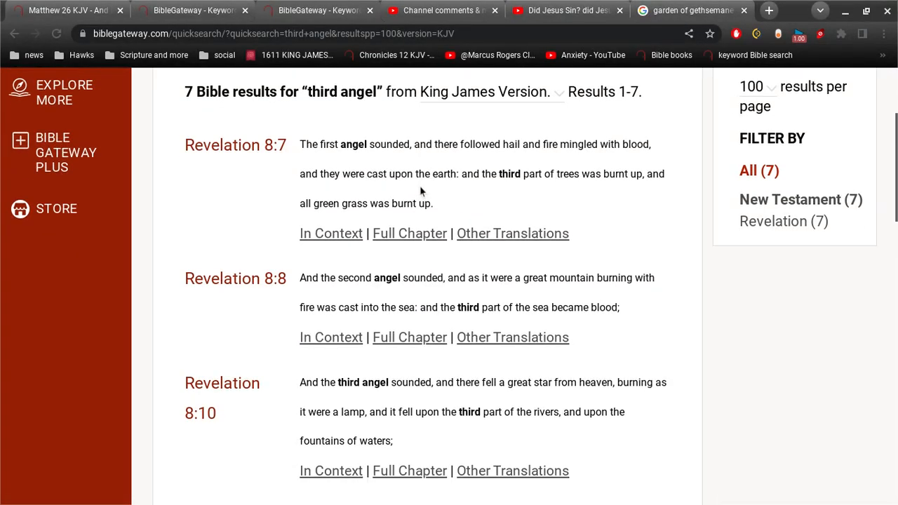
scroll("down", 3)
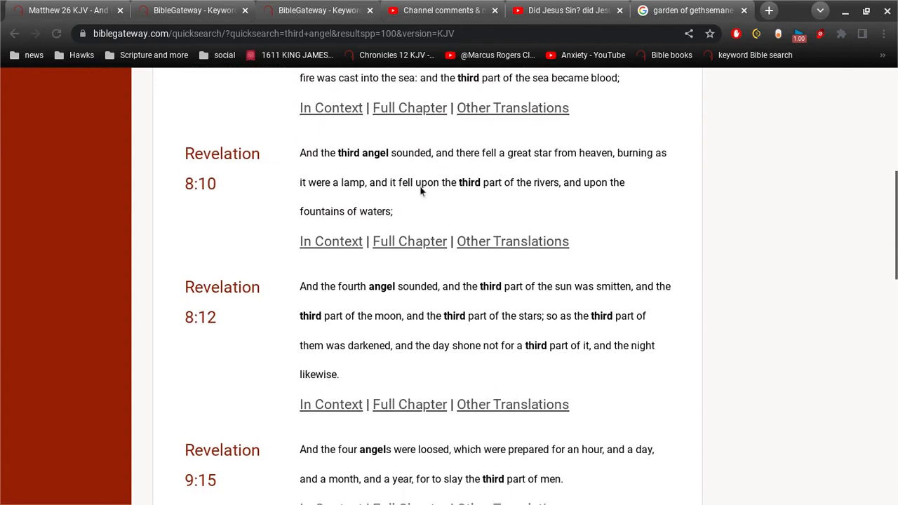
scroll("down", 3)
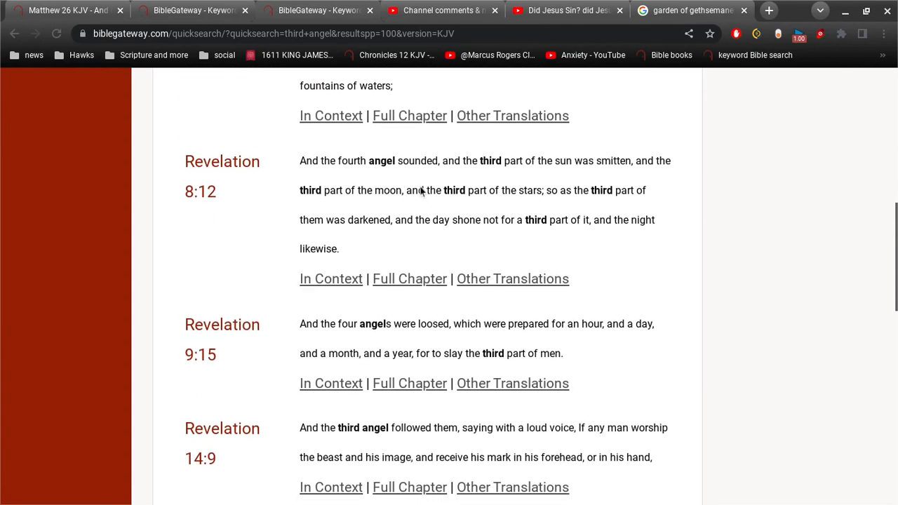
scroll("down", 3)
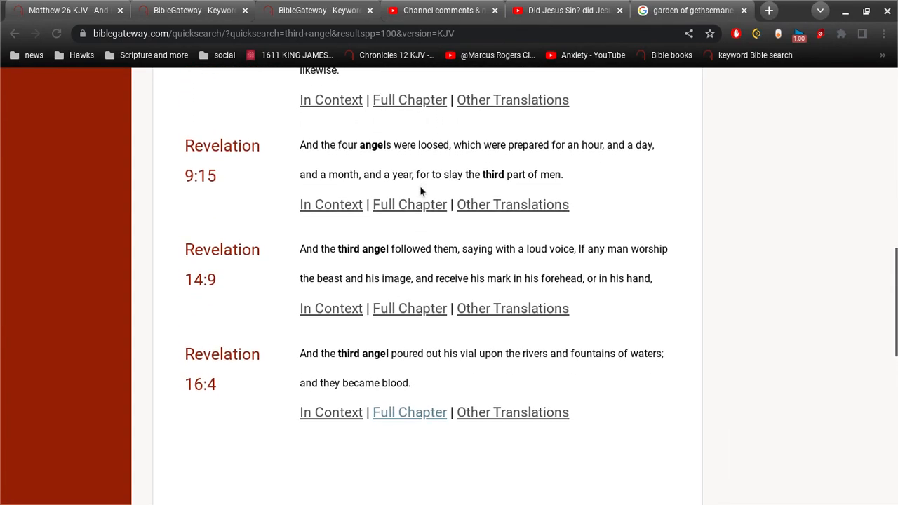
scroll("down", 3)
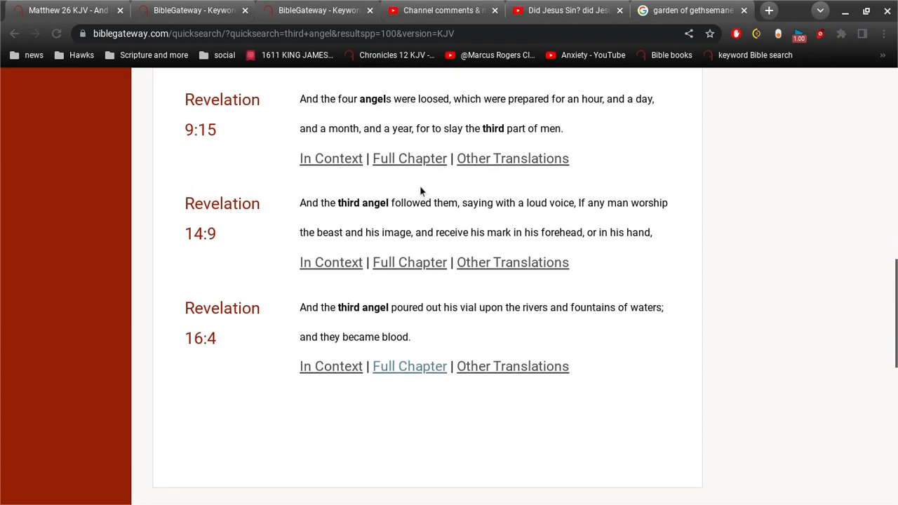
Step: Scroll back up and down through the 'third angel' results from Revelation 8:7 to 16:4
scroll("up", 3)
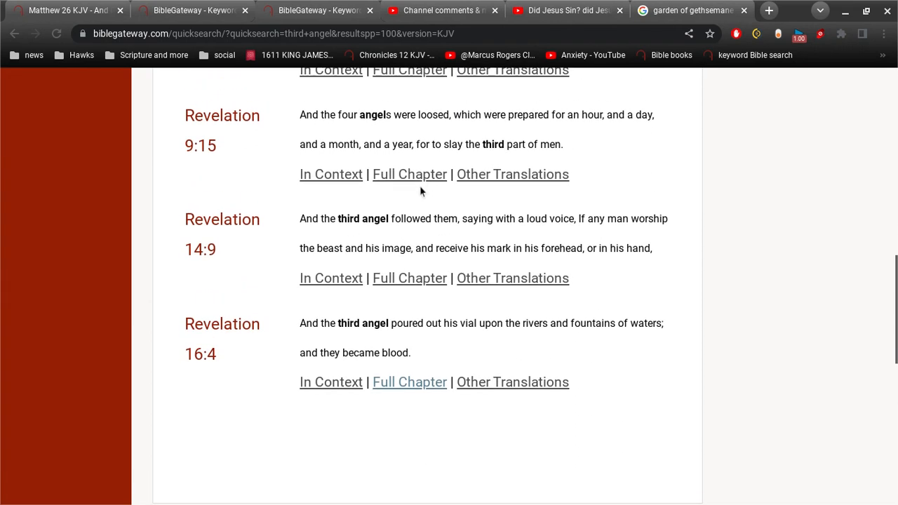
scroll("up", 3)
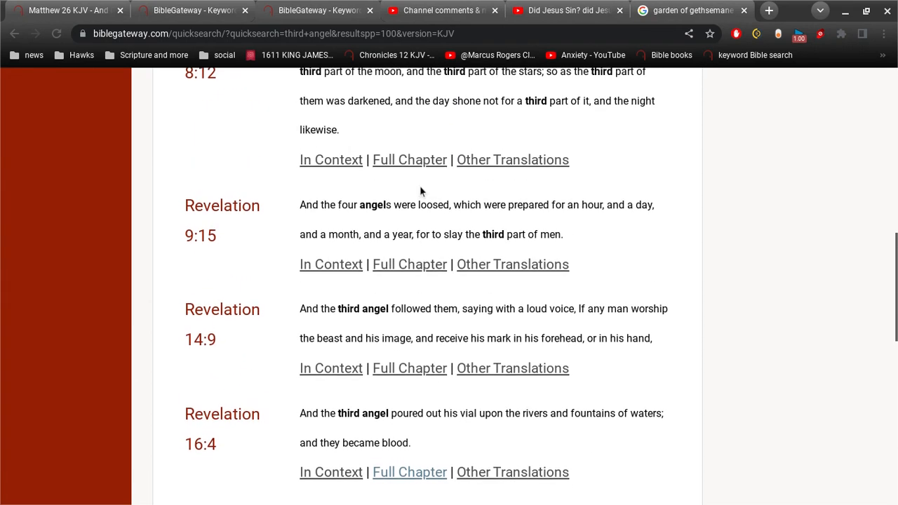
scroll("up", 3)
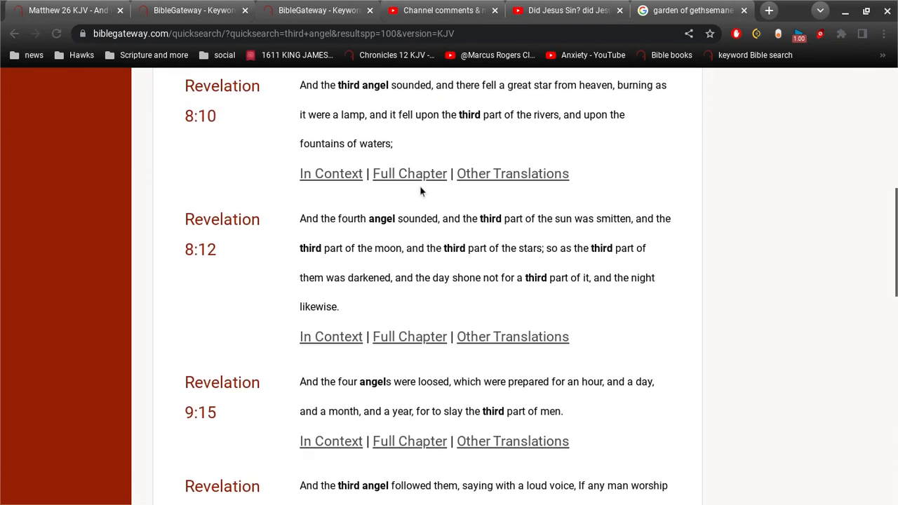
scroll("up", 3)
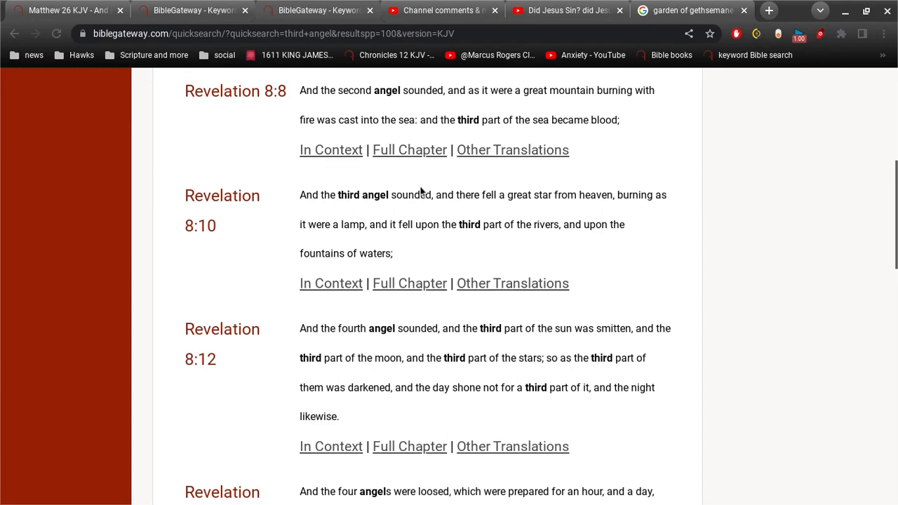
scroll("up", 3)
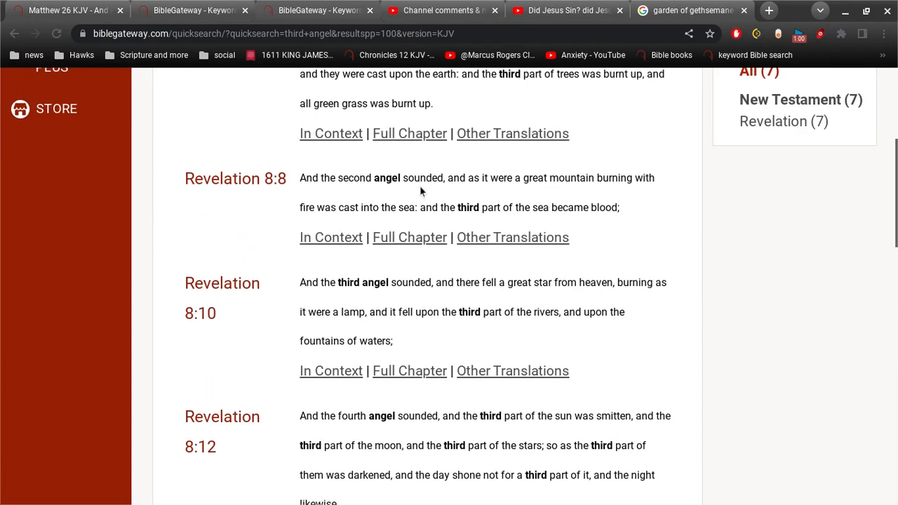
scroll("up", 3)
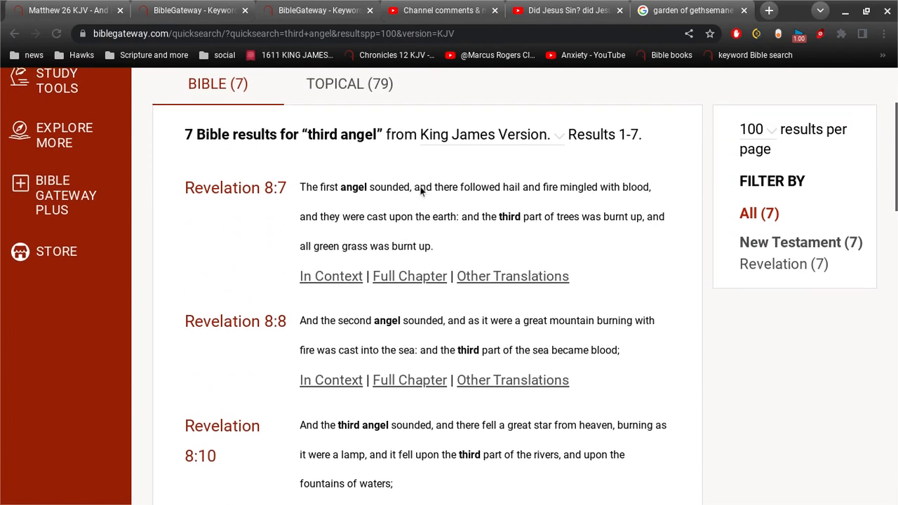
scroll("down", 3)
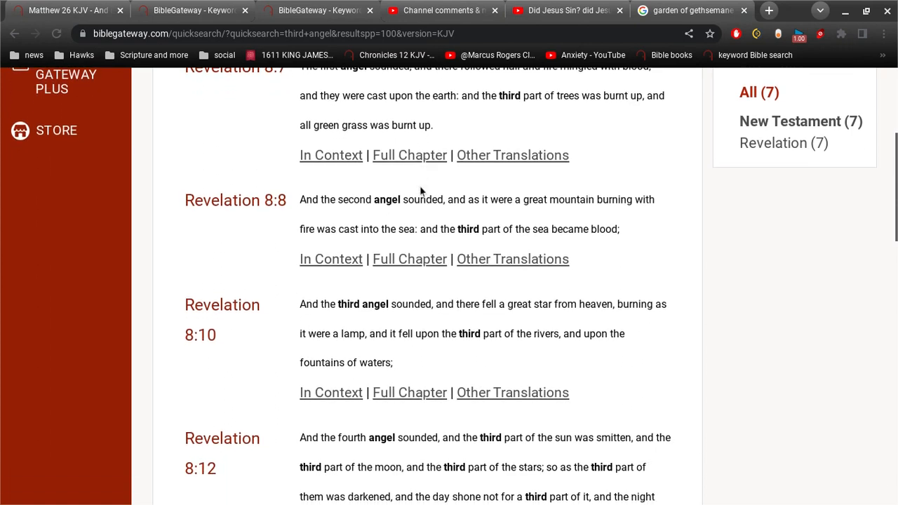
scroll("down", 3)
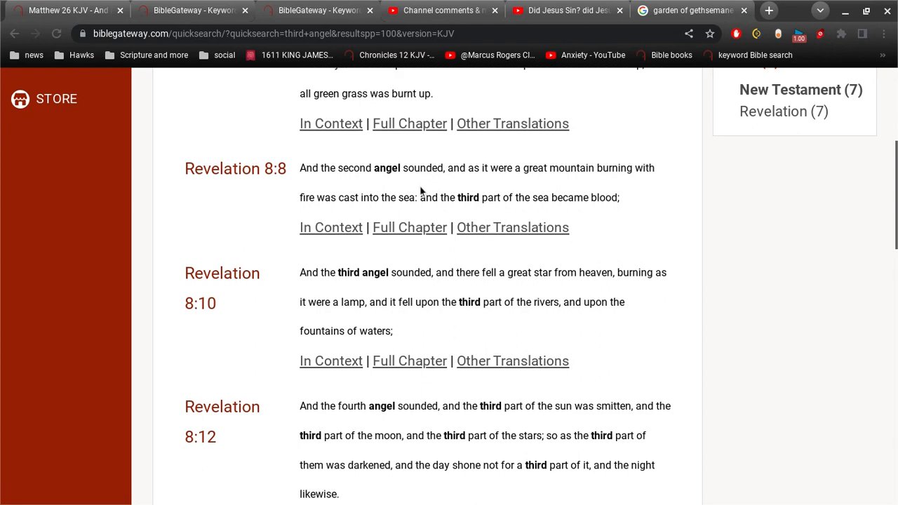
scroll("down", 3)
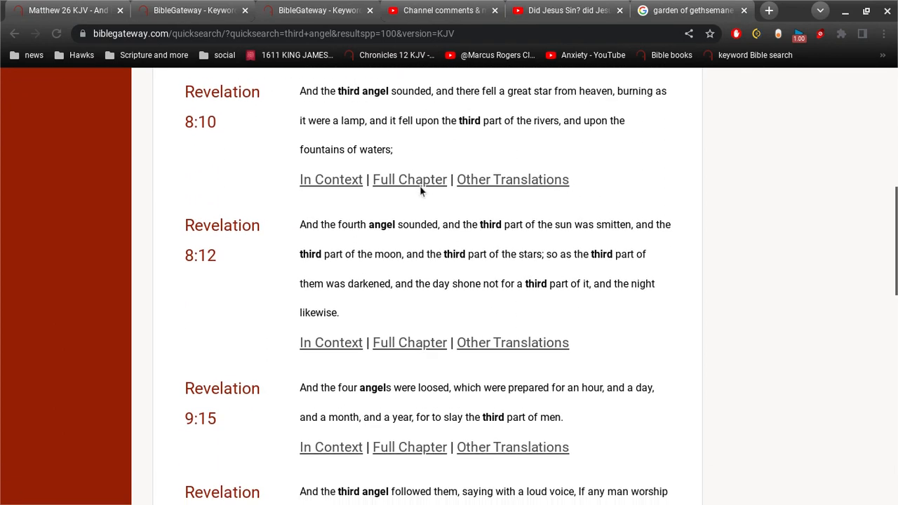
scroll("down", 3)
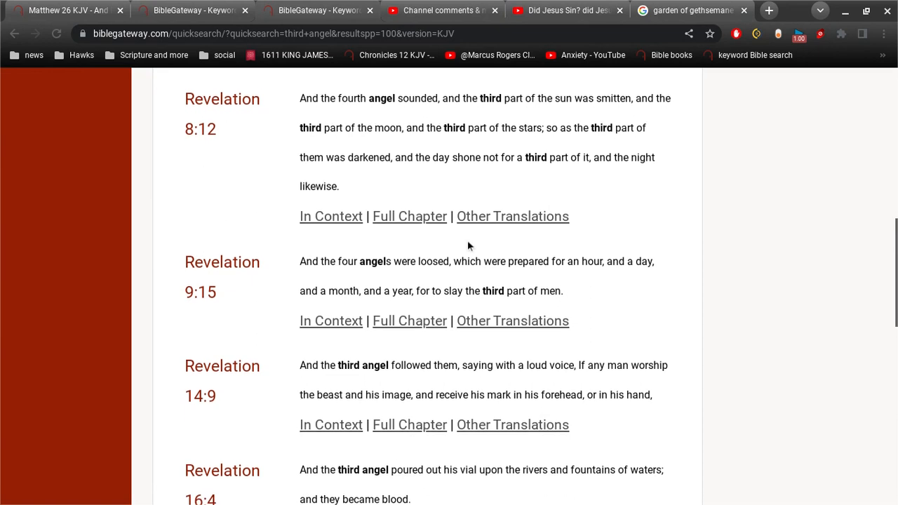
scroll("down", 3)
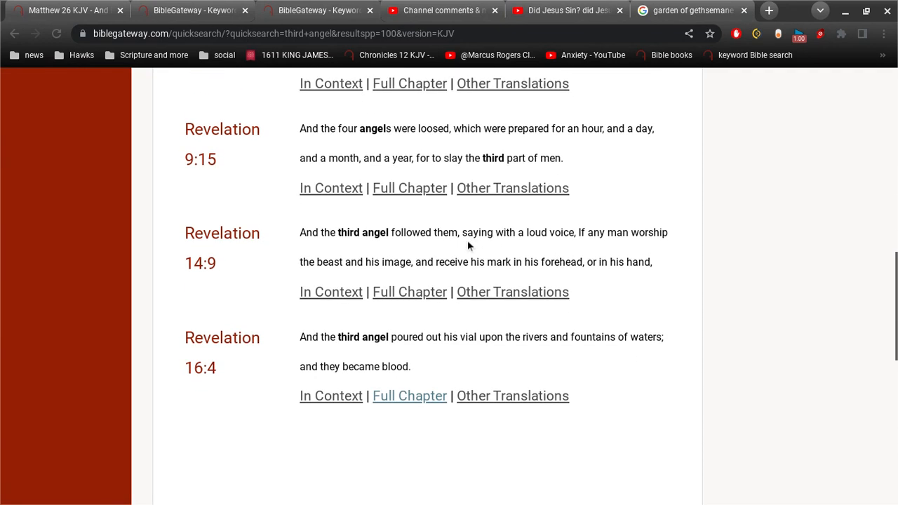
scroll("down", 3)
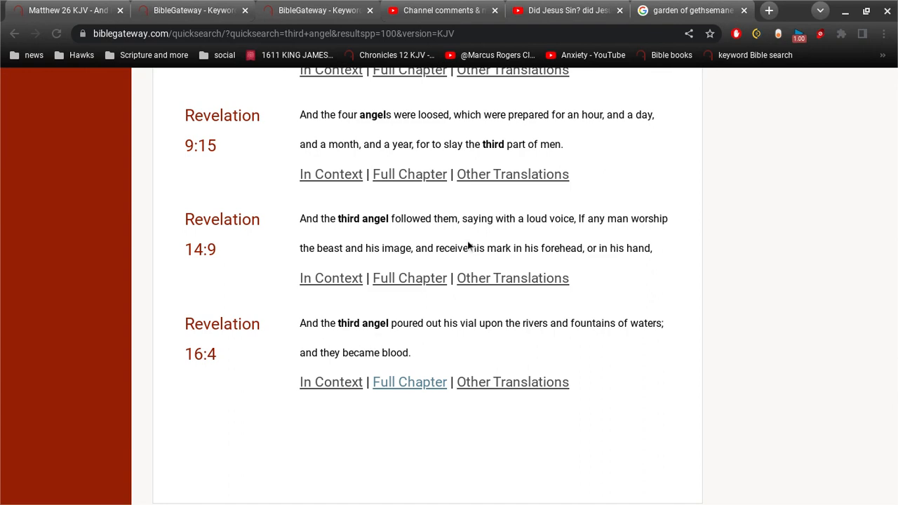
scroll("up", 3)
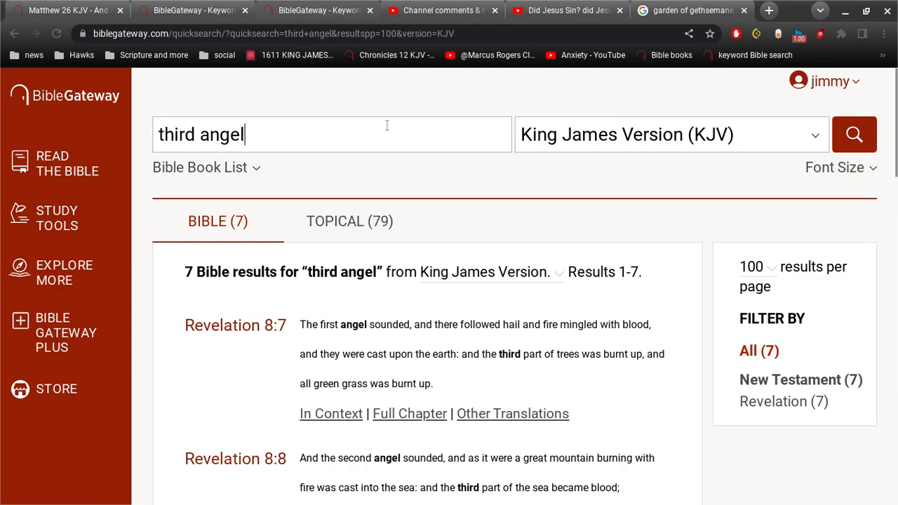
Step: Replace the search phrase to run KJV searches for 'third devil' and 'devil tail'
key("backspace")
type("d")
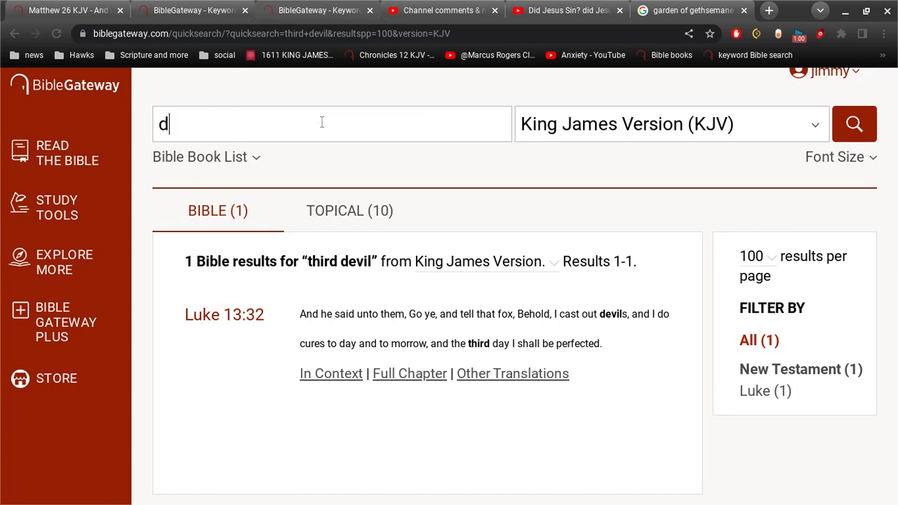
type("evil tail")
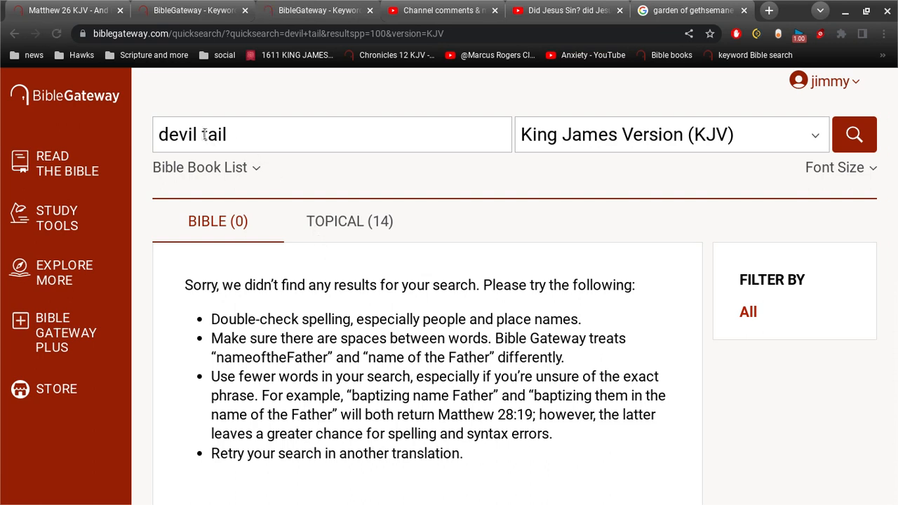
mouse_move(129, 141)
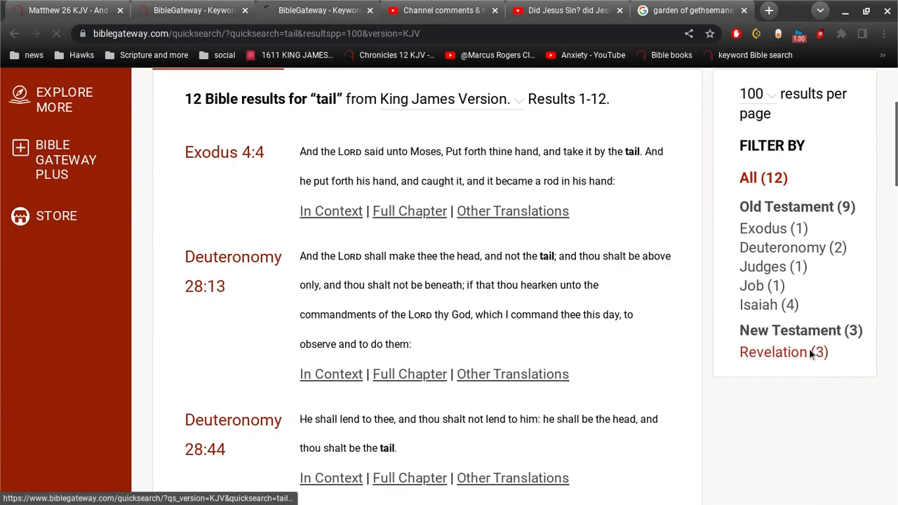
Step: Filter the 'tail' results to Revelation's three verses and open the full chapter of Revelation 12:4
left_click(773, 351)
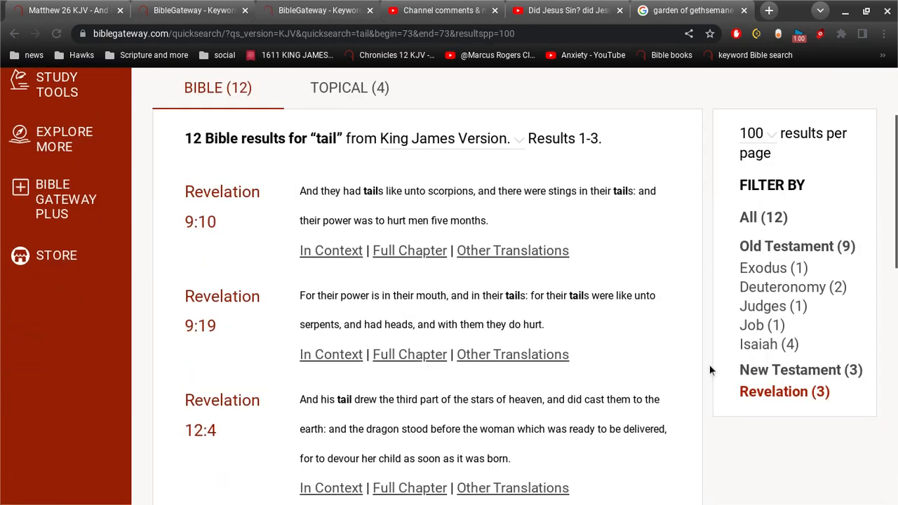
scroll("down", 3)
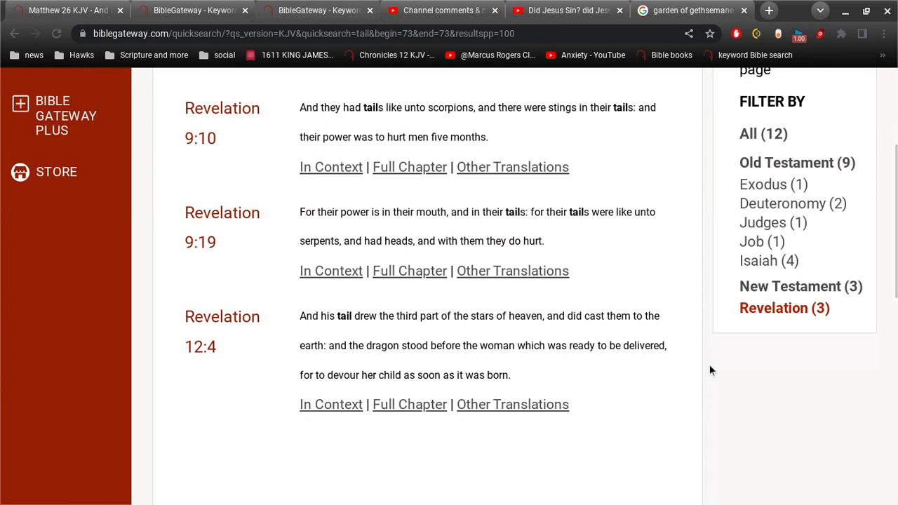
mouse_move(412, 333)
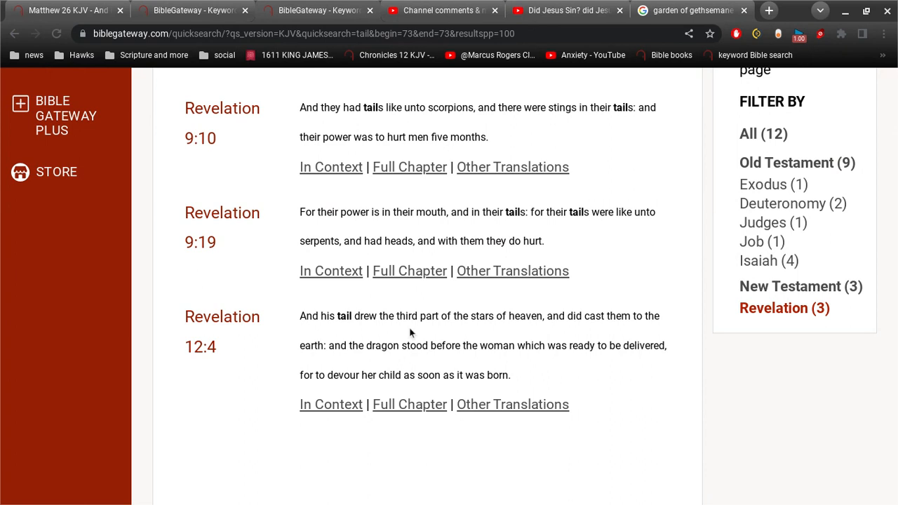
mouse_move(442, 361)
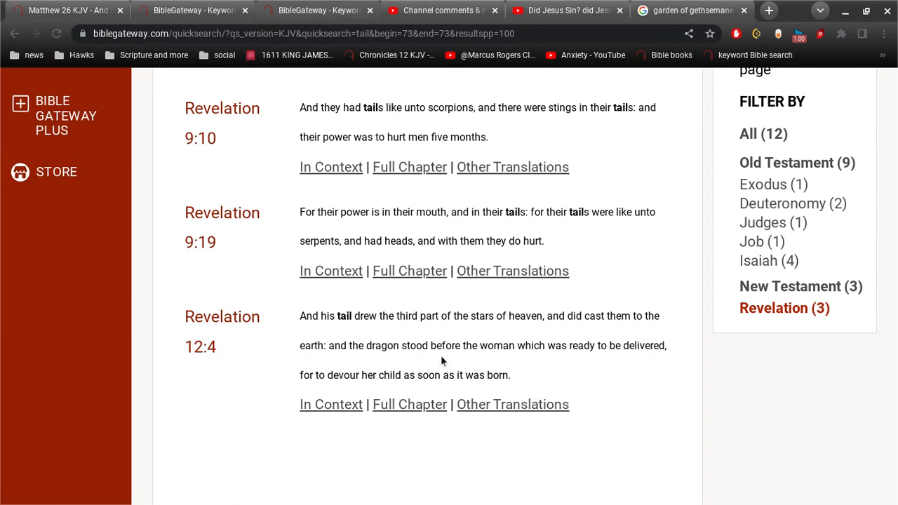
mouse_move(395, 391)
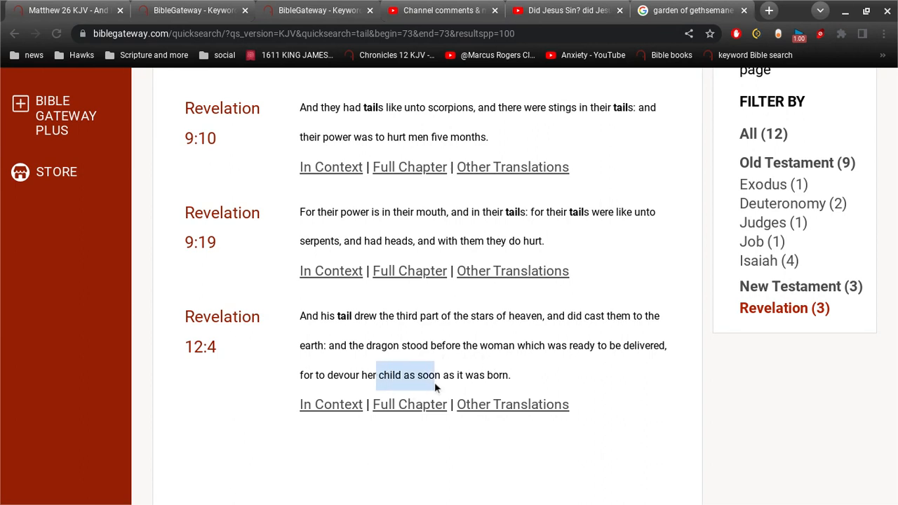
mouse_move(334, 320)
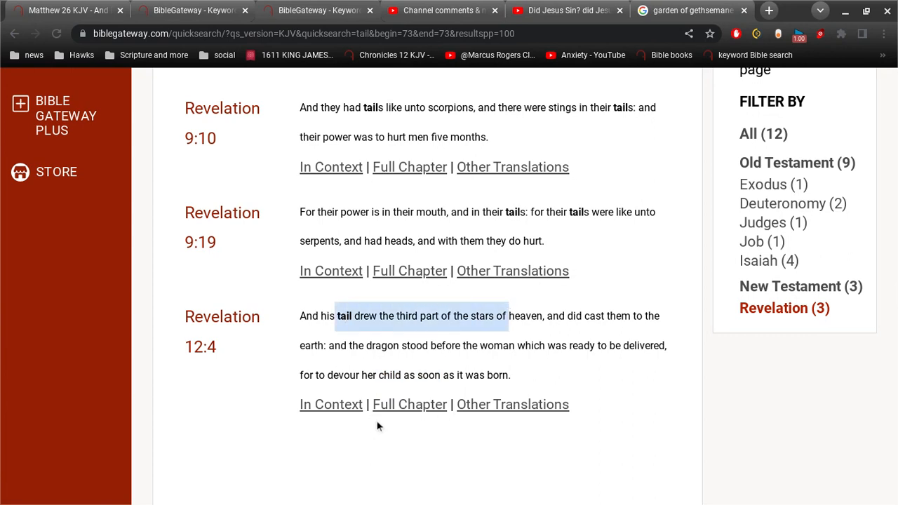
left_click(409, 405)
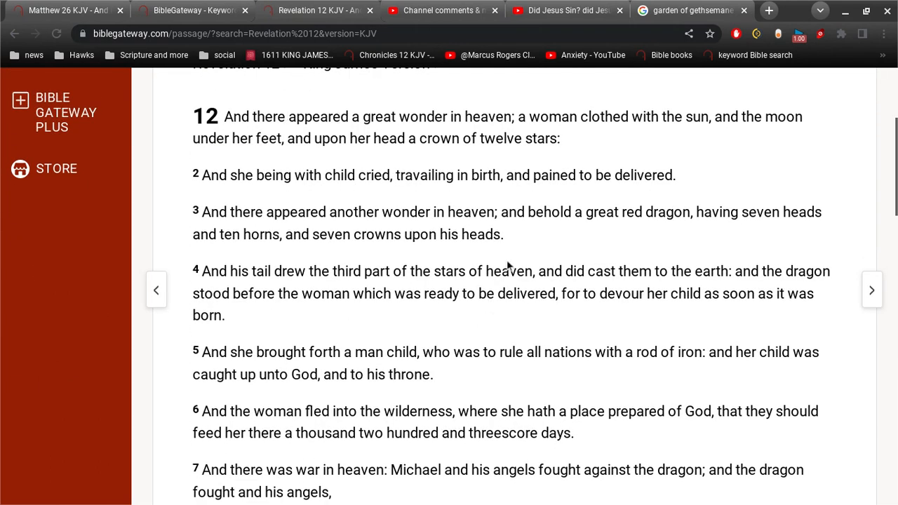
mouse_move(525, 314)
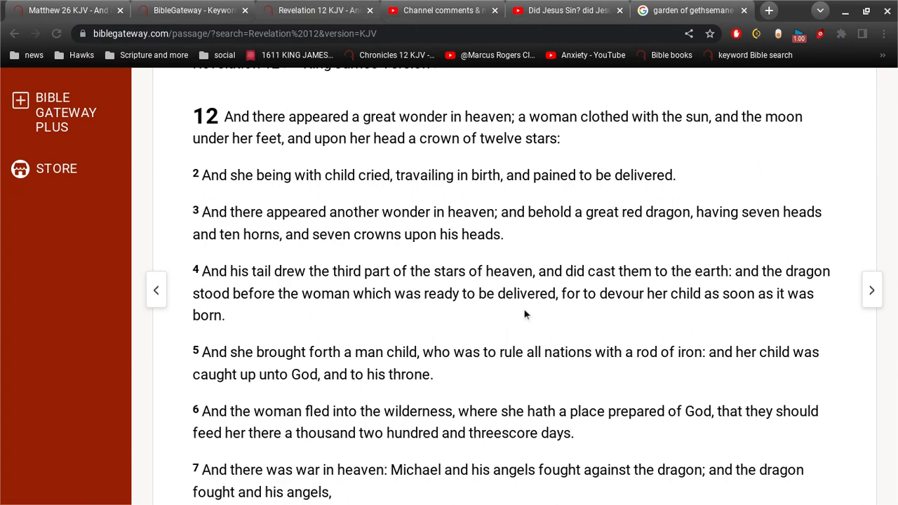
Step: Scroll up to read Revelation 12 verses 1–7 through Michael's war against the dragon
scroll("up", 3)
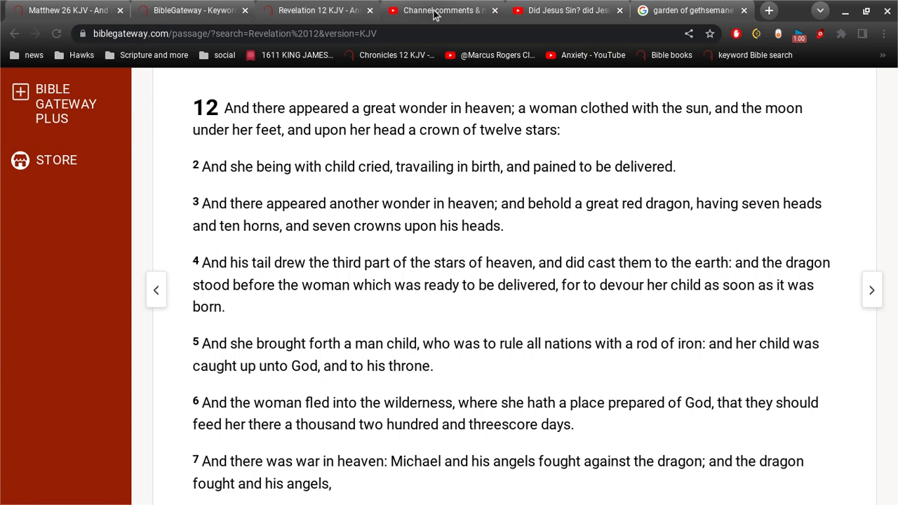
left_click(439, 10)
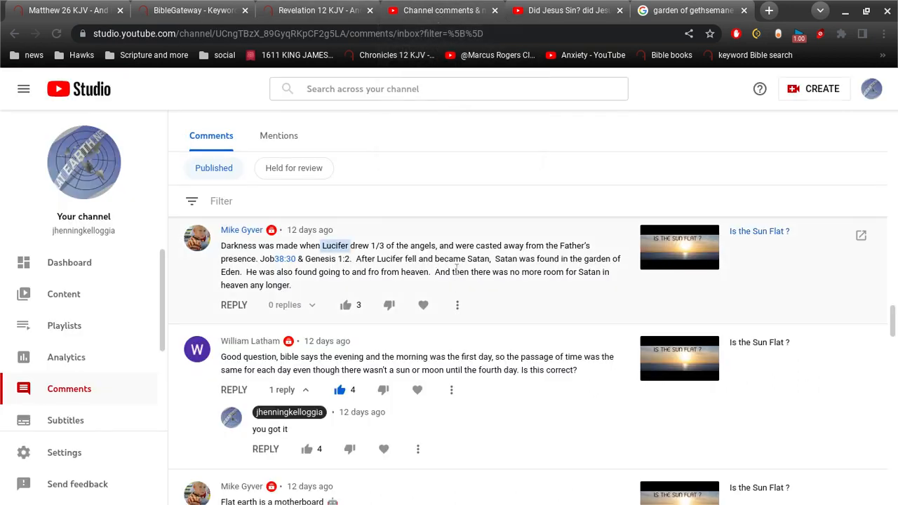
mouse_move(365, 259)
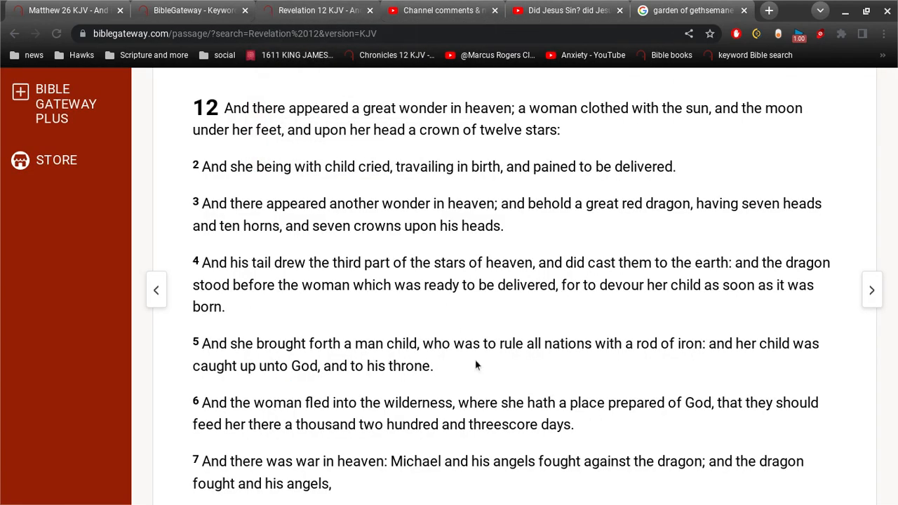
mouse_move(485, 325)
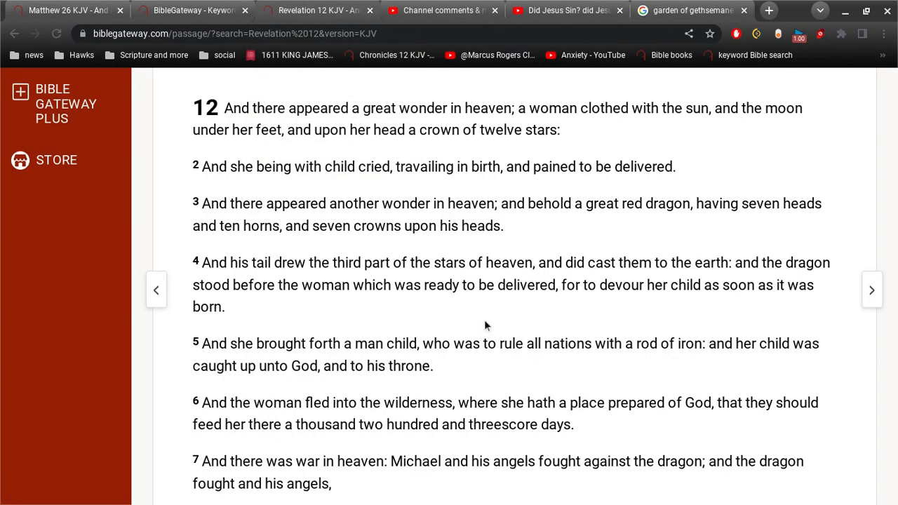
Step: Read Revelation 12 down to verse 15 and switch back to the YouTube Studio Channel comments tab
scroll("down", 3)
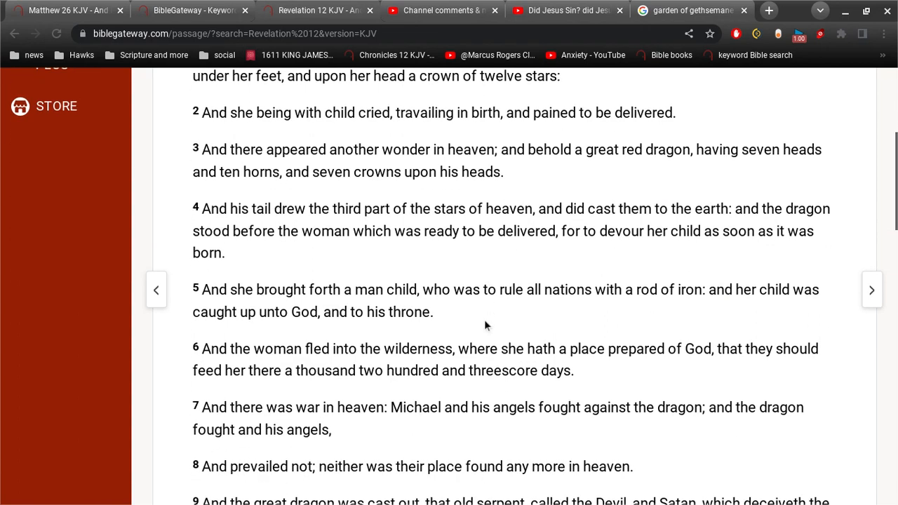
scroll("down", 3)
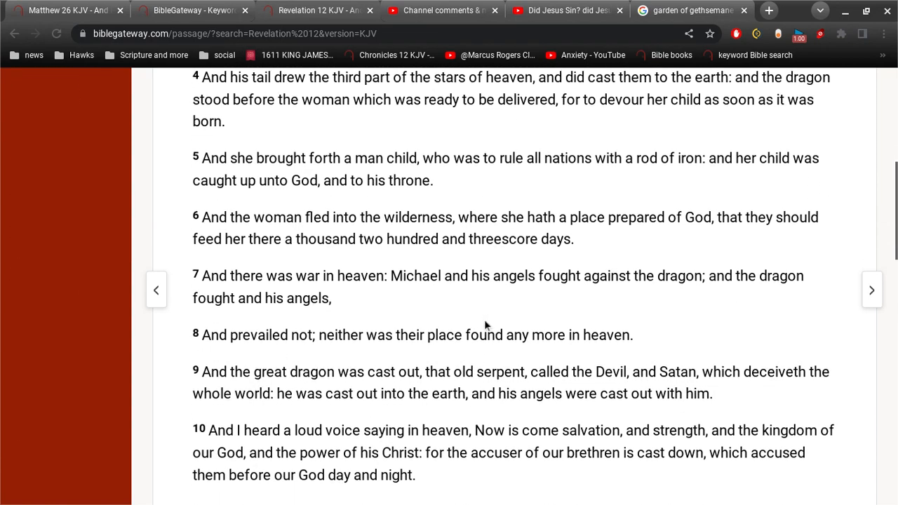
scroll("down", 3)
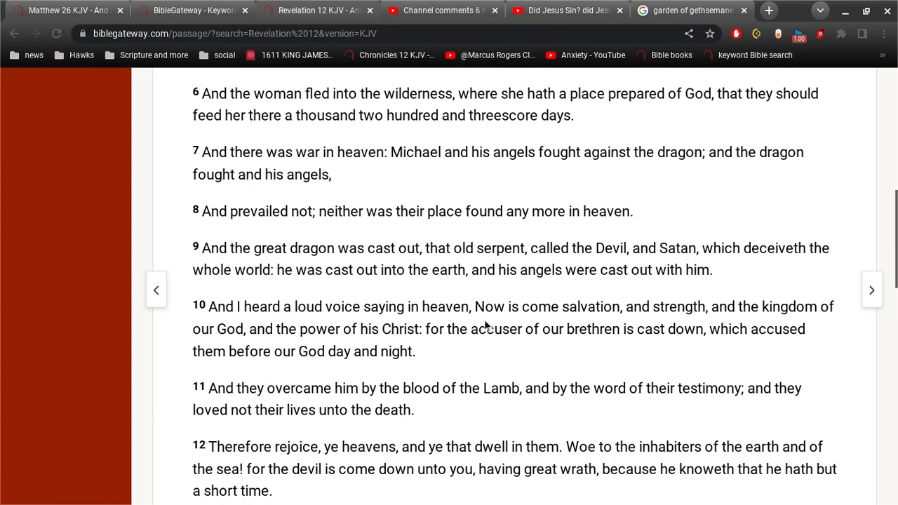
scroll("down", 3)
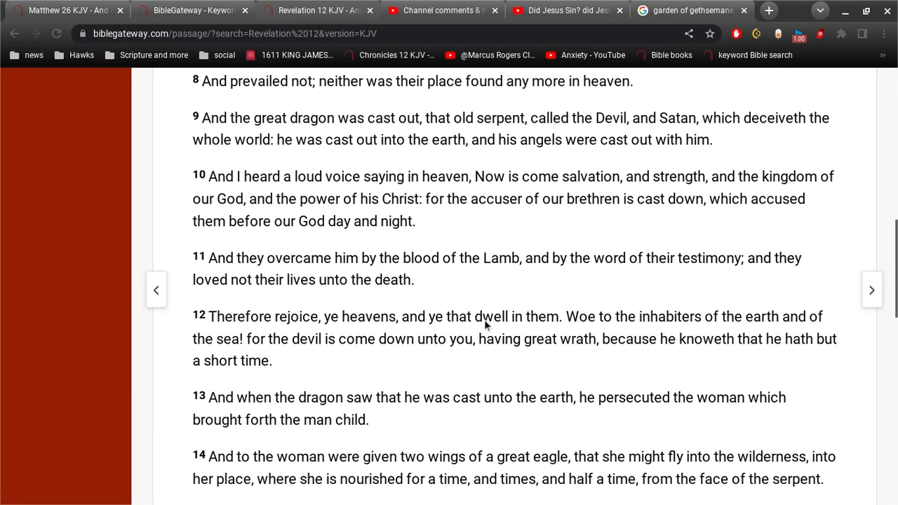
scroll("down", 3)
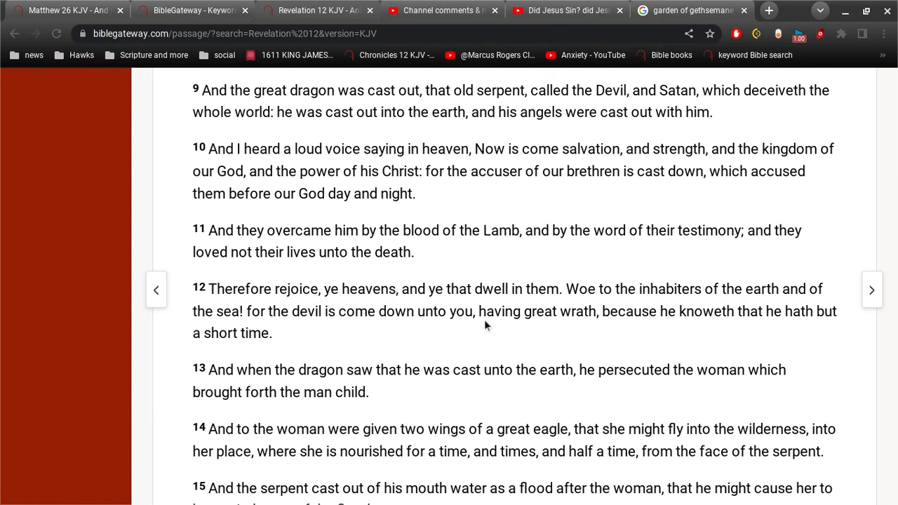
scroll("up", 3)
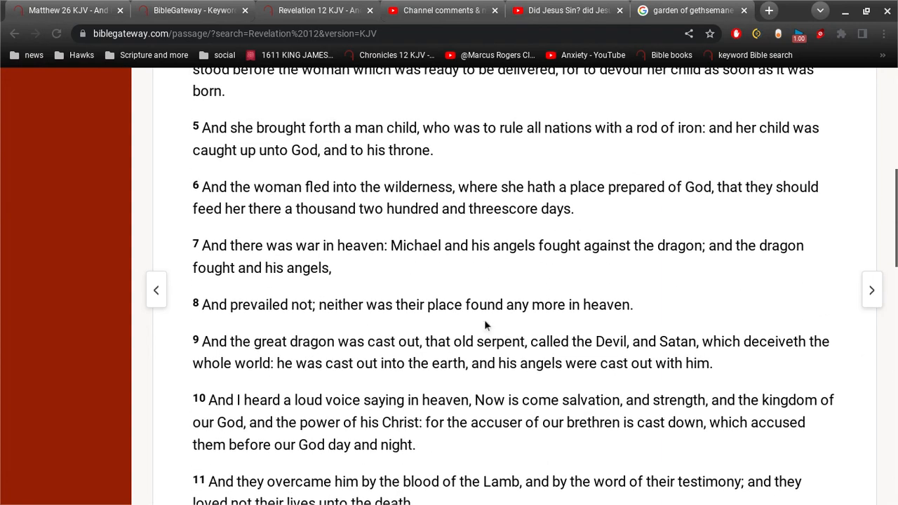
scroll("up", 3)
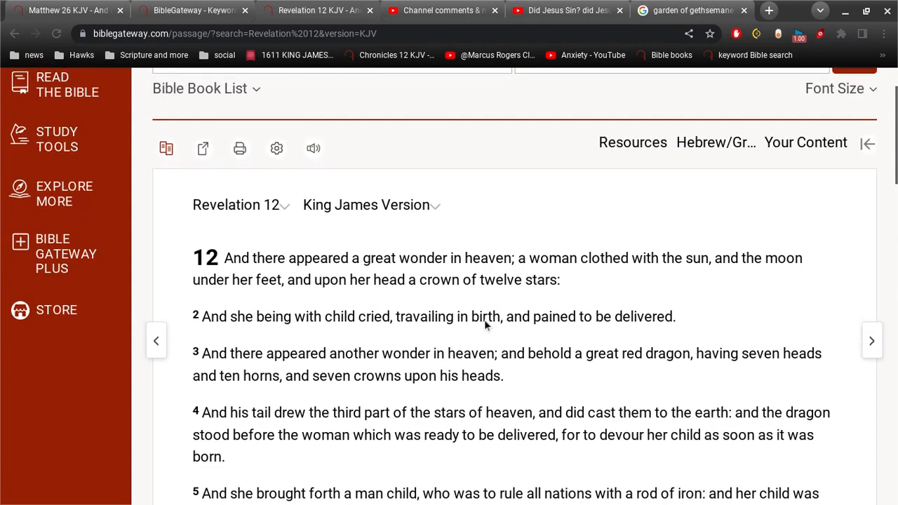
scroll("down", 3)
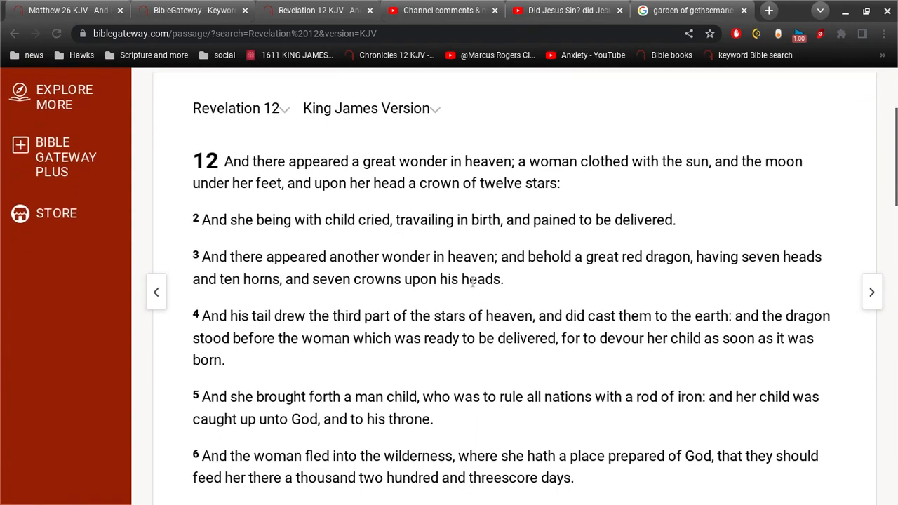
left_click(442, 10)
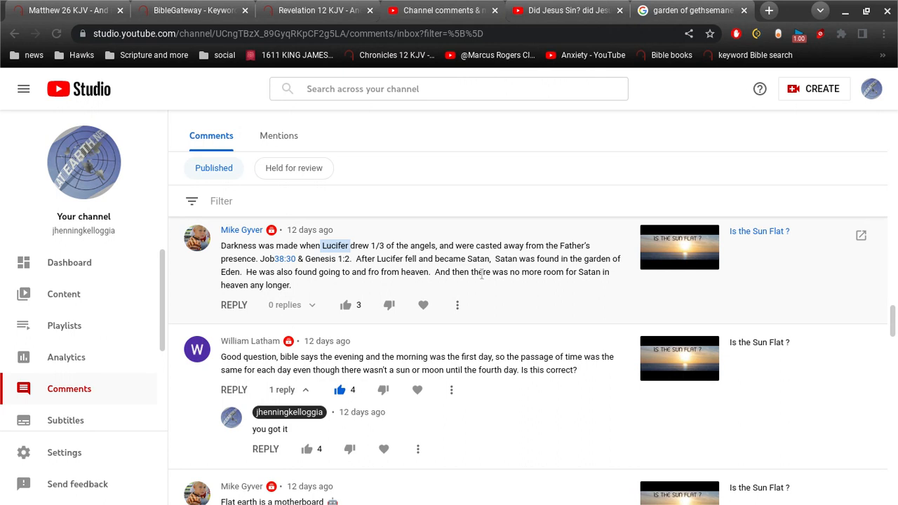
mouse_move(351, 284)
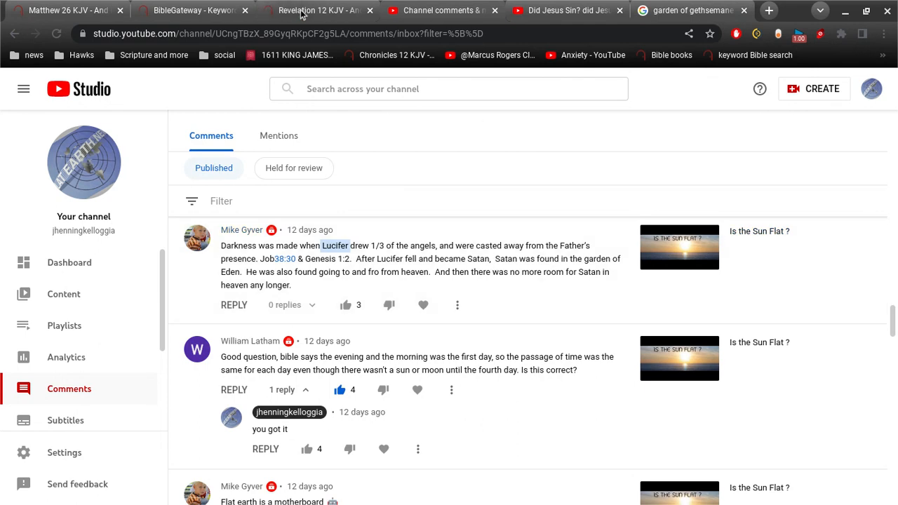
Step: Switch to the Revelation 12 KJV browser tab on BibleGateway
left_click(320, 10)
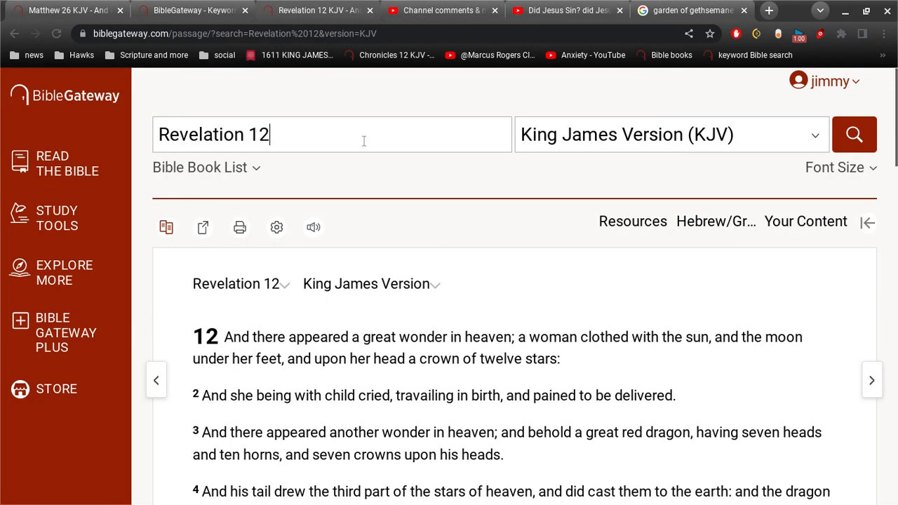
Step: Run KJV keyword searches for 'satan' and then 'devil'
type("sa")
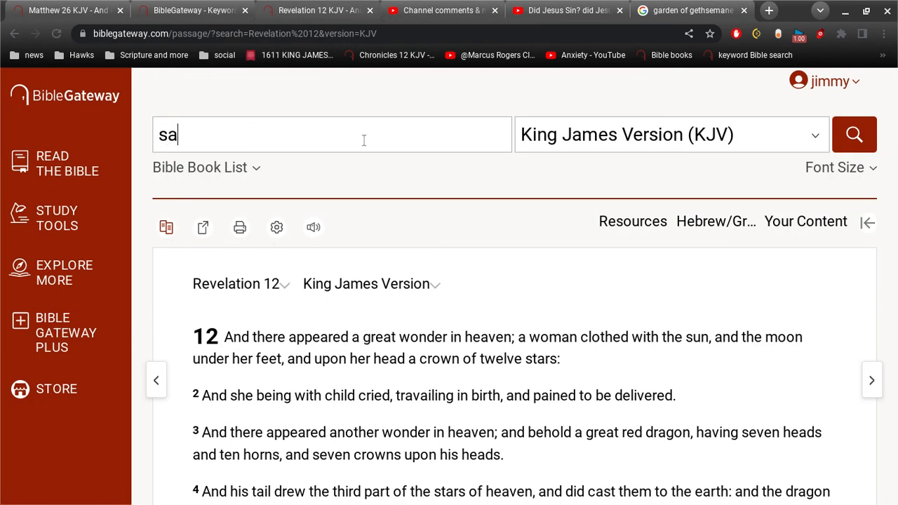
left_click(854, 135)
type("d")
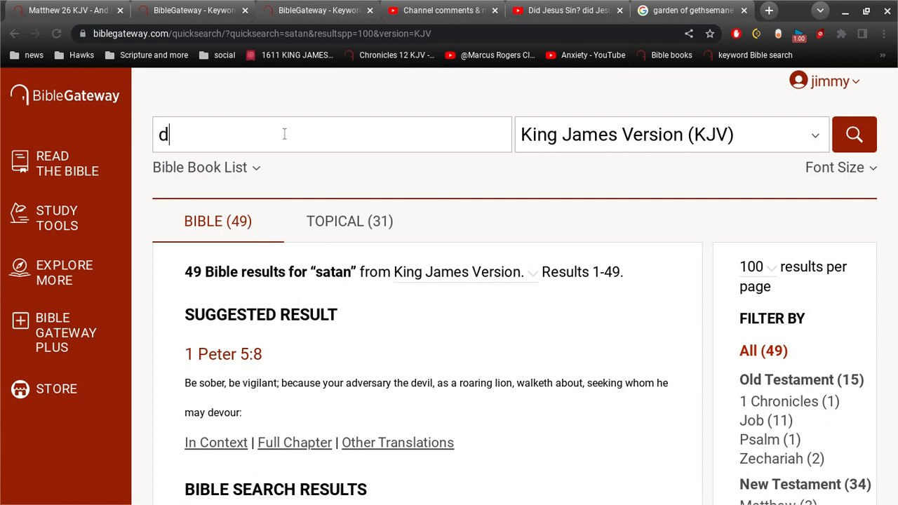
type("evil")
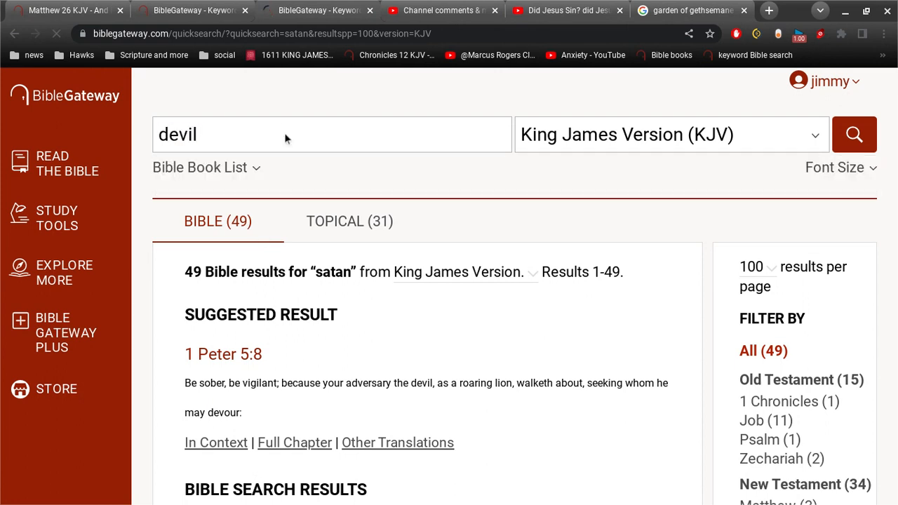
left_click(854, 135)
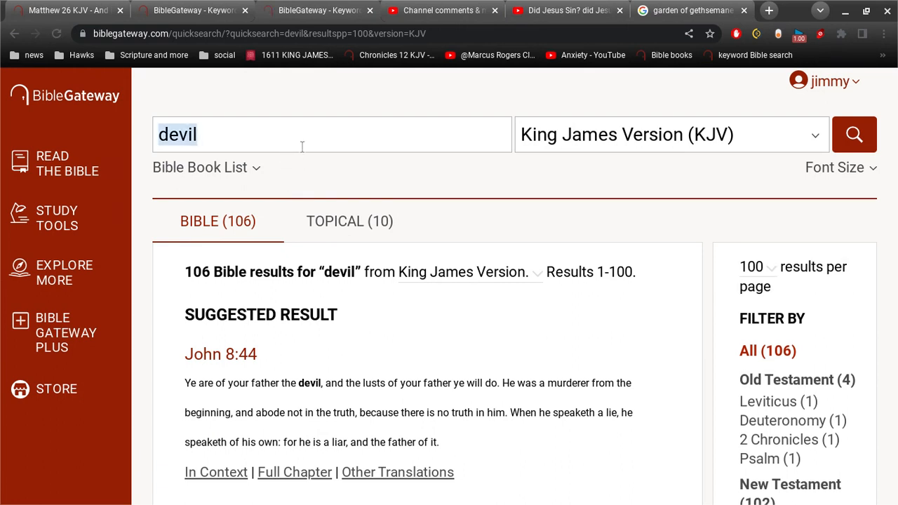
Step: Search the KJV for 'serpent' and 'lucifer' (only Isaiah 14), then return to the Channel comments tab
type("drag")
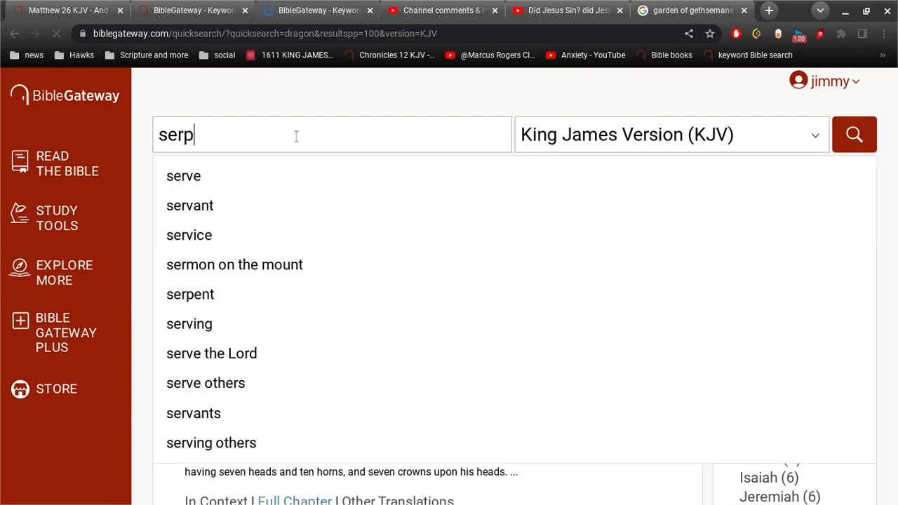
left_click(191, 295)
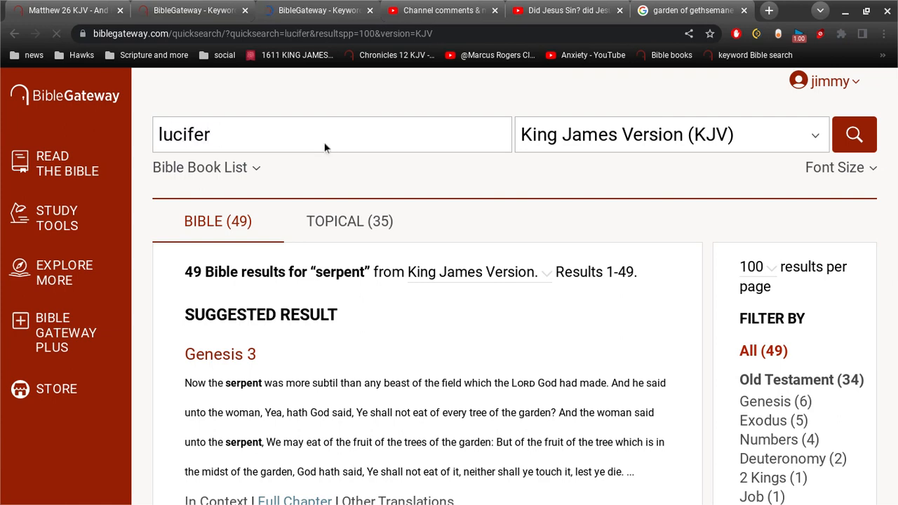
left_click(854, 135)
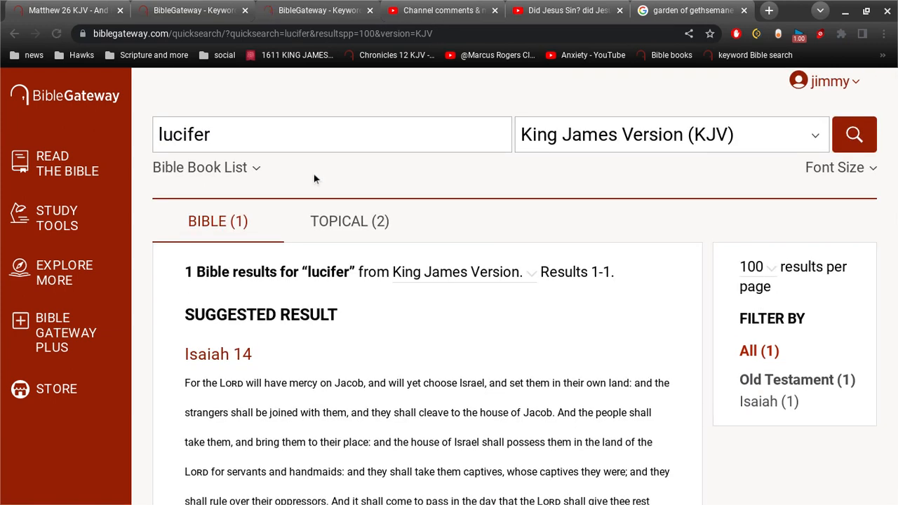
mouse_move(444, 10)
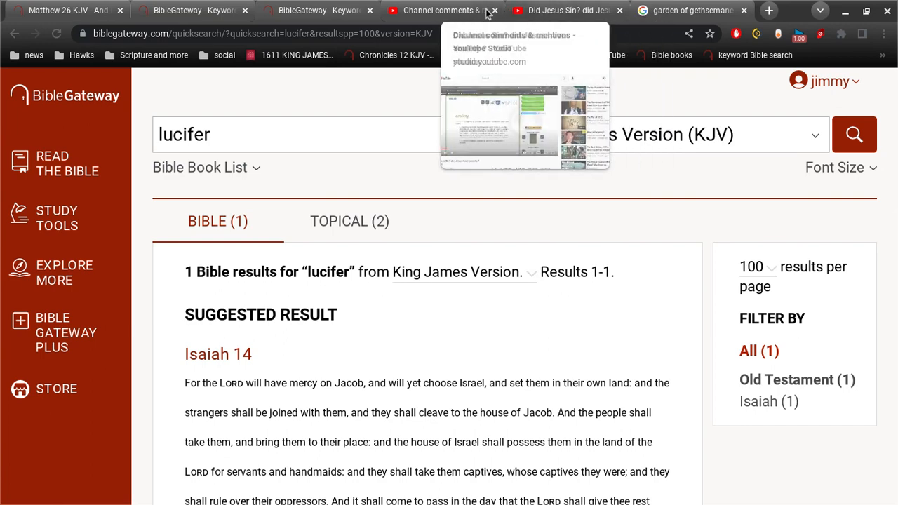
left_click(442, 9)
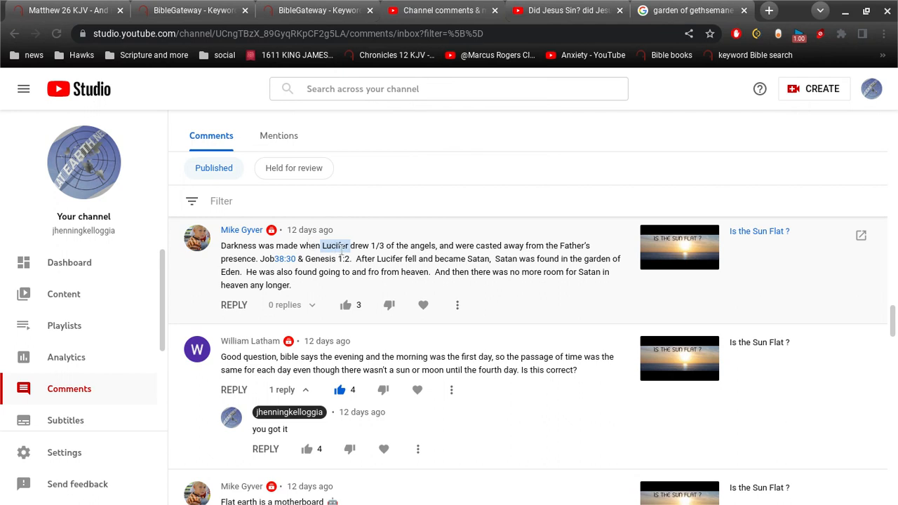
mouse_move(466, 284)
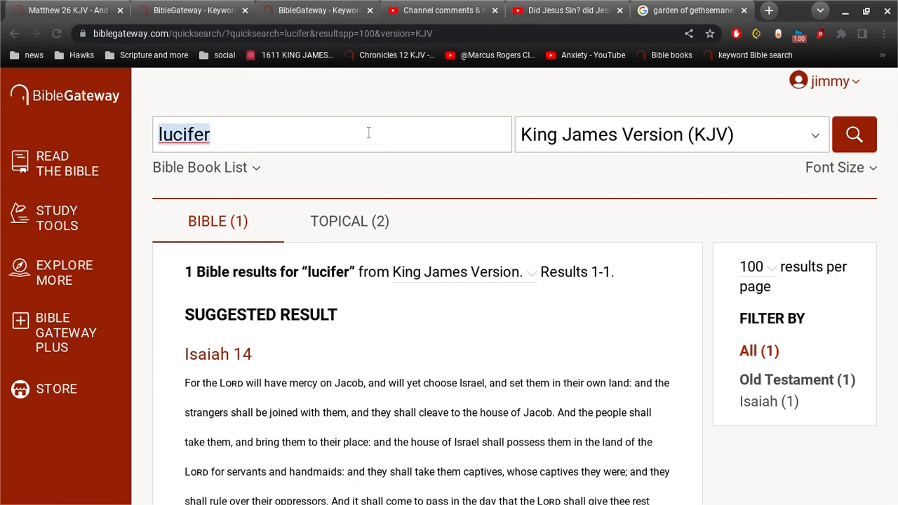
Step: Enter 'serpent' into the BibleGateway search box for a combined 'serpent satan' KJV search
type("serp")
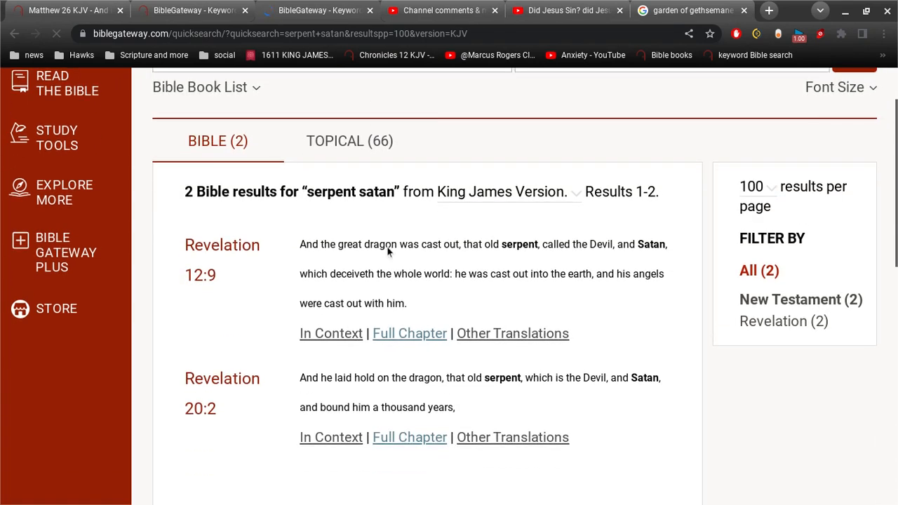
mouse_move(443, 255)
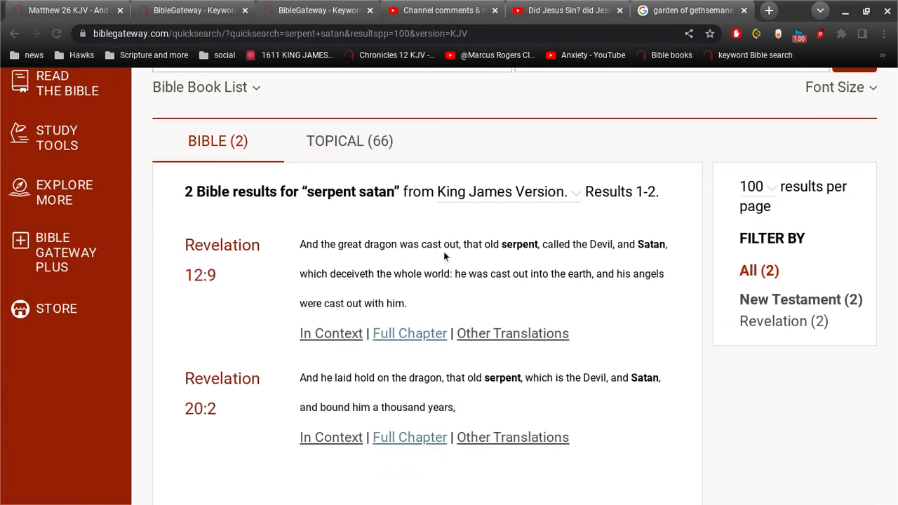
mouse_move(574, 250)
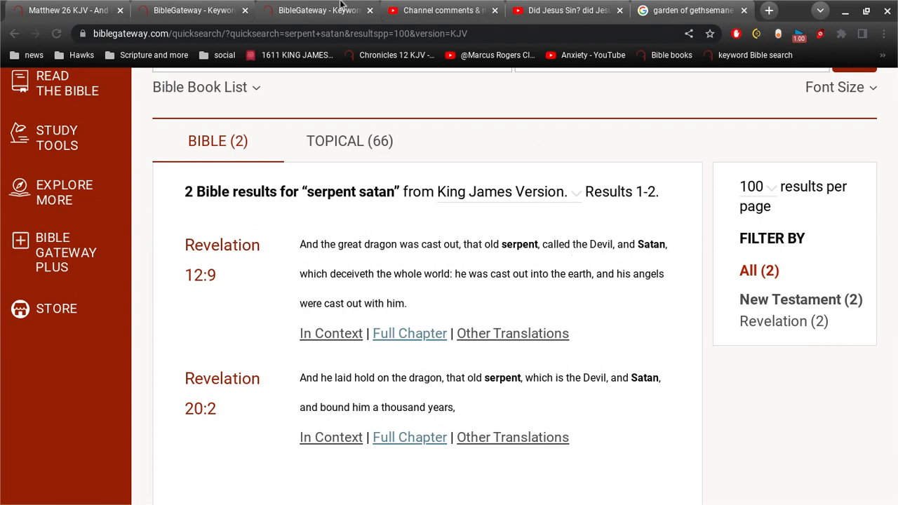
mouse_move(567, 10)
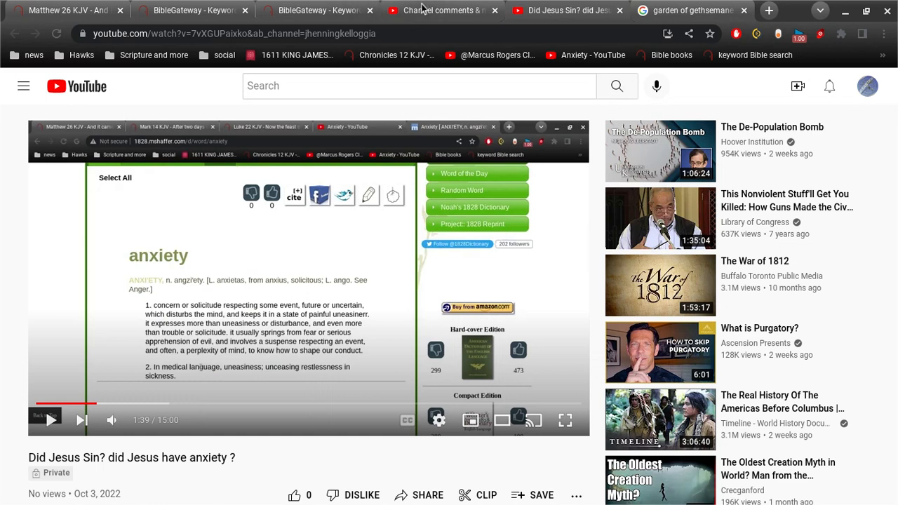
Step: Return to the serpent Satan results and start a KJV phrase search for "to and fro"
left_click(435, 10)
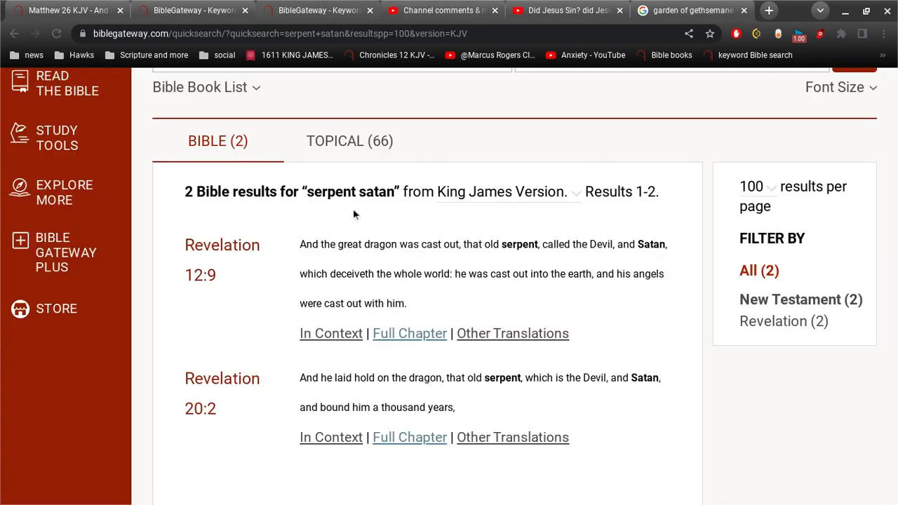
scroll("up", 3)
type("\"")
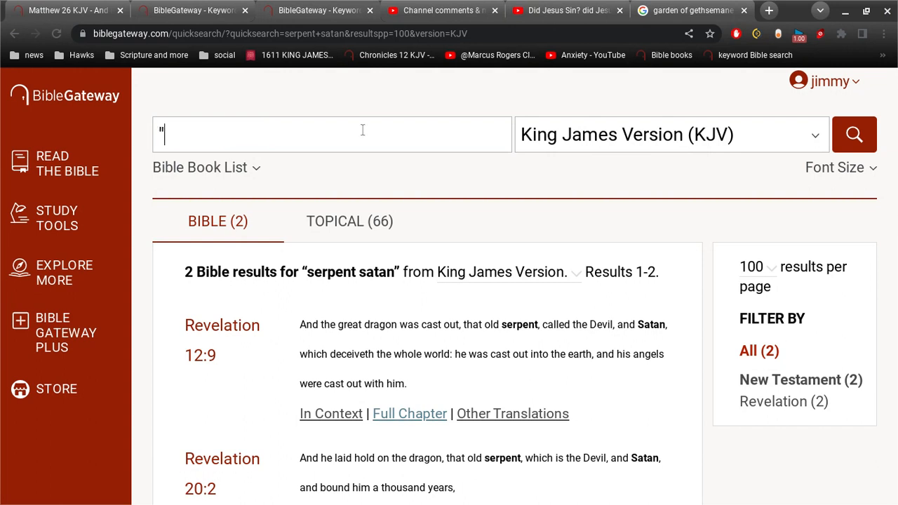
type("to and fro\"")
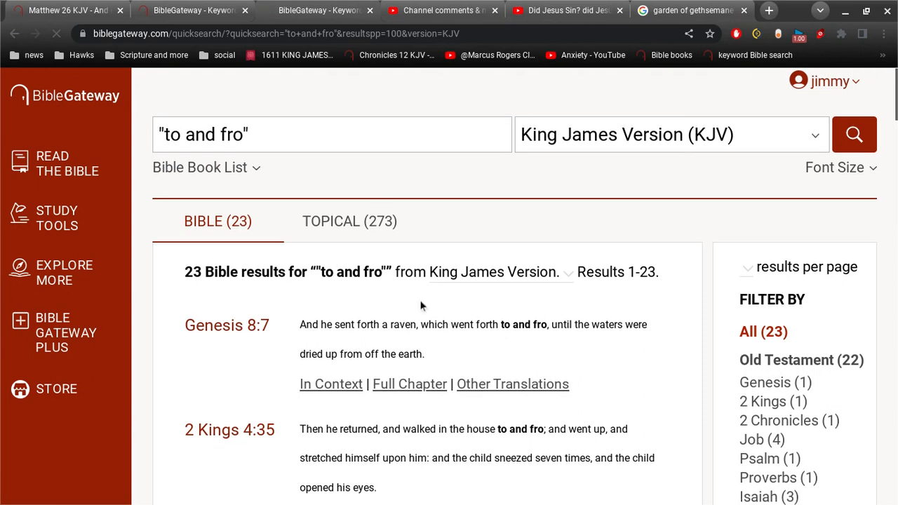
Step: Scroll the "to and fro" results down to Job 1:7 and 2:2, then go back to the channel comments
scroll("down", 3)
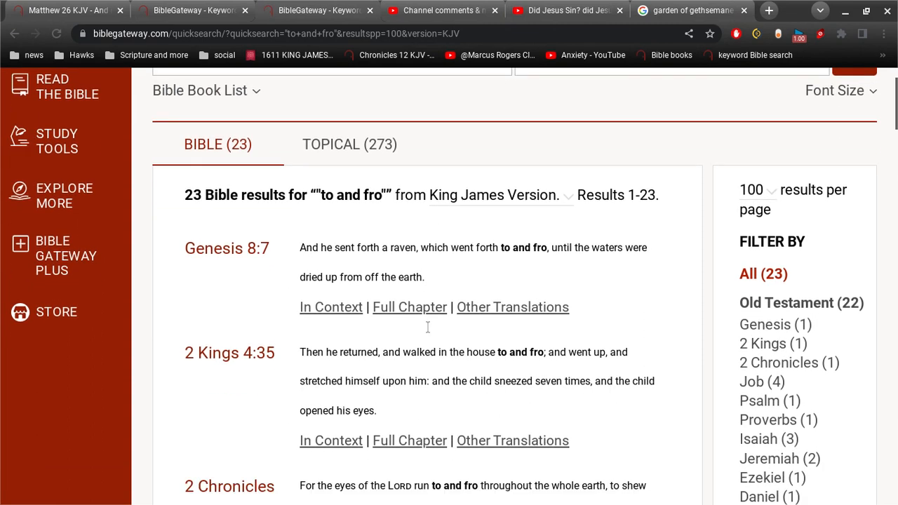
scroll("down", 3)
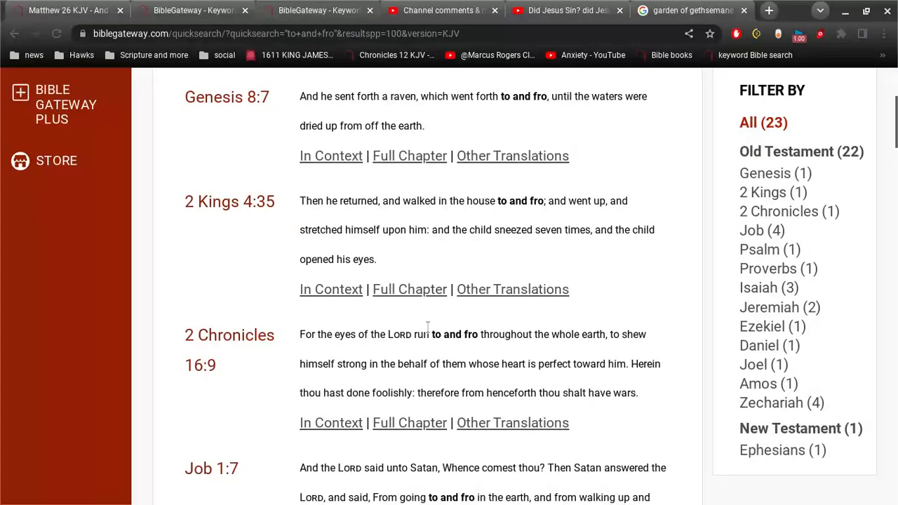
scroll("down", 3)
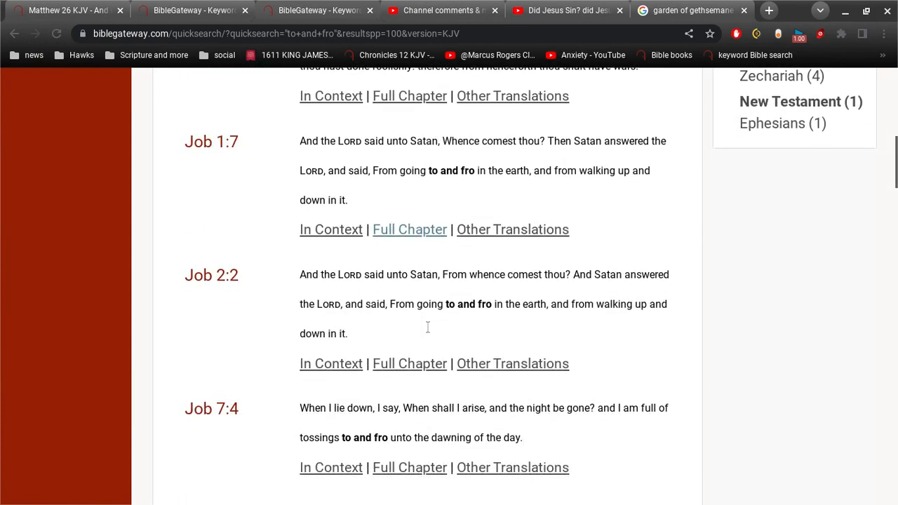
mouse_move(411, 328)
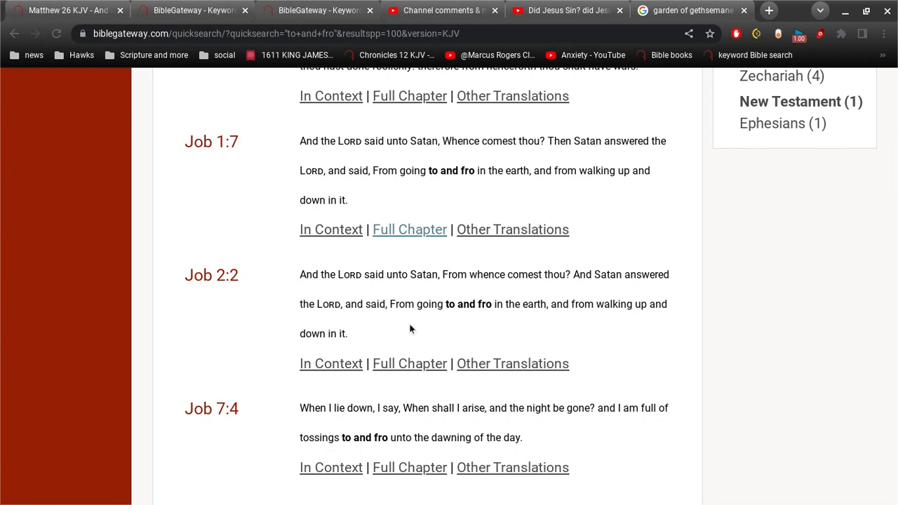
mouse_move(321, 10)
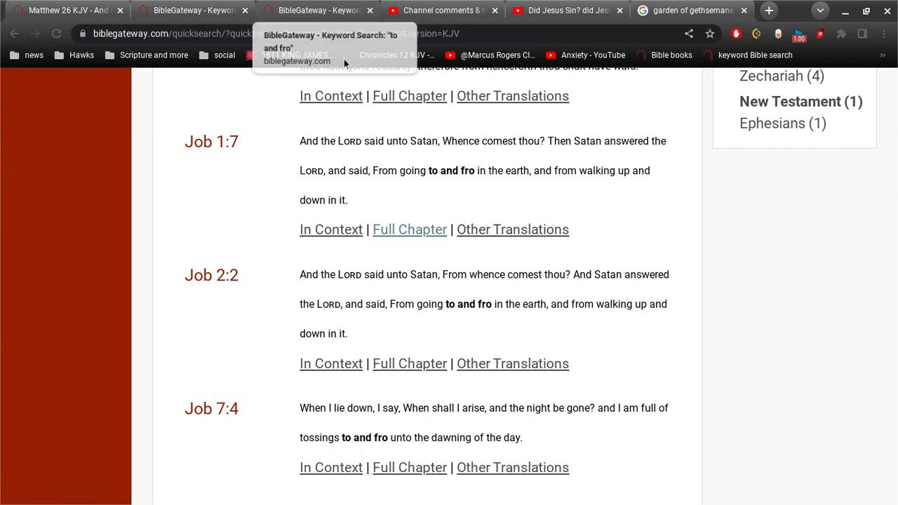
mouse_move(421, 323)
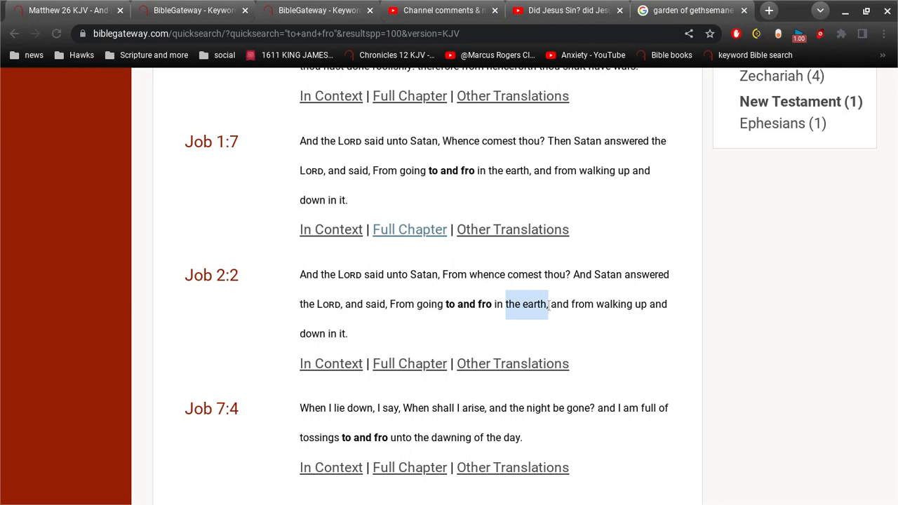
left_click(441, 10)
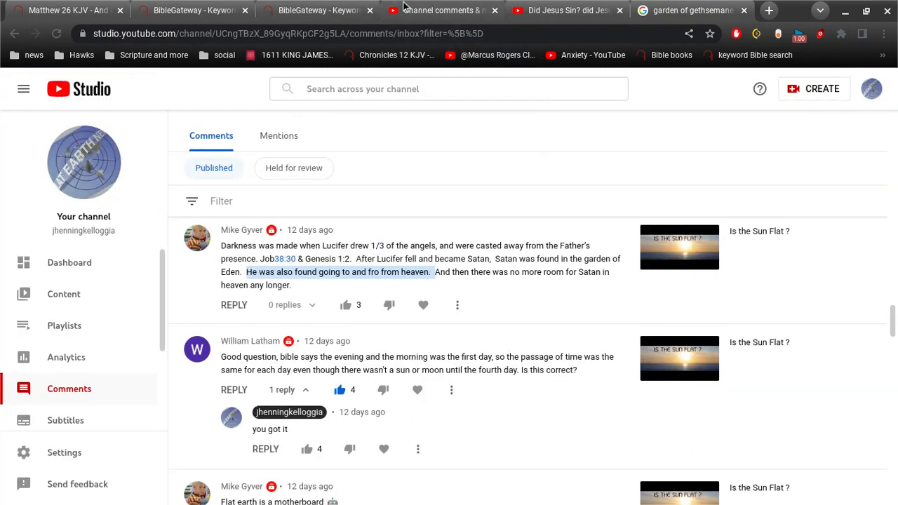
mouse_move(494, 184)
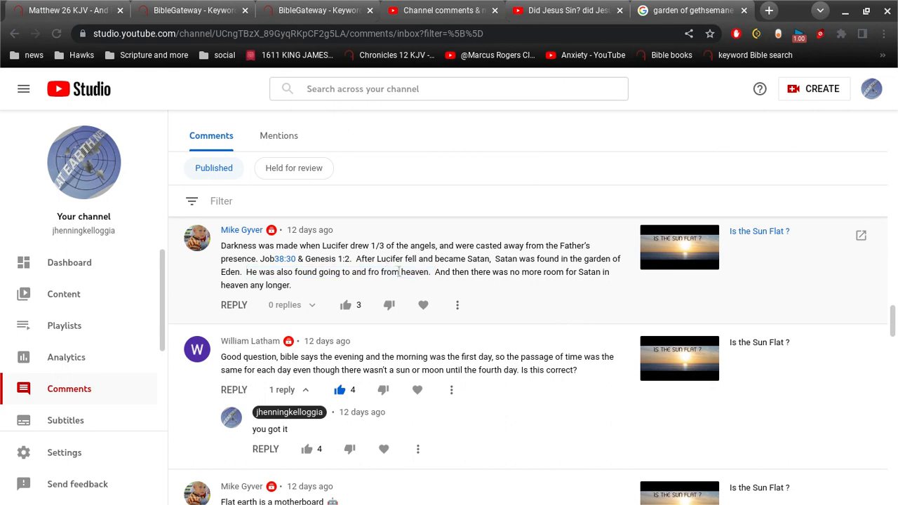
Step: Mark the word heaven in the Lucifer comment and compare it with the Job verse wording on BibleGateway
double_click(415, 272)
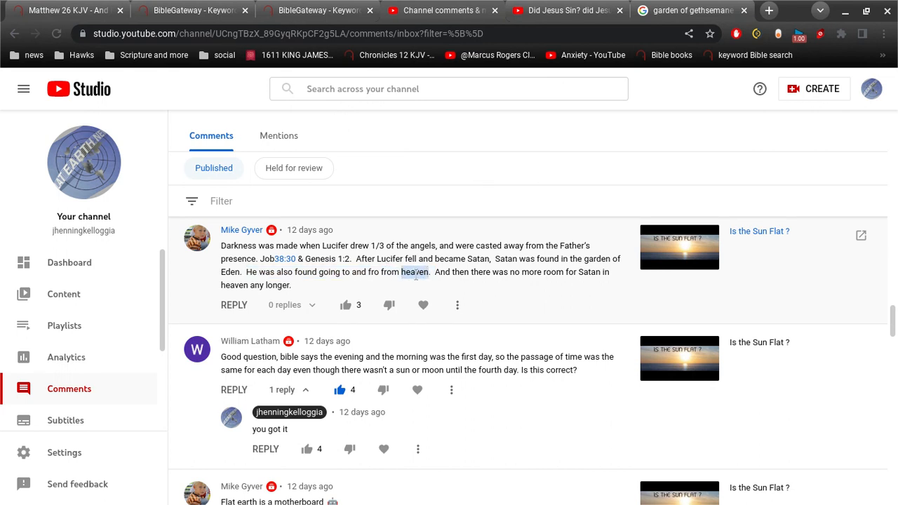
mouse_move(404, 281)
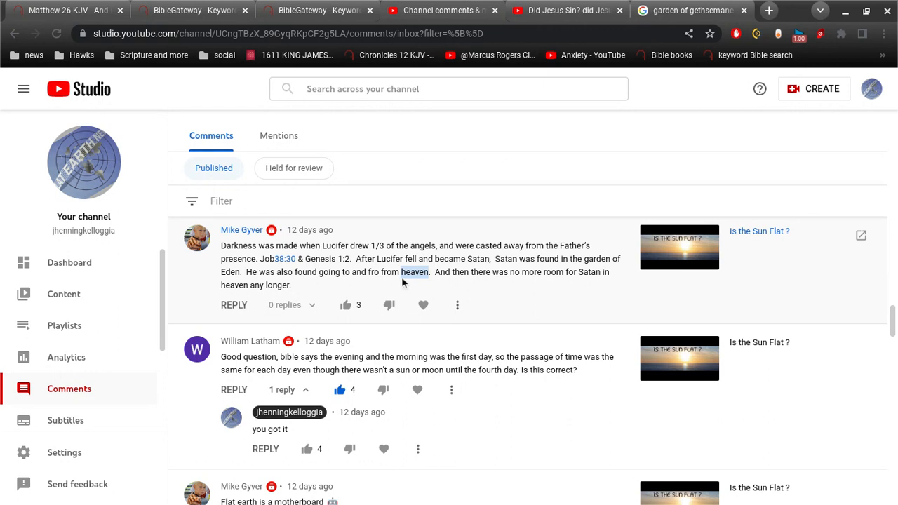
mouse_move(410, 6)
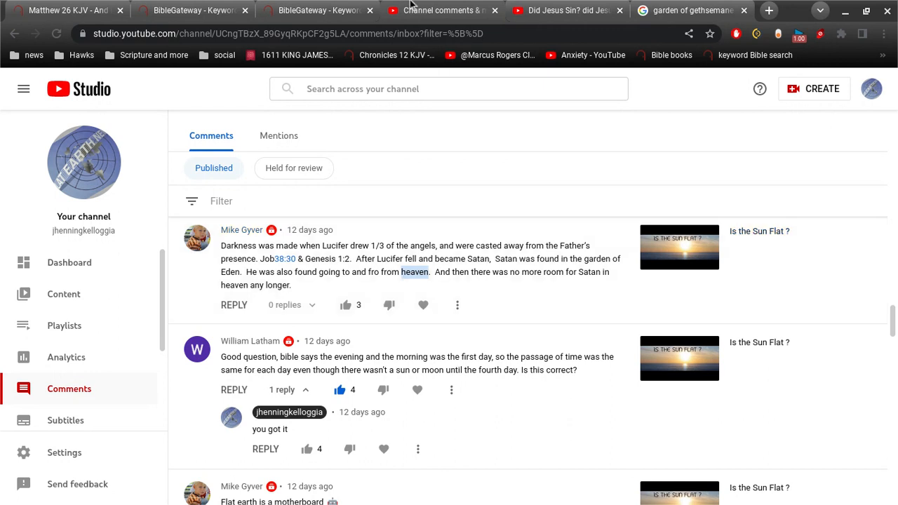
left_click(316, 9)
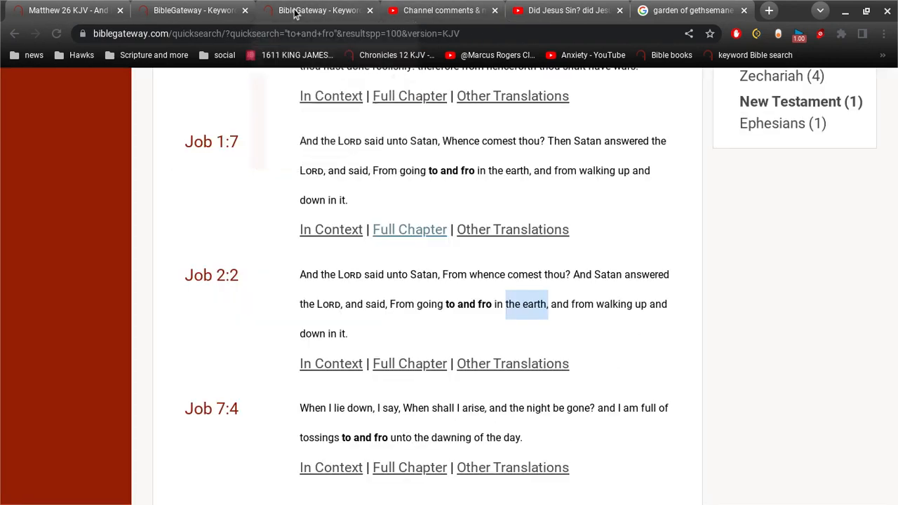
mouse_move(393, 12)
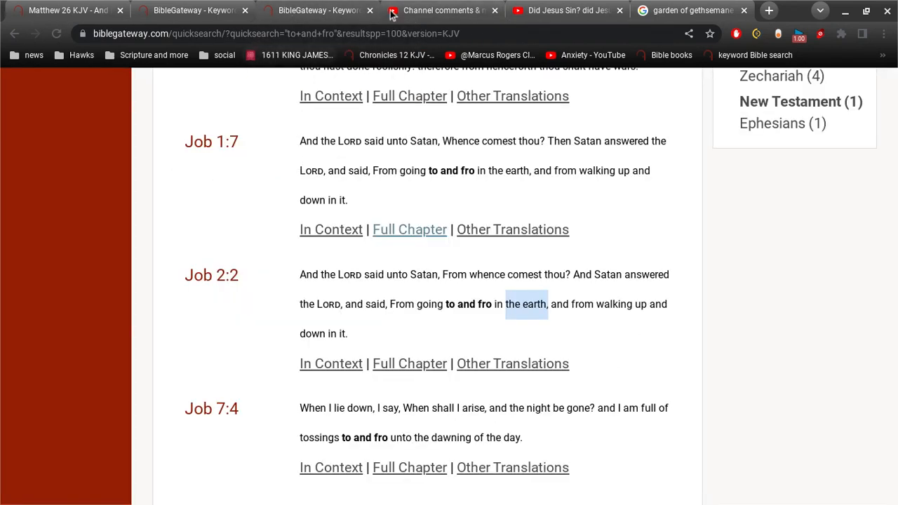
left_click(442, 10)
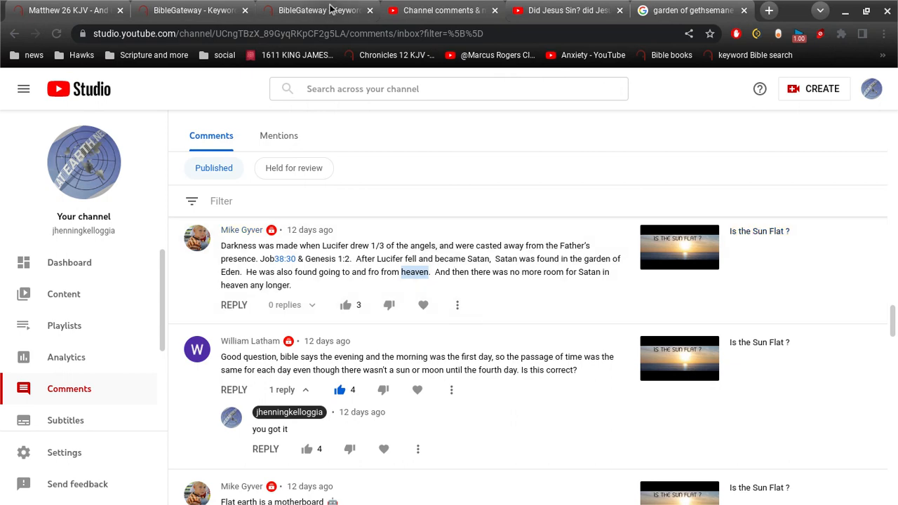
left_click(316, 9)
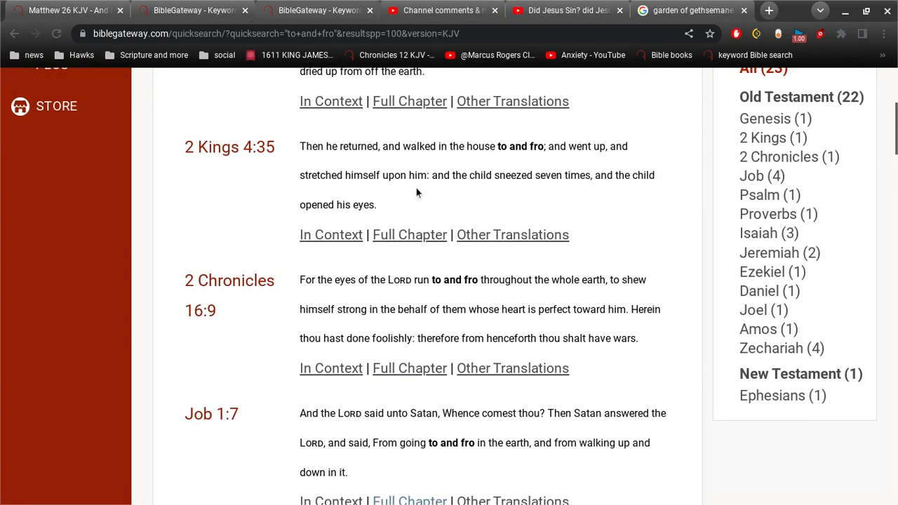
Step: Scroll the results to the top, glance at the Did Jesus Sin video page, and return to the channel comments
scroll("up", 3)
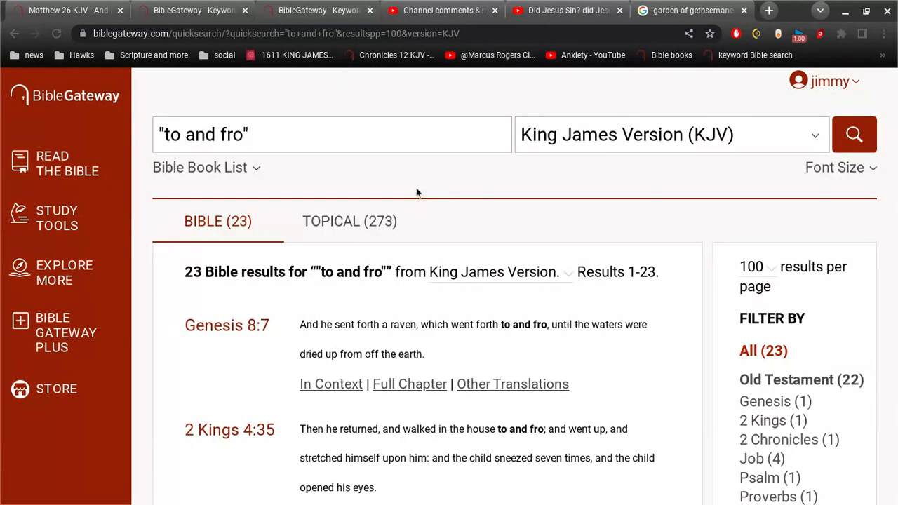
mouse_move(356, 348)
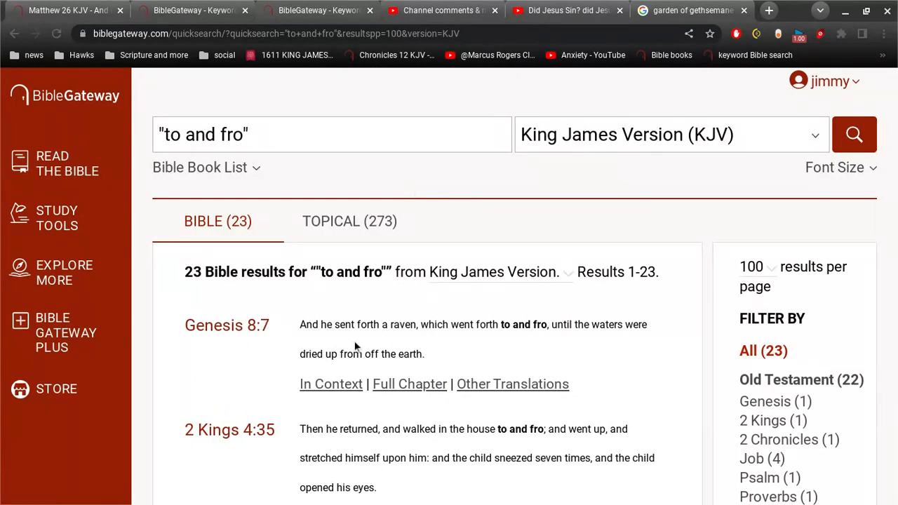
mouse_move(419, 73)
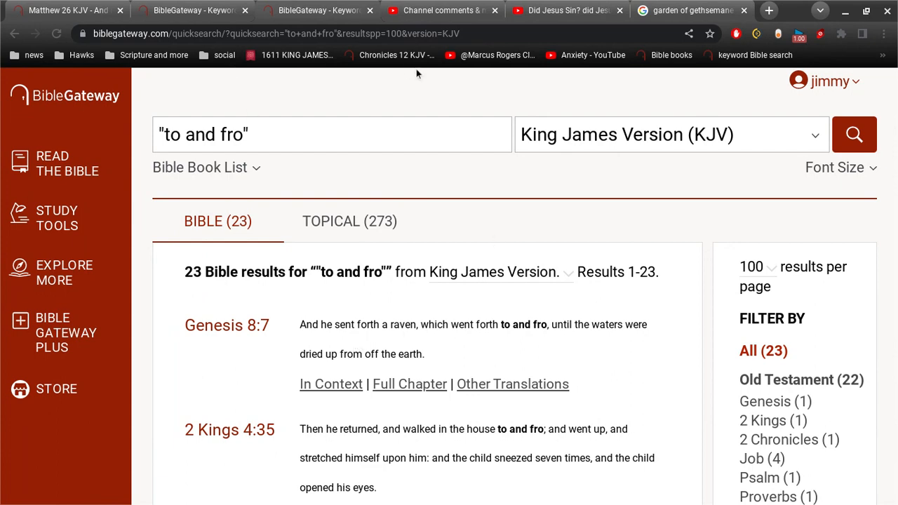
left_click(564, 10)
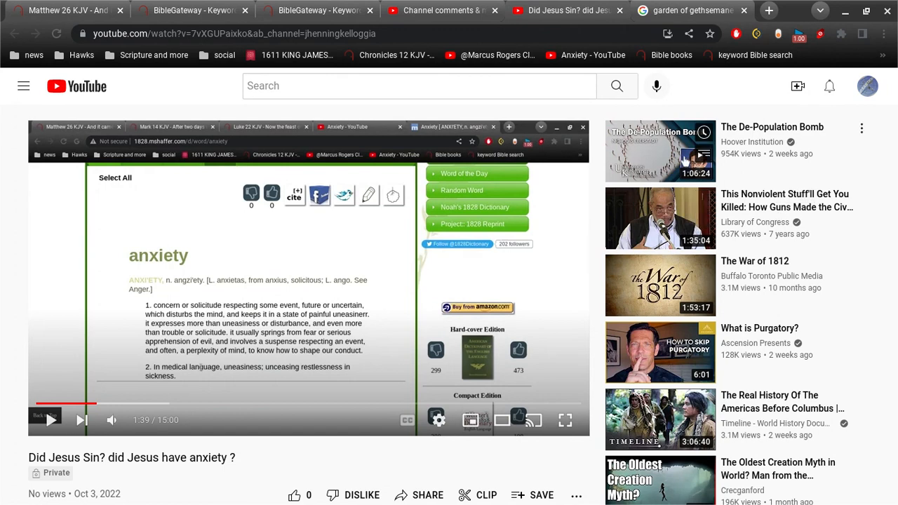
mouse_move(779, 214)
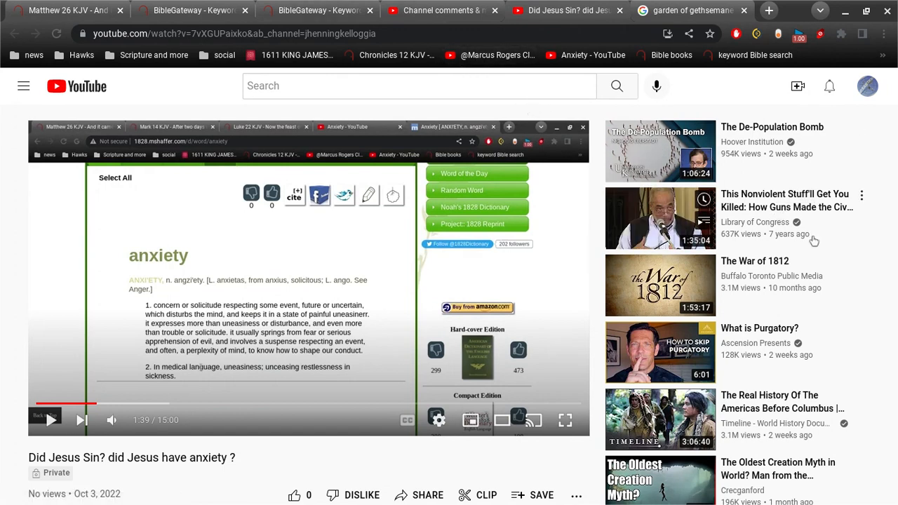
mouse_move(758, 357)
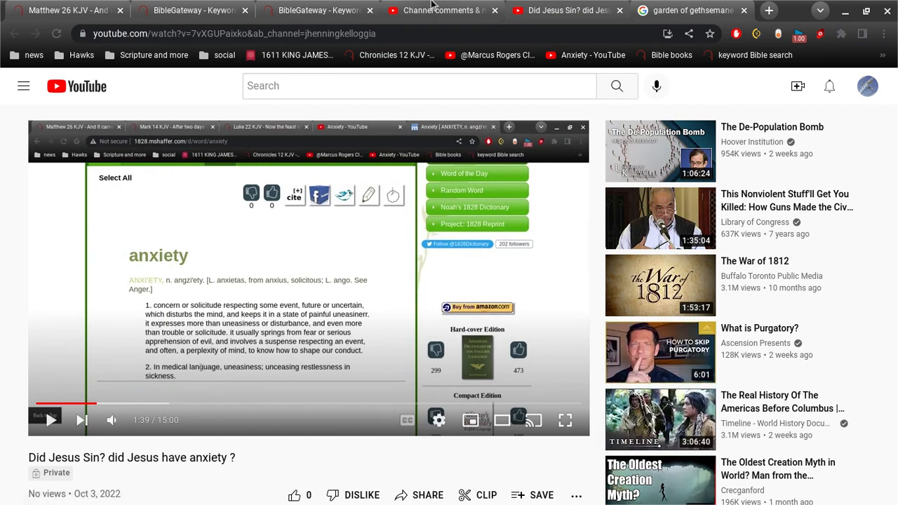
left_click(443, 9)
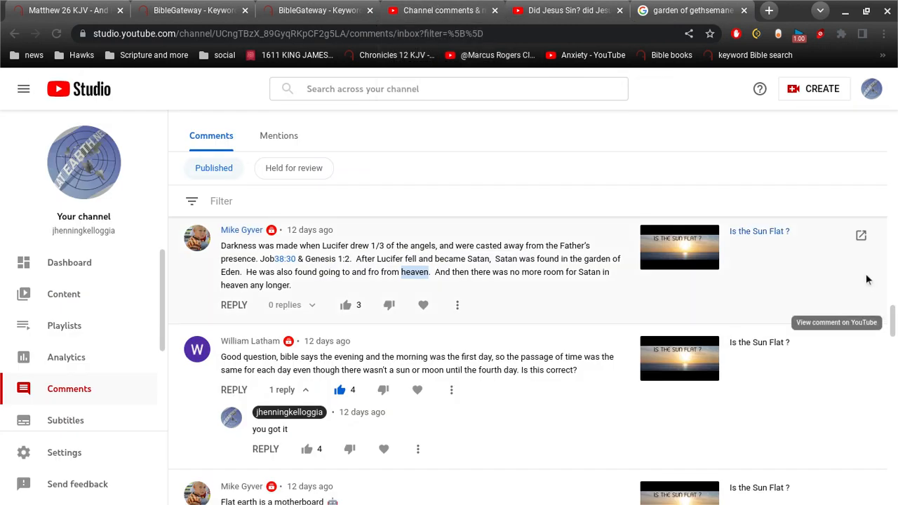
scroll("down", 3)
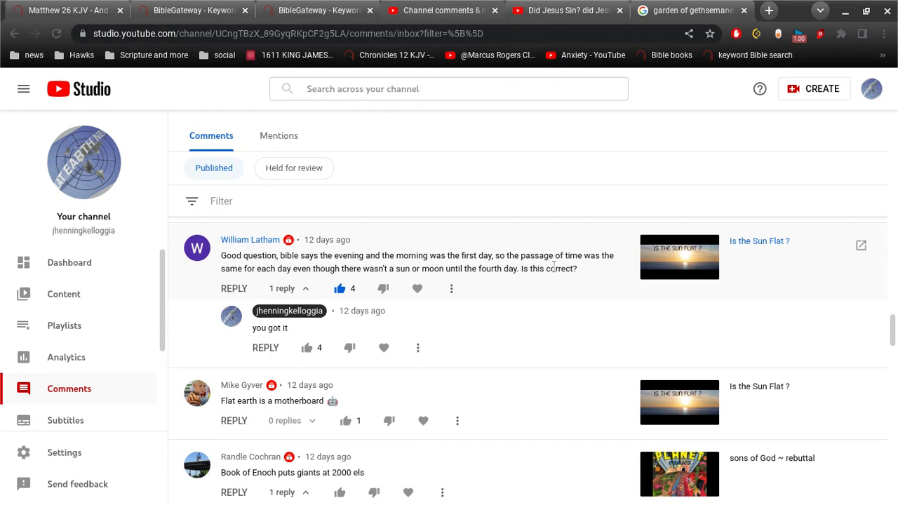
scroll("down", 3)
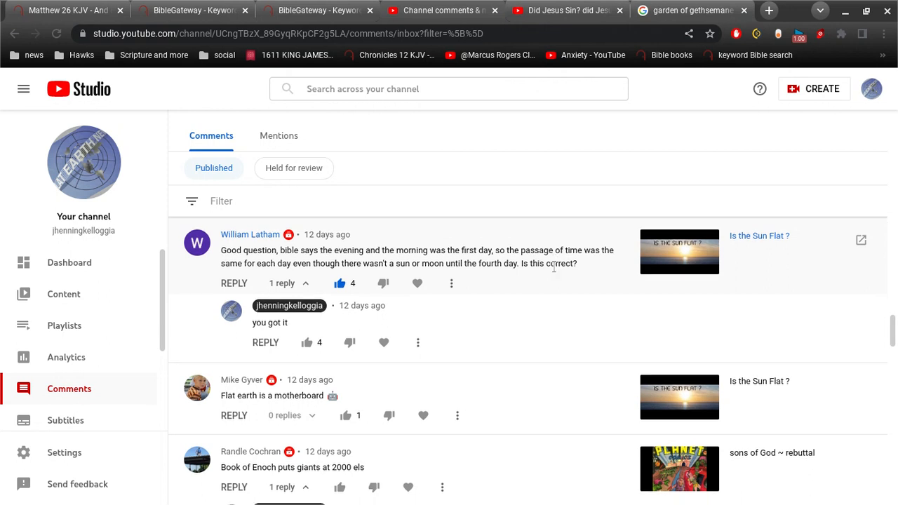
scroll("down", 3)
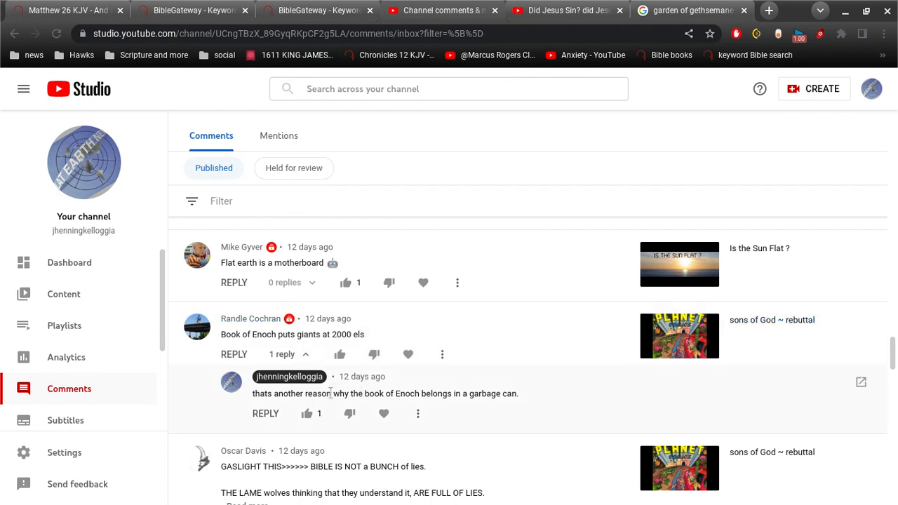
mouse_move(415, 404)
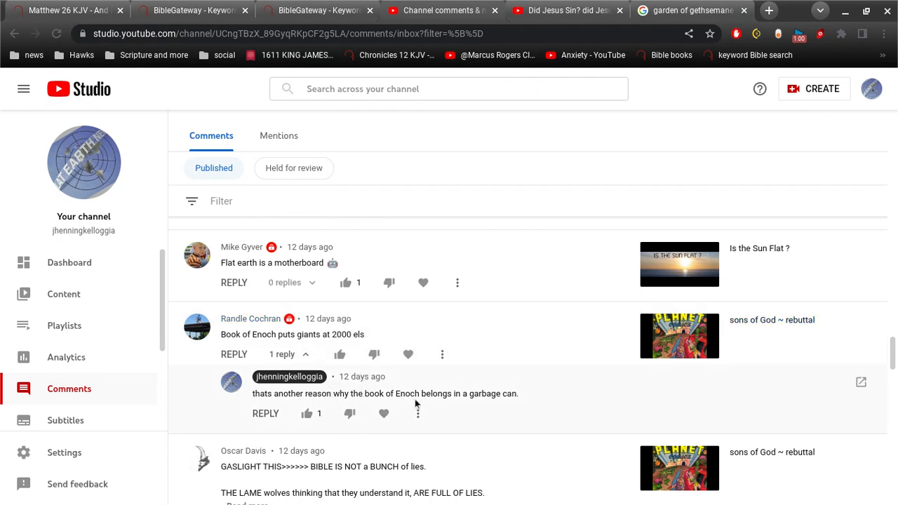
mouse_move(524, 399)
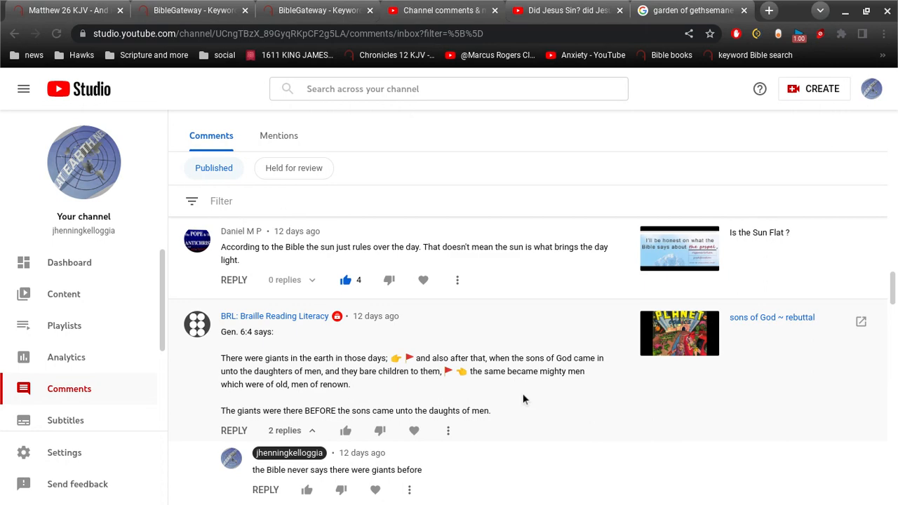
left_click(320, 9)
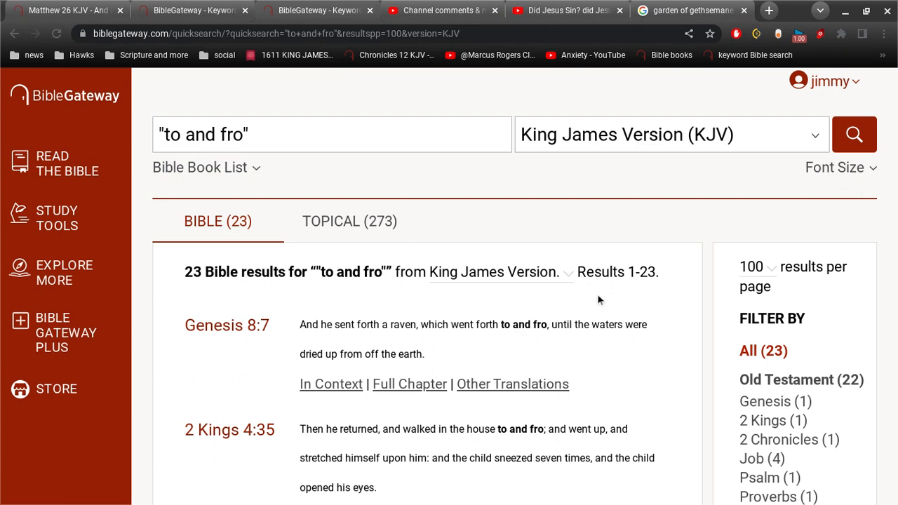
mouse_move(652, 352)
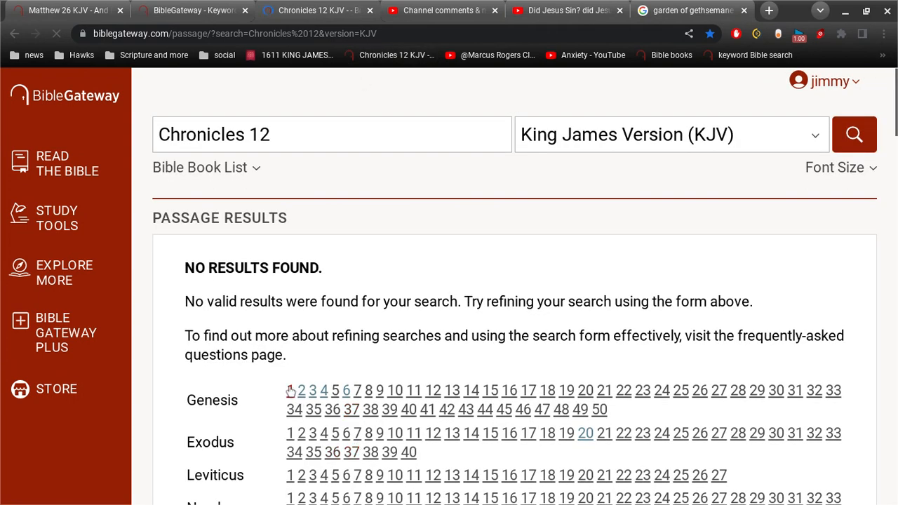
Step: Bring up Genesis 1 in the KJV, then switch back to the channel comments
left_click(289, 391)
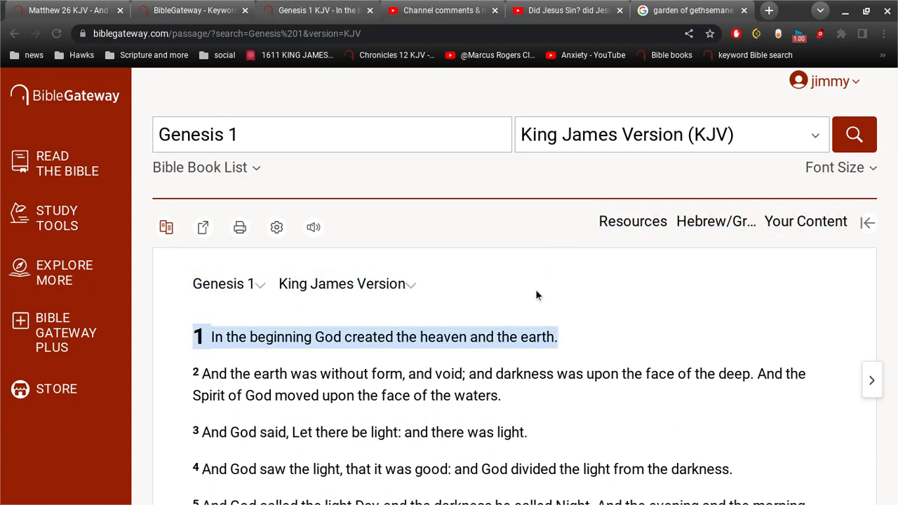
mouse_move(334, 355)
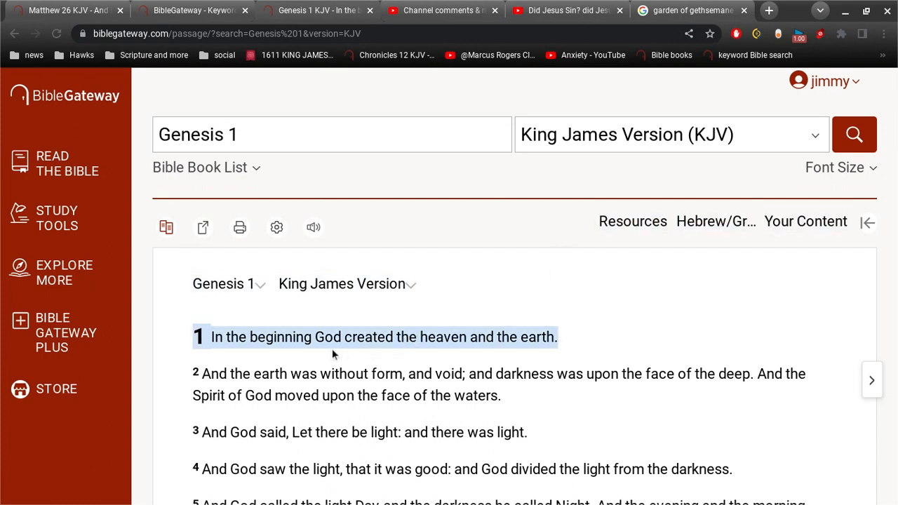
mouse_move(561, 351)
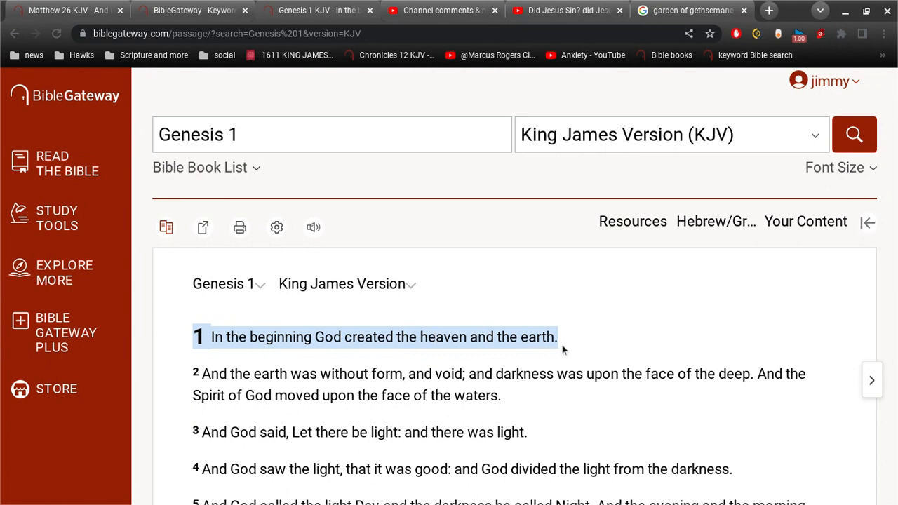
left_click(438, 10)
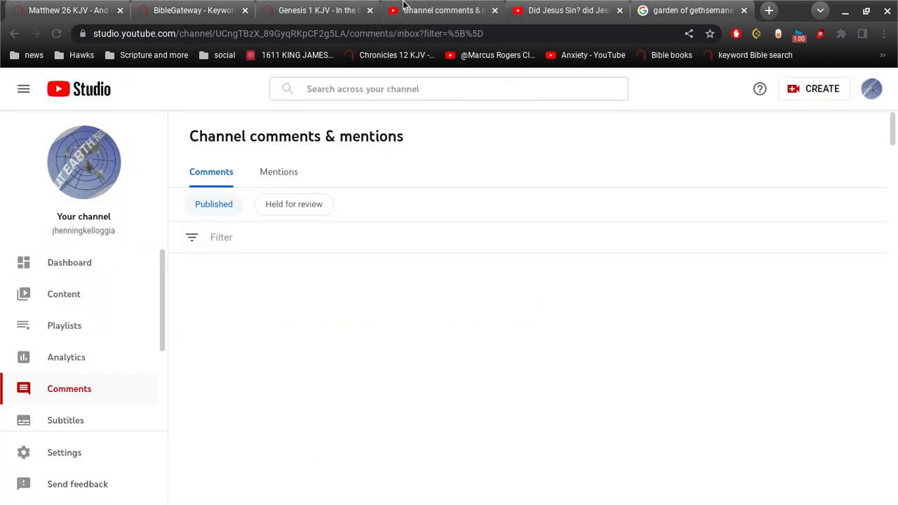
Step: Check Held for review, go back to Published, and like the comment about worry and anxious not being in the KJV
left_click(293, 203)
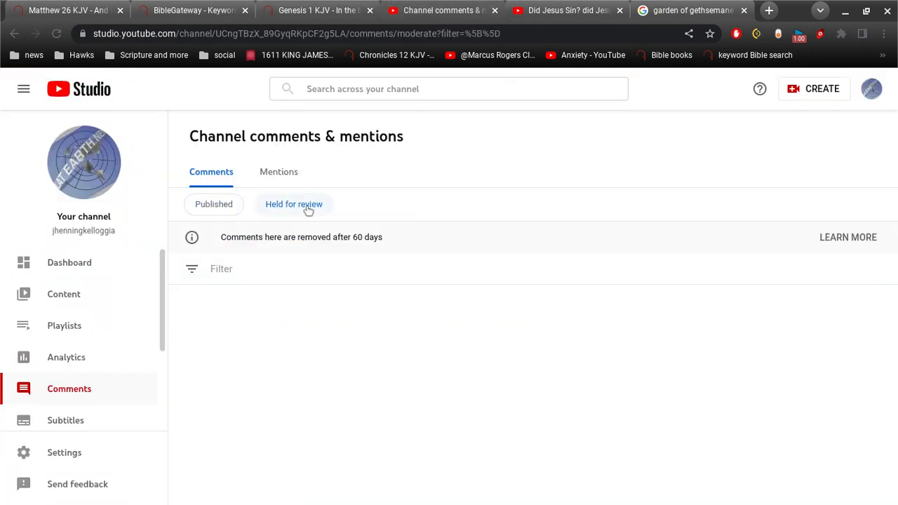
left_click(294, 205)
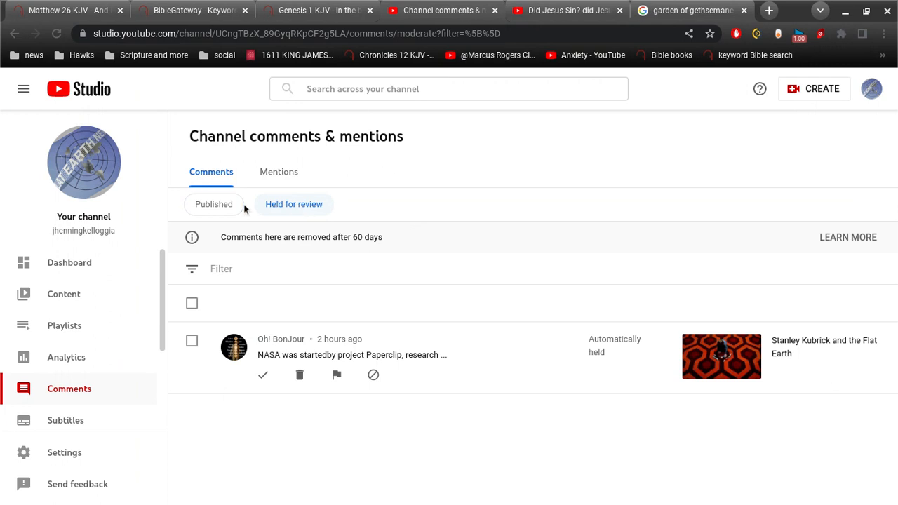
left_click(214, 205)
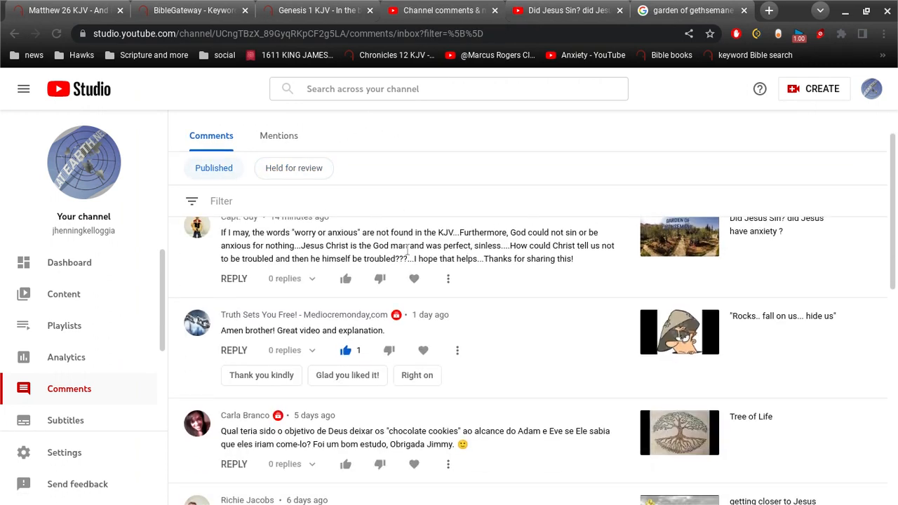
scroll("up", 3)
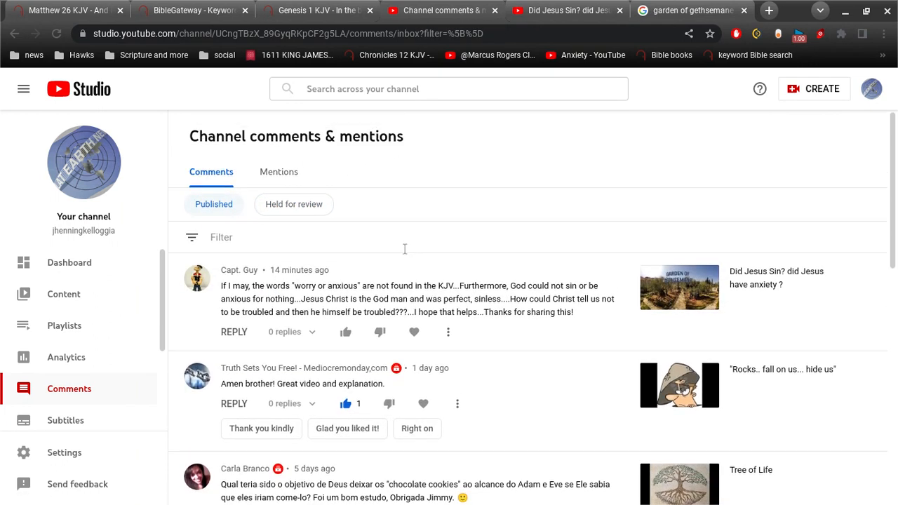
mouse_move(320, 235)
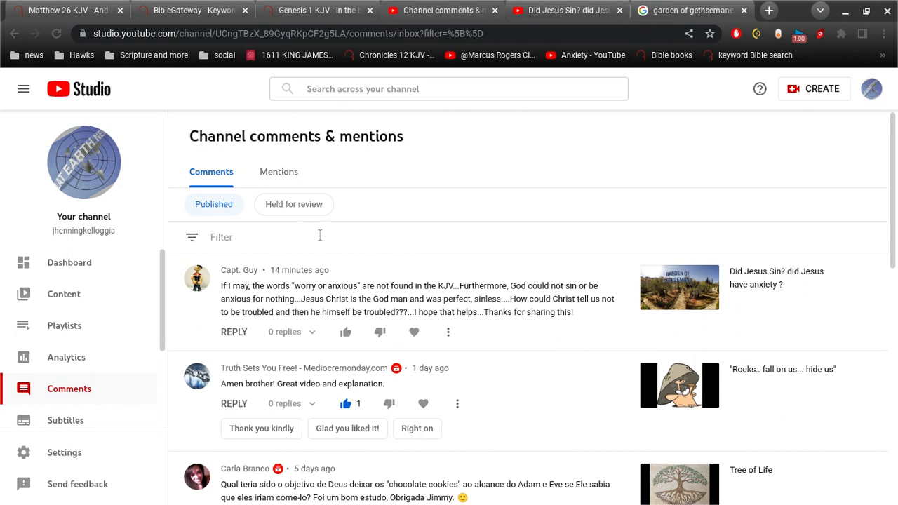
mouse_move(410, 264)
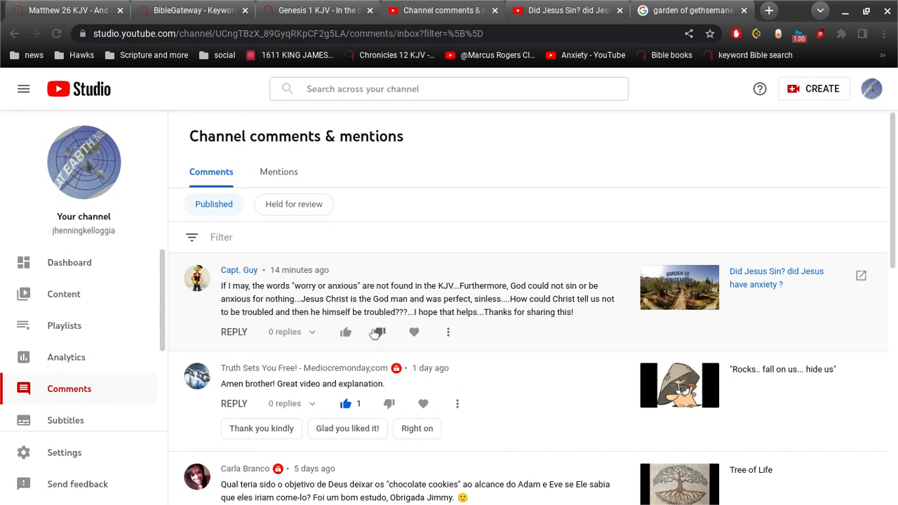
left_click(345, 331)
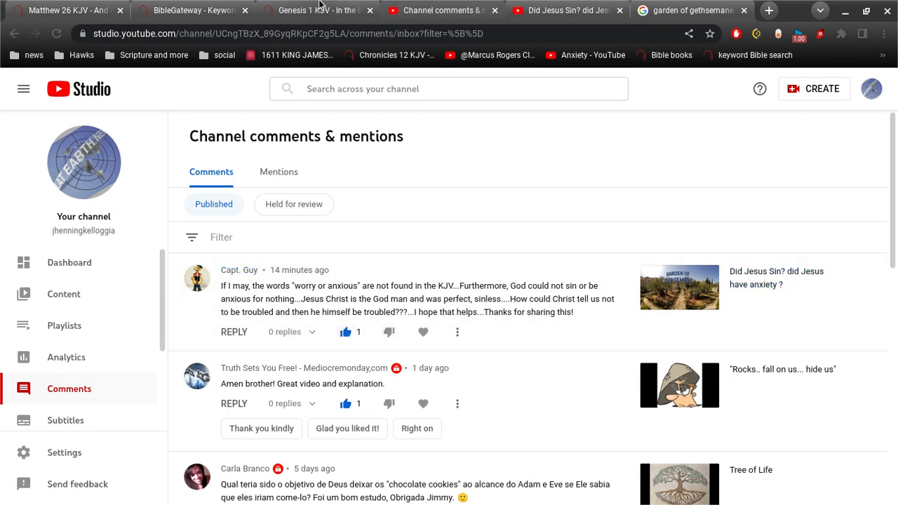
mouse_move(260, 14)
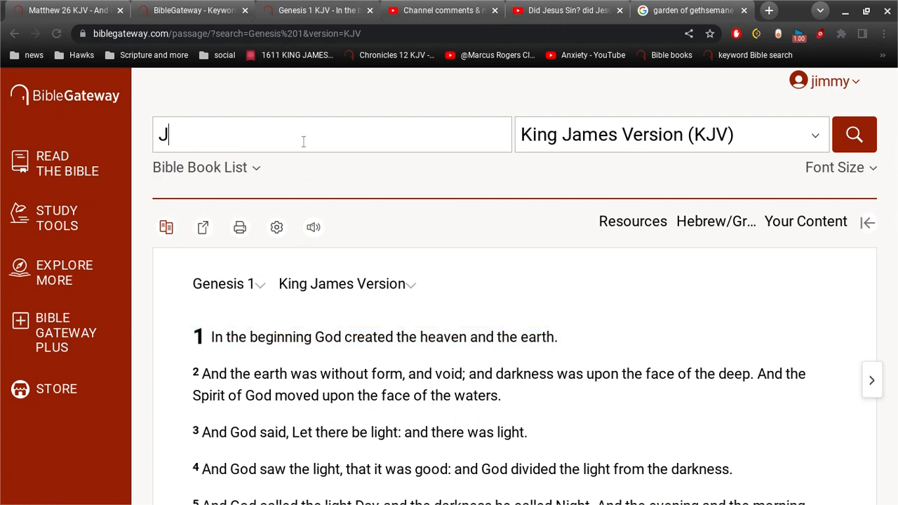
Step: Look up John 15 in the KJV and read through the chapter to verse 27
type("ohn 15")
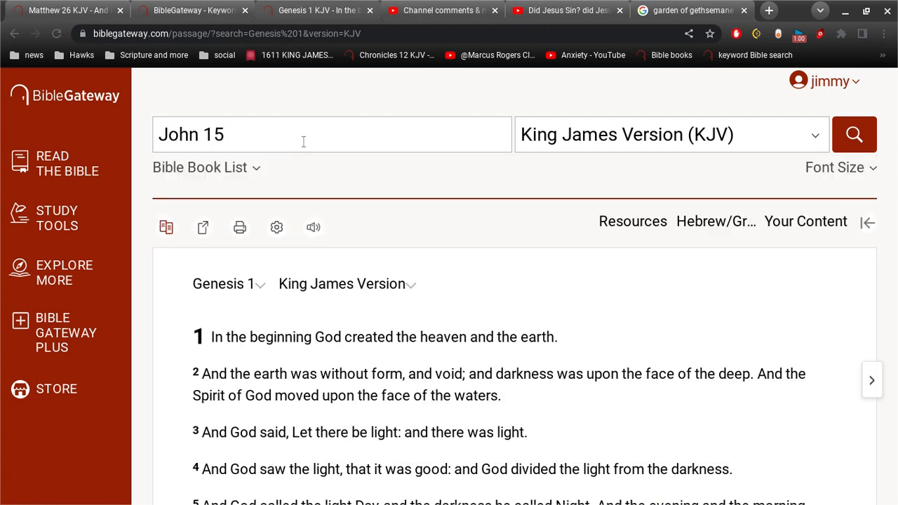
left_click(853, 134)
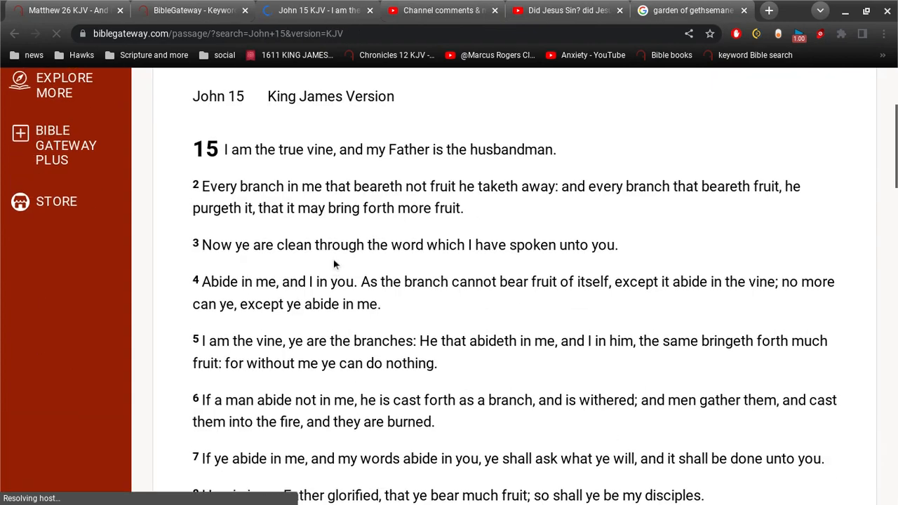
scroll("down", 3)
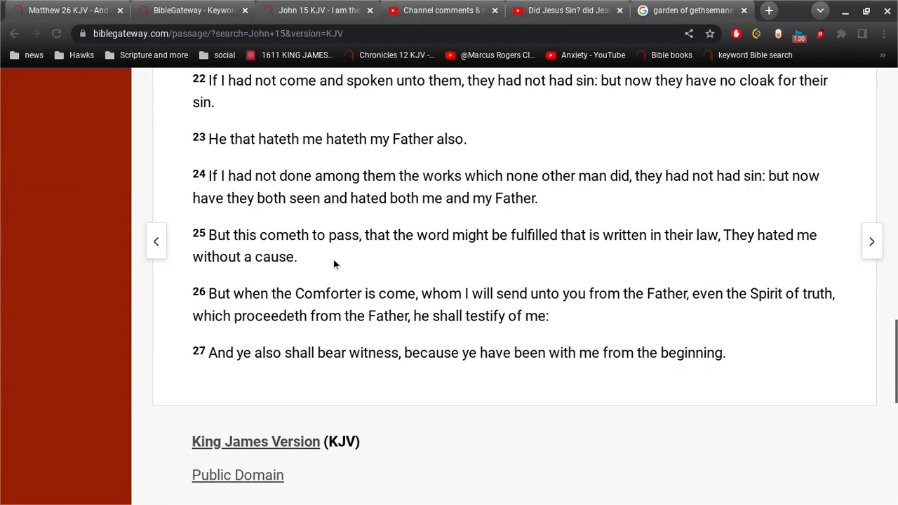
scroll("up", 3)
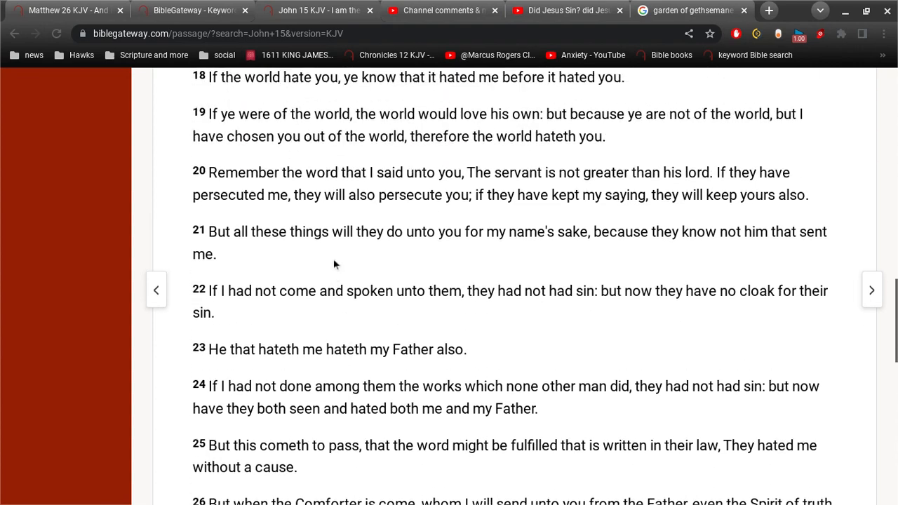
scroll("up", 3)
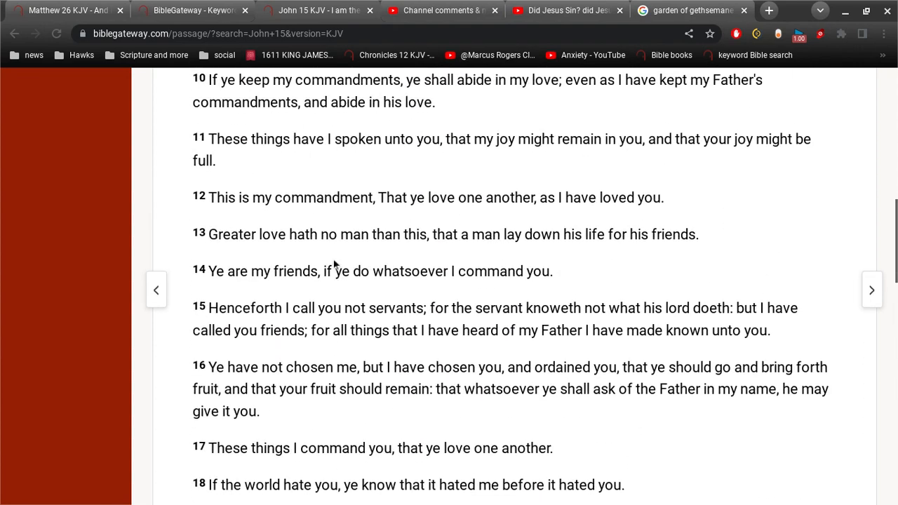
scroll("up", 3)
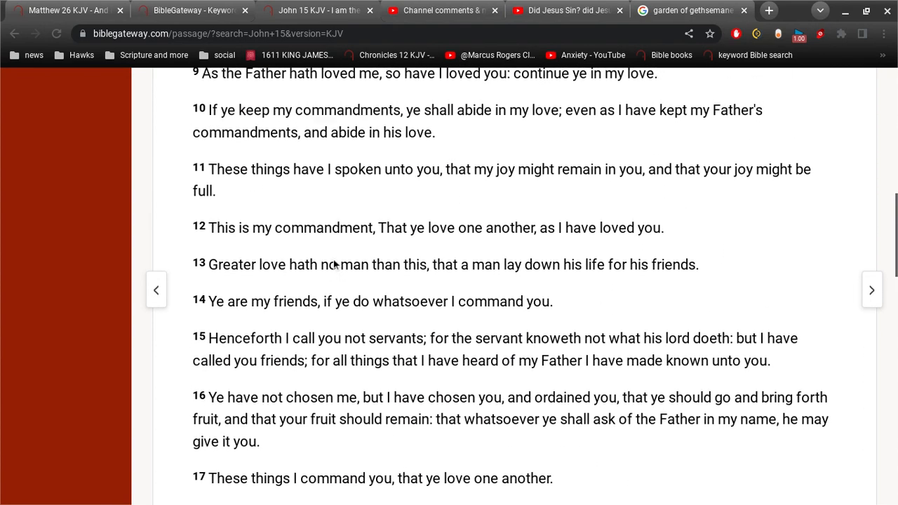
scroll("up", 3)
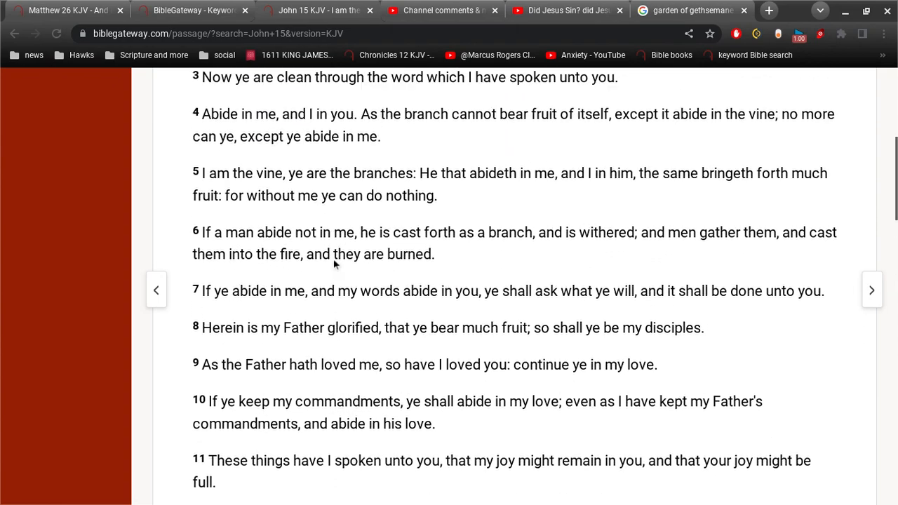
scroll("up", 3)
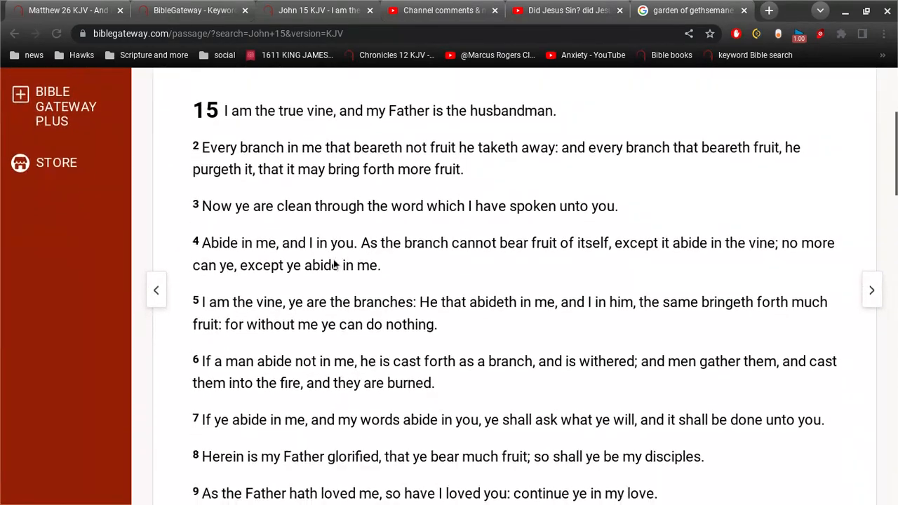
scroll("down", 3)
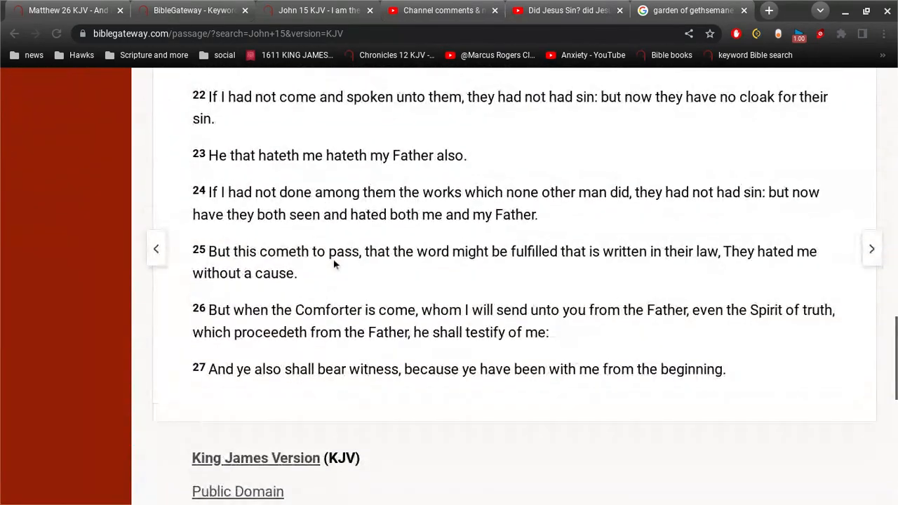
scroll("up", 3)
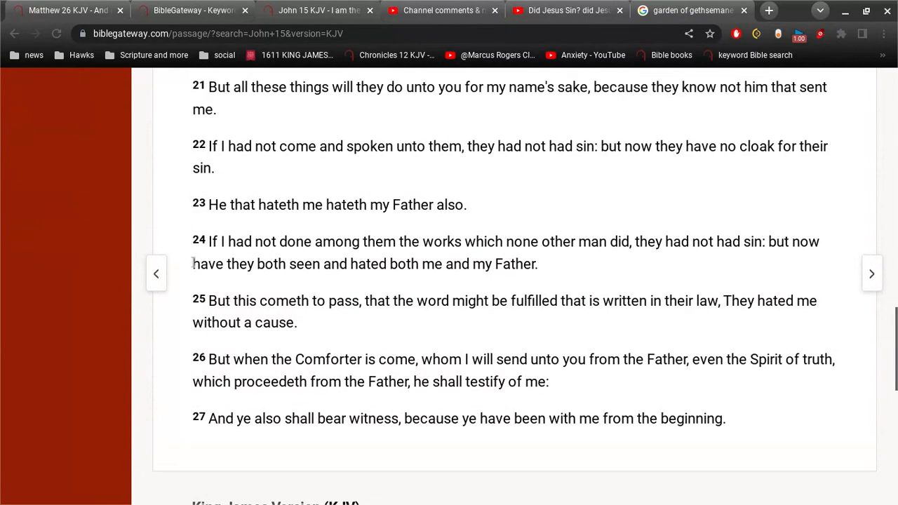
Step: Go to the previous chapter, John 14, and scroll to verse 27, "Peace I leave with you."
left_click(156, 272)
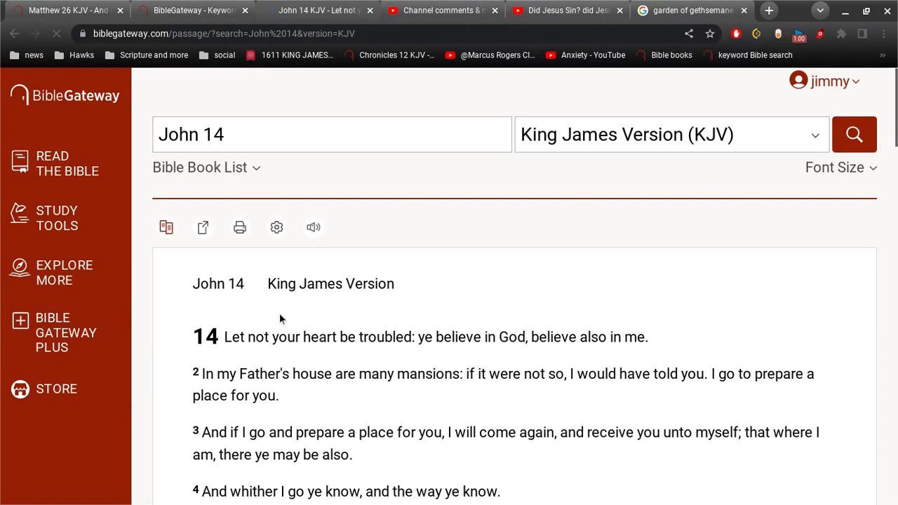
scroll("down", 3)
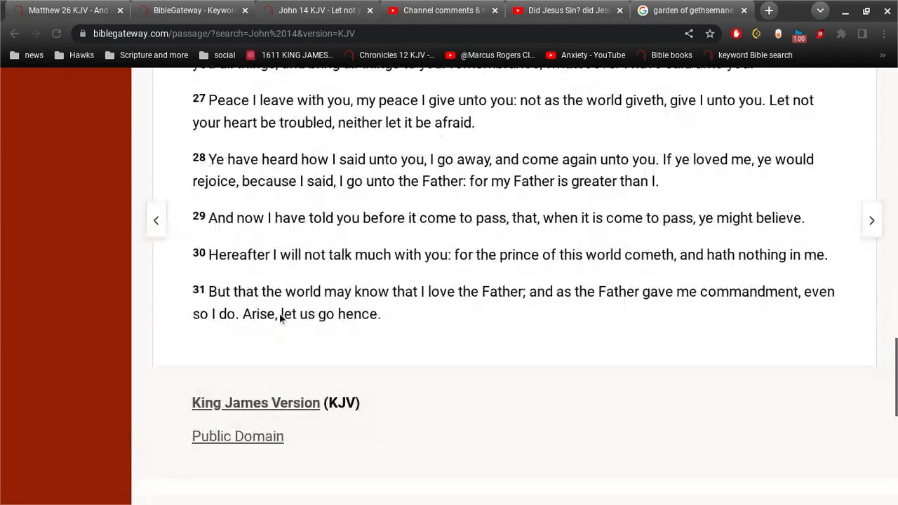
scroll("up", 3)
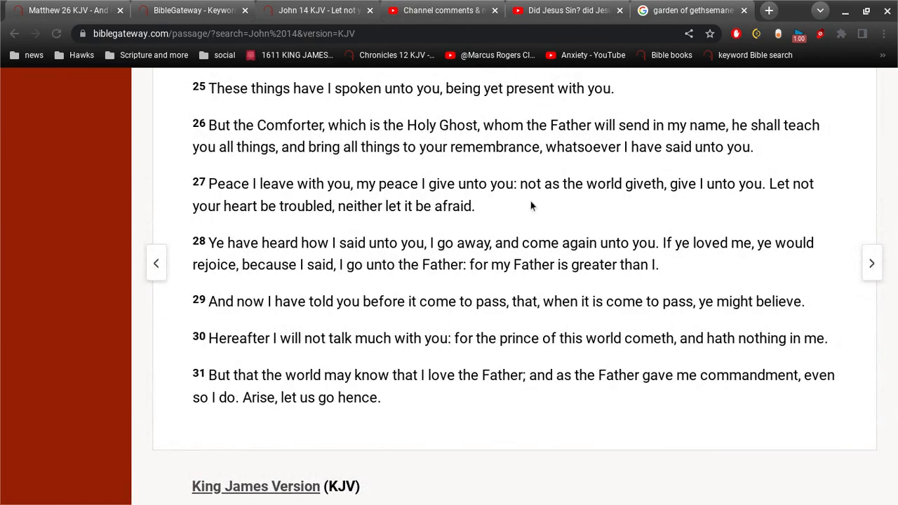
scroll("up", 3)
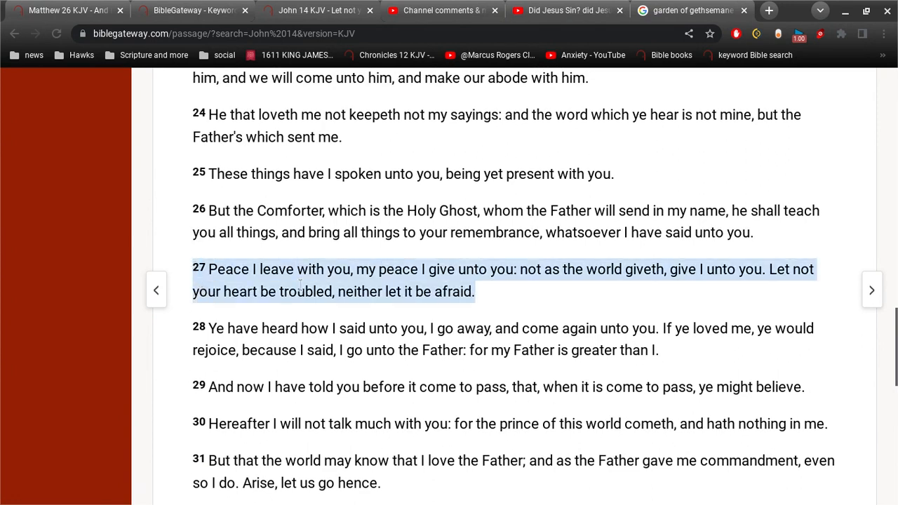
mouse_move(525, 313)
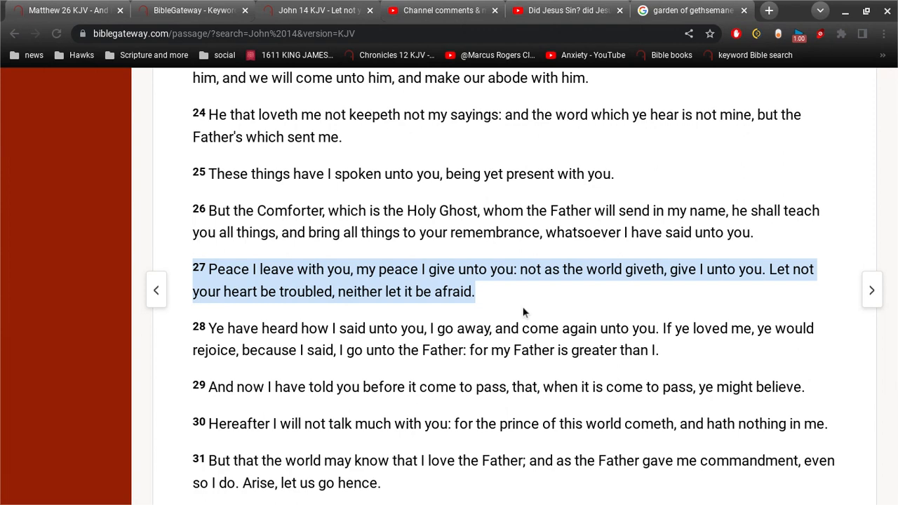
mouse_move(442, 10)
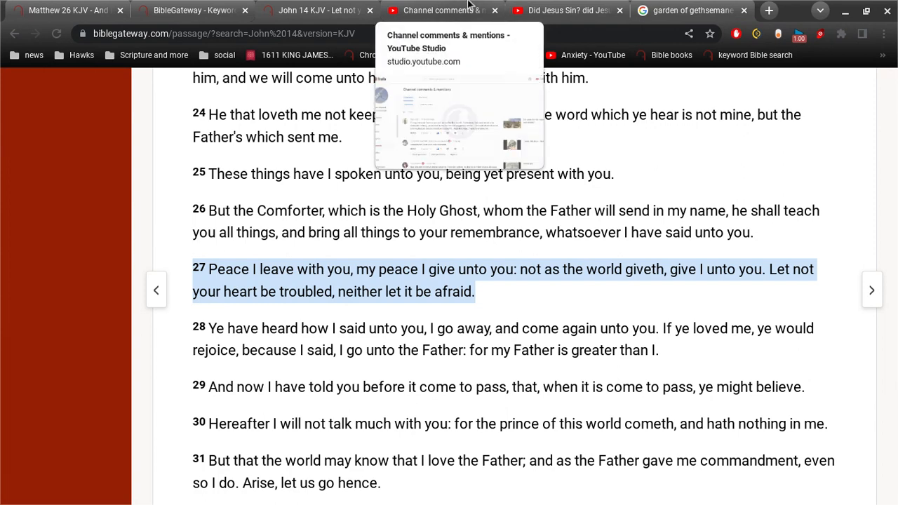
Step: Flip between the John 14 passage and YouTube Studio, ending on the published comments led by the worry remark
left_click(442, 10)
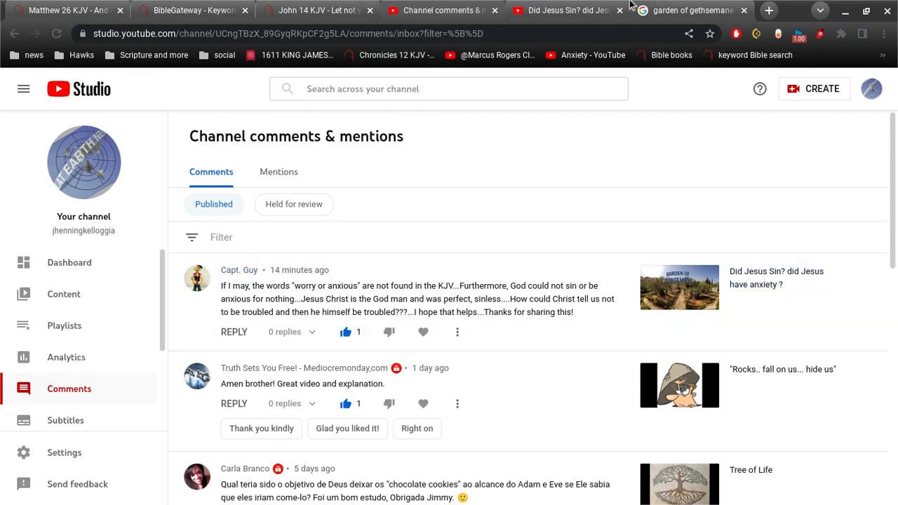
mouse_move(317, 10)
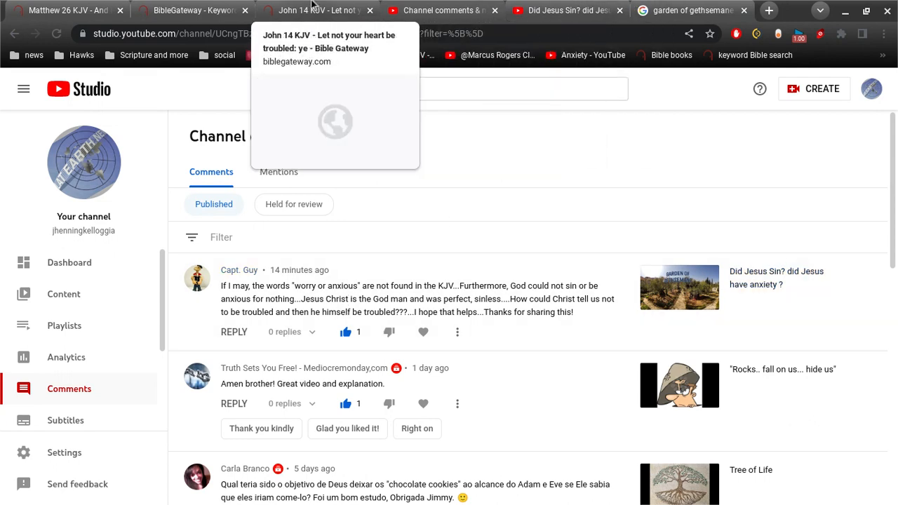
left_click(316, 9)
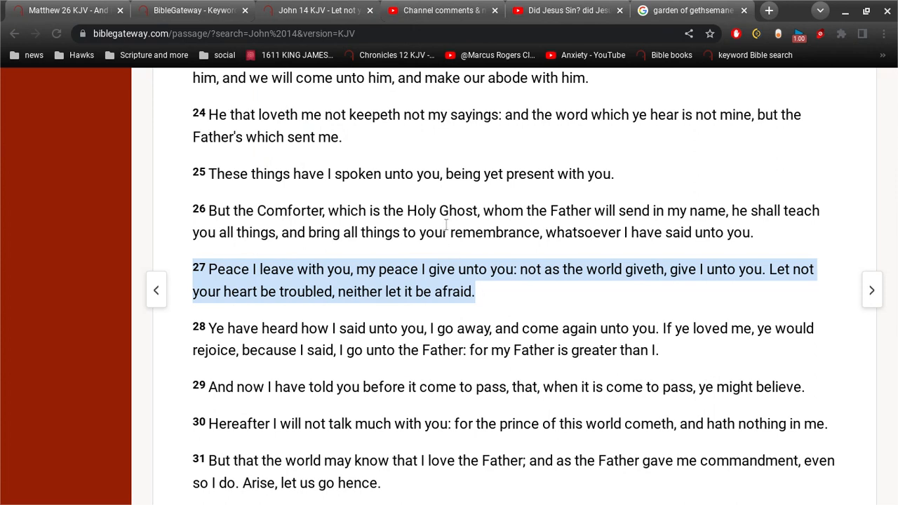
left_click(443, 10)
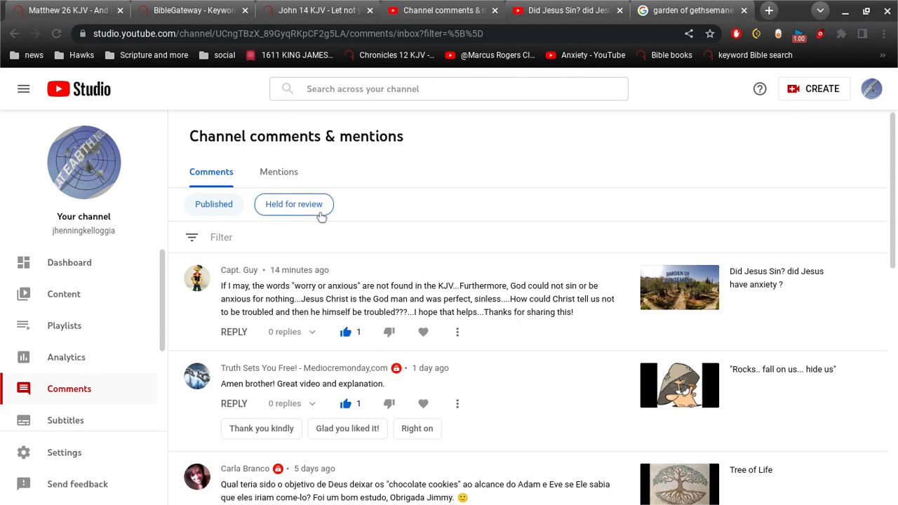
Step: Show the comments held for review, including the automatically held one on the Flat Earth video
left_click(293, 205)
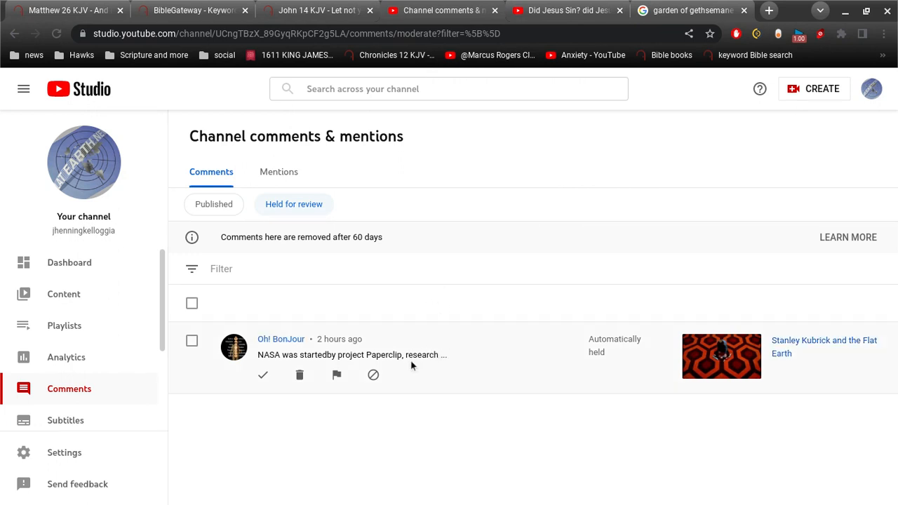
mouse_move(499, 354)
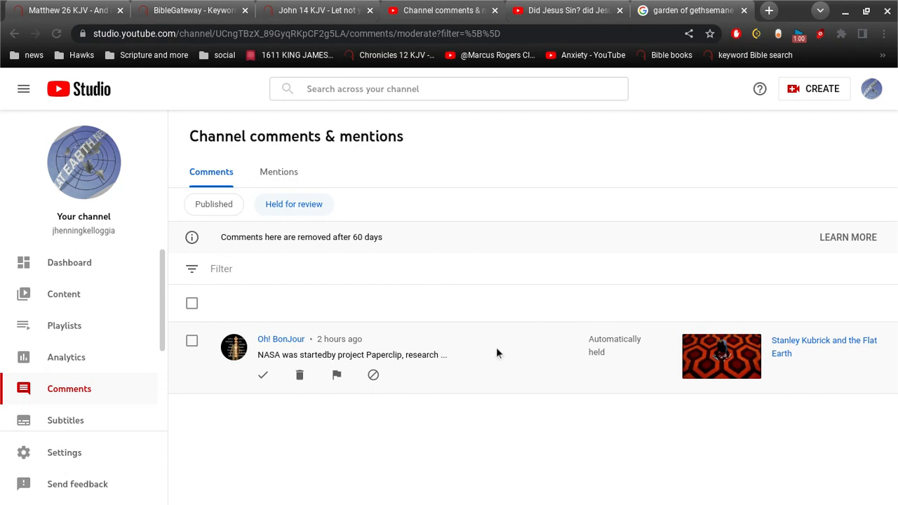
mouse_move(793, 346)
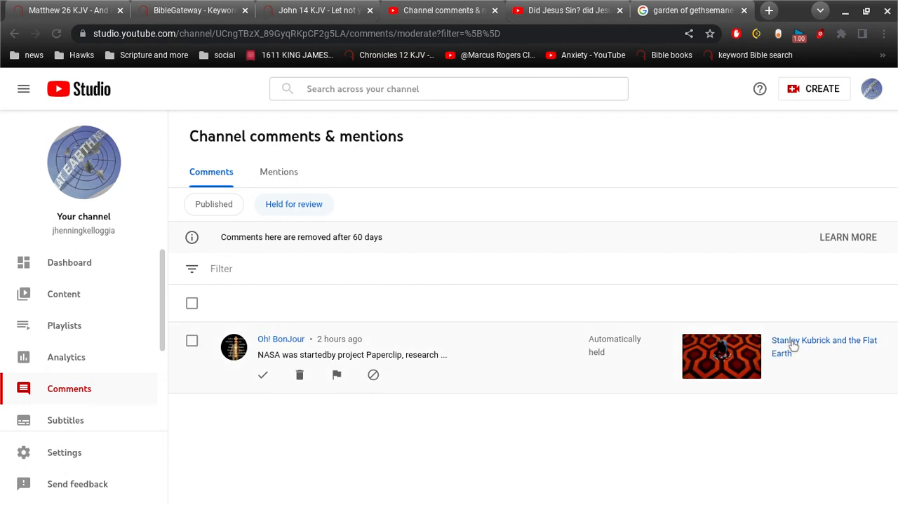
Step: Open the Stanley Kubrick and the Flat Earth video from the held comment
left_click(826, 347)
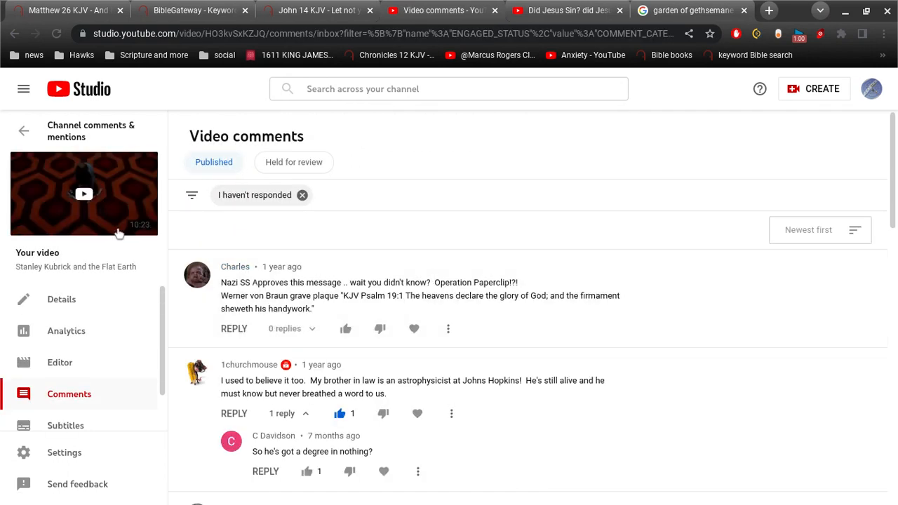
mouse_move(68, 216)
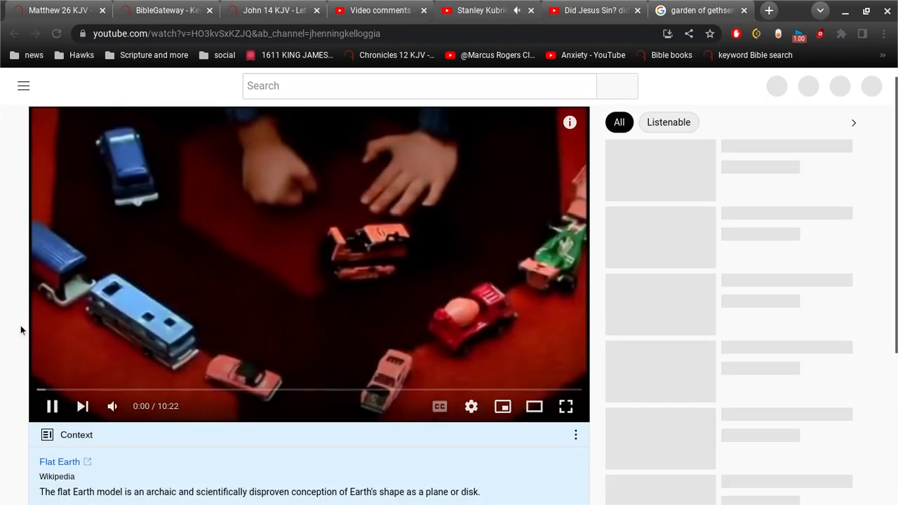
Step: Scroll through the video's description and its 116 viewer comments and back up while it plays
scroll("down", 3)
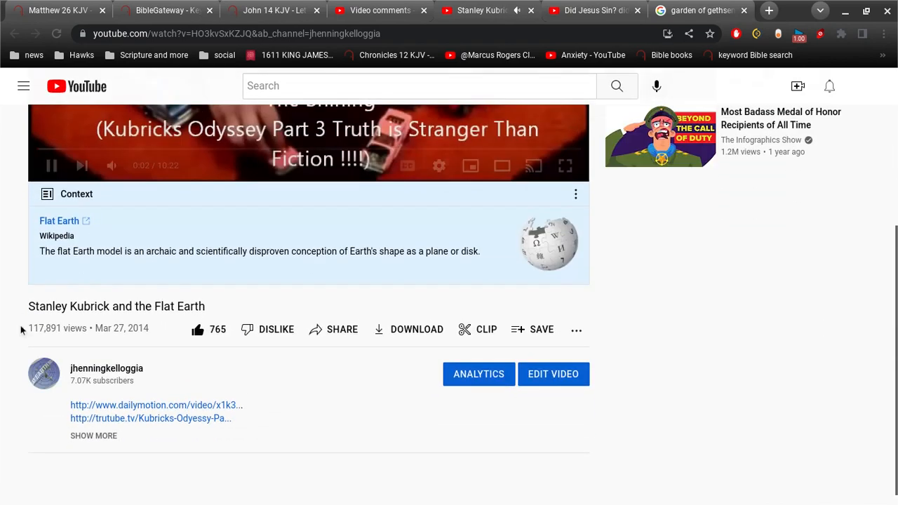
scroll("down", 3)
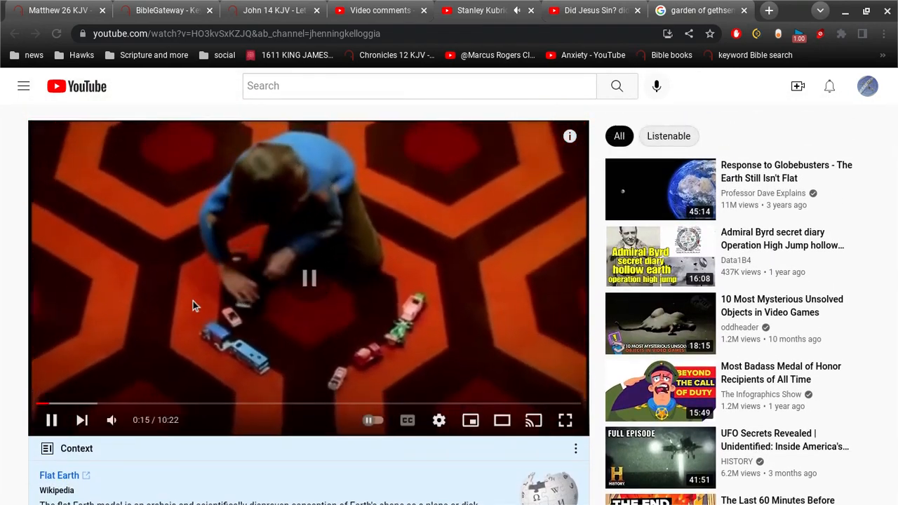
scroll("down", 3)
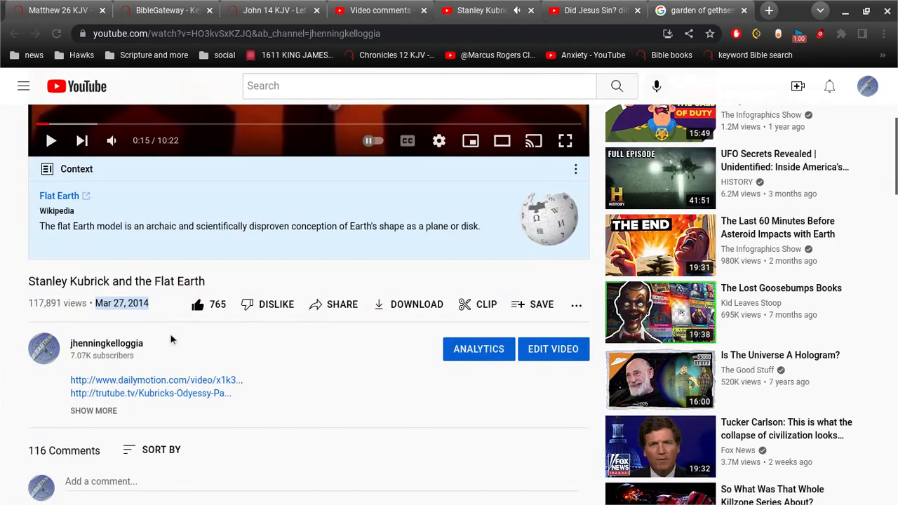
scroll("down", 3)
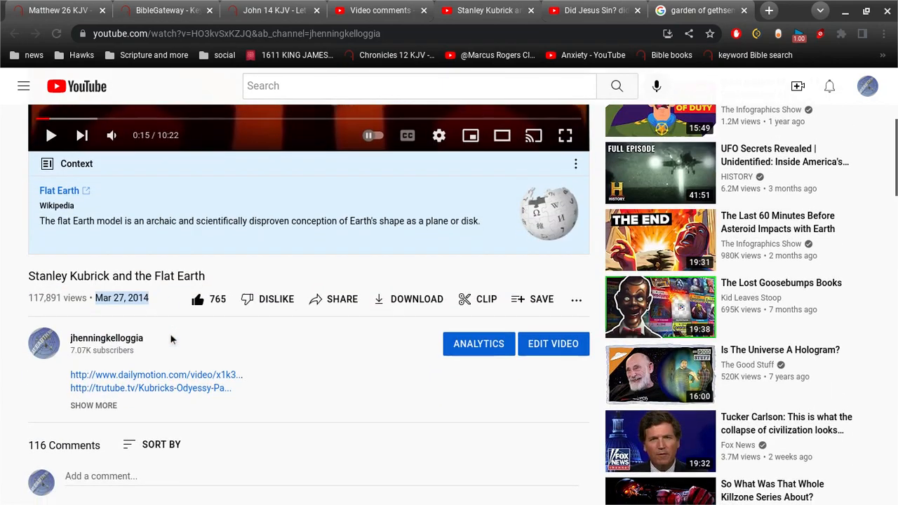
scroll("down", 3)
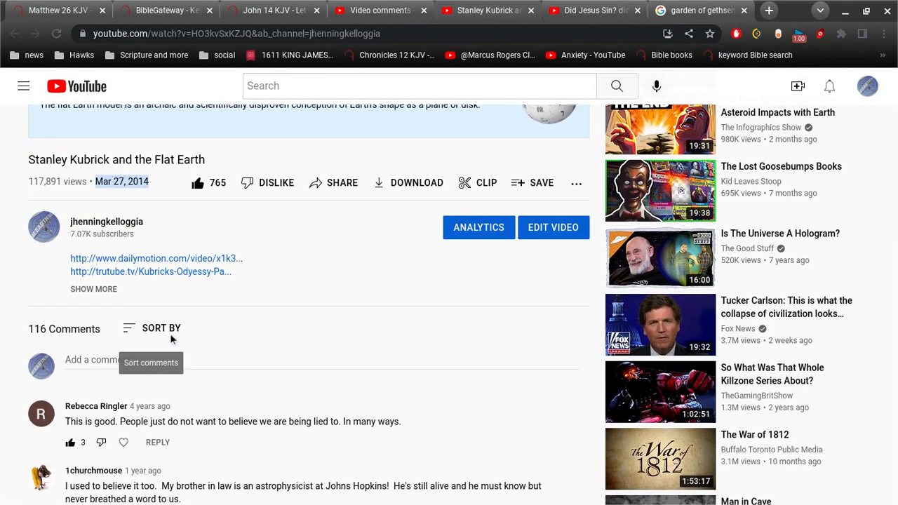
scroll("up", 3)
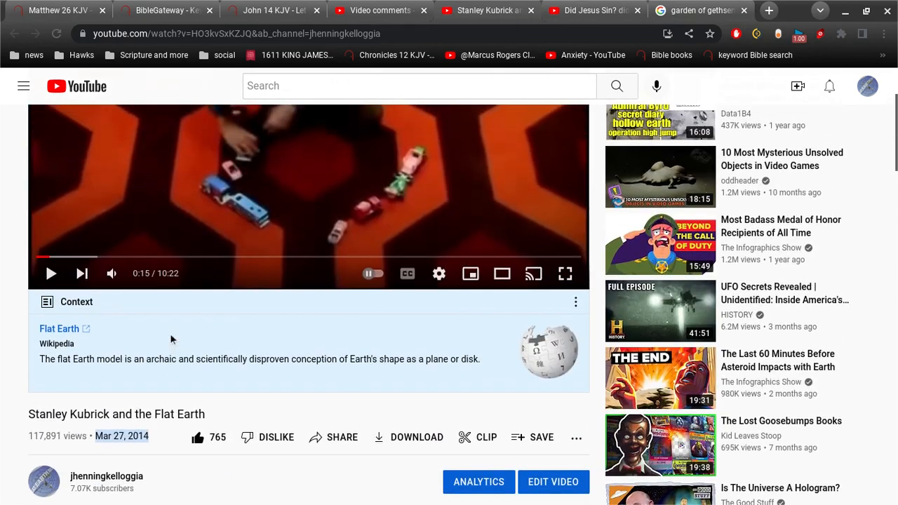
scroll("up", 3)
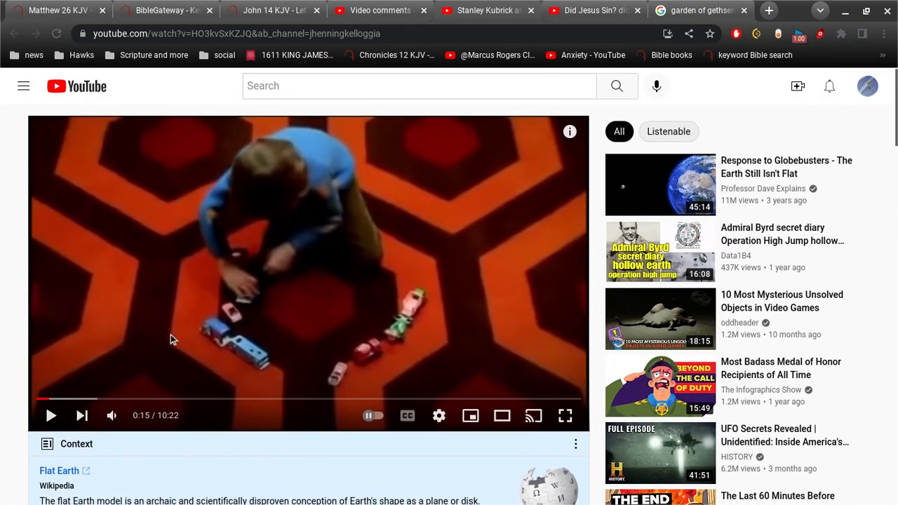
scroll("down", 3)
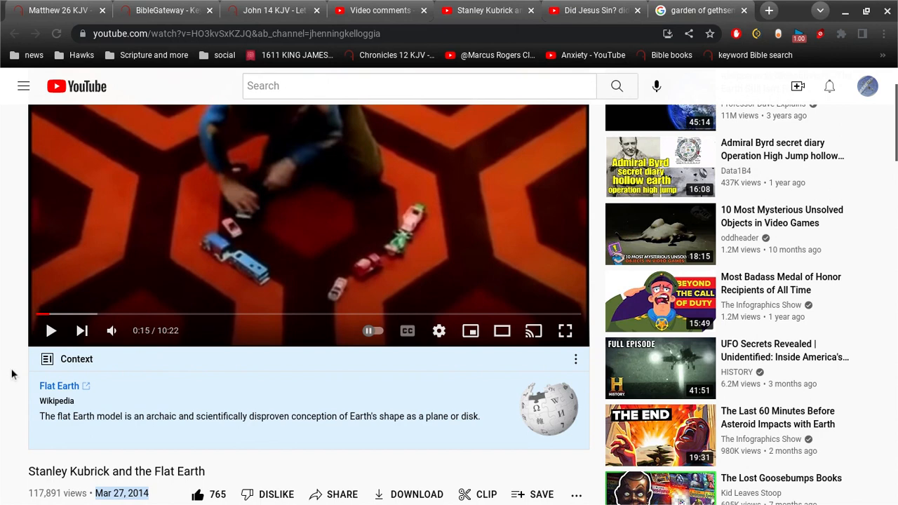
scroll("down", 3)
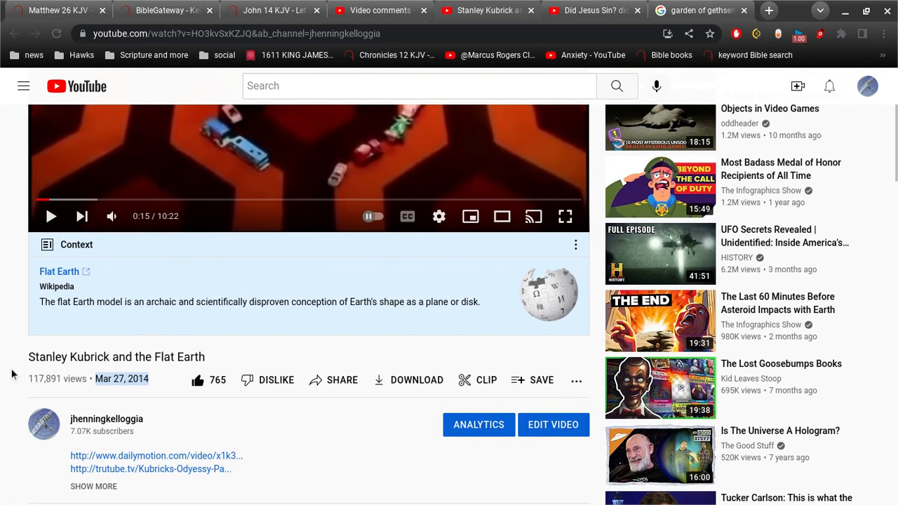
scroll("up", 3)
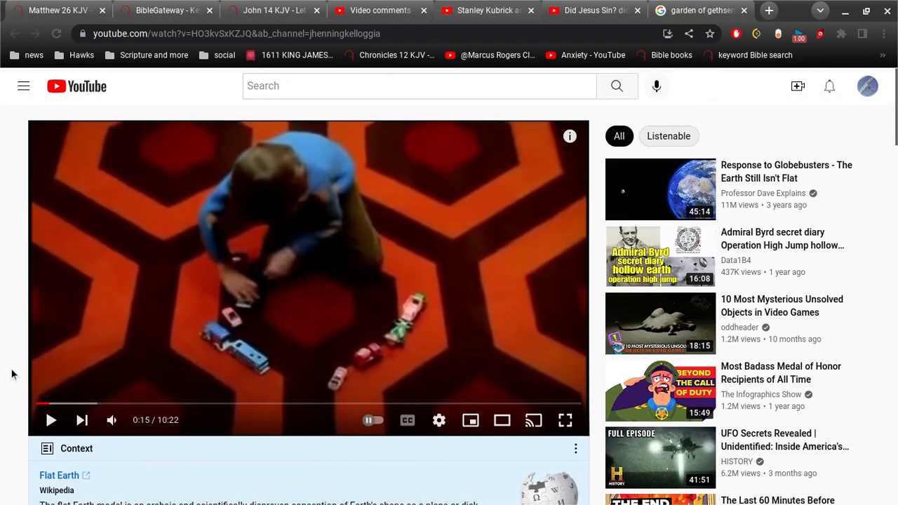
scroll("down", 3)
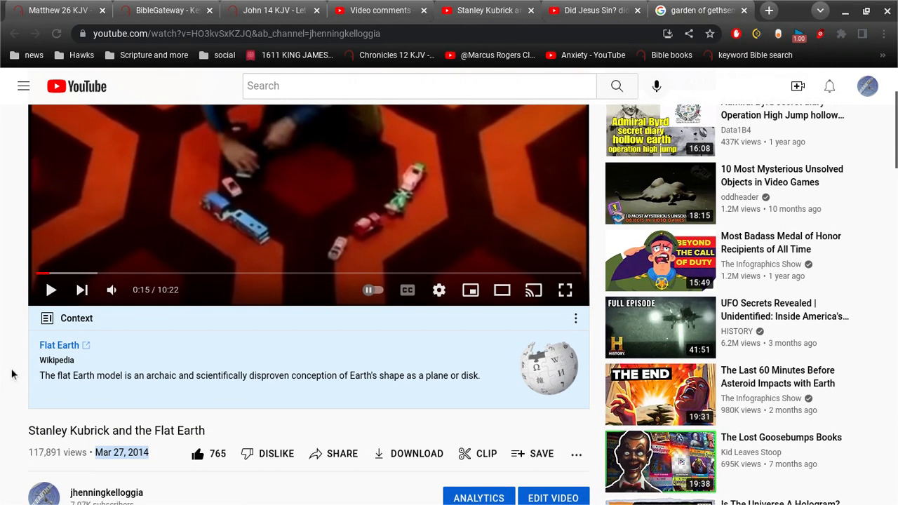
scroll("up", 3)
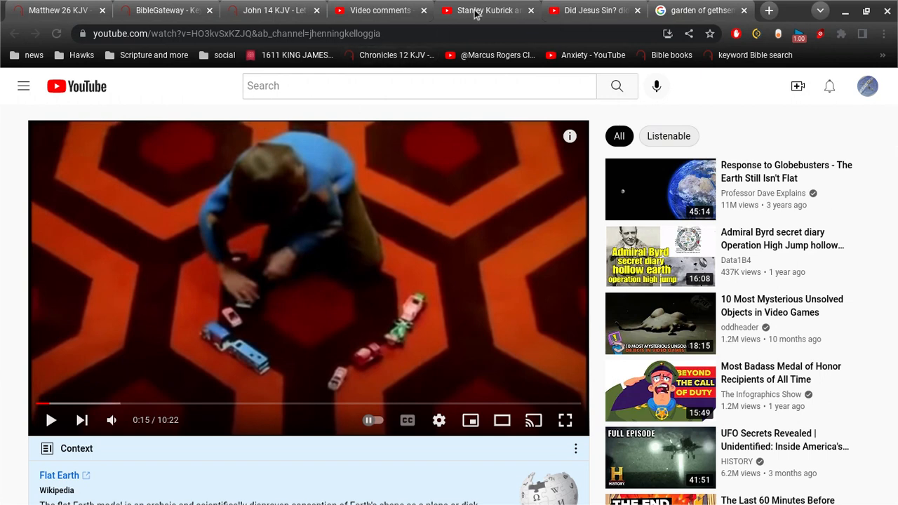
Step: Go back from the video's comments to the channel's held-for-review list with the Paperclip comment
left_click(379, 10)
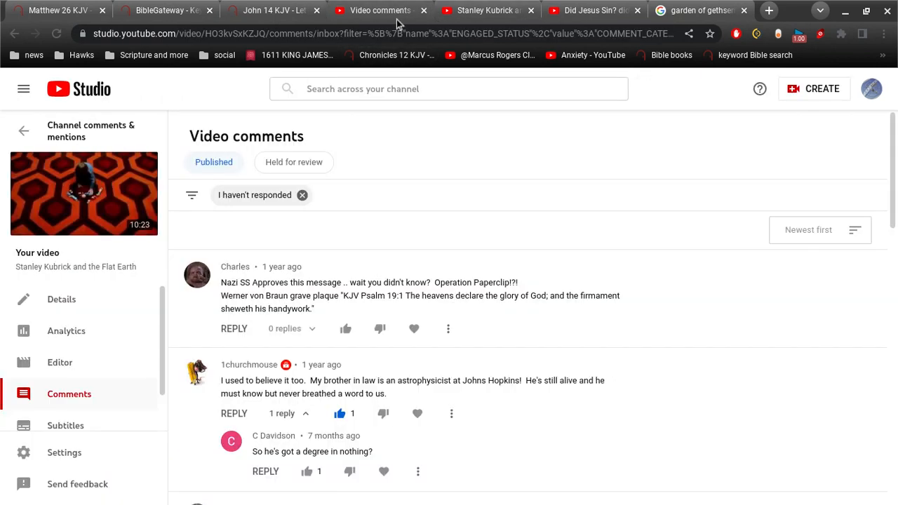
mouse_move(442, 310)
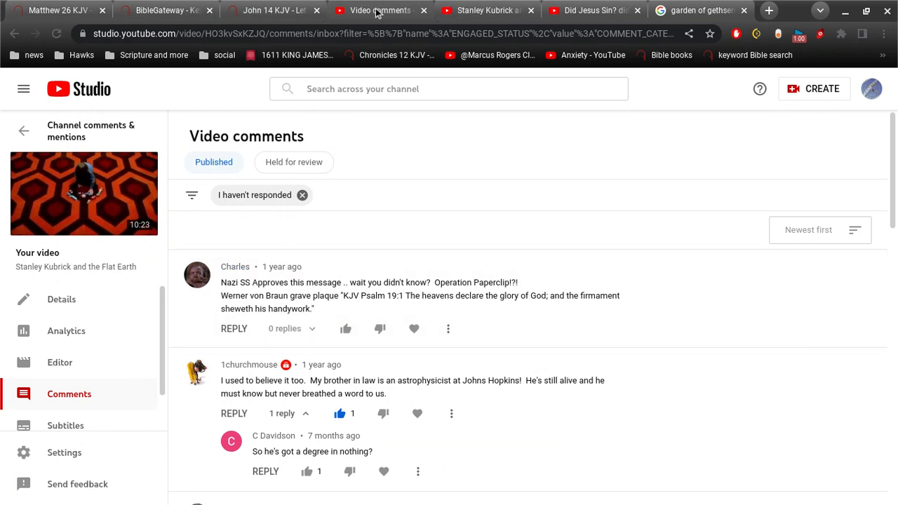
left_click(14, 33)
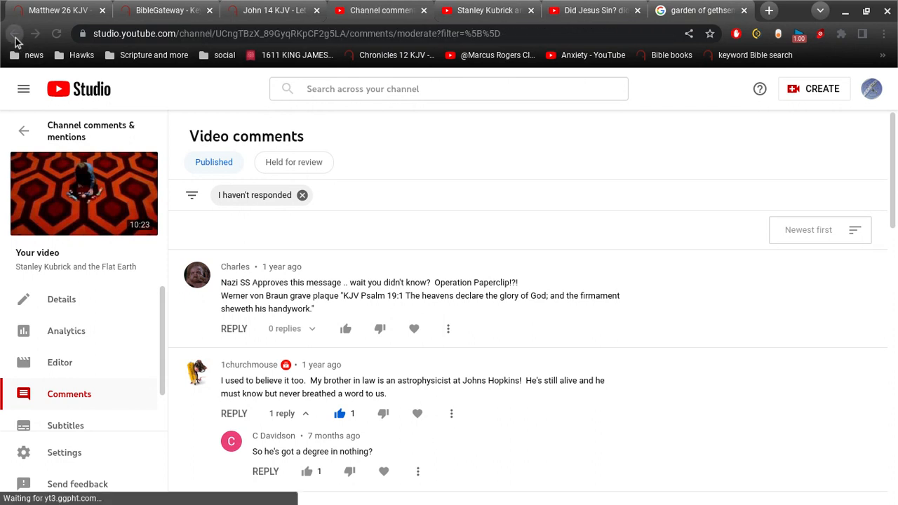
left_click(14, 33)
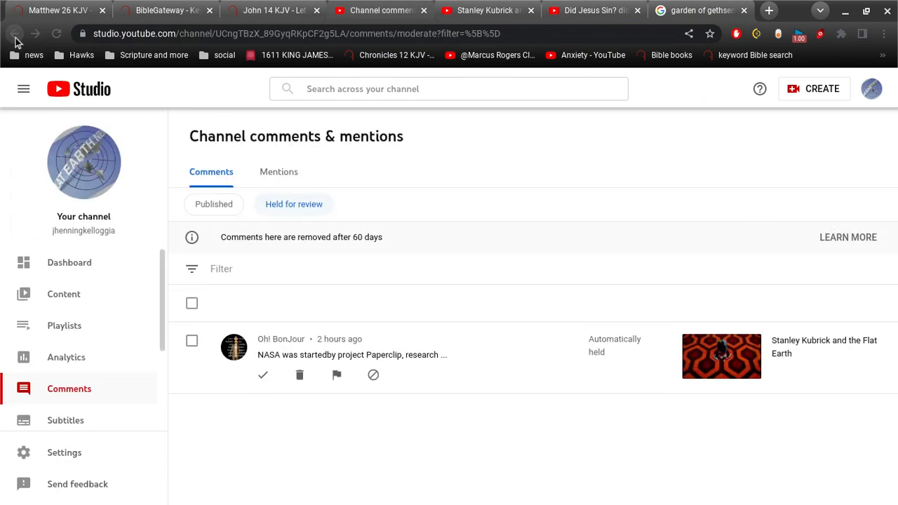
mouse_move(480, 452)
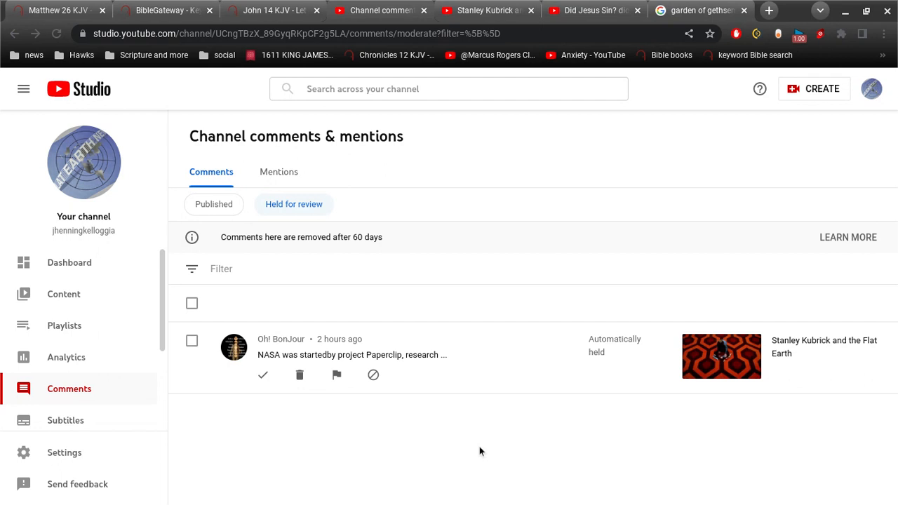
mouse_move(189, 6)
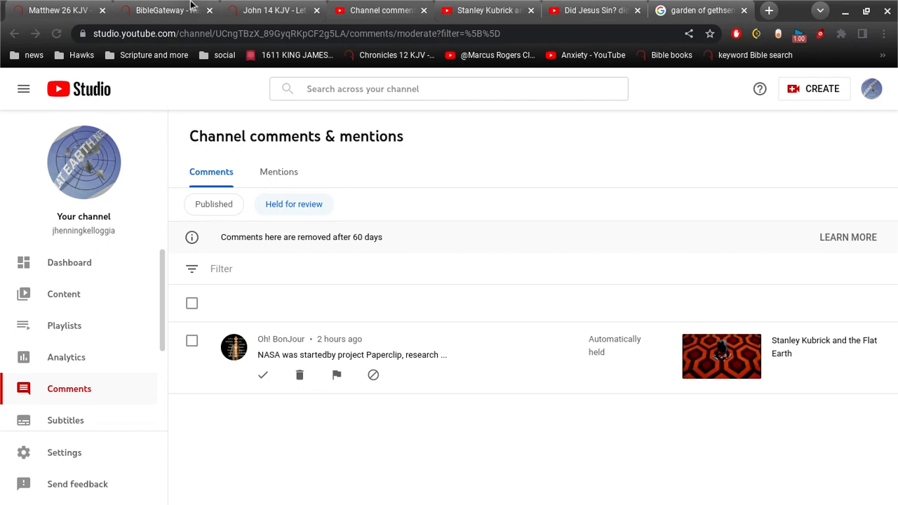
Step: From the BibleGateway book list, open Isaiah chapter 14 in the King James Version
left_click(166, 10)
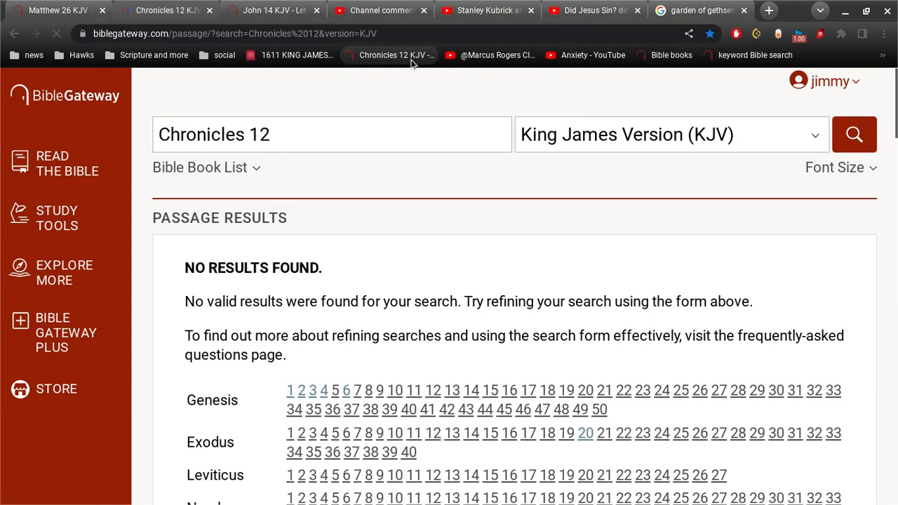
scroll("down", 3)
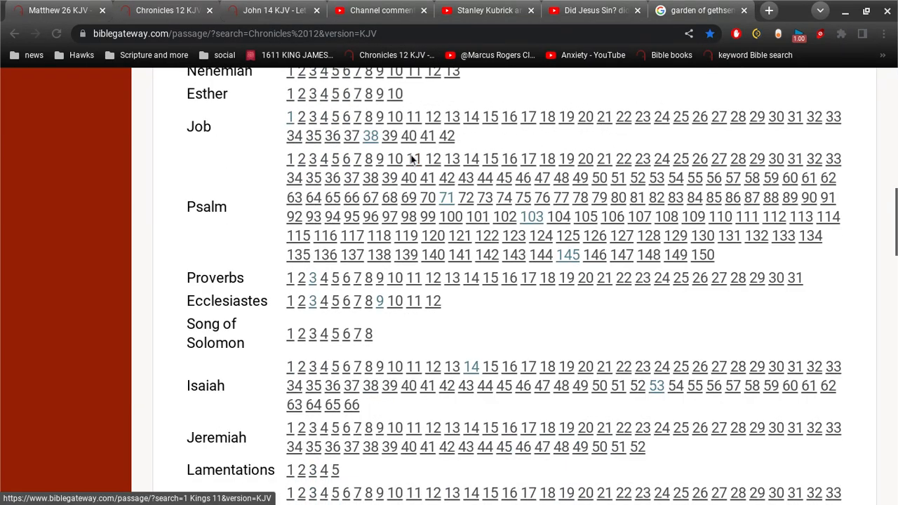
scroll("down", 3)
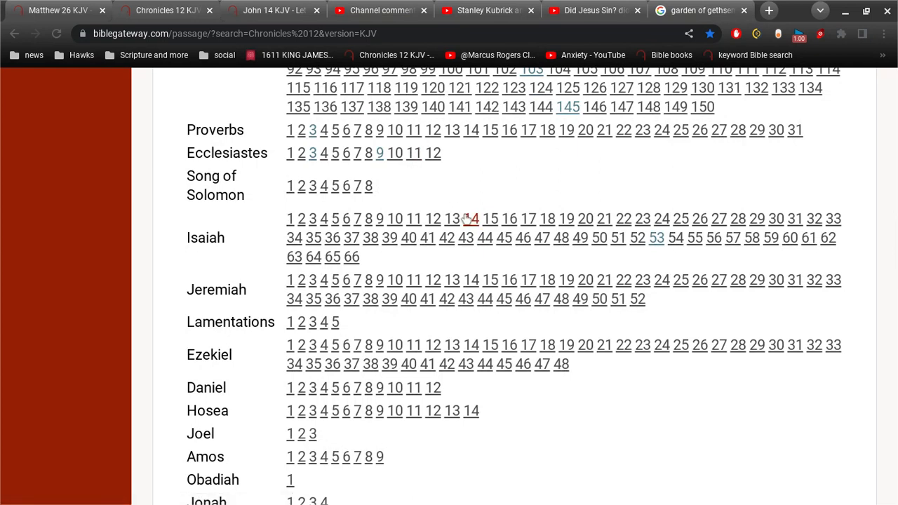
left_click(472, 219)
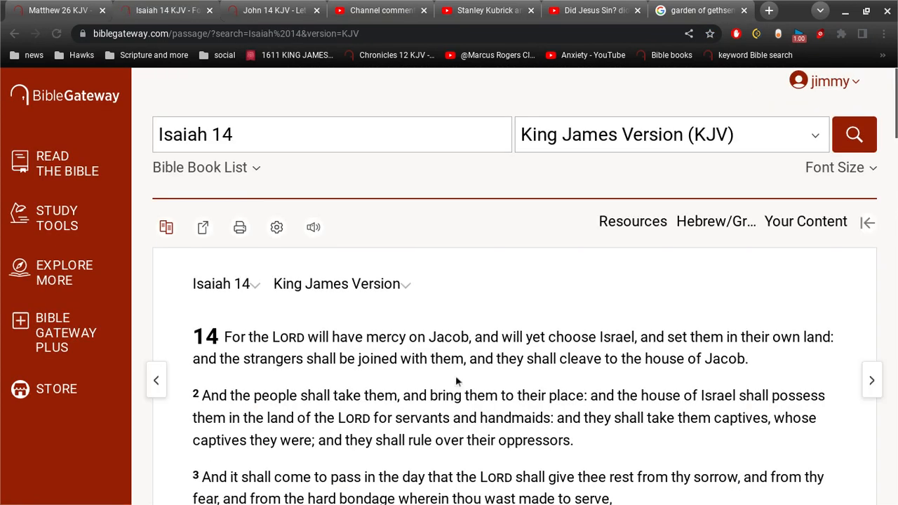
Step: Scroll to verse 12, "O Lucifer, son of the morning," and read it
scroll("down", 3)
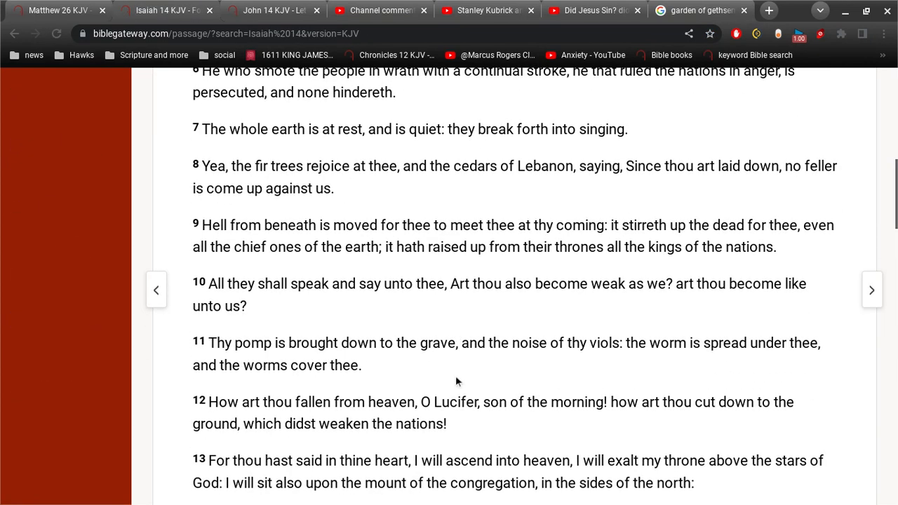
scroll("up", 3)
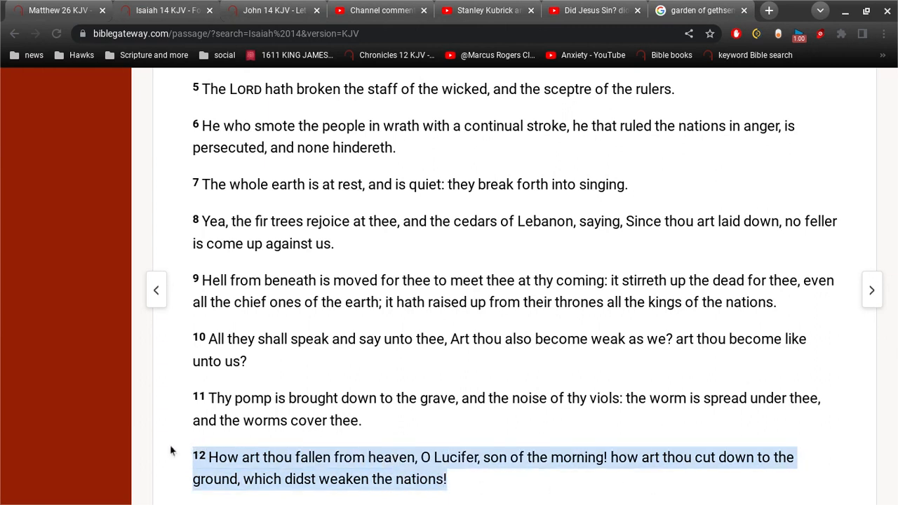
mouse_move(548, 437)
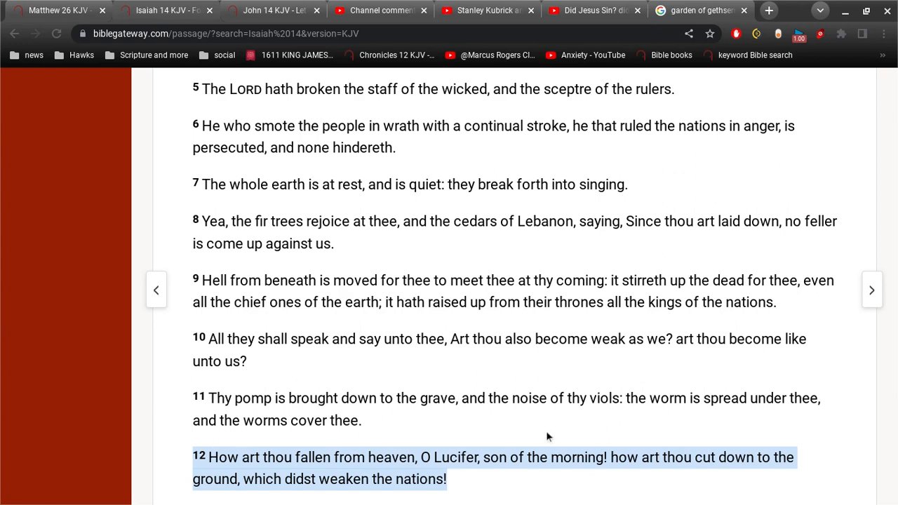
scroll("down", 3)
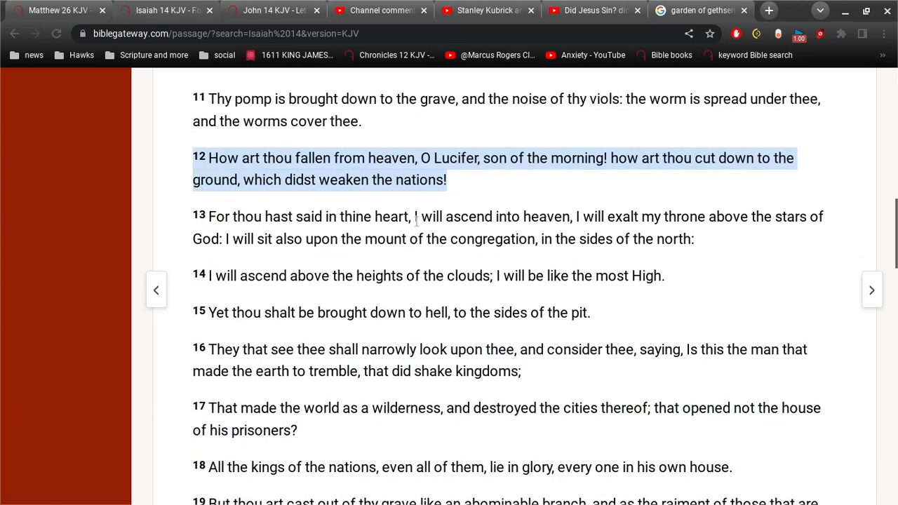
mouse_move(595, 210)
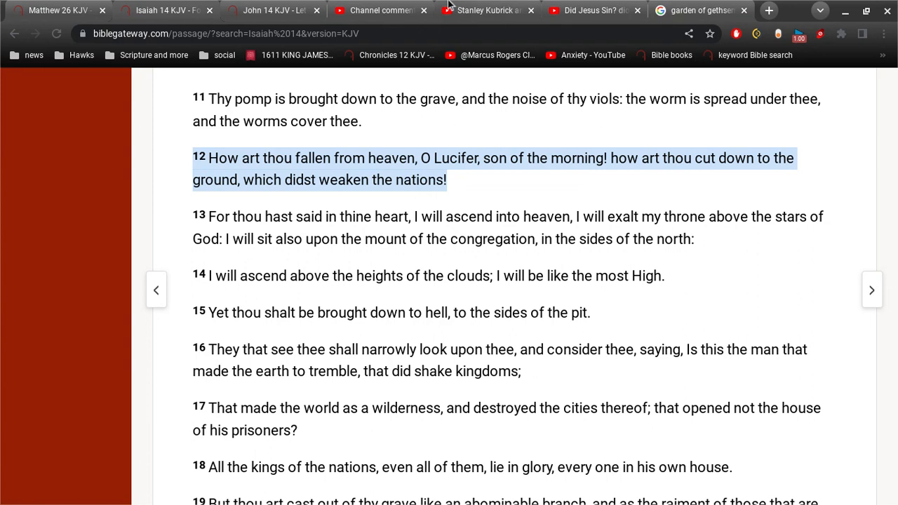
Step: Approve the held NASA Project Paperclip comment, then view the empty channel Mentions list
left_click(379, 10)
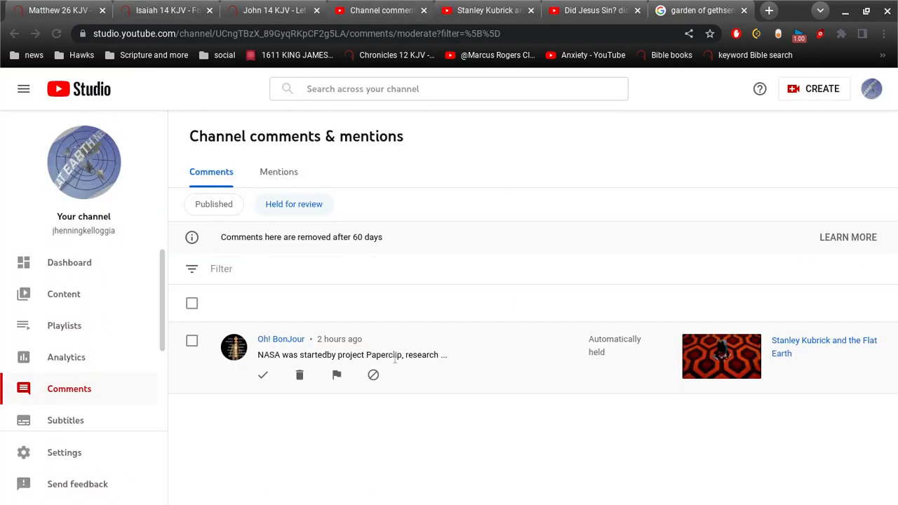
mouse_move(460, 213)
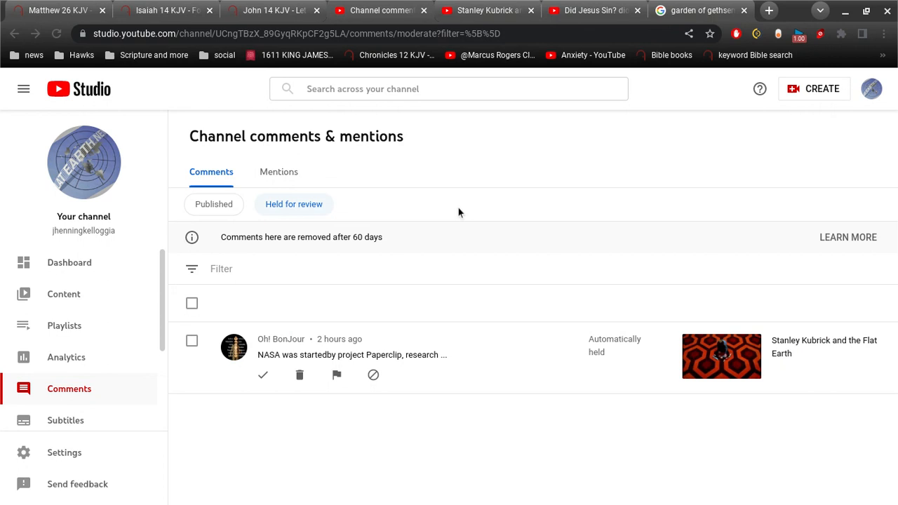
mouse_move(278, 406)
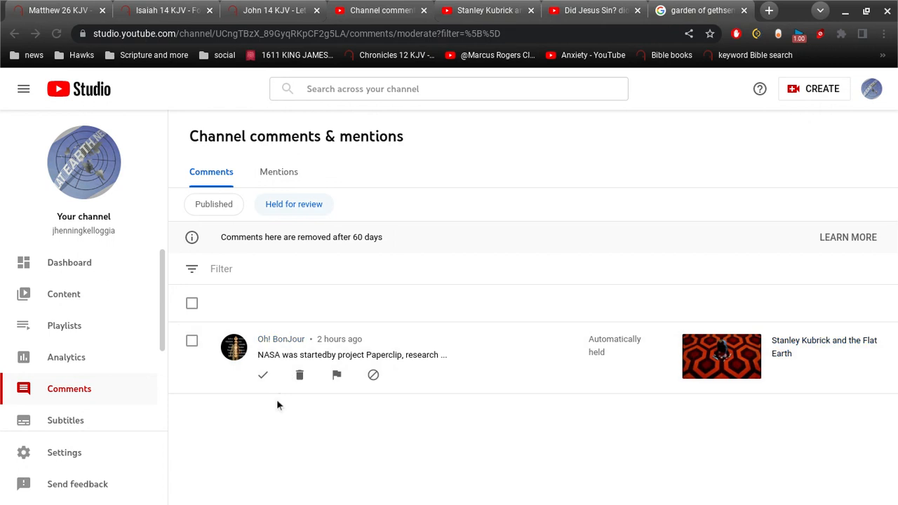
mouse_move(263, 375)
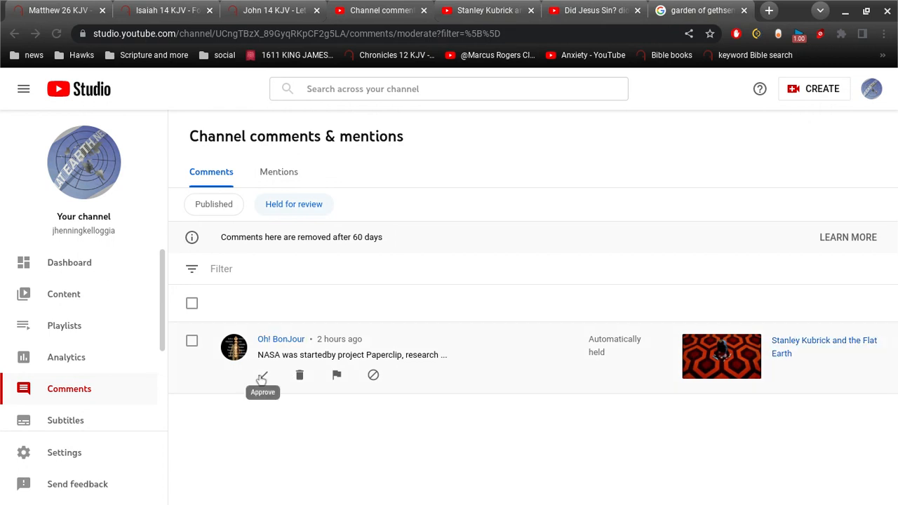
left_click(261, 375)
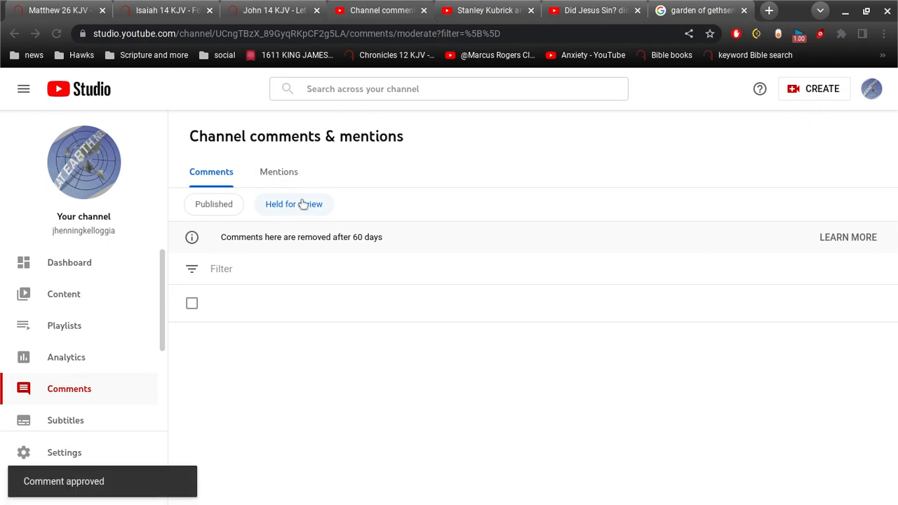
left_click(278, 171)
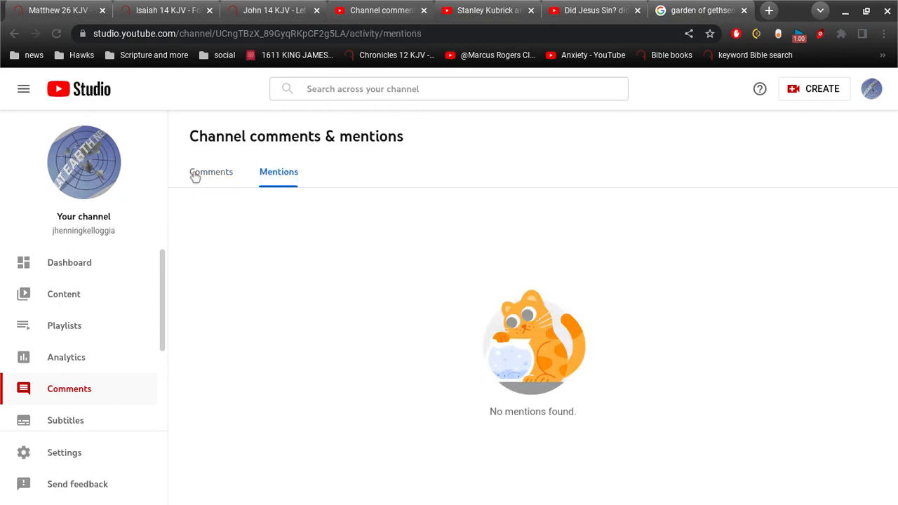
Step: Show the Published channel comments and scroll down to the bishop comment past the approved Paperclip remark
left_click(211, 171)
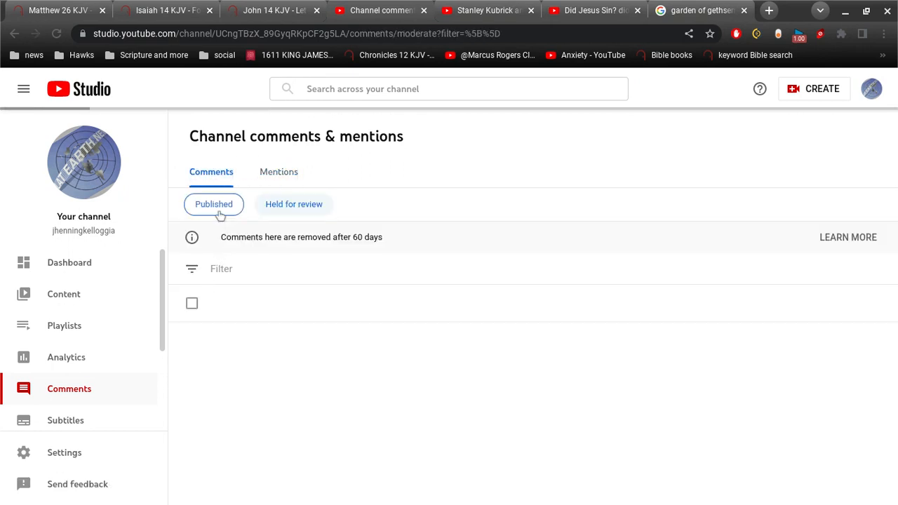
left_click(213, 204)
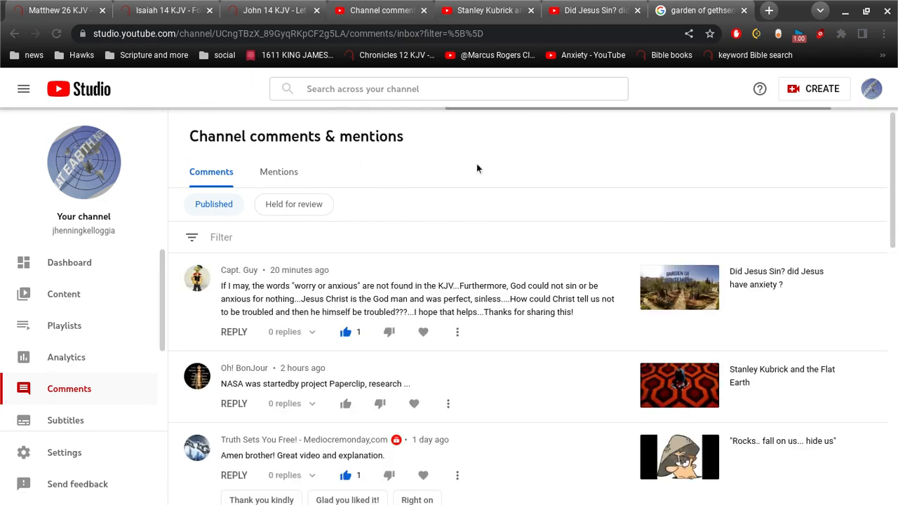
scroll("down", 3)
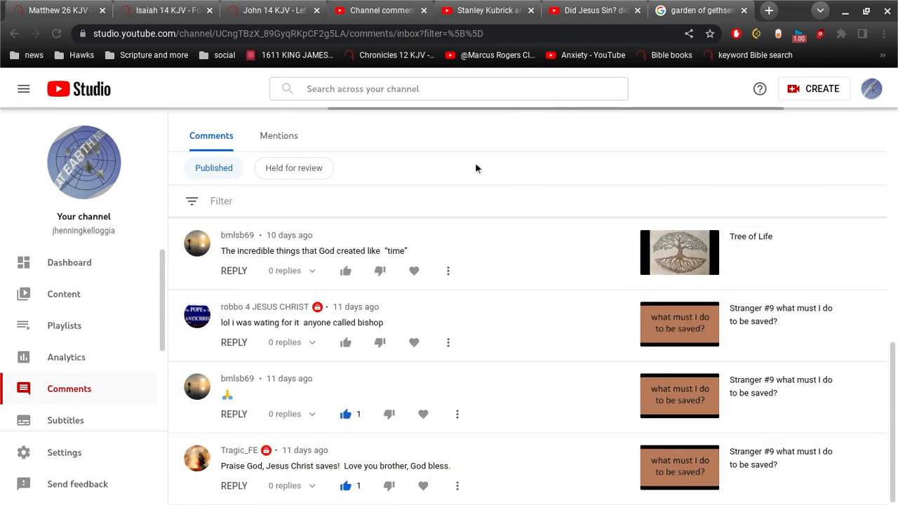
mouse_move(508, 385)
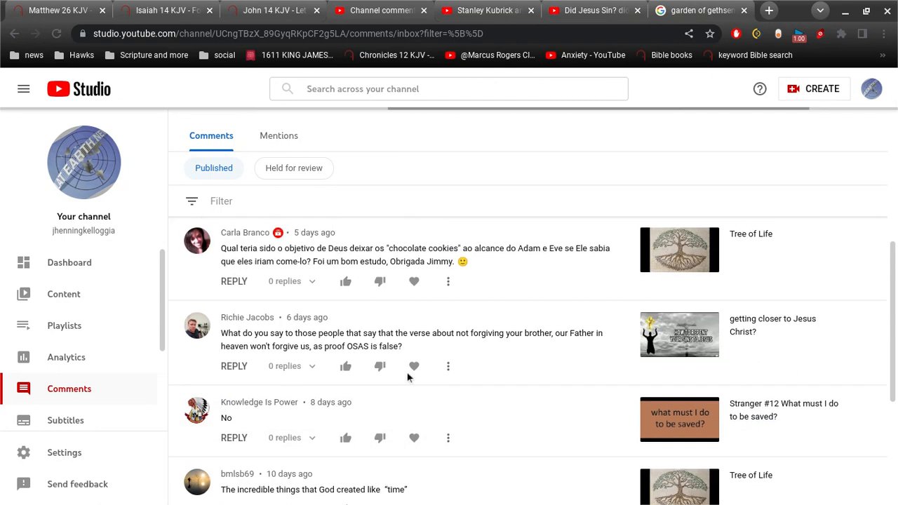
scroll("down", 3)
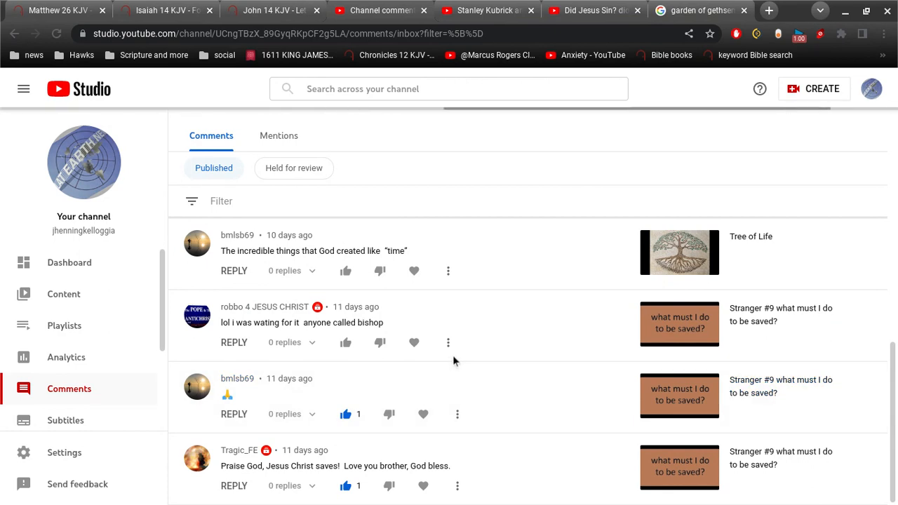
mouse_move(345, 342)
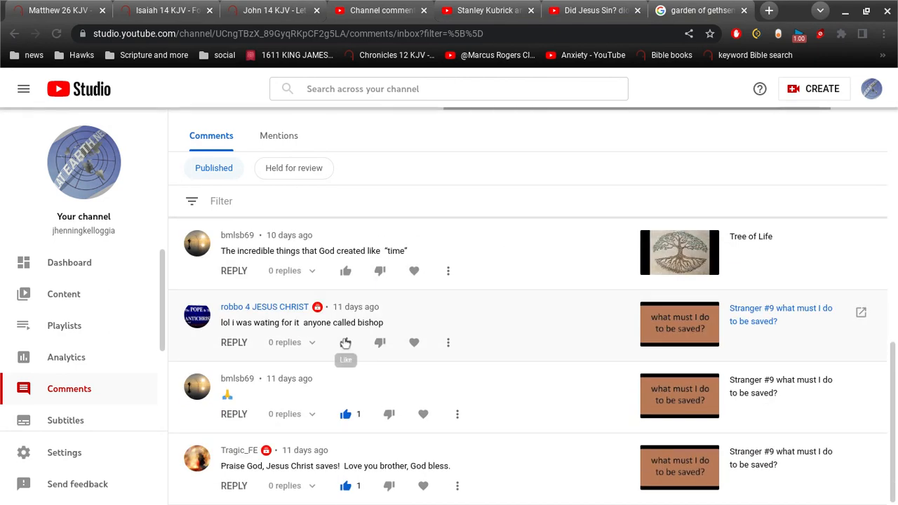
mouse_move(502, 391)
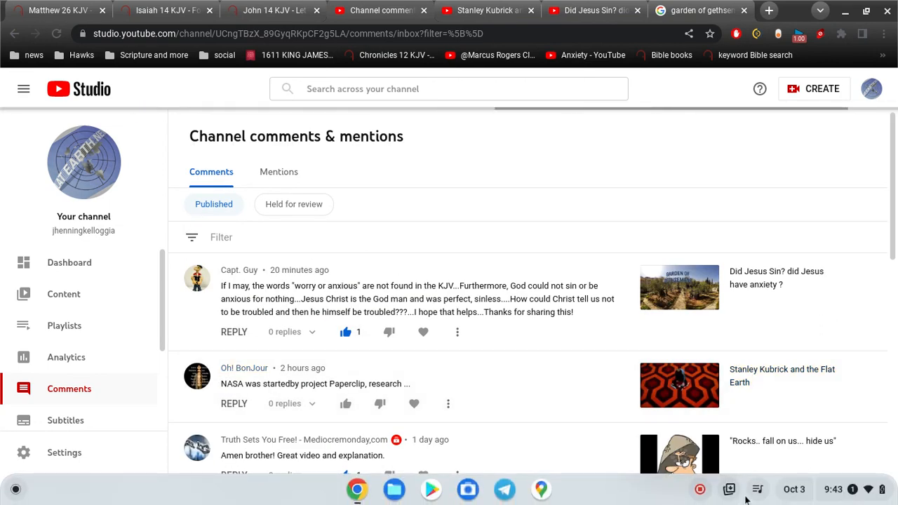
mouse_move(730, 489)
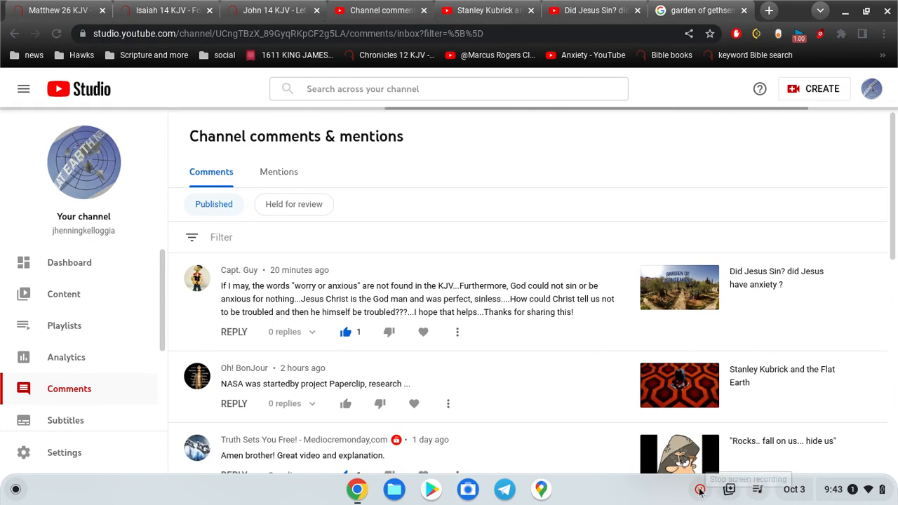
mouse_move(699, 490)
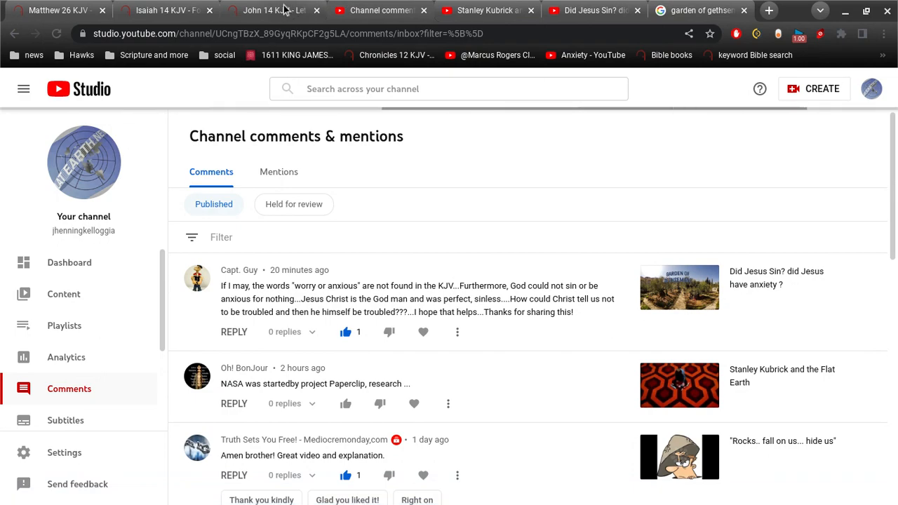
Step: Return to the BibleGateway keyword search showing its one result, Ecclesiastes 12:13
left_click(274, 10)
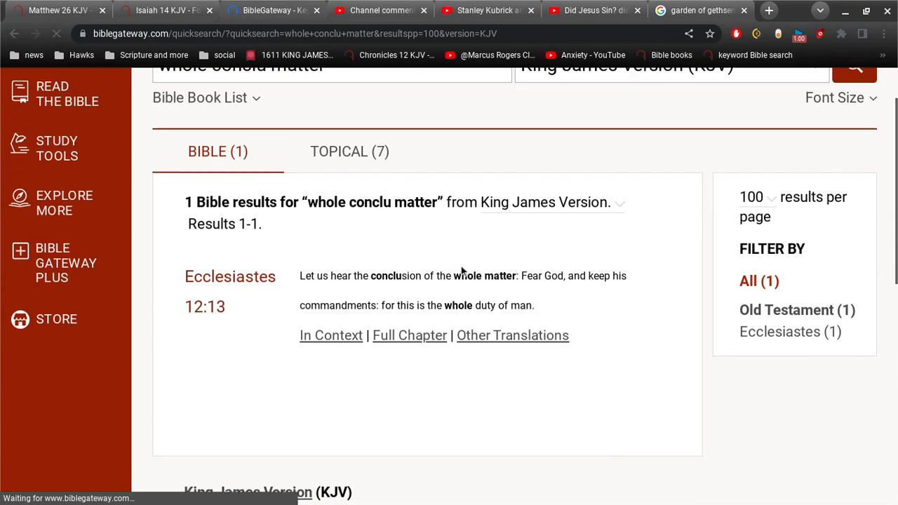
scroll("up", 3)
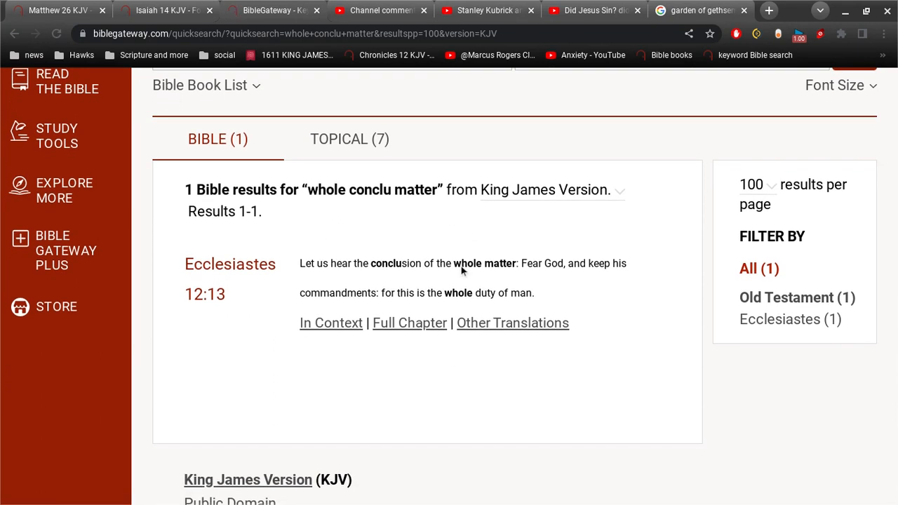